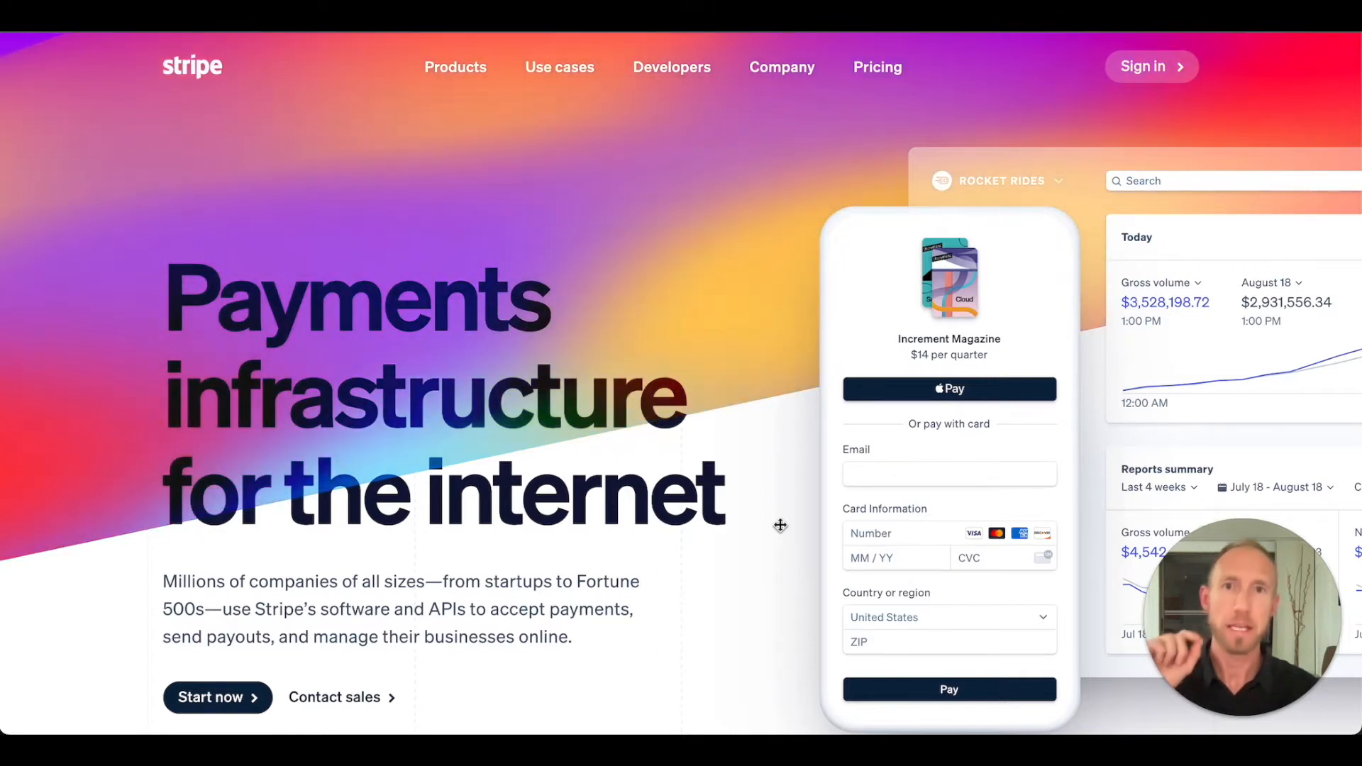
mouse_move(1094, 119)
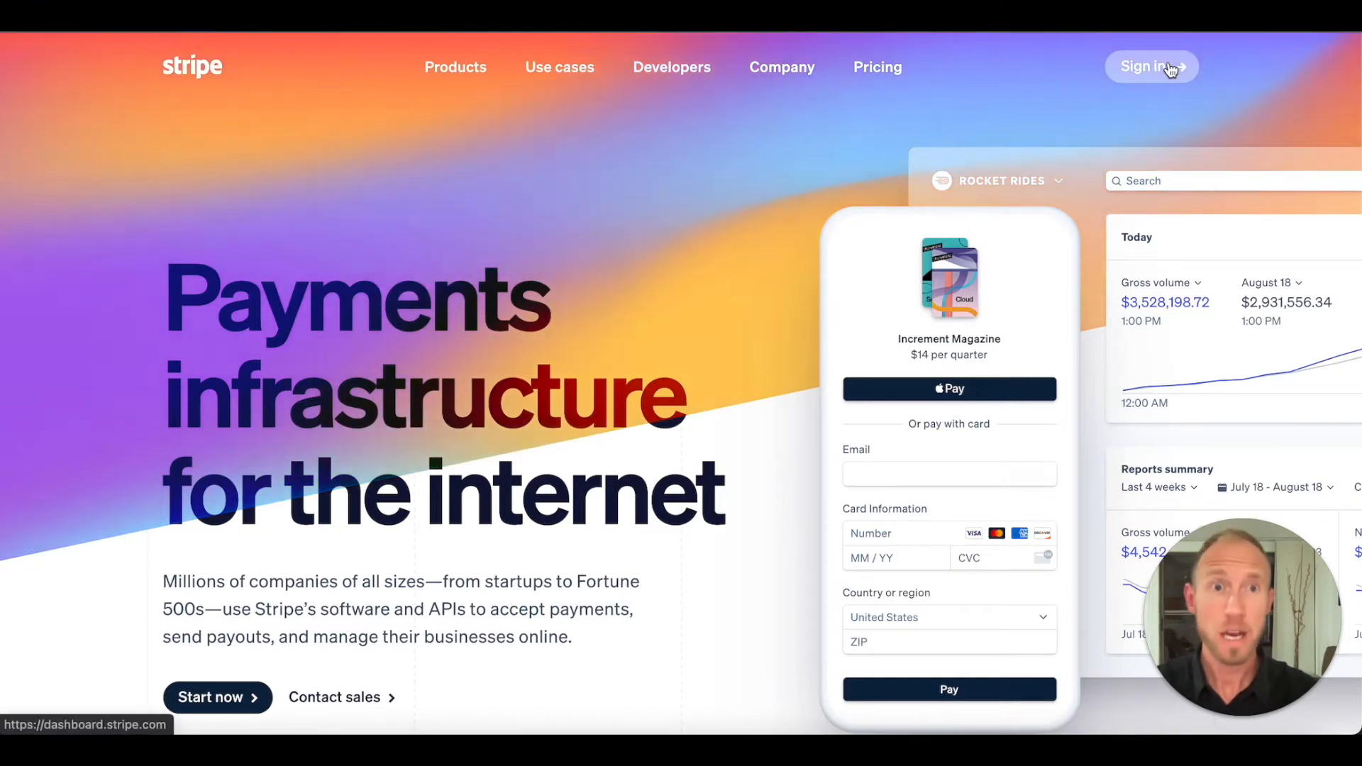
- Sign in to the Stripe account from stripe.com to reach the Dashboard Home
left_click(1151, 67)
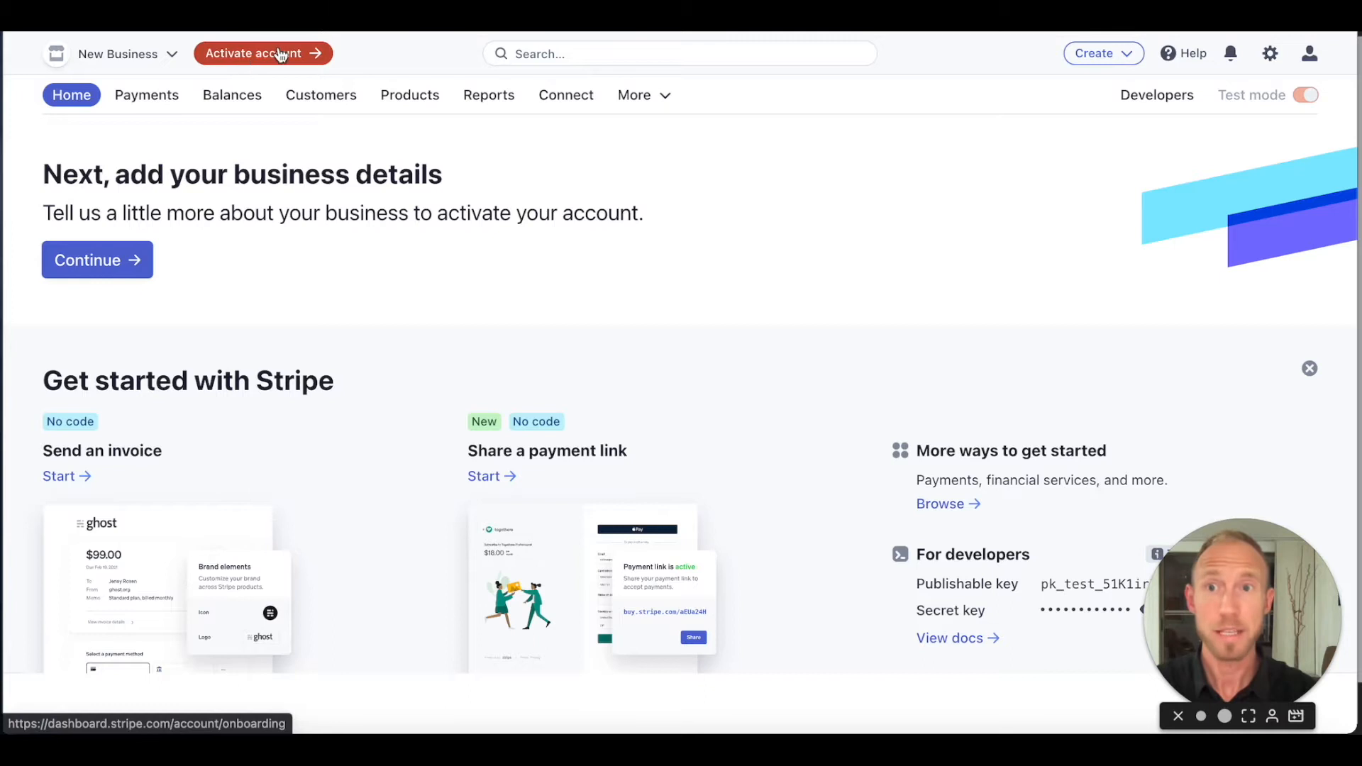
mouse_move(277, 68)
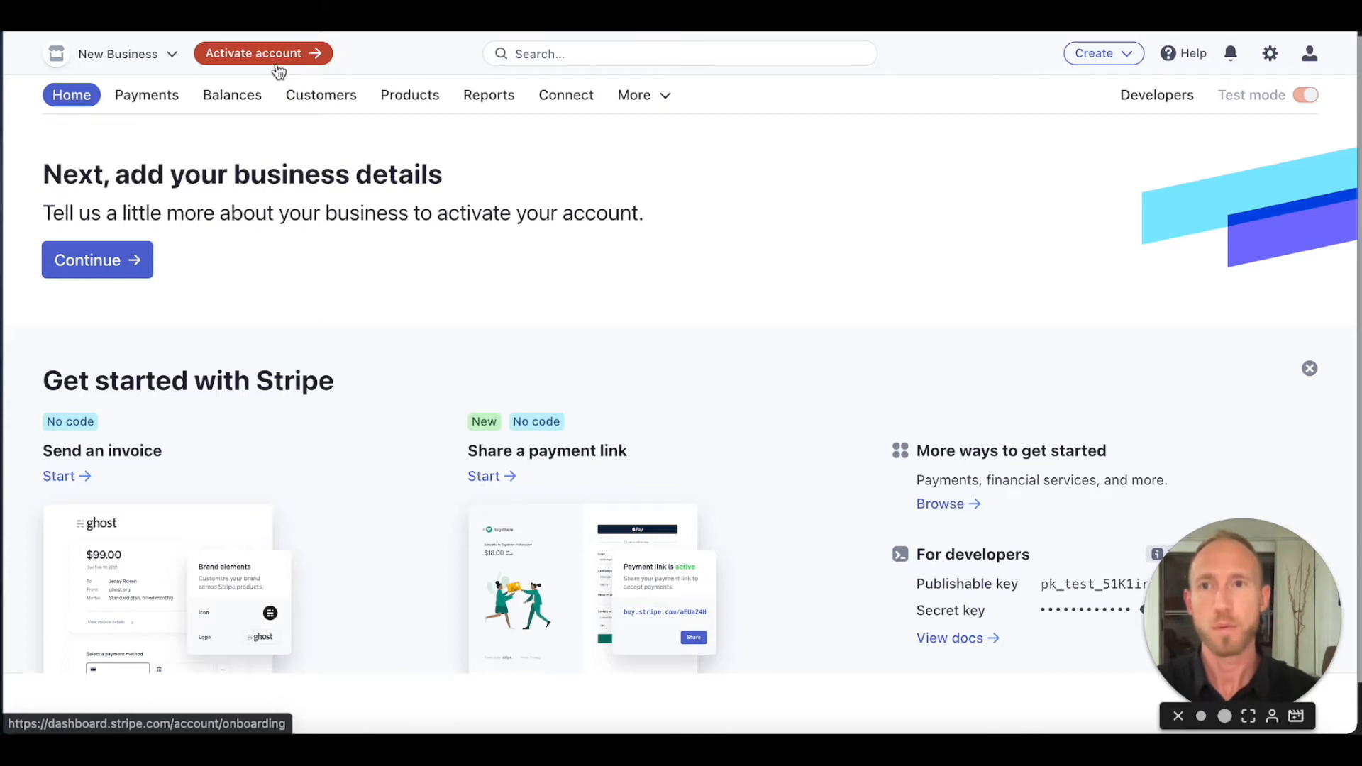
mouse_move(635, 95)
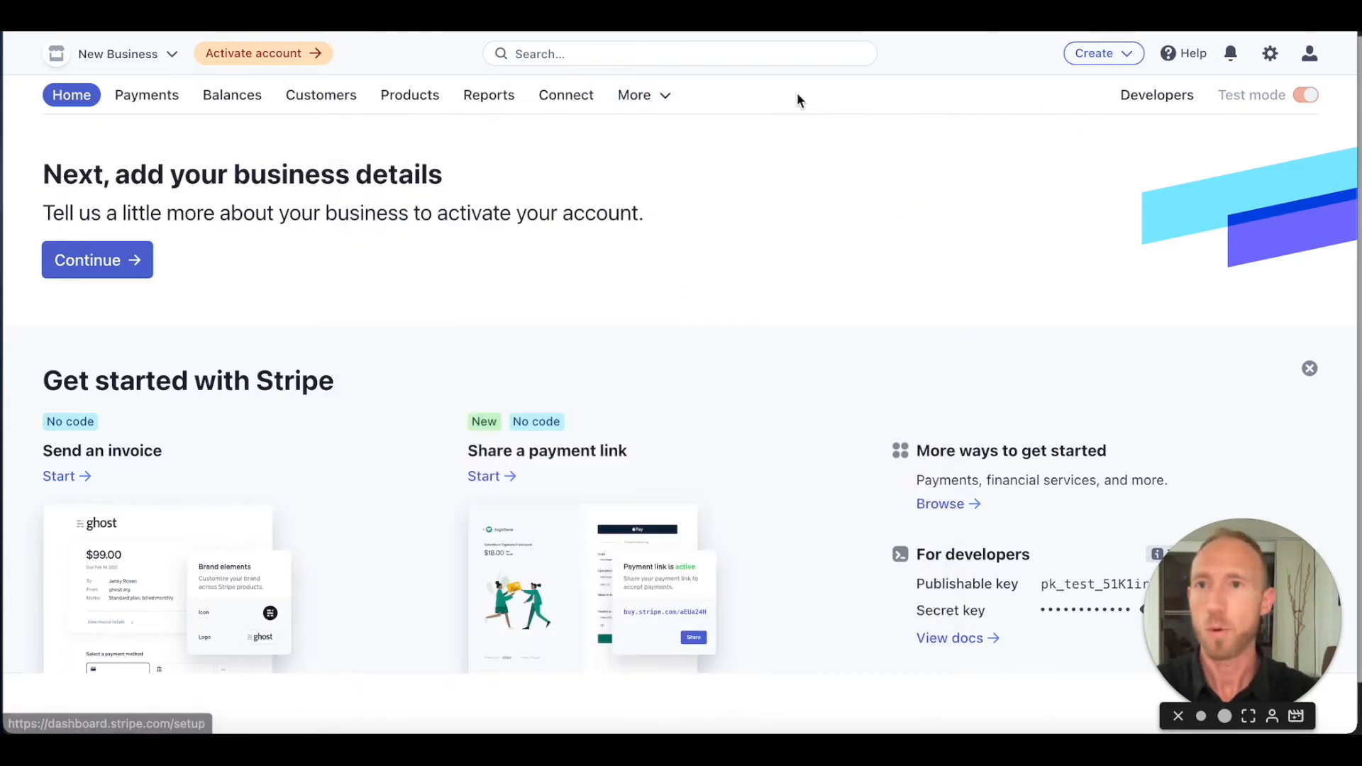
- Go via Developers to the test-mode API keys page showing the publishable key
left_click(1156, 95)
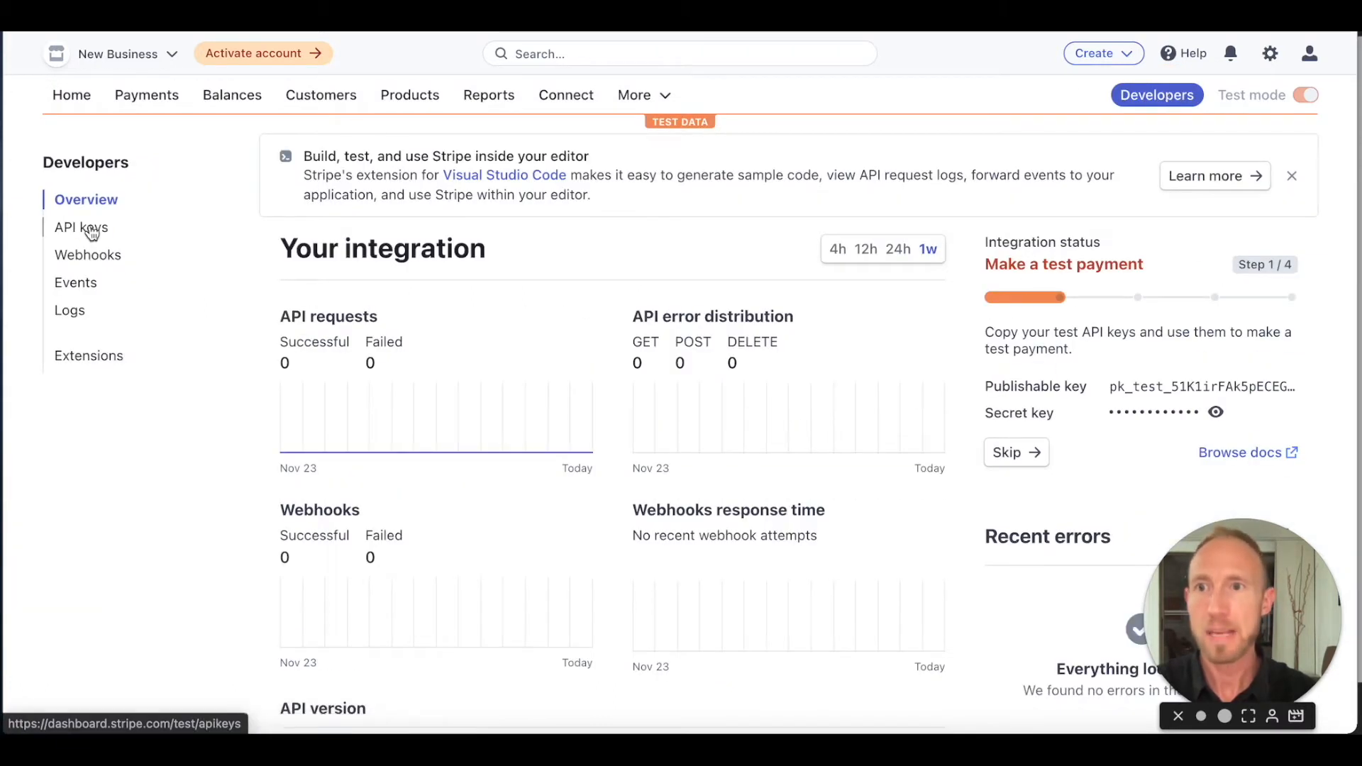
left_click(80, 227)
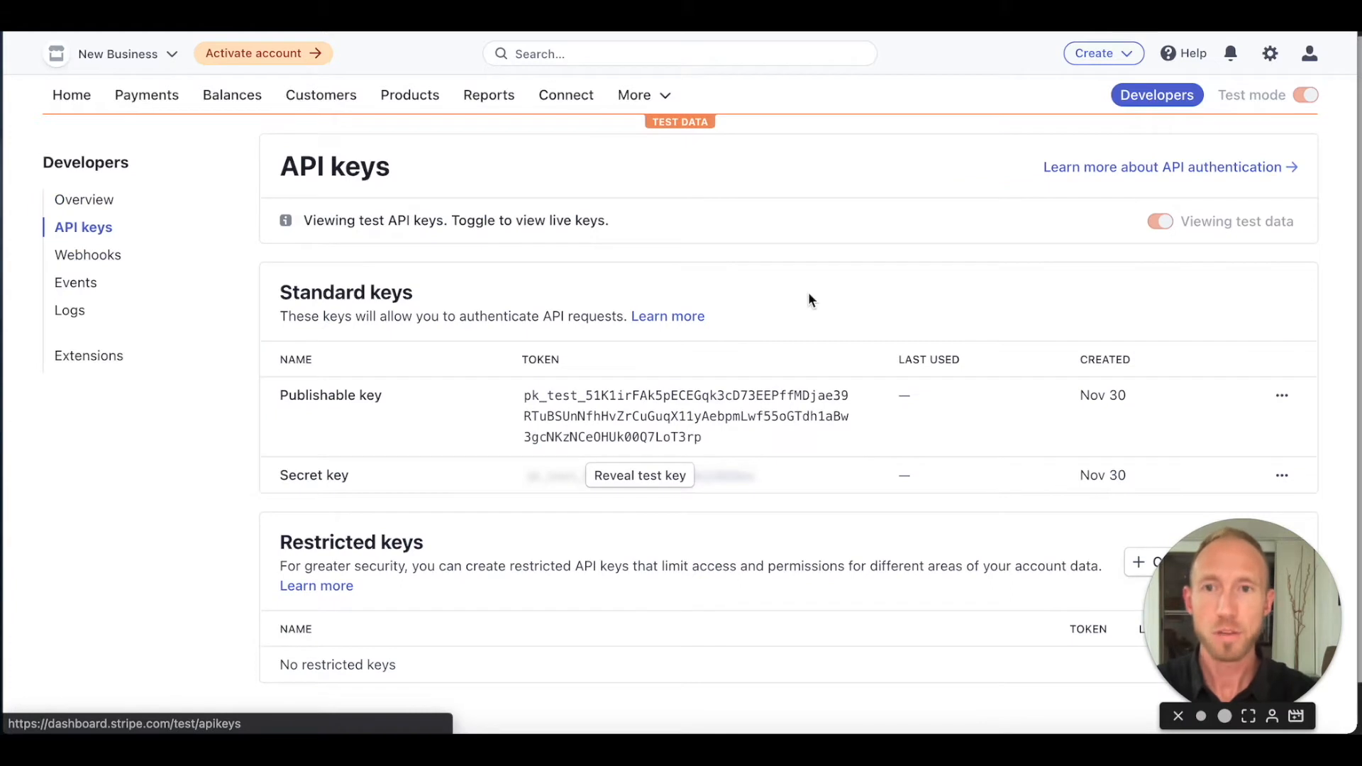
mouse_move(1159, 222)
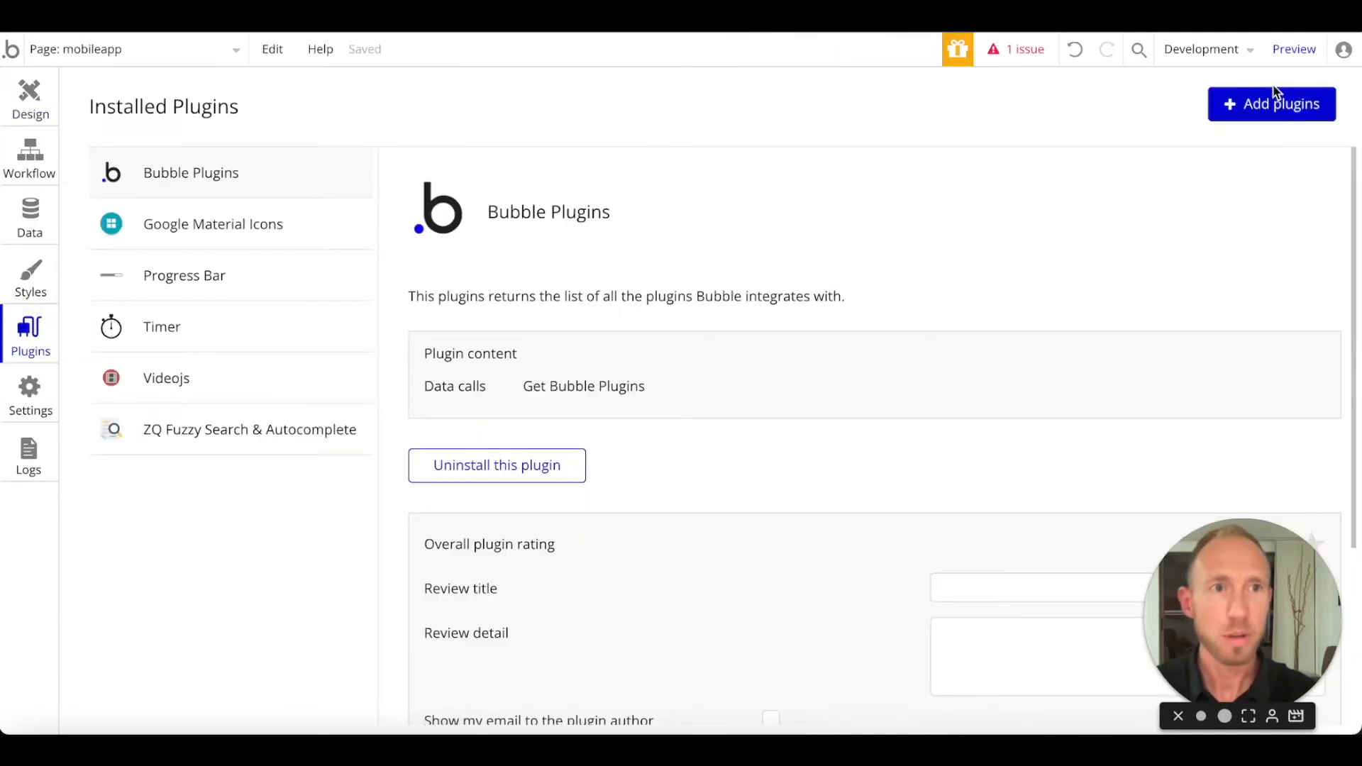
- Search the plugin catalogue for 'stripe' and install the Stripe.js 2 plugin
left_click(1272, 104)
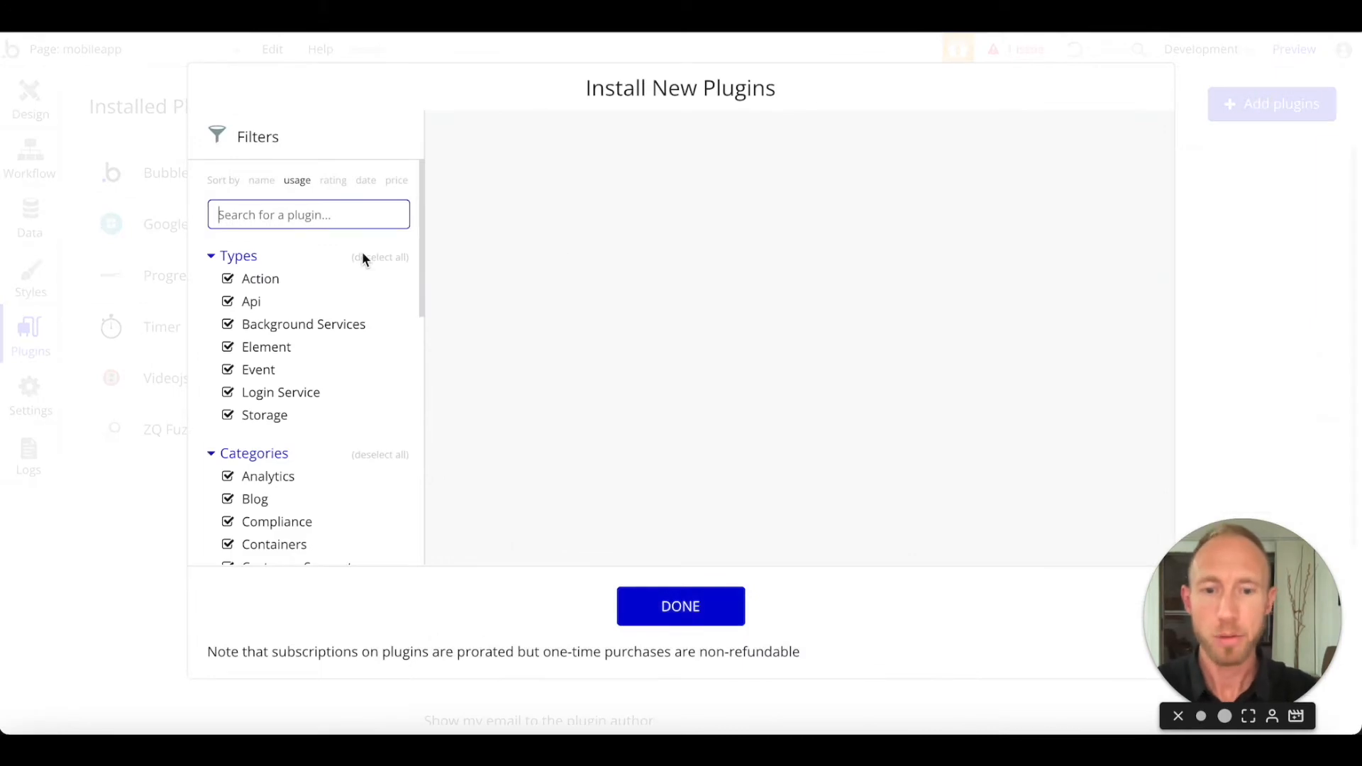
type("stripe")
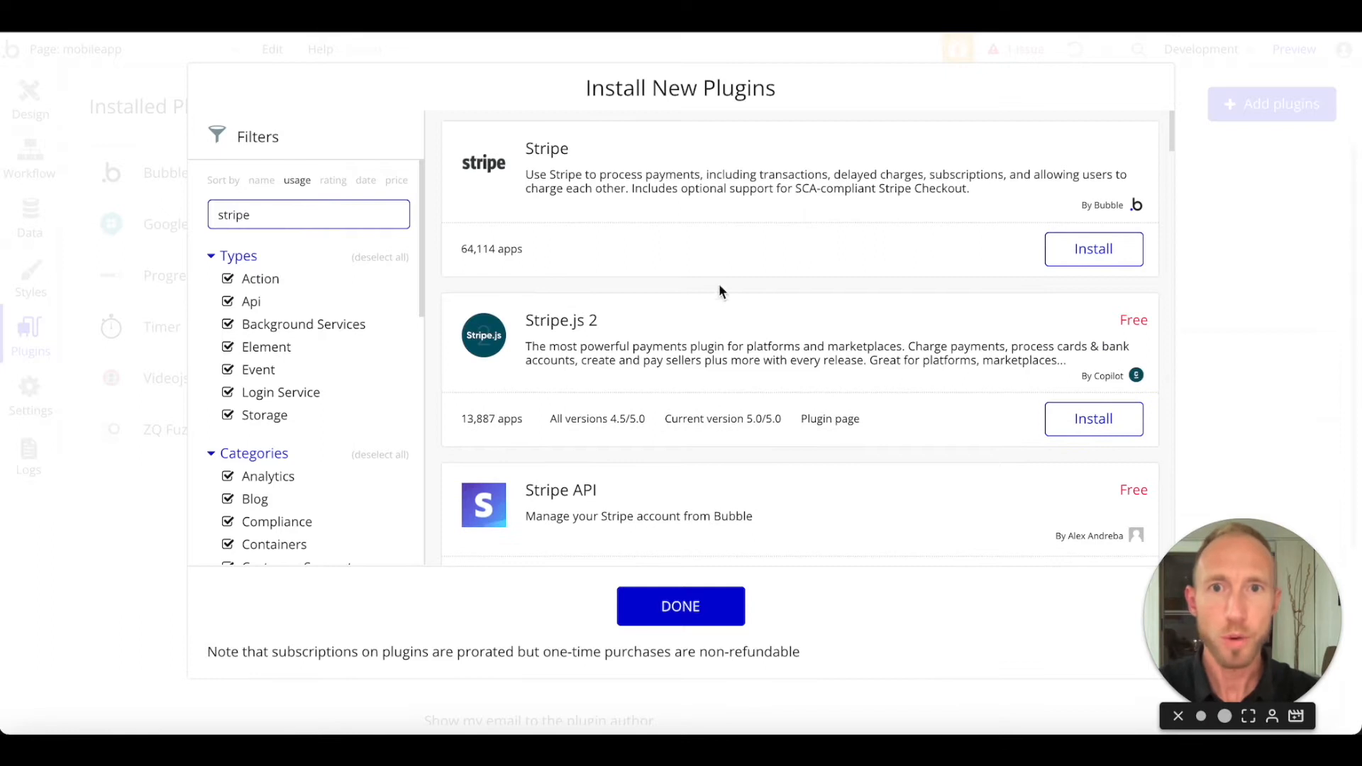
mouse_move(576, 332)
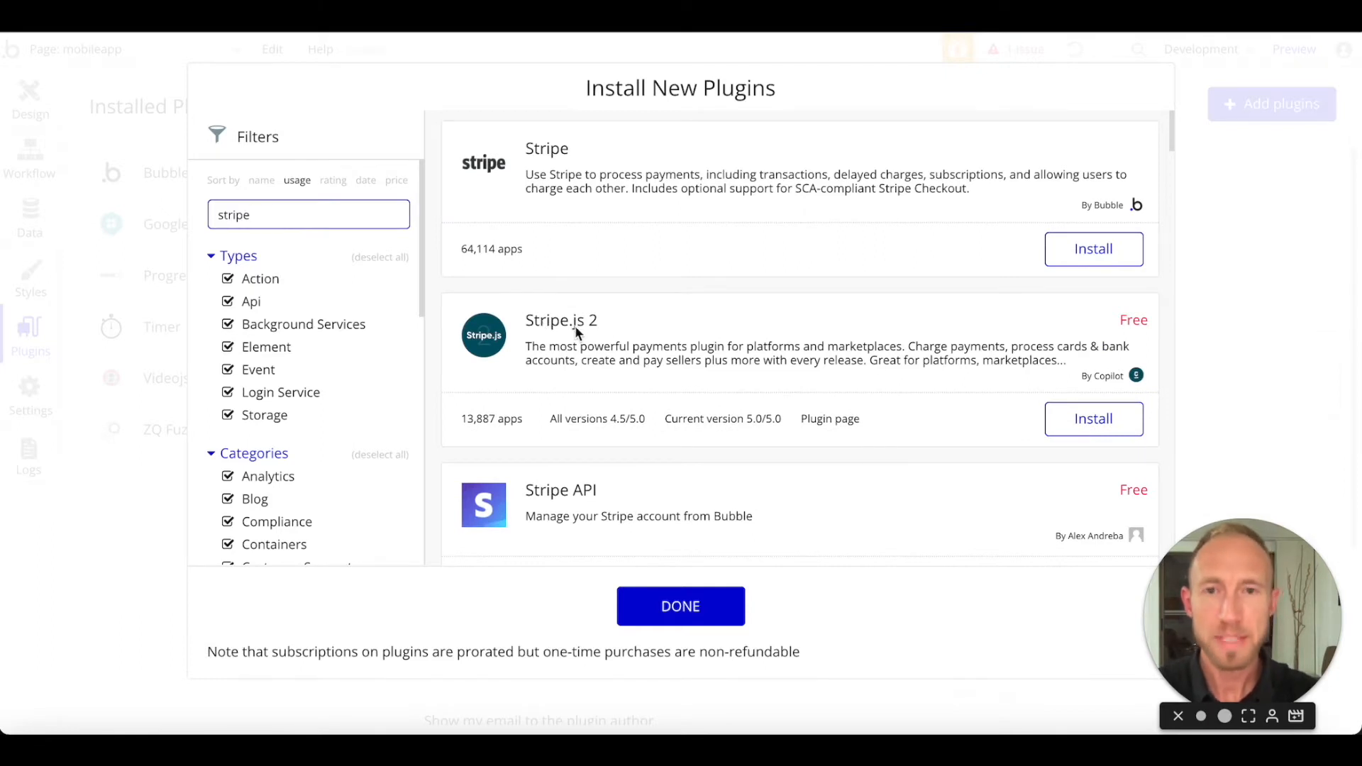
mouse_move(470, 435)
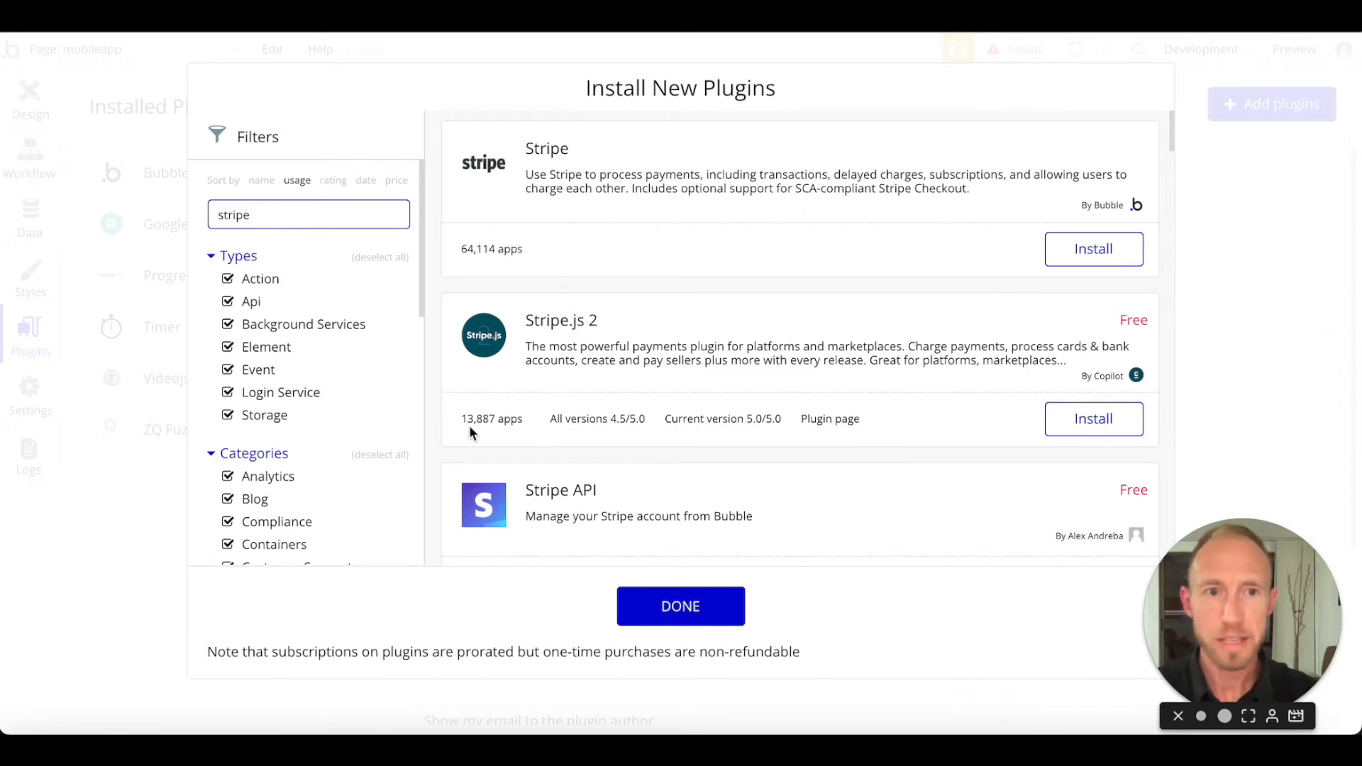
mouse_move(966, 389)
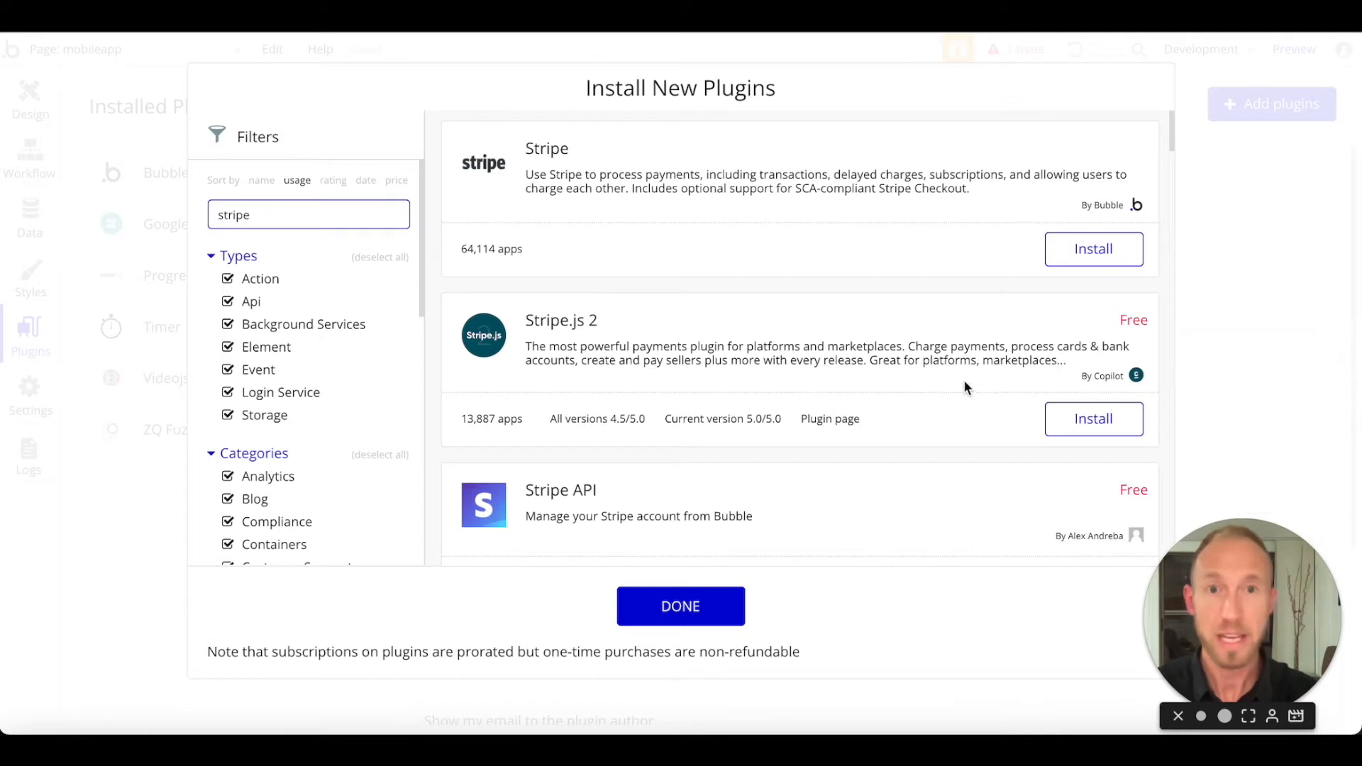
mouse_move(985, 387)
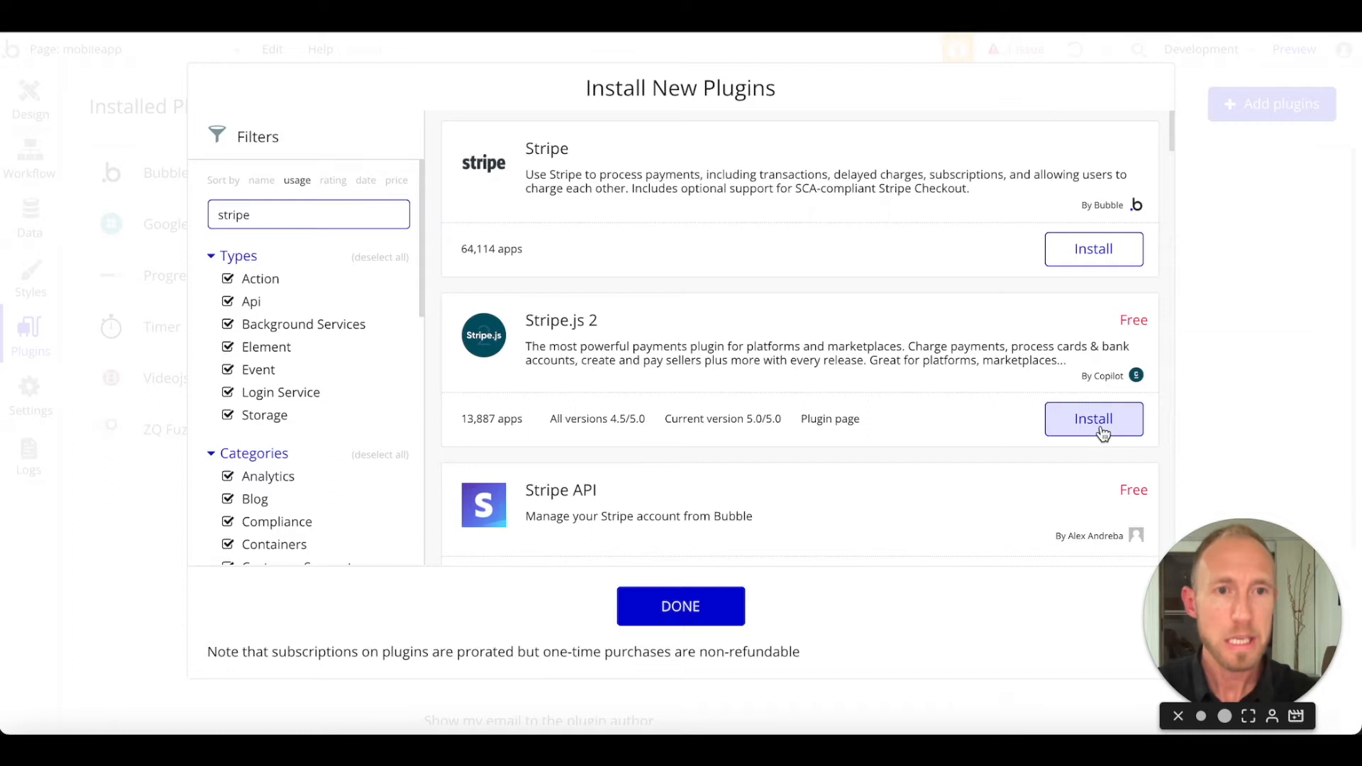
left_click(1092, 418)
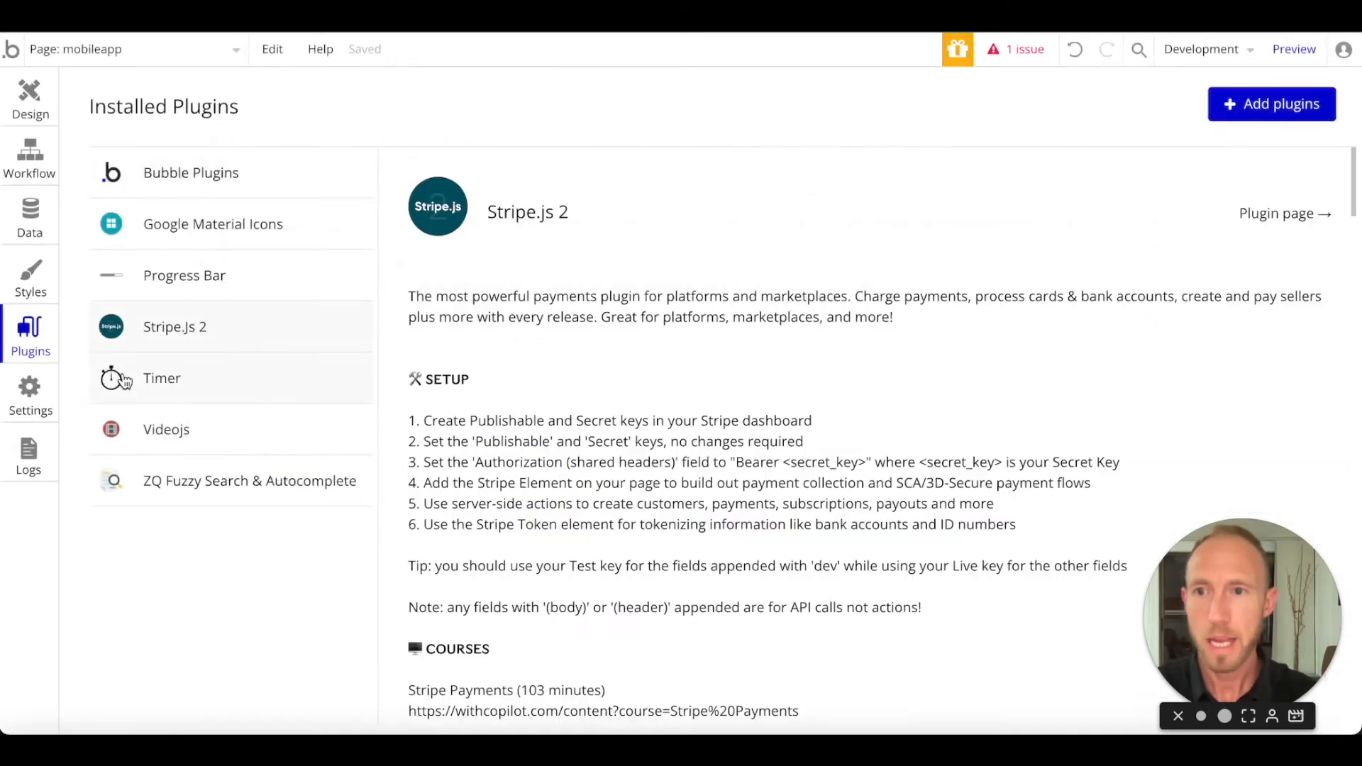
scroll("down", 3)
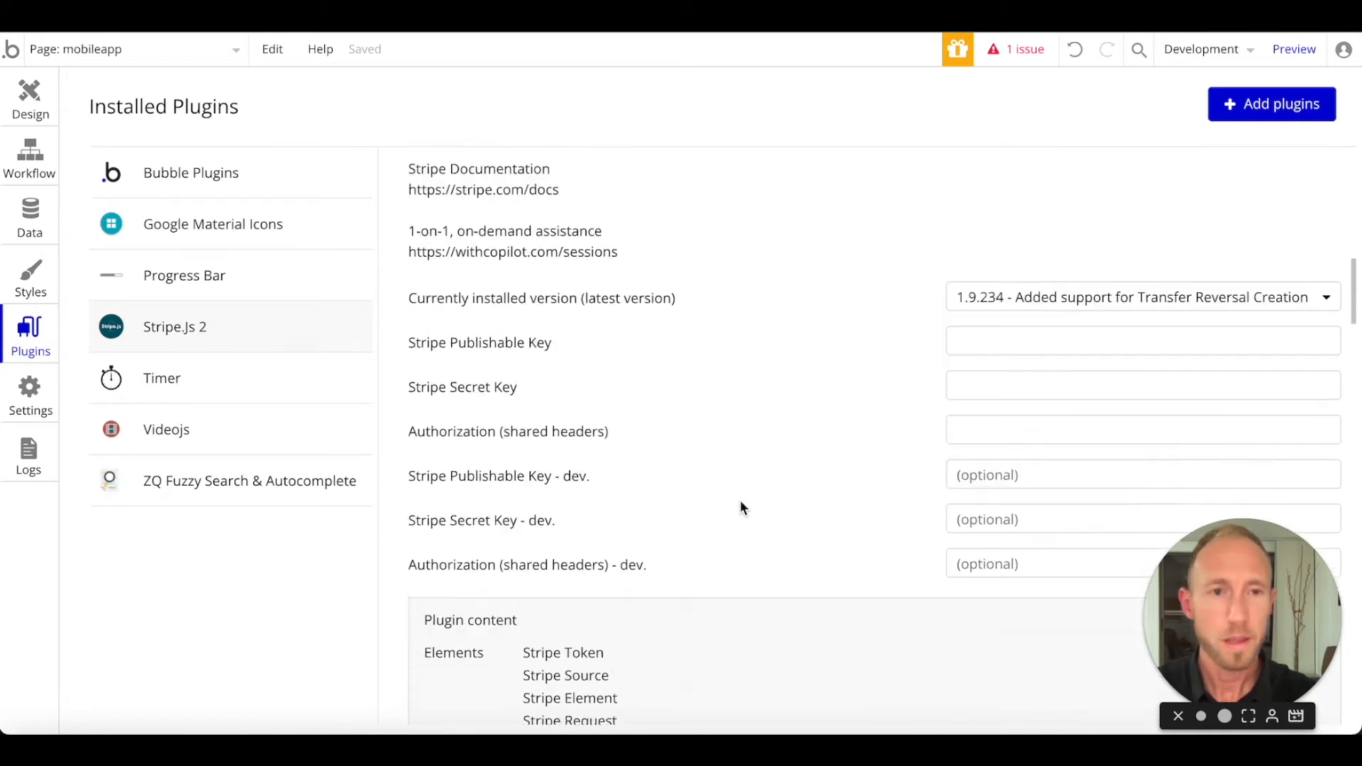
scroll("down", 3)
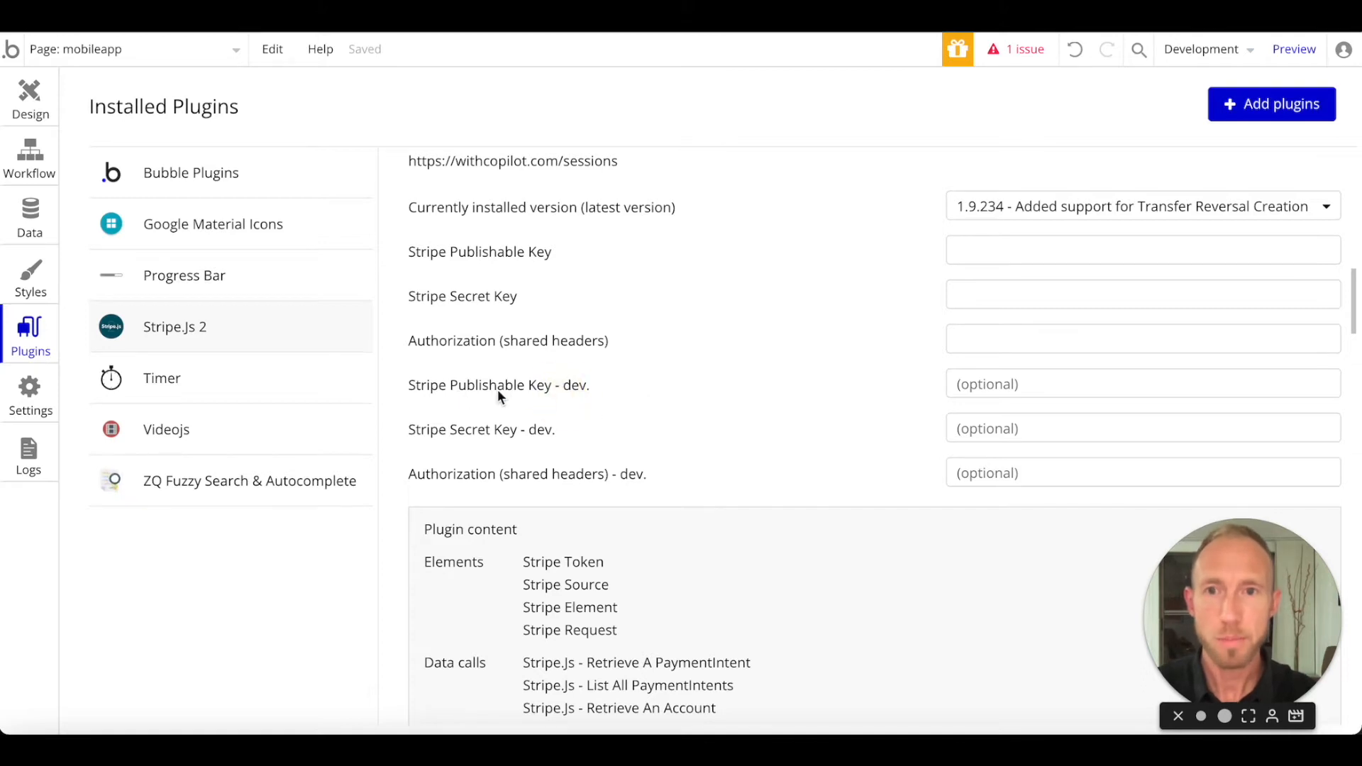
mouse_move(562, 447)
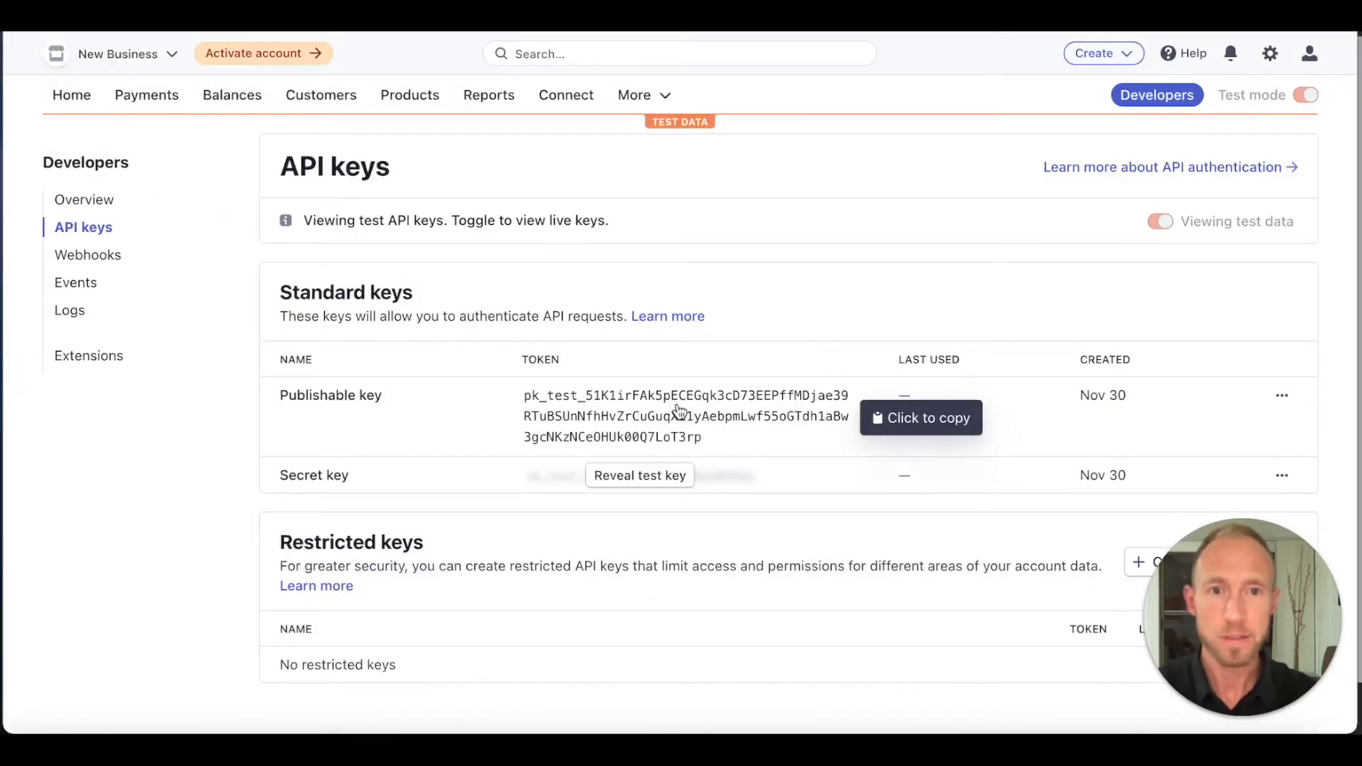
- Paste the test publishable key and revealed secret key into the Stripe.js 2 dev key fields
left_click(682, 416)
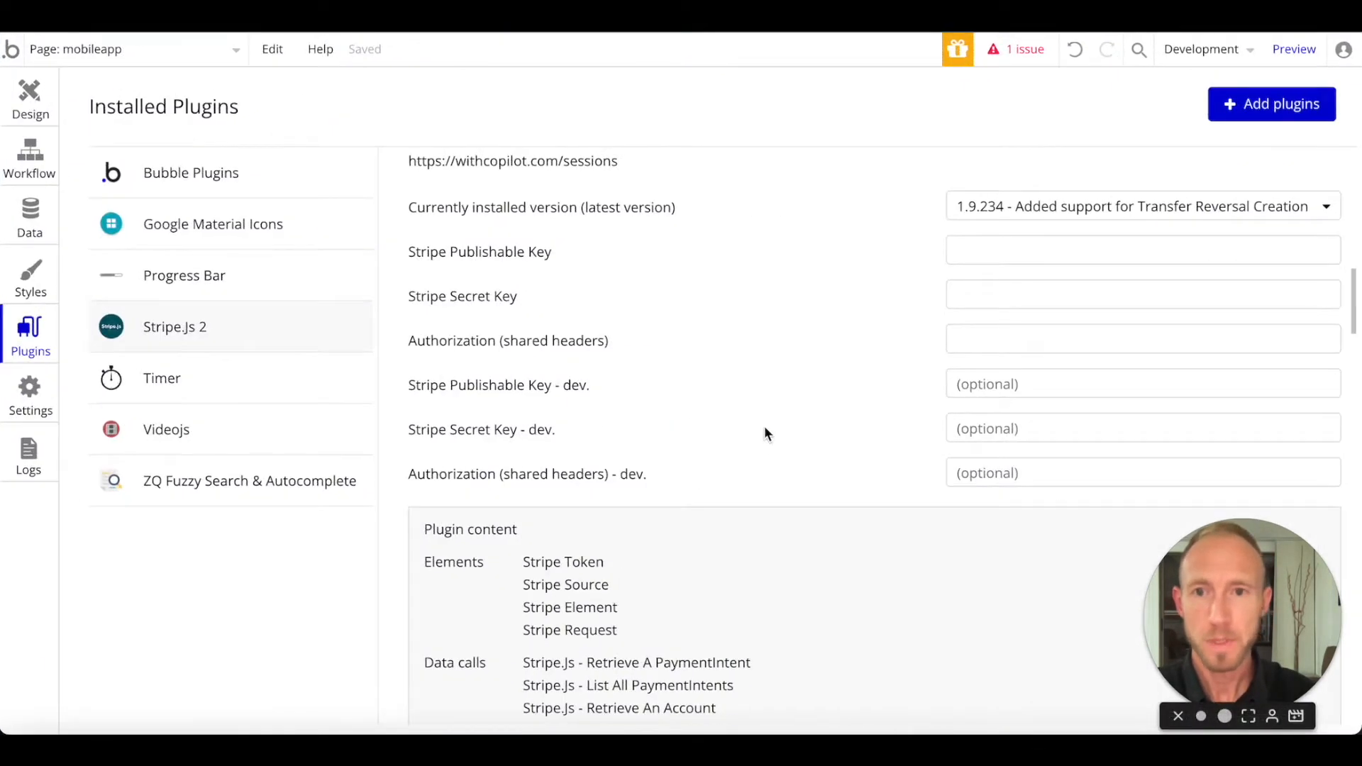
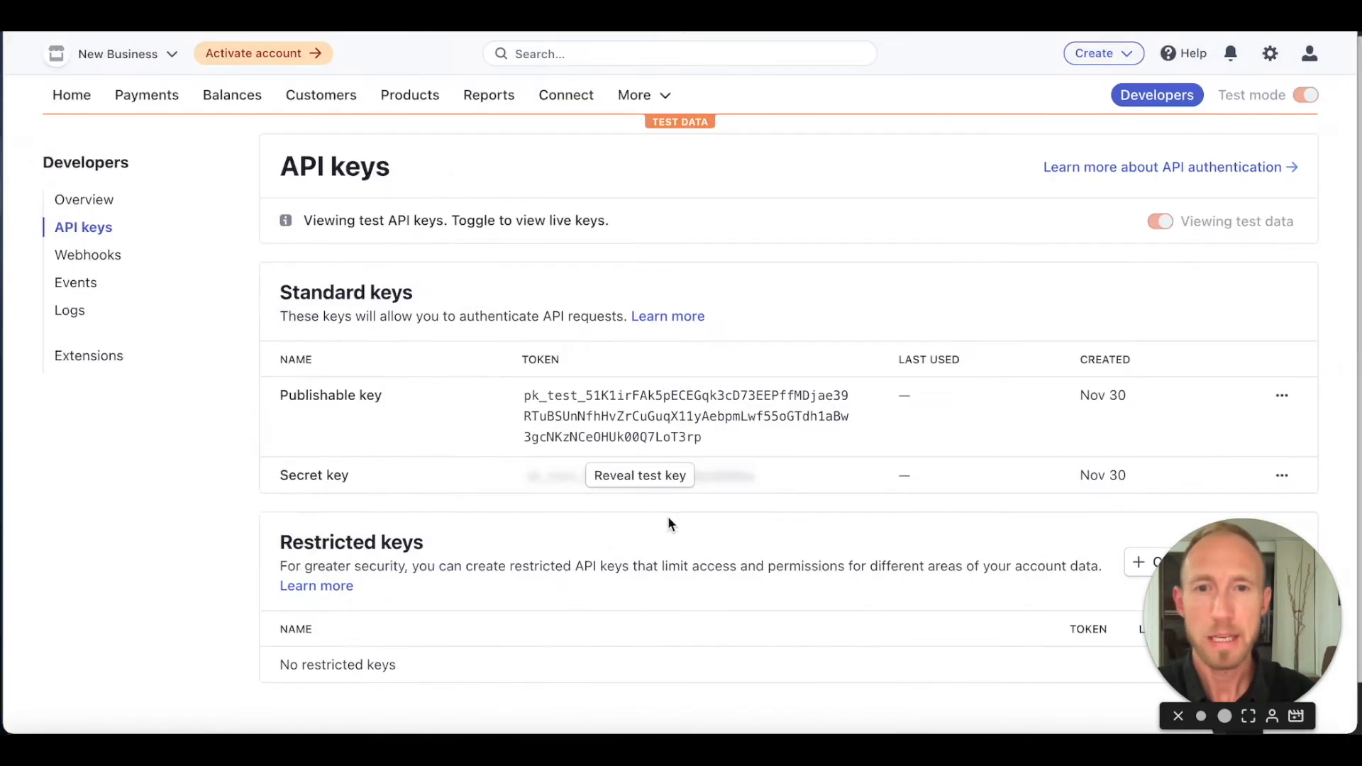
left_click(640, 475)
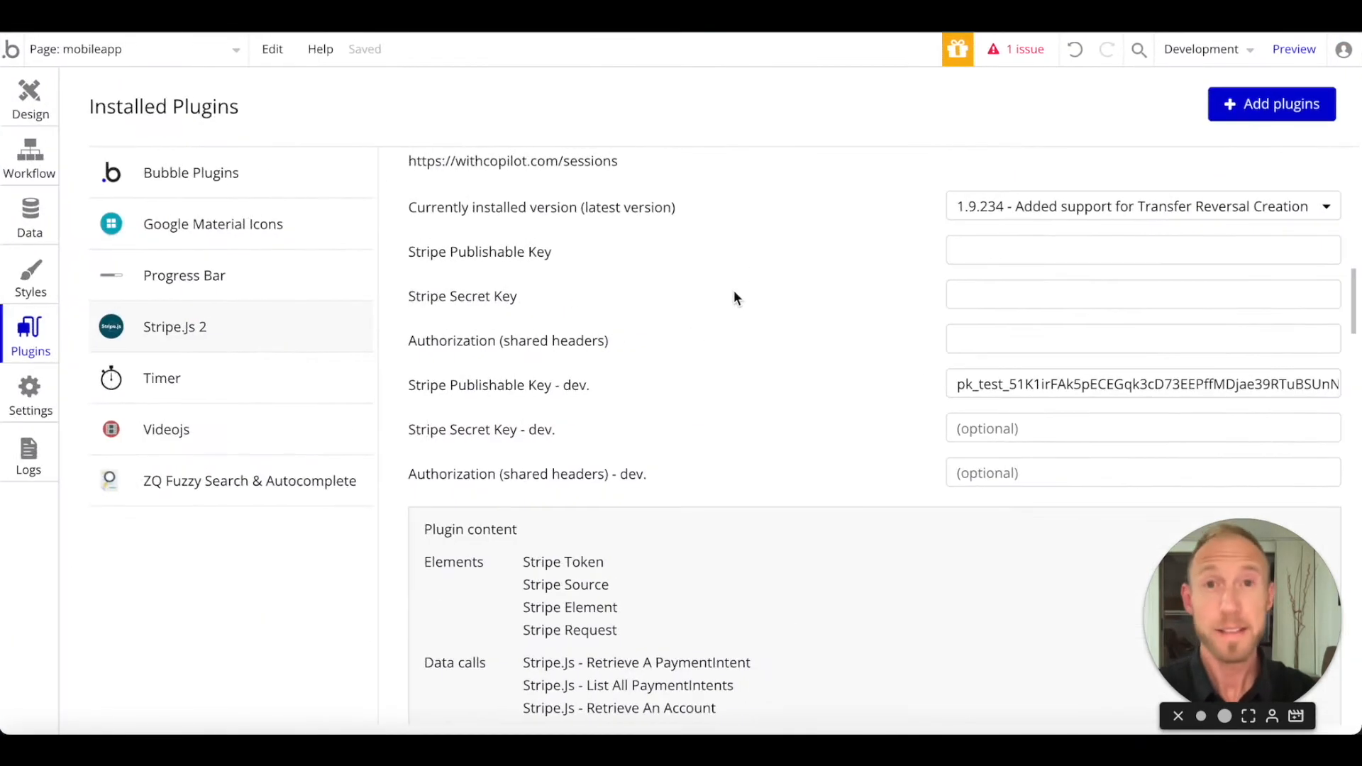
left_click(1142, 427)
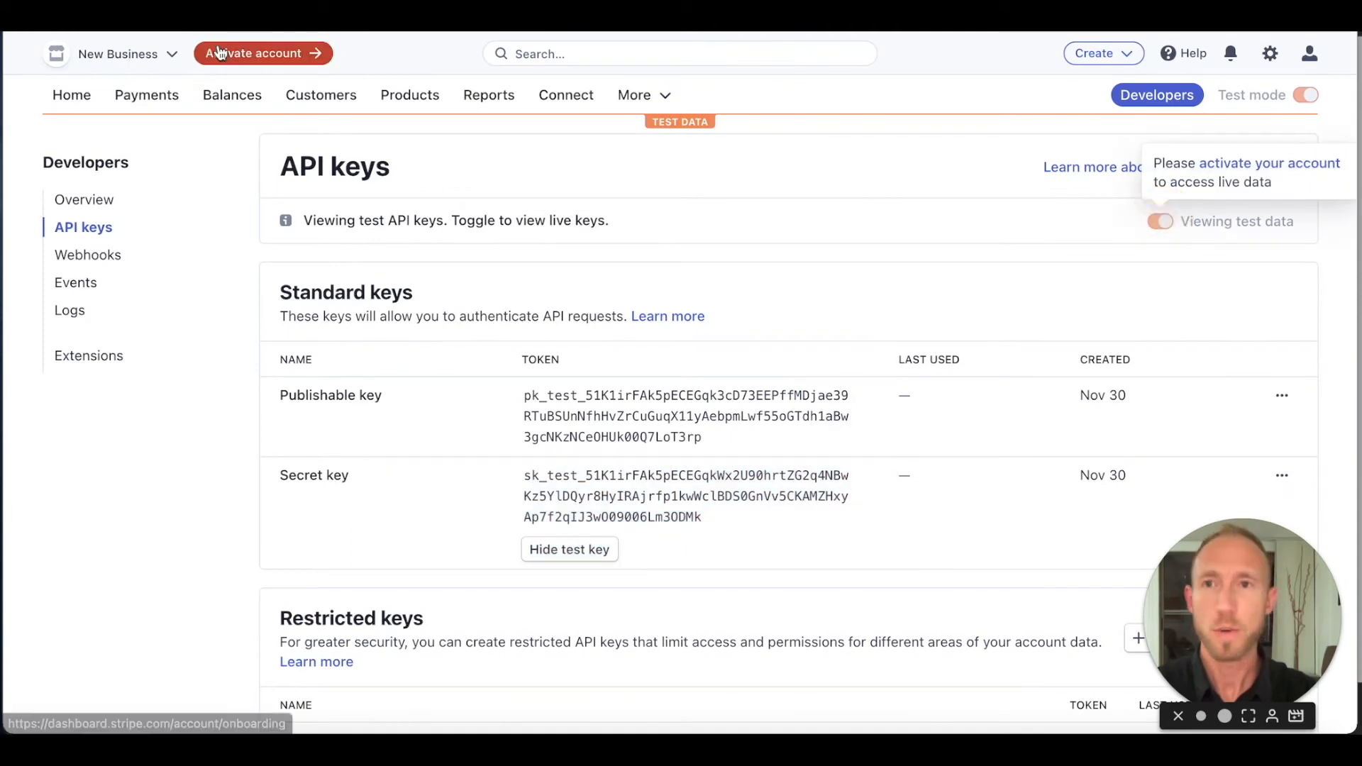
mouse_move(720, 520)
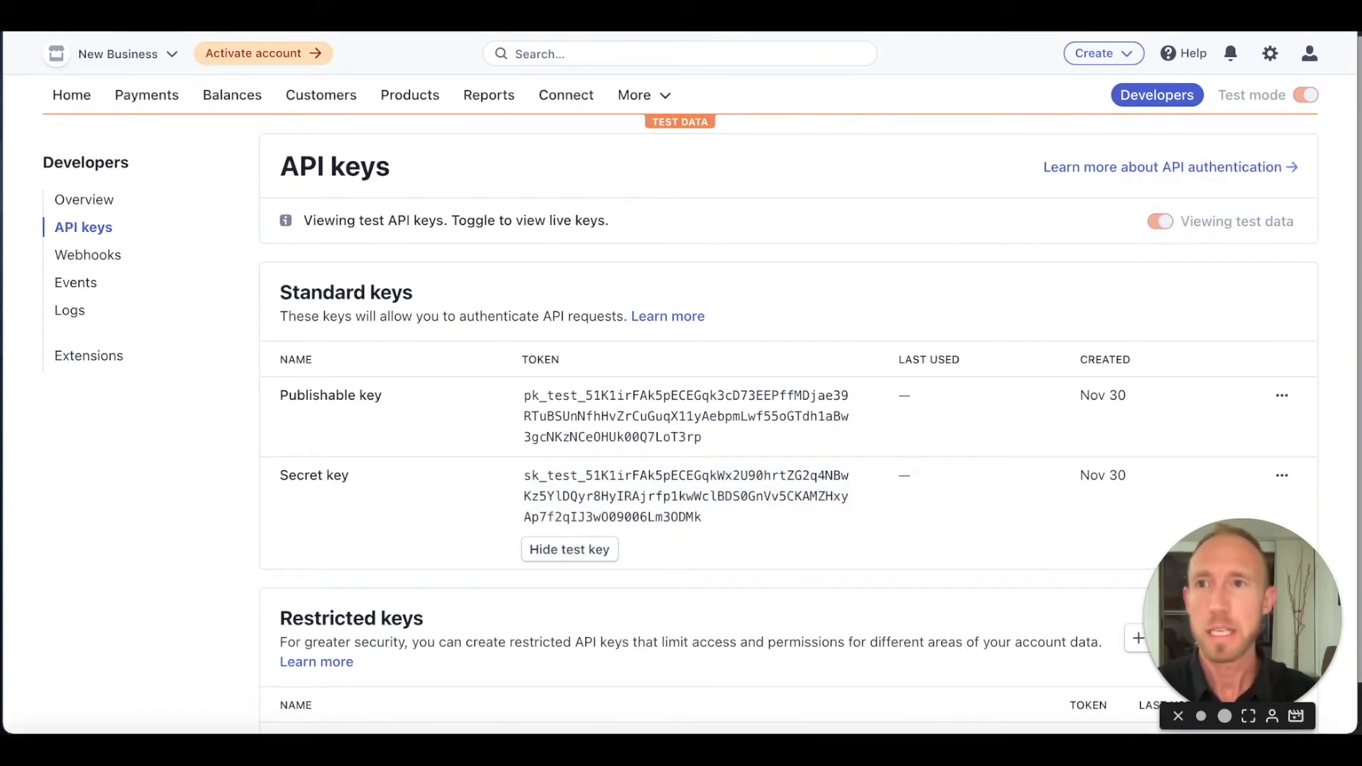
mouse_move(775, 291)
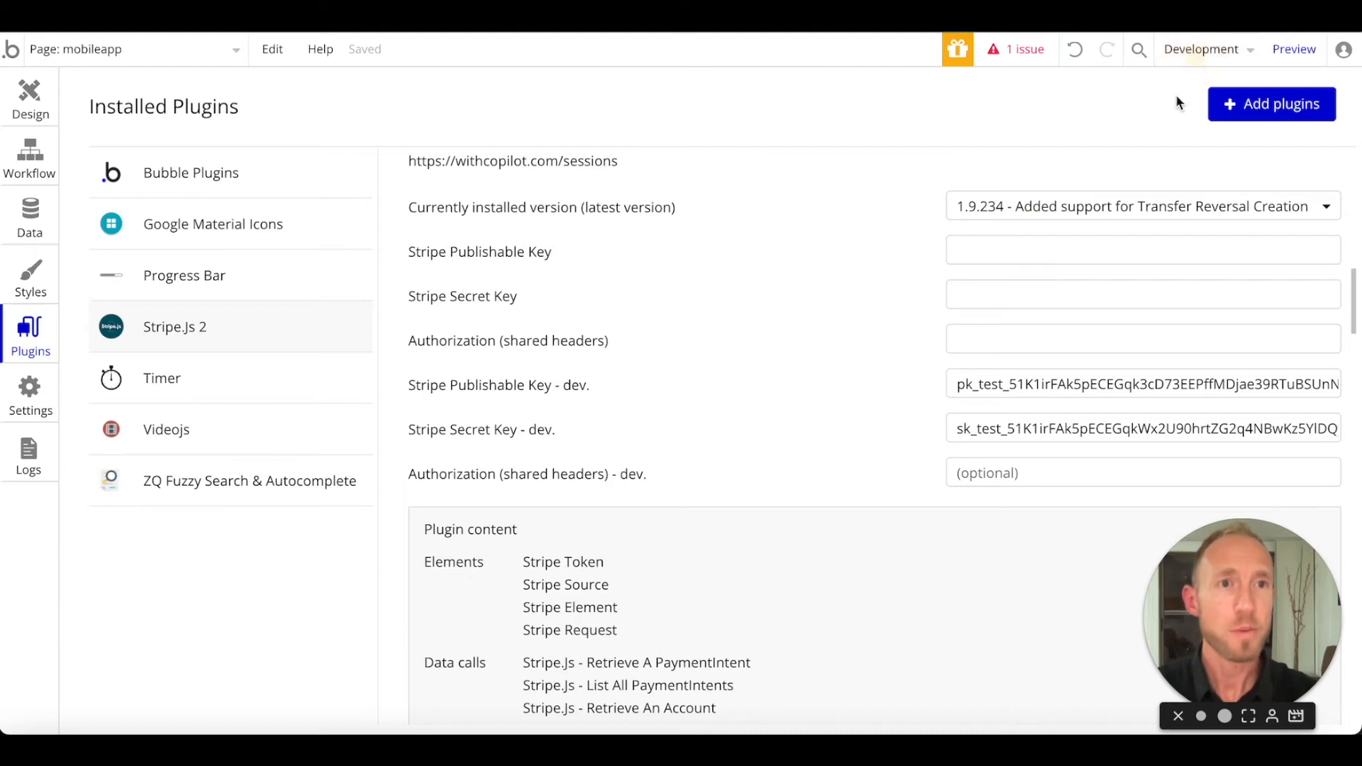
left_click(1206, 49)
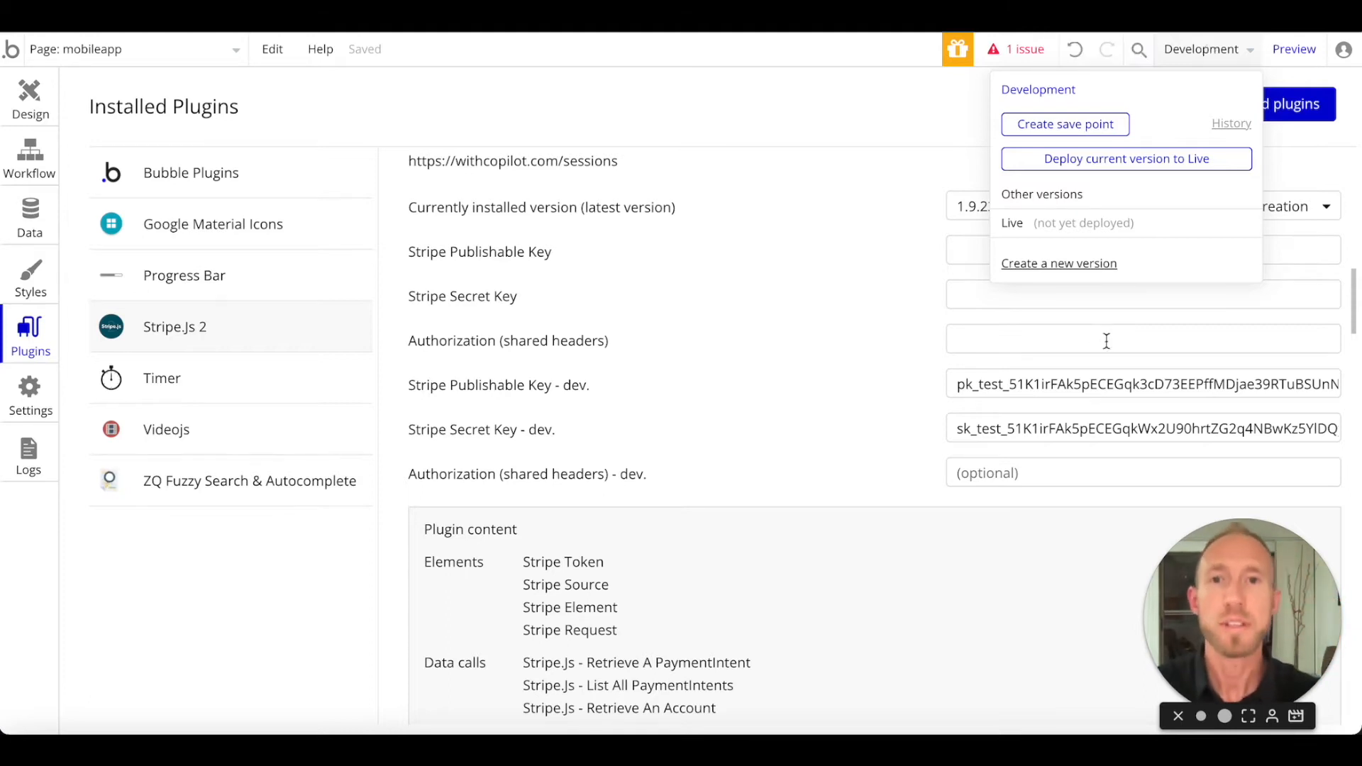
left_click(847, 363)
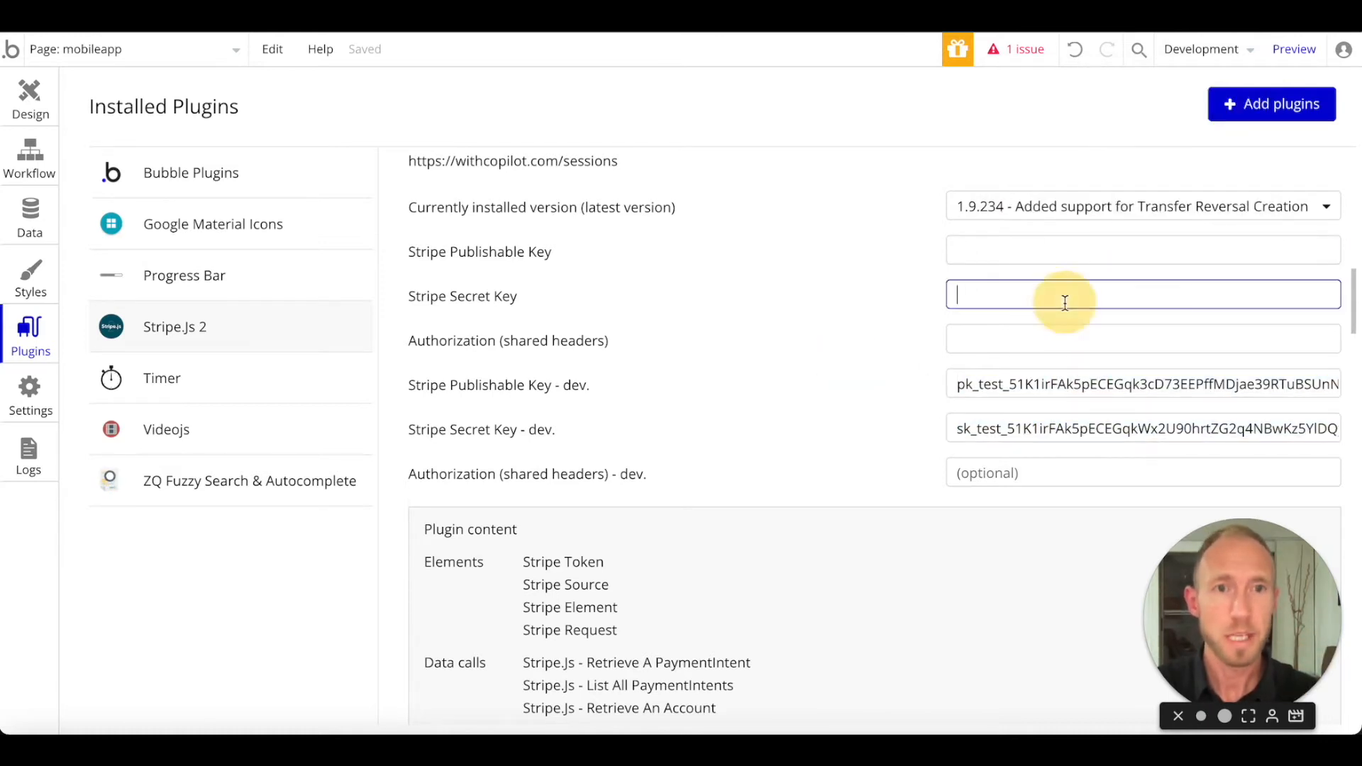
mouse_move(874, 295)
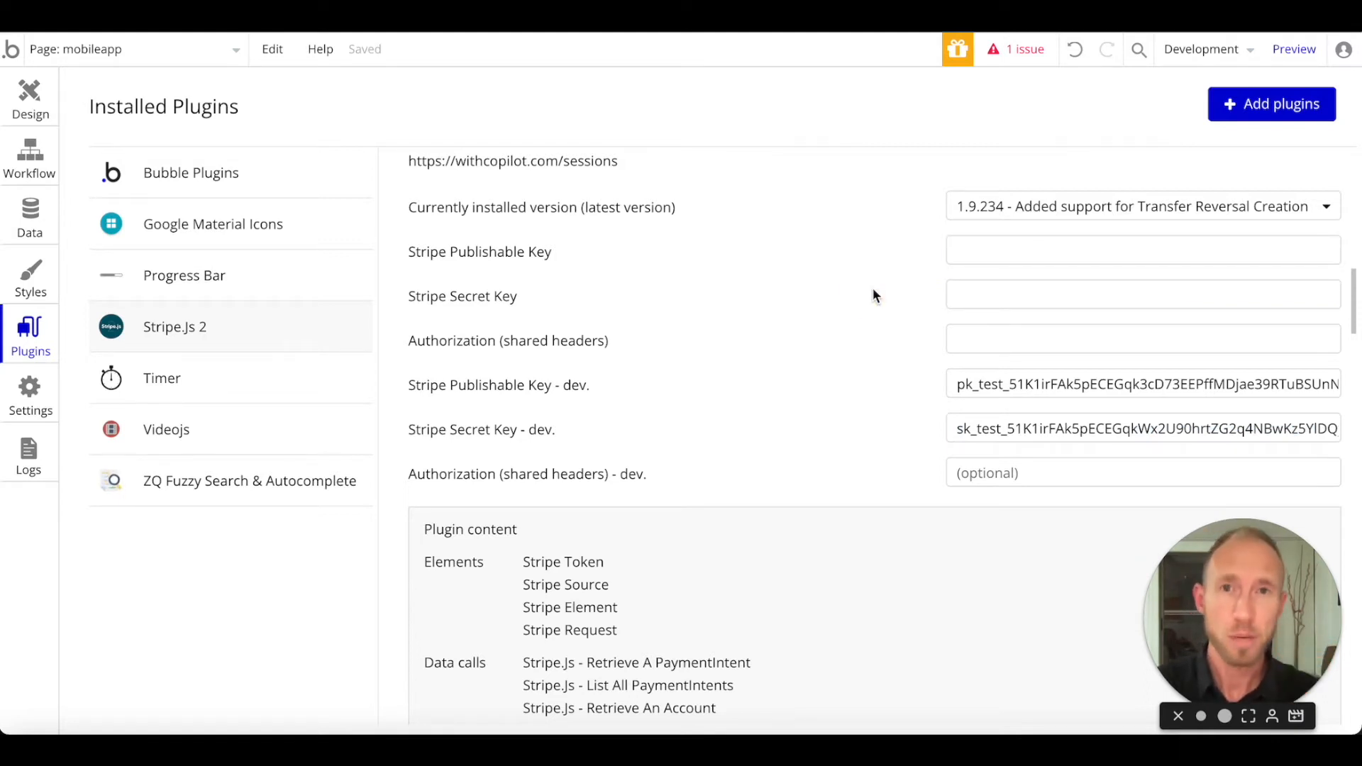
mouse_move(365, 142)
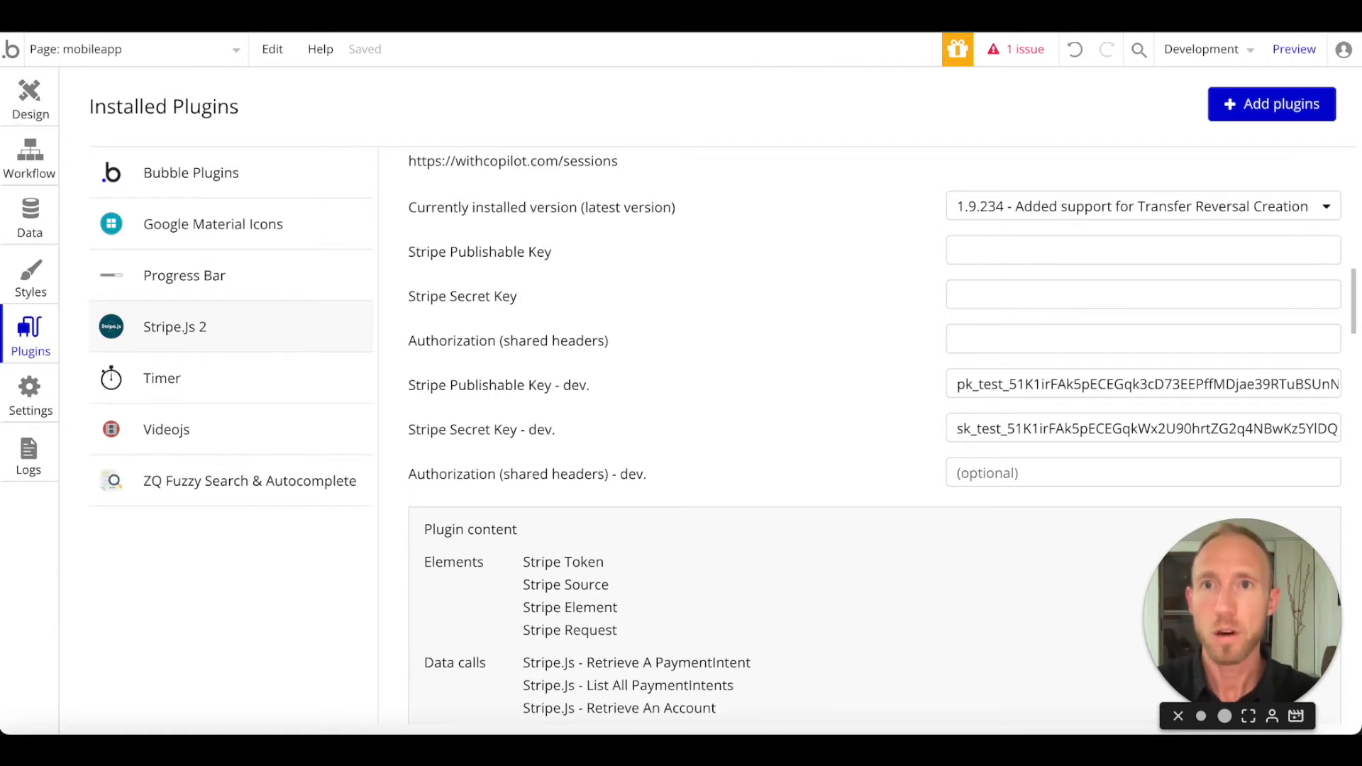
- Switch to the mobile-payments page and set its width to 320 with a 99 minimum width
left_click(130, 49)
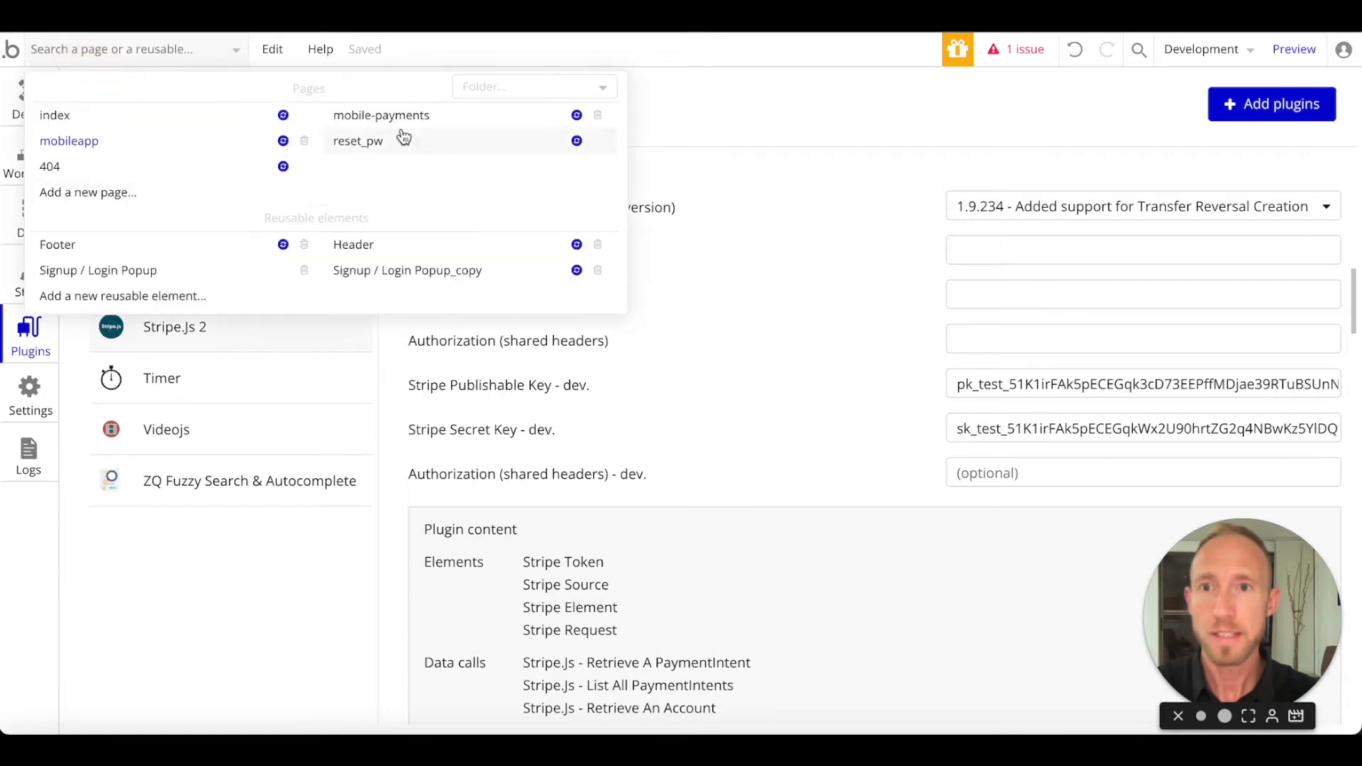
left_click(380, 115)
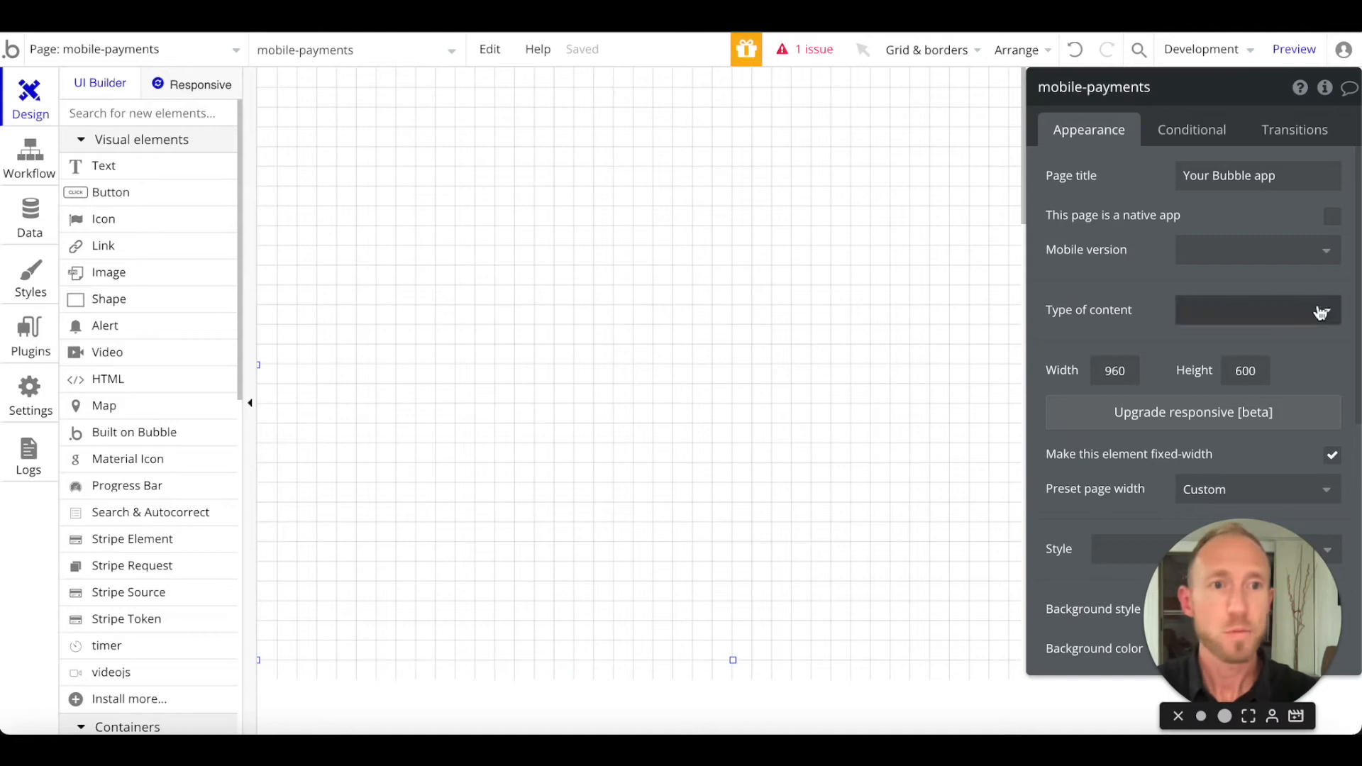
type("320")
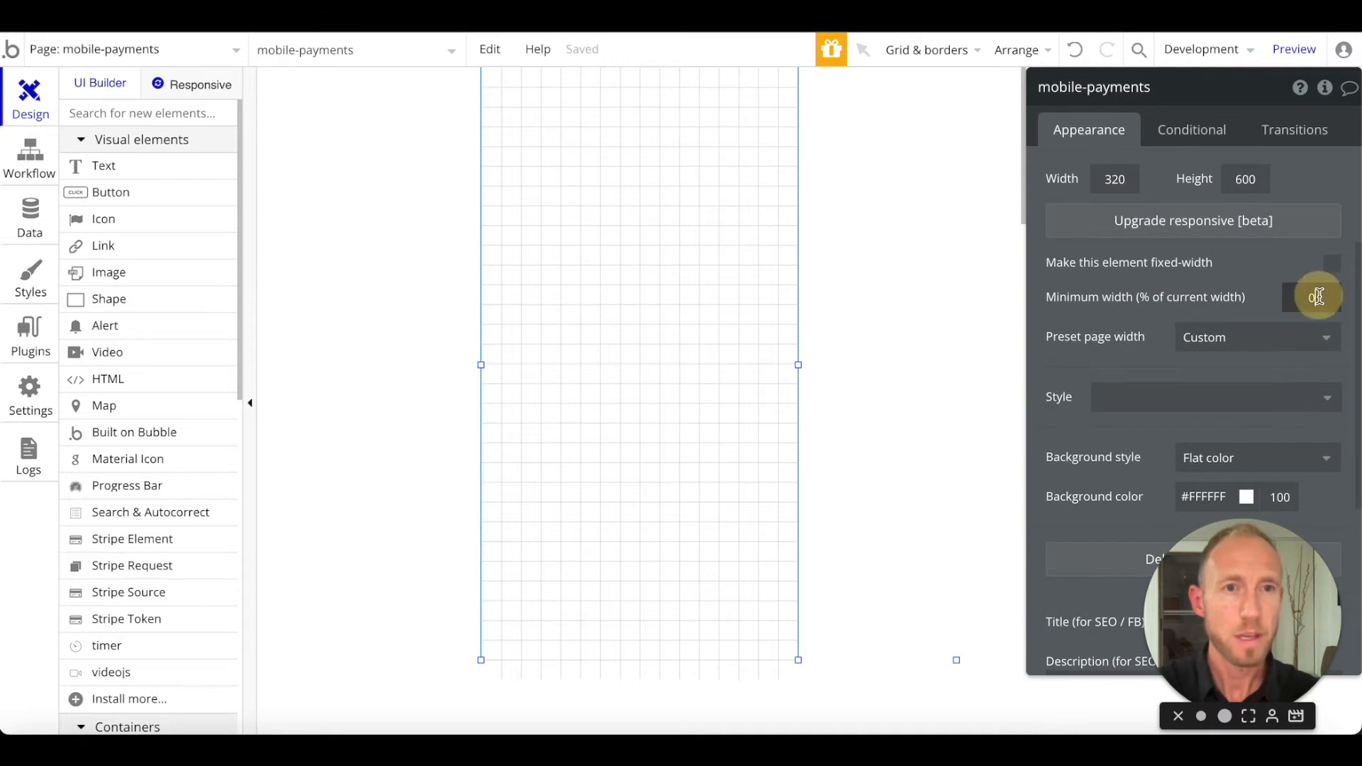
type("09")
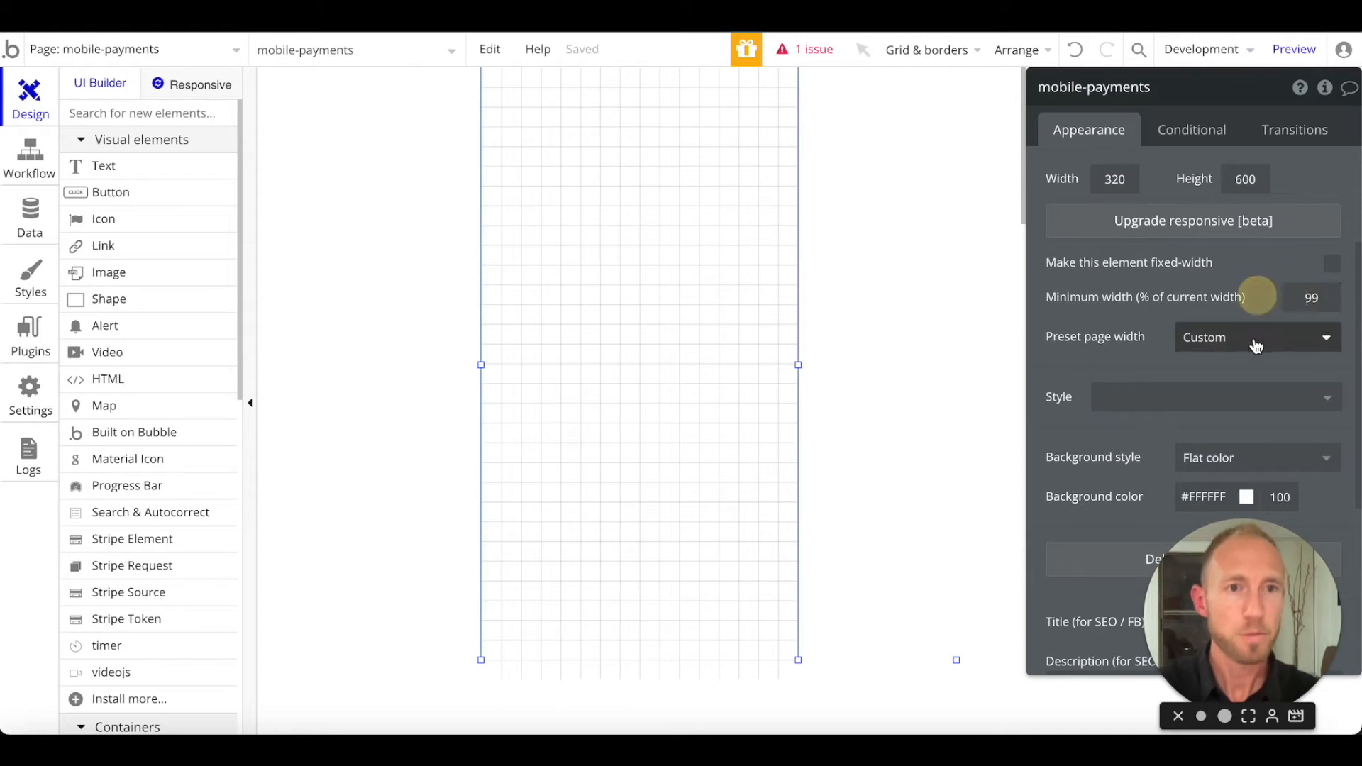
- Give the page a near-black #121212 background colour
left_click(1255, 336)
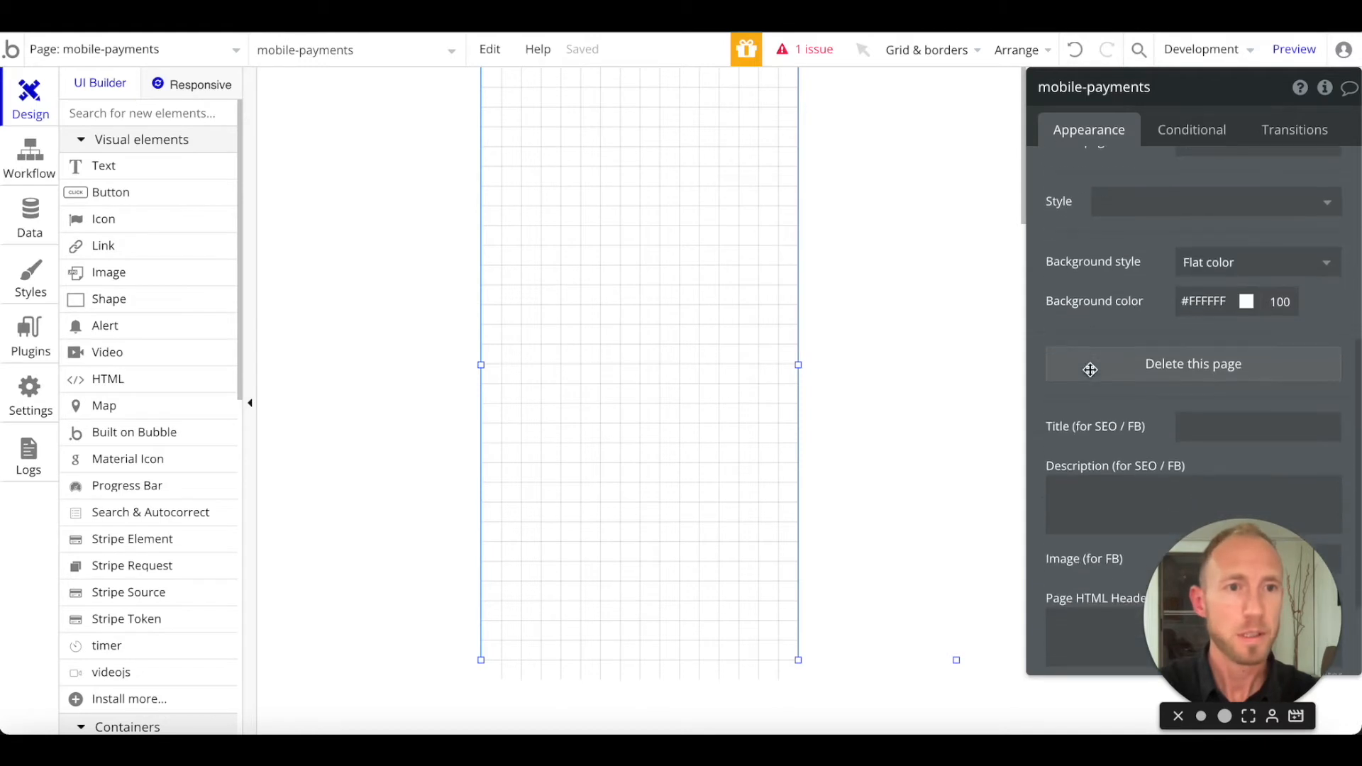
type("121212")
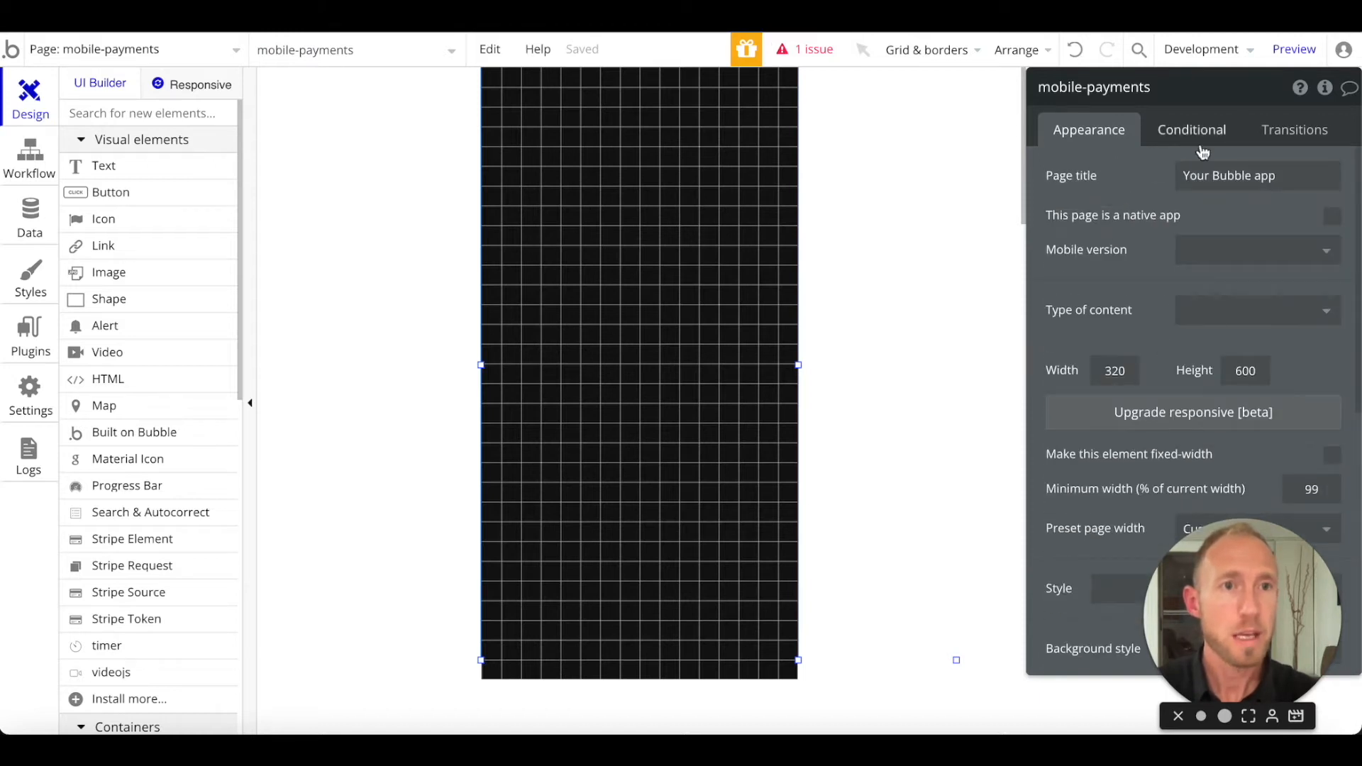
mouse_move(119, 209)
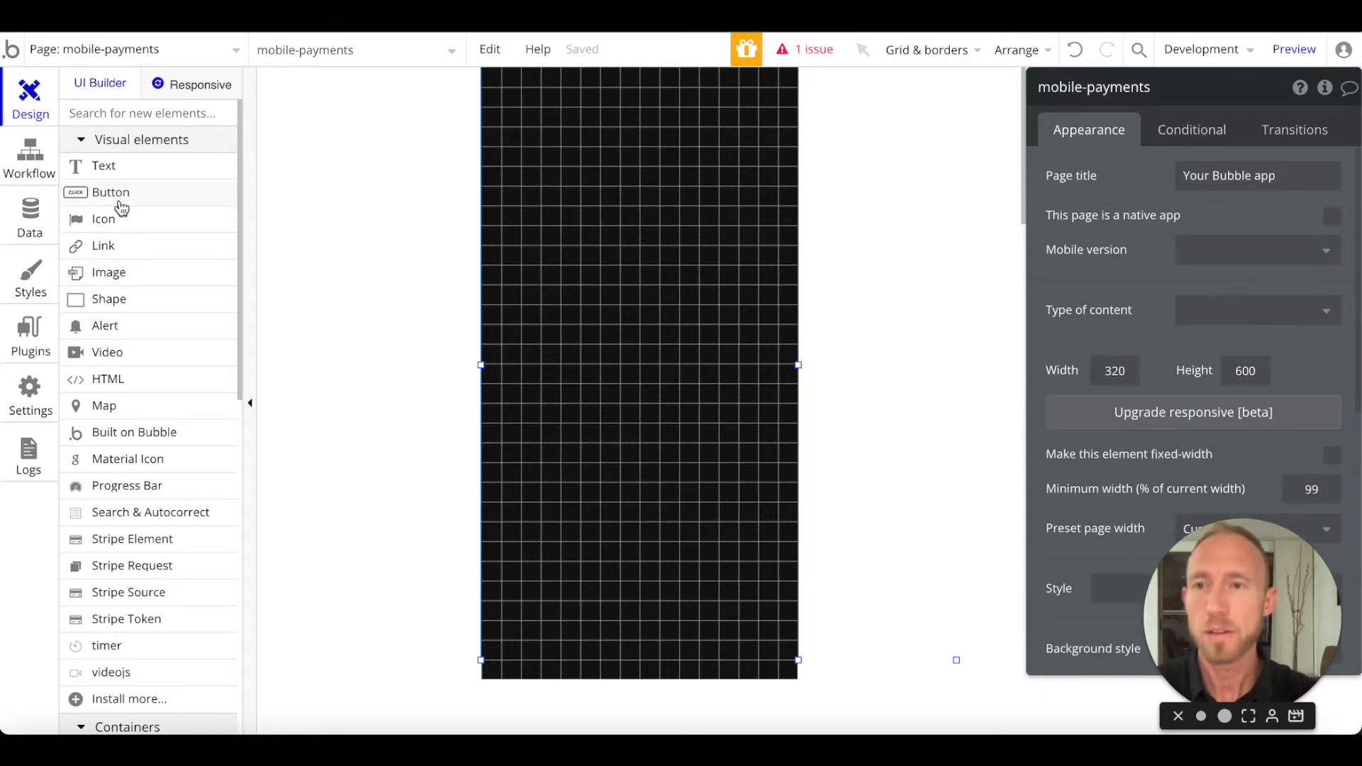
- Draw a 320 by 540 group at X 0 Y 0 and apply a max width when the page is stretched
scroll("down", 3)
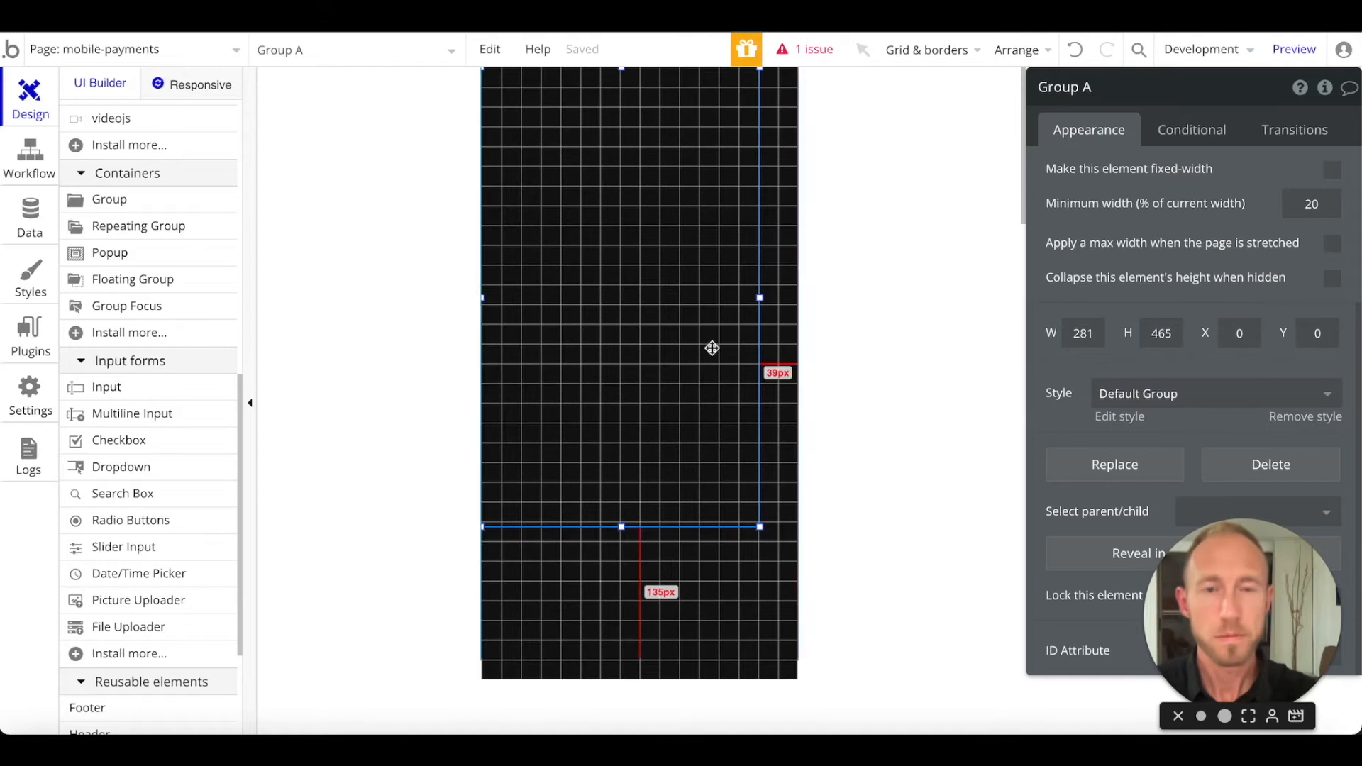
left_click_drag(759, 528, 798, 599)
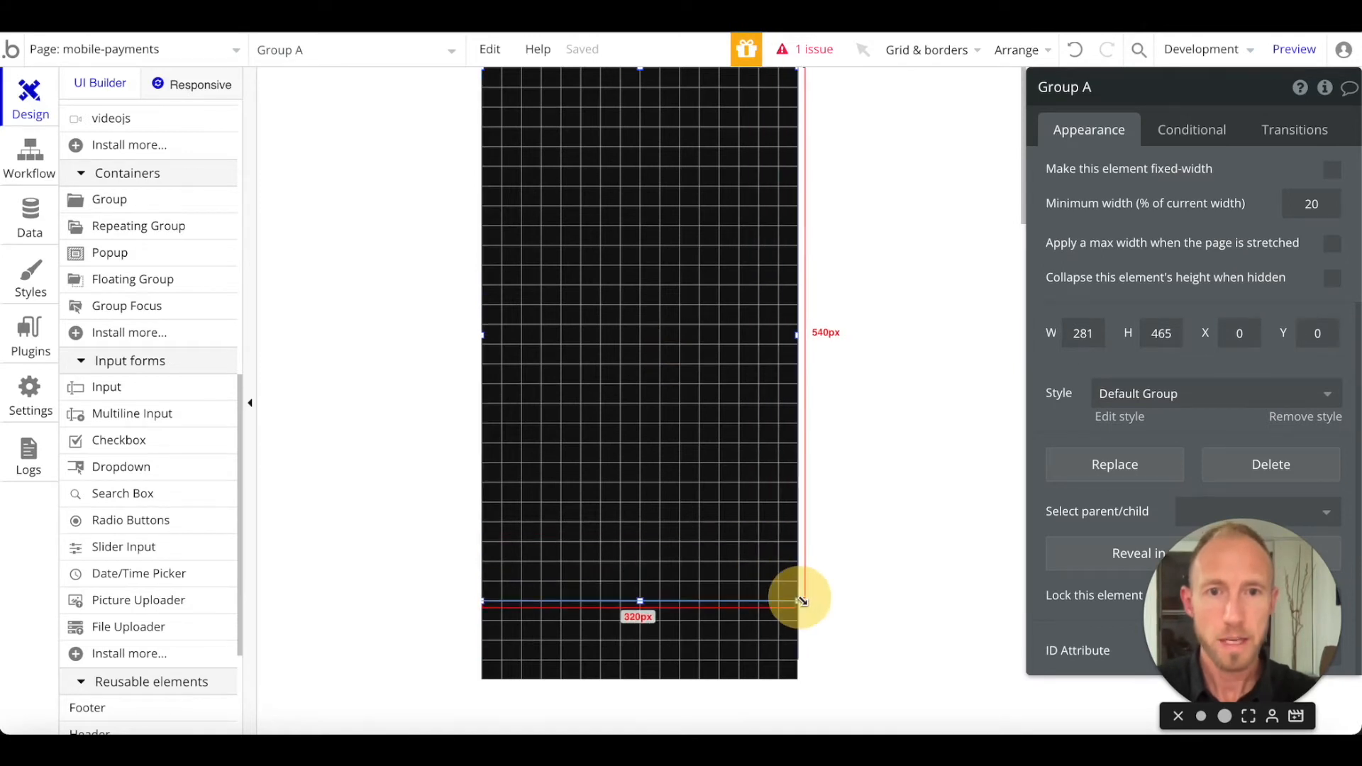
left_click_drag(799, 599, 795, 601)
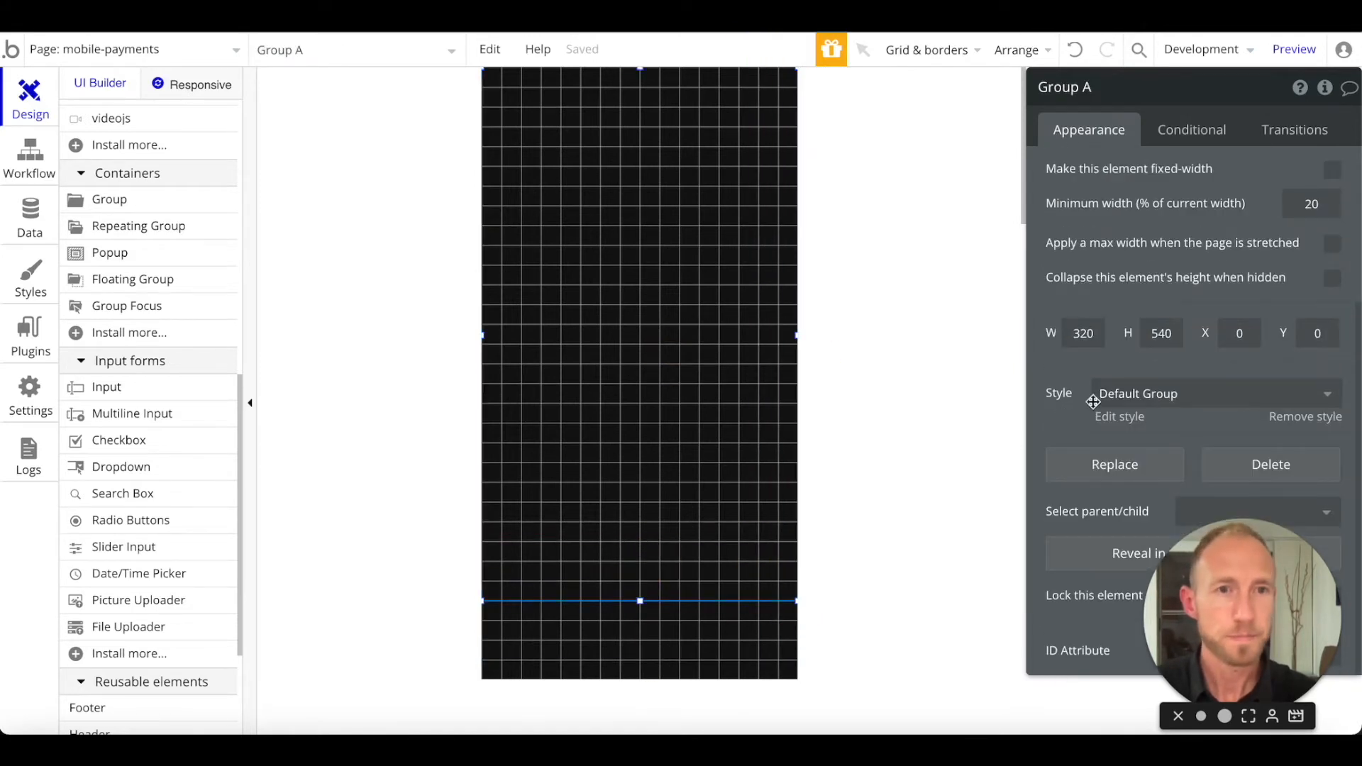
left_click(1332, 243)
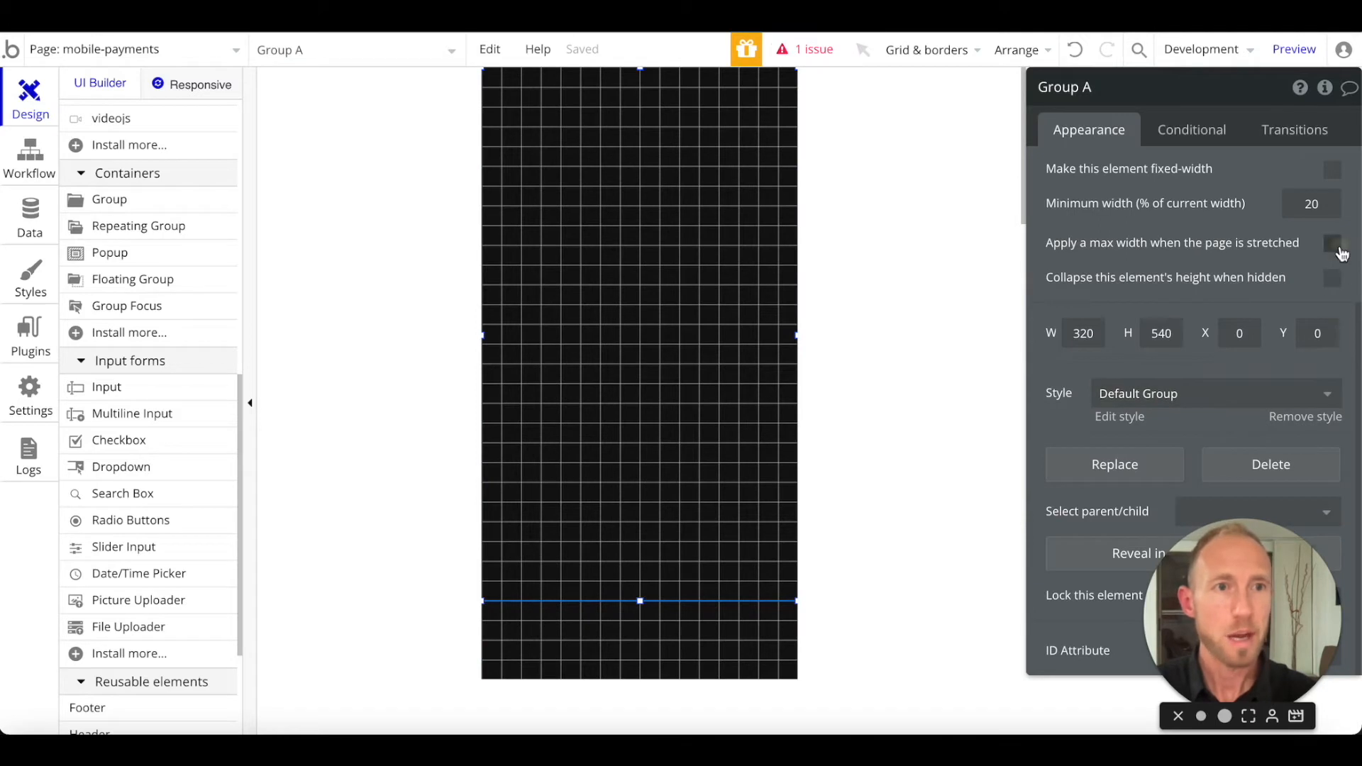
left_click(1332, 242)
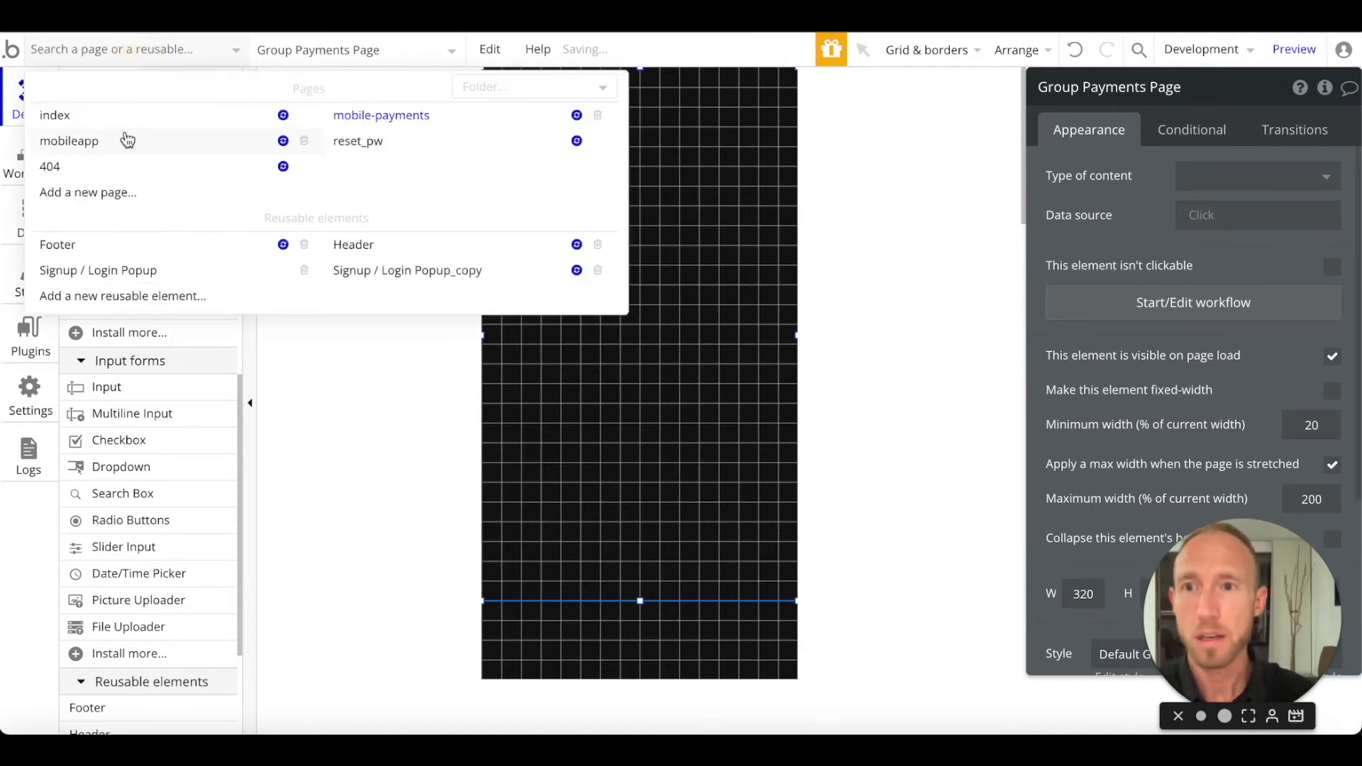
- Copy the YOGA FLOW header and My Favorites heading from mobileapp onto mobile-payments
left_click(68, 140)
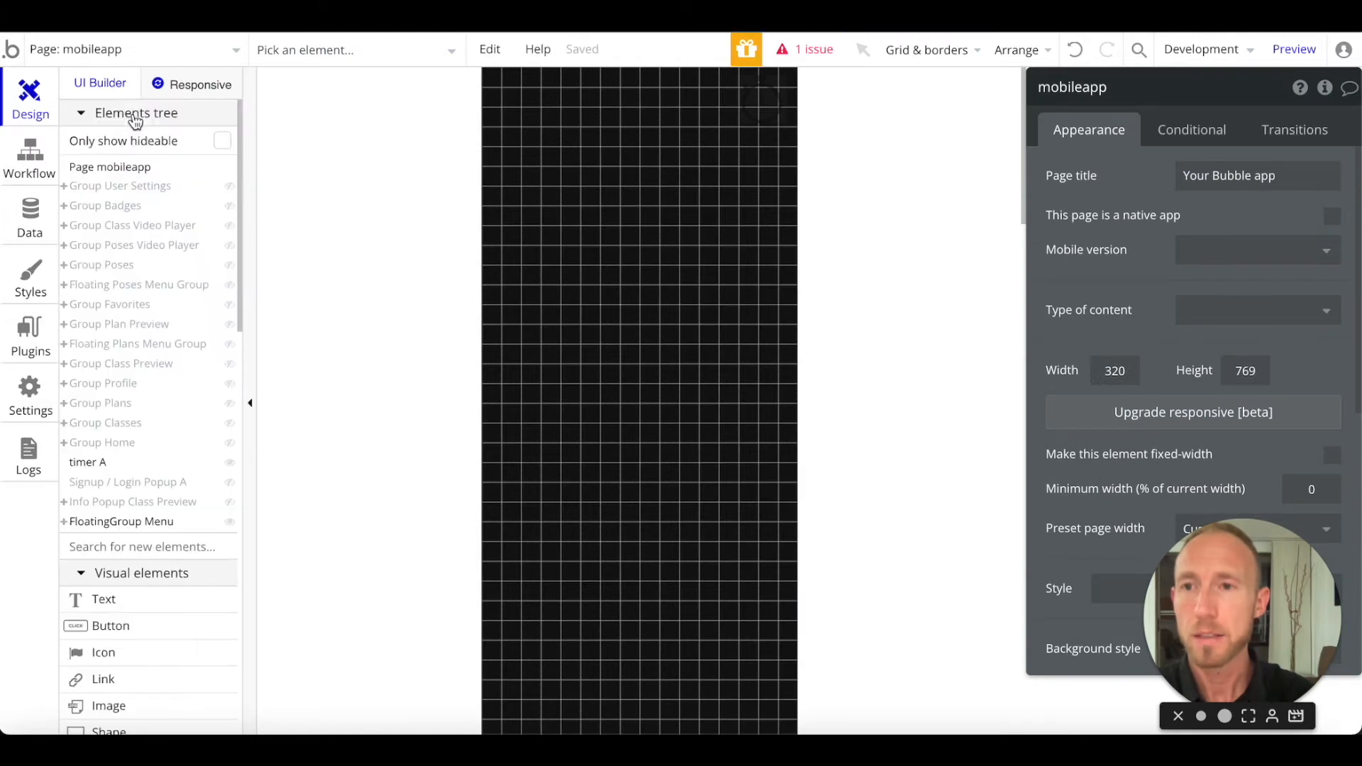
mouse_move(226, 409)
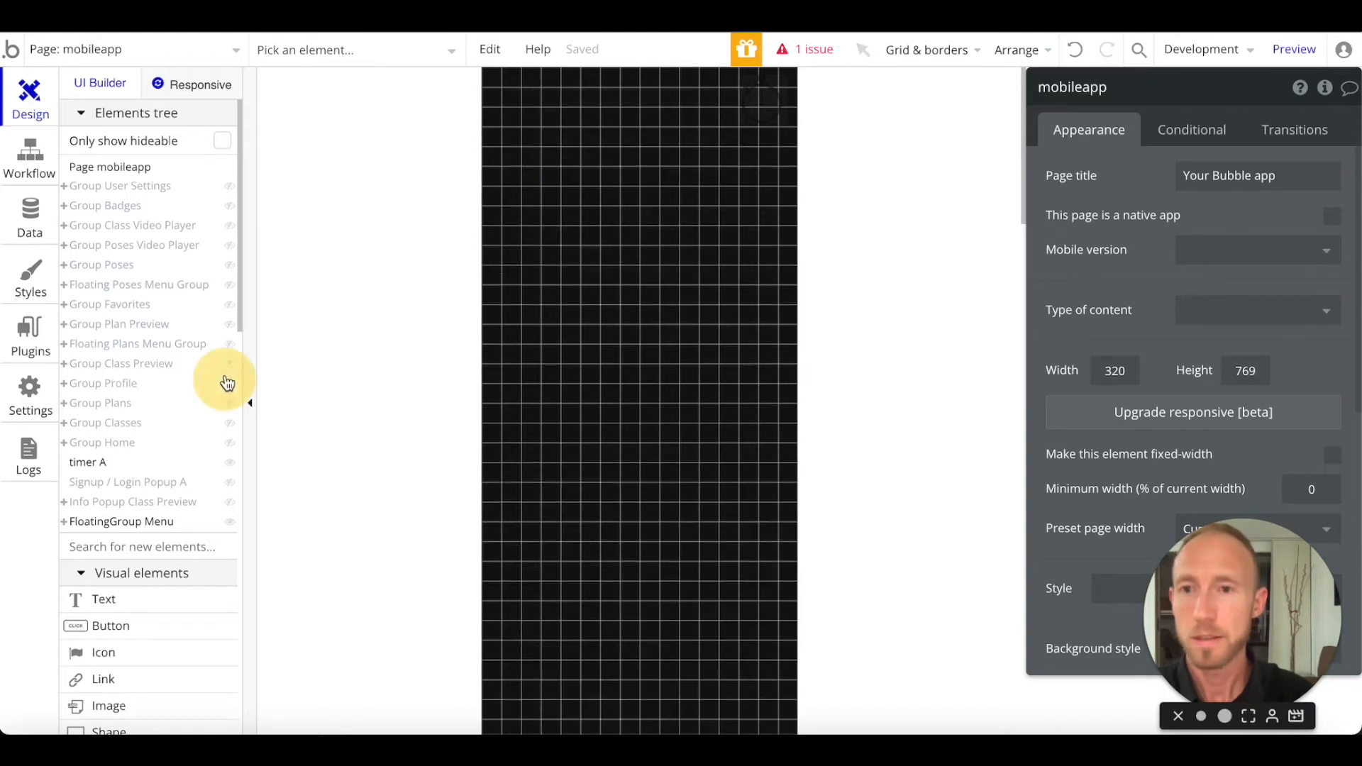
mouse_move(233, 315)
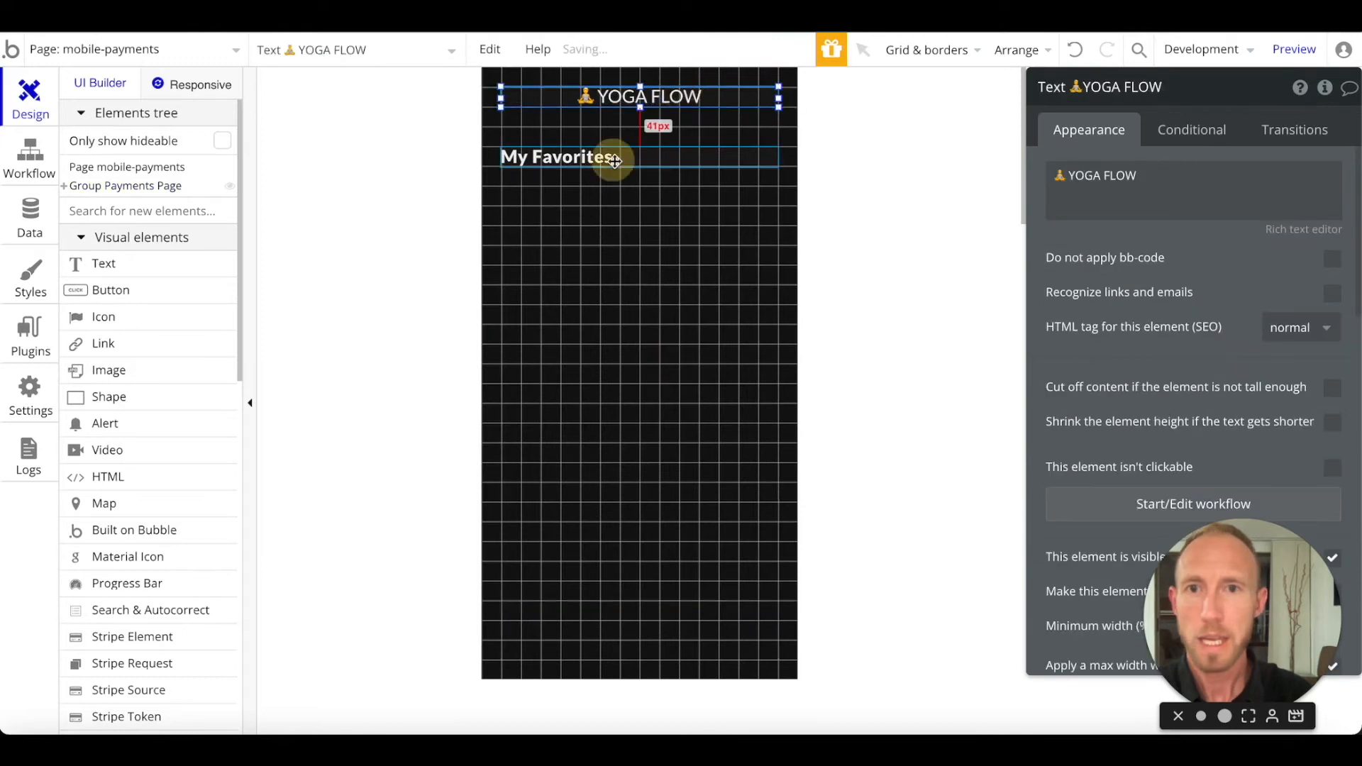
left_click(556, 156)
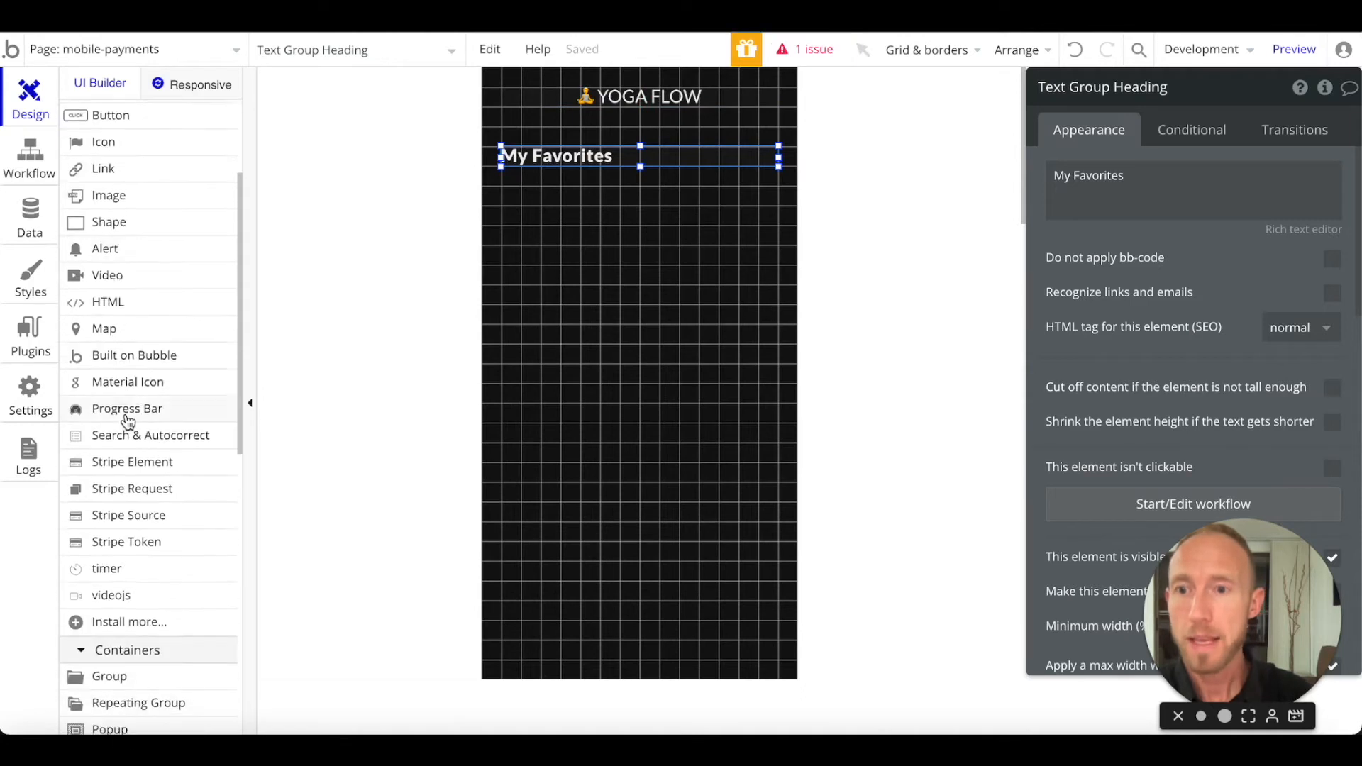
- Add Group B below the heading with flat white #FFFFFF fill, roundness 10, width 280, centred horizontally
scroll("down", 3)
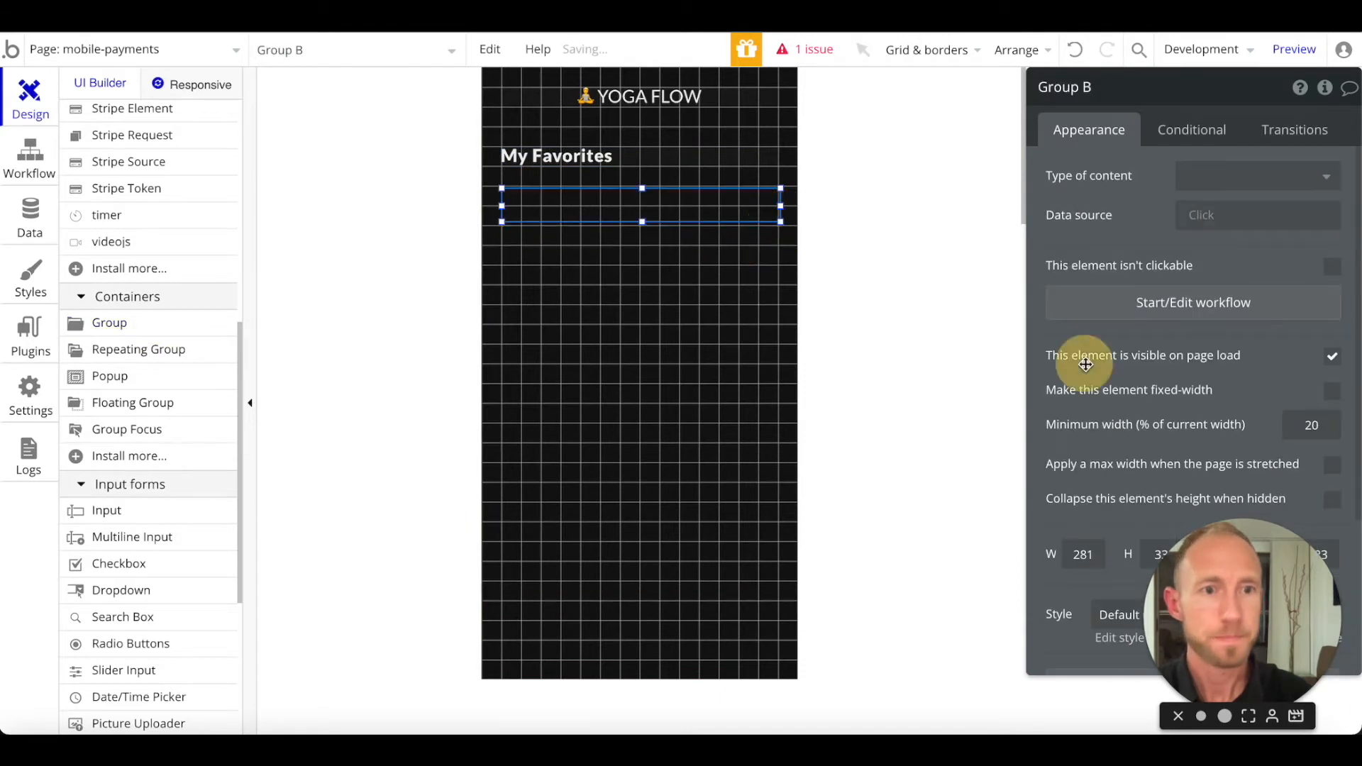
left_click(1207, 482)
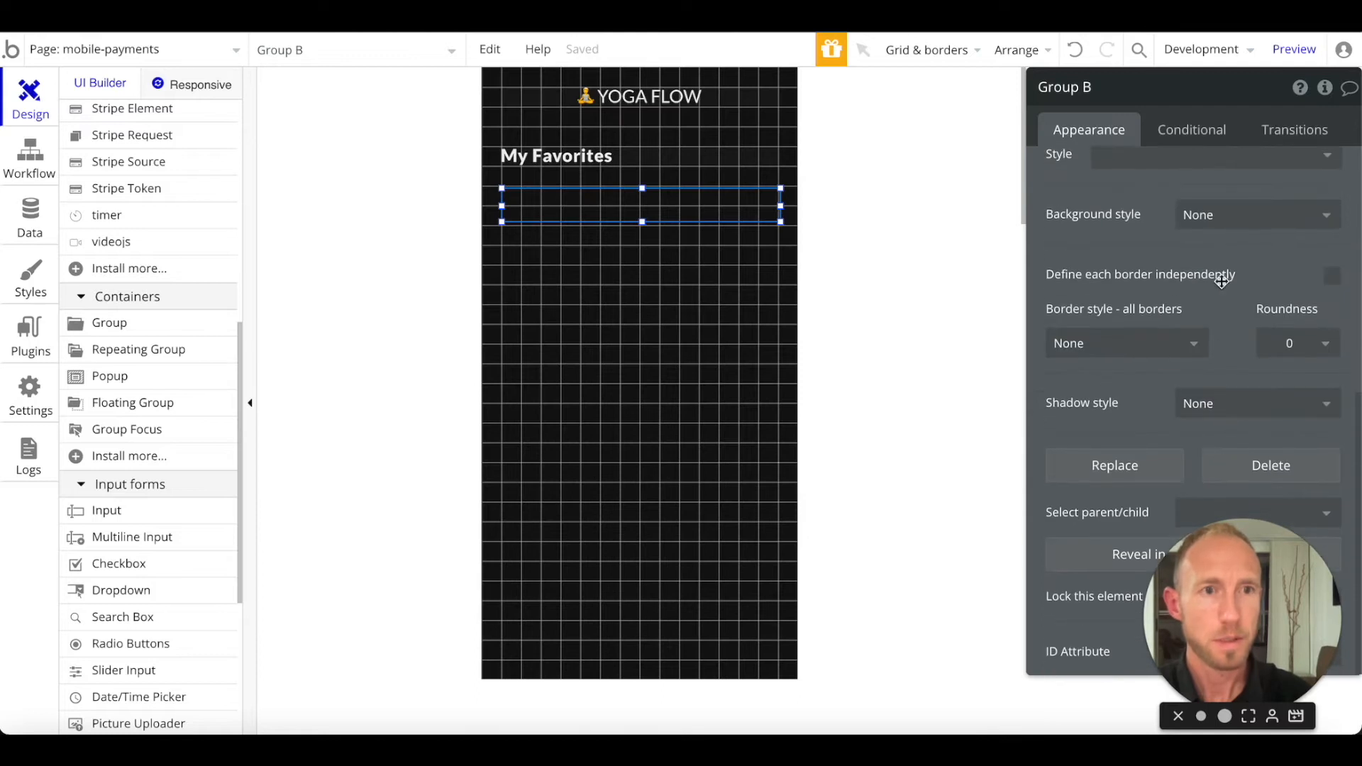
left_click(1254, 214)
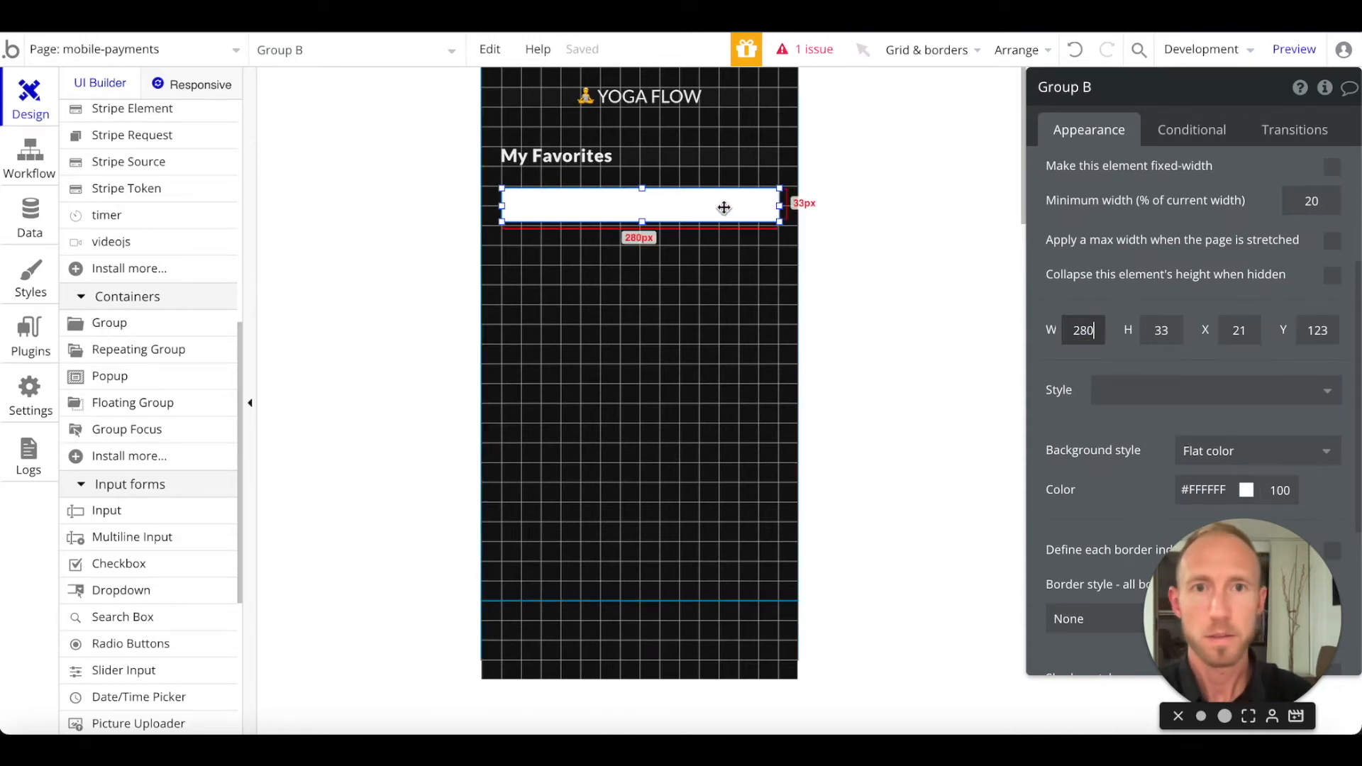
right_click(638, 206)
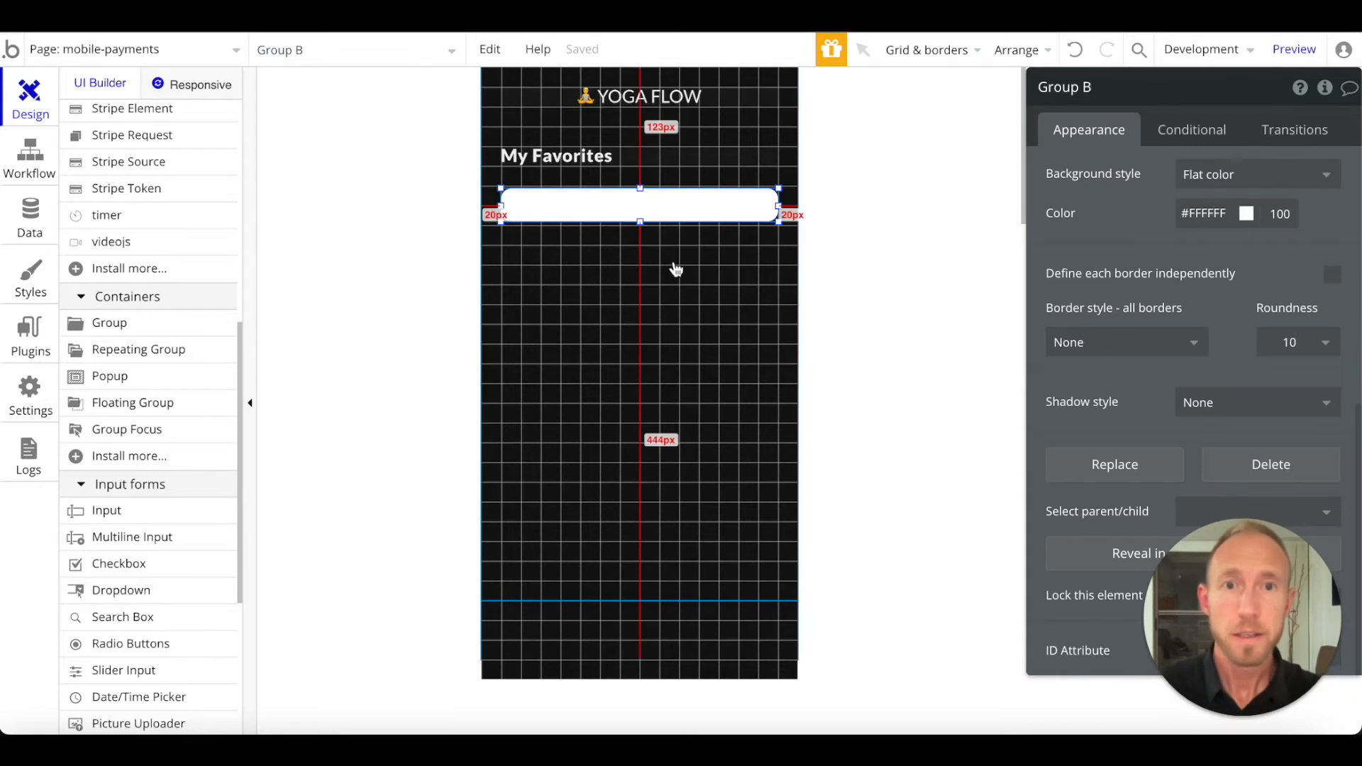
left_click(555, 156)
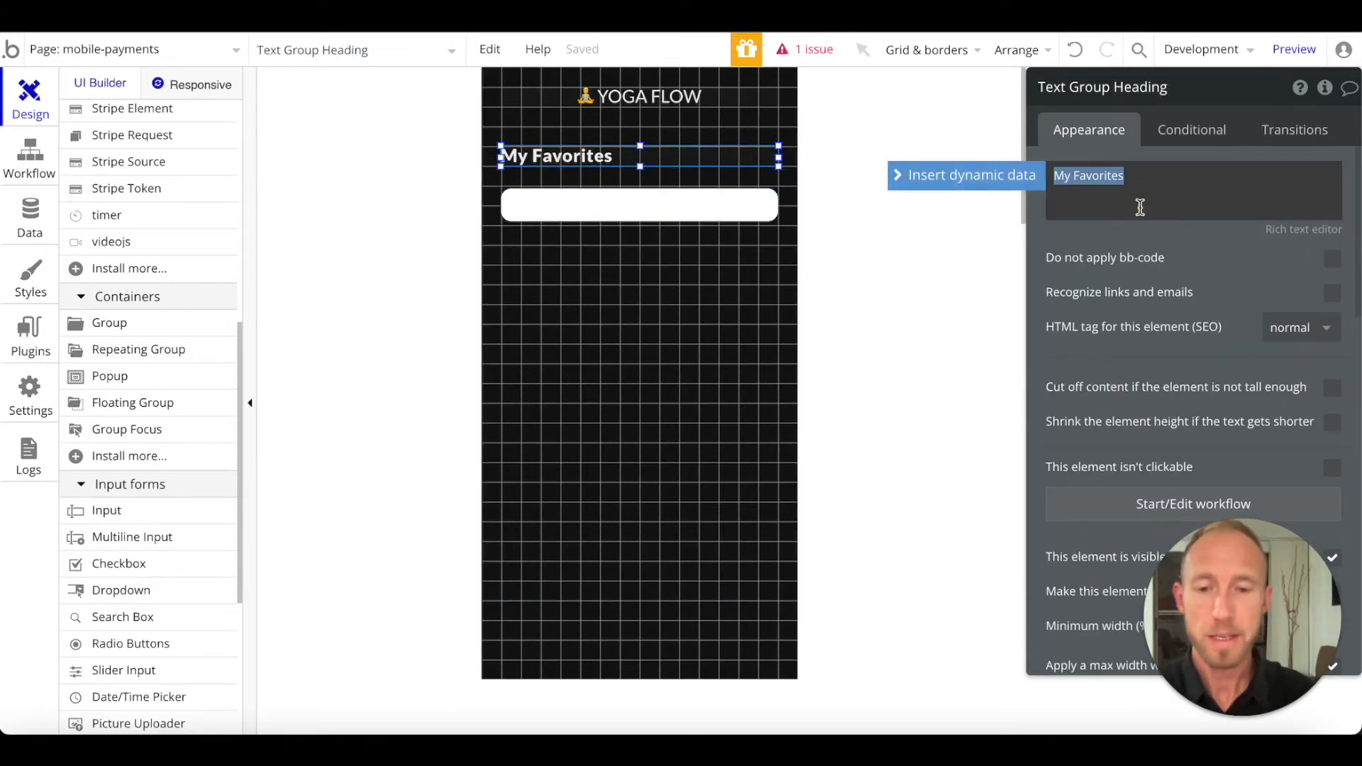
- Replace the heading text with 'Credit Card', keeping the font Lato (900)
type("In")
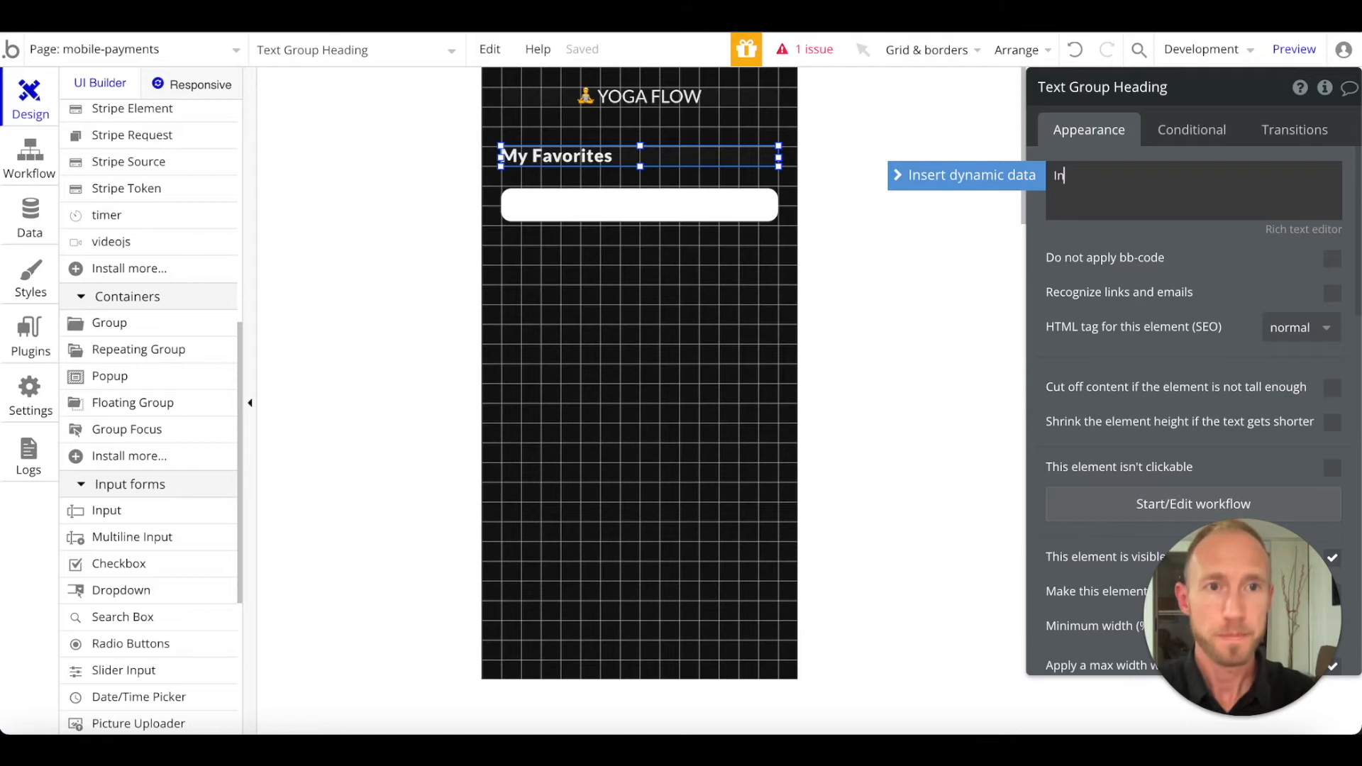
type("card")
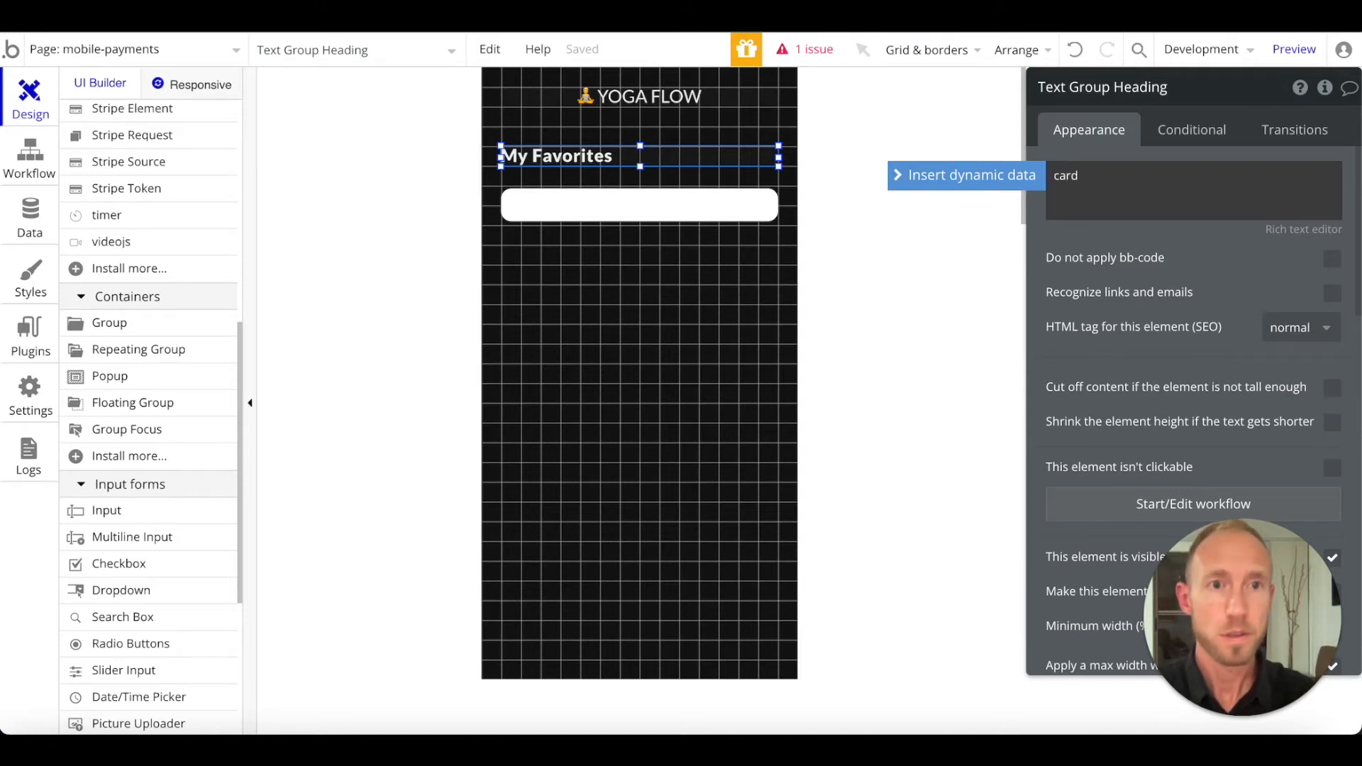
type("Credit C")
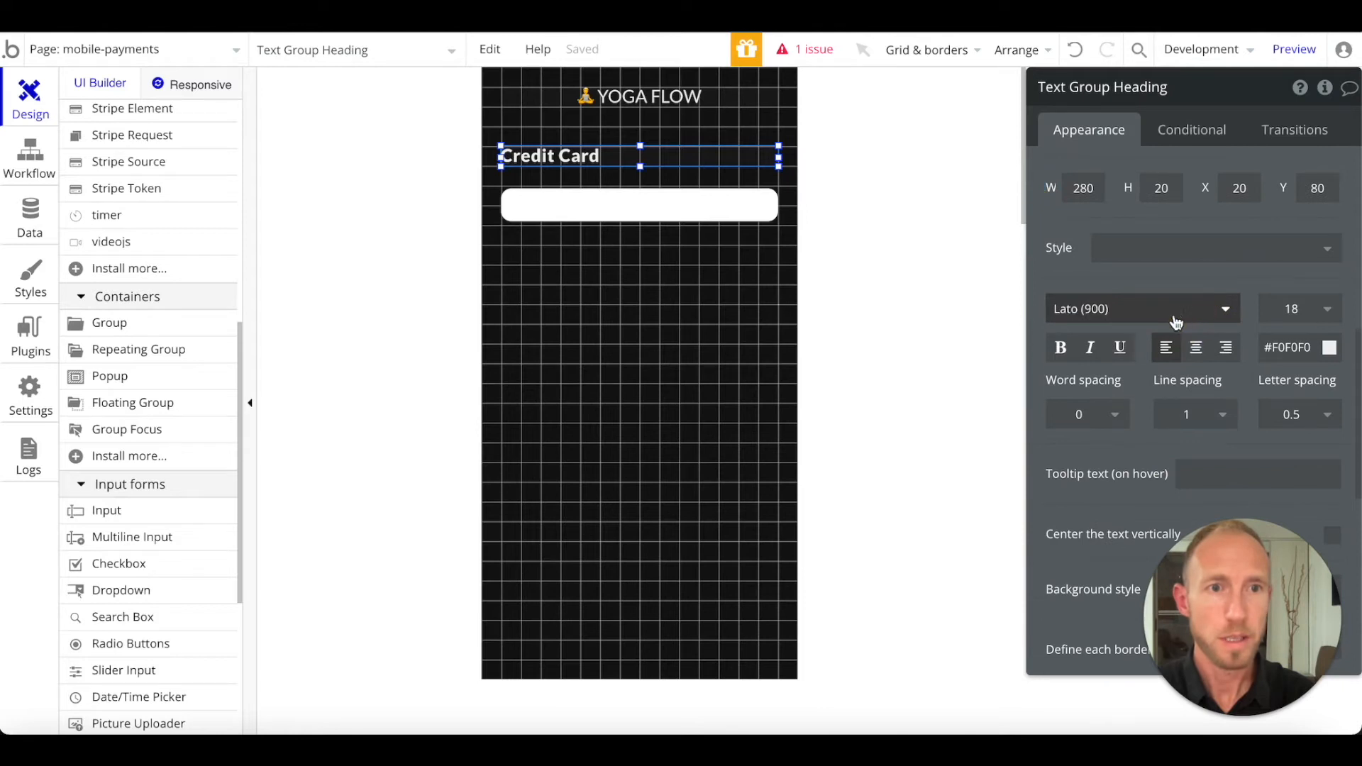
left_click(1138, 308)
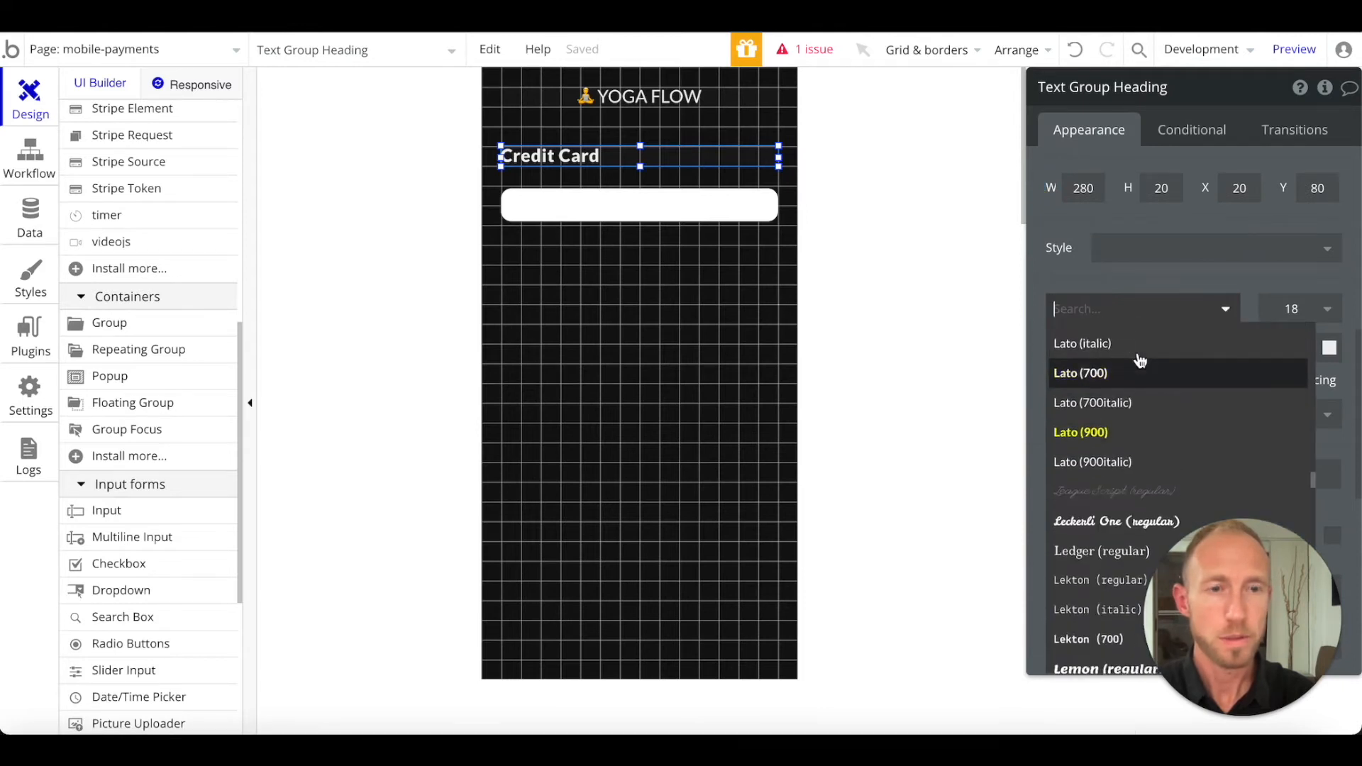
left_click(1081, 373)
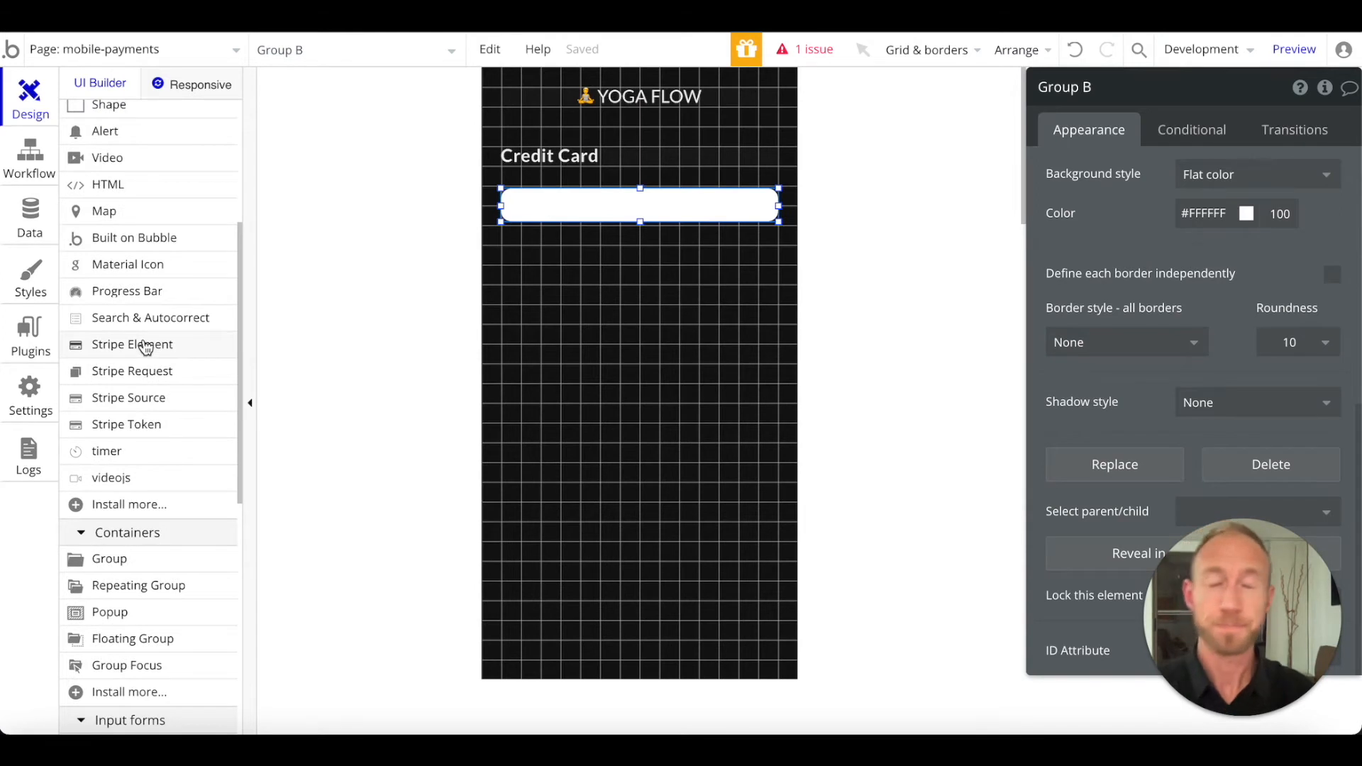
mouse_move(148, 374)
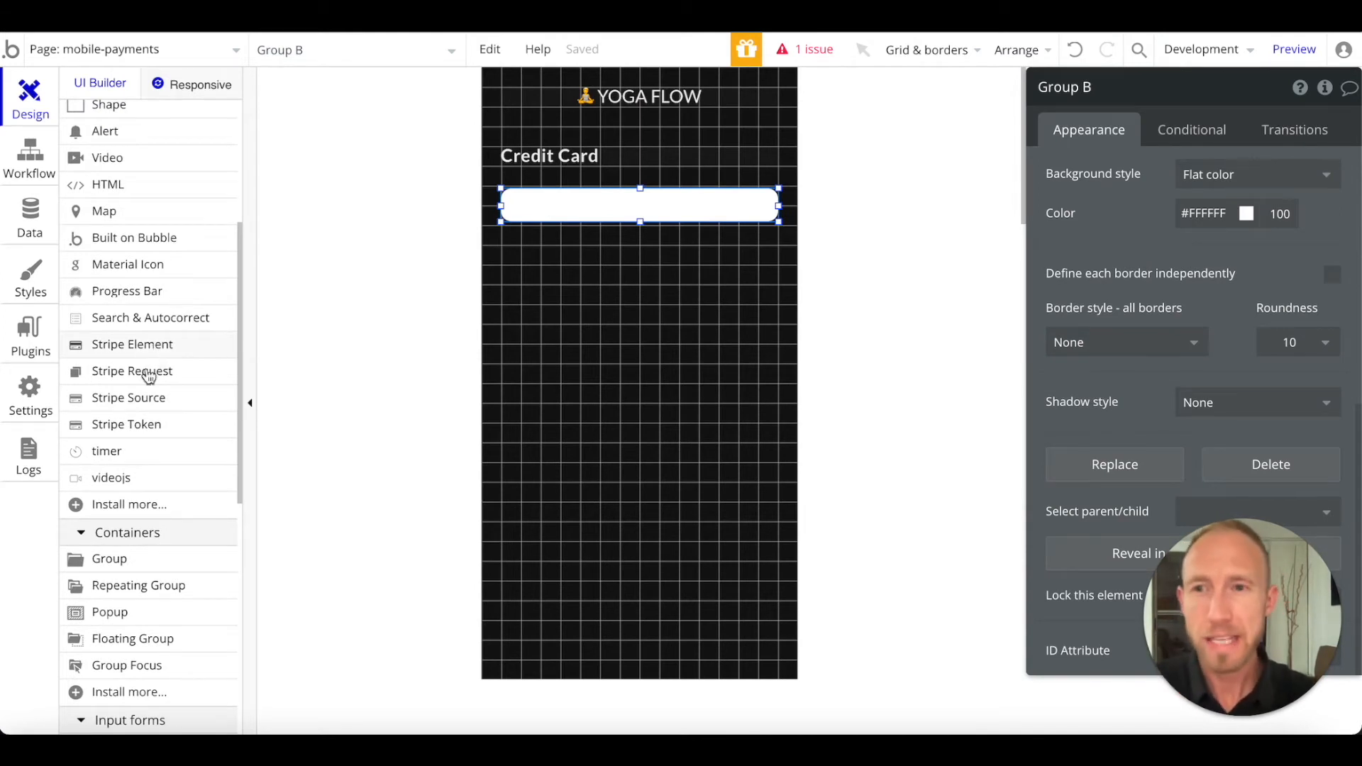
mouse_move(130, 347)
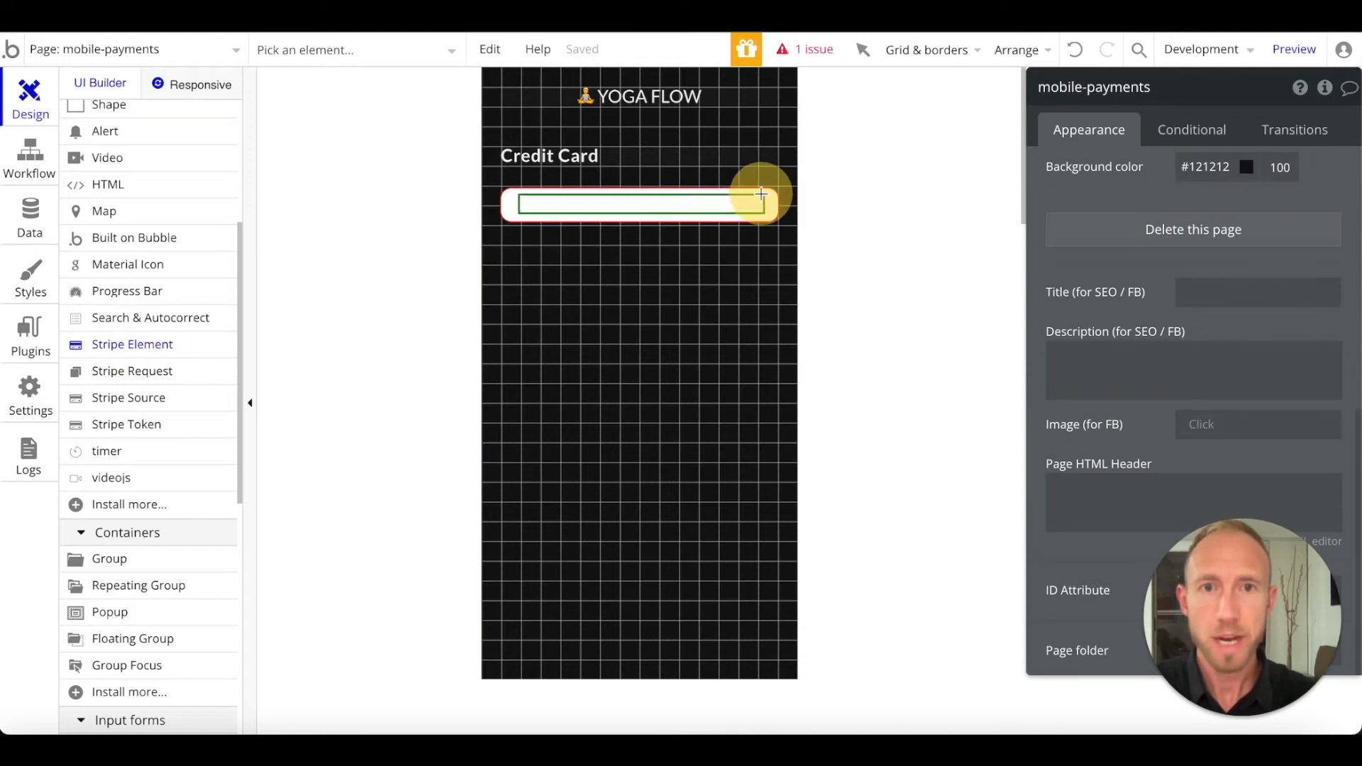
- Place StripeElement A in the white bar at X 8 and widen it to 262
left_click(639, 201)
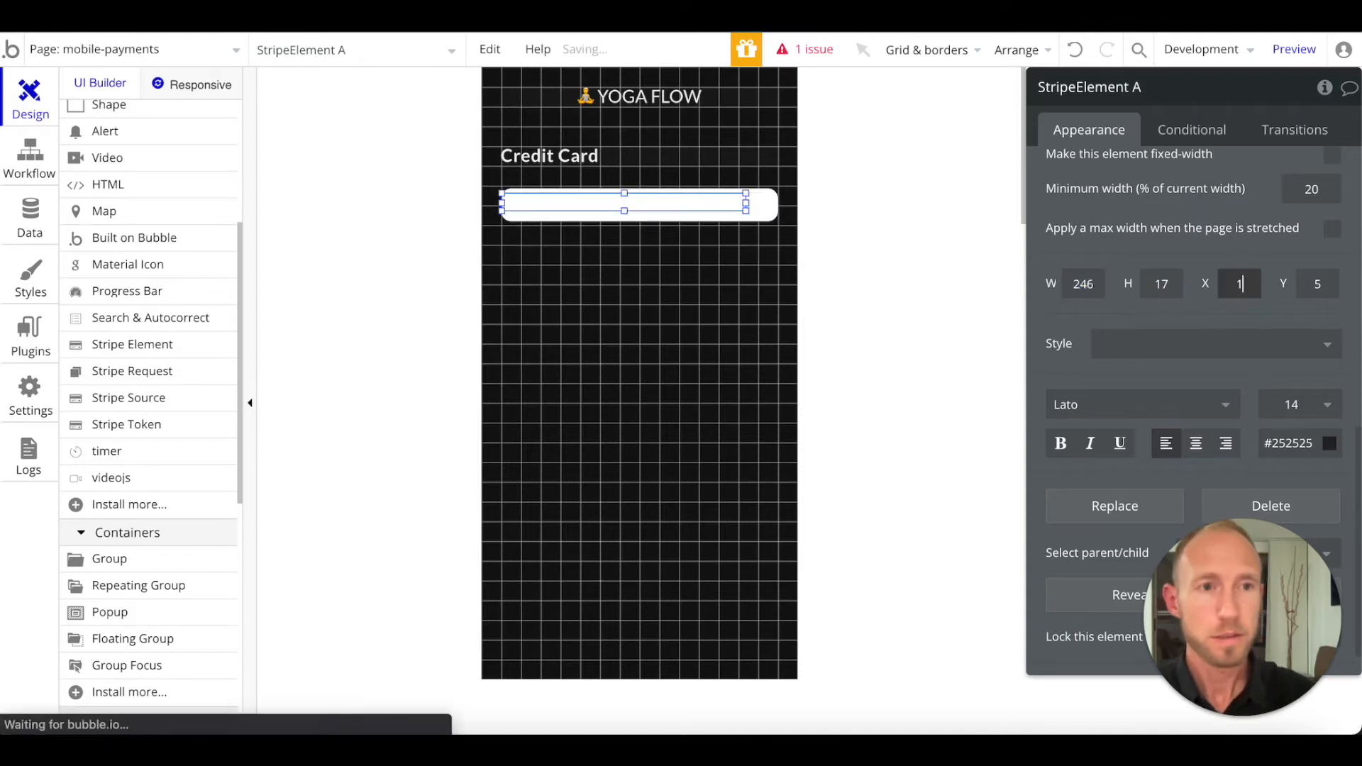
type("8")
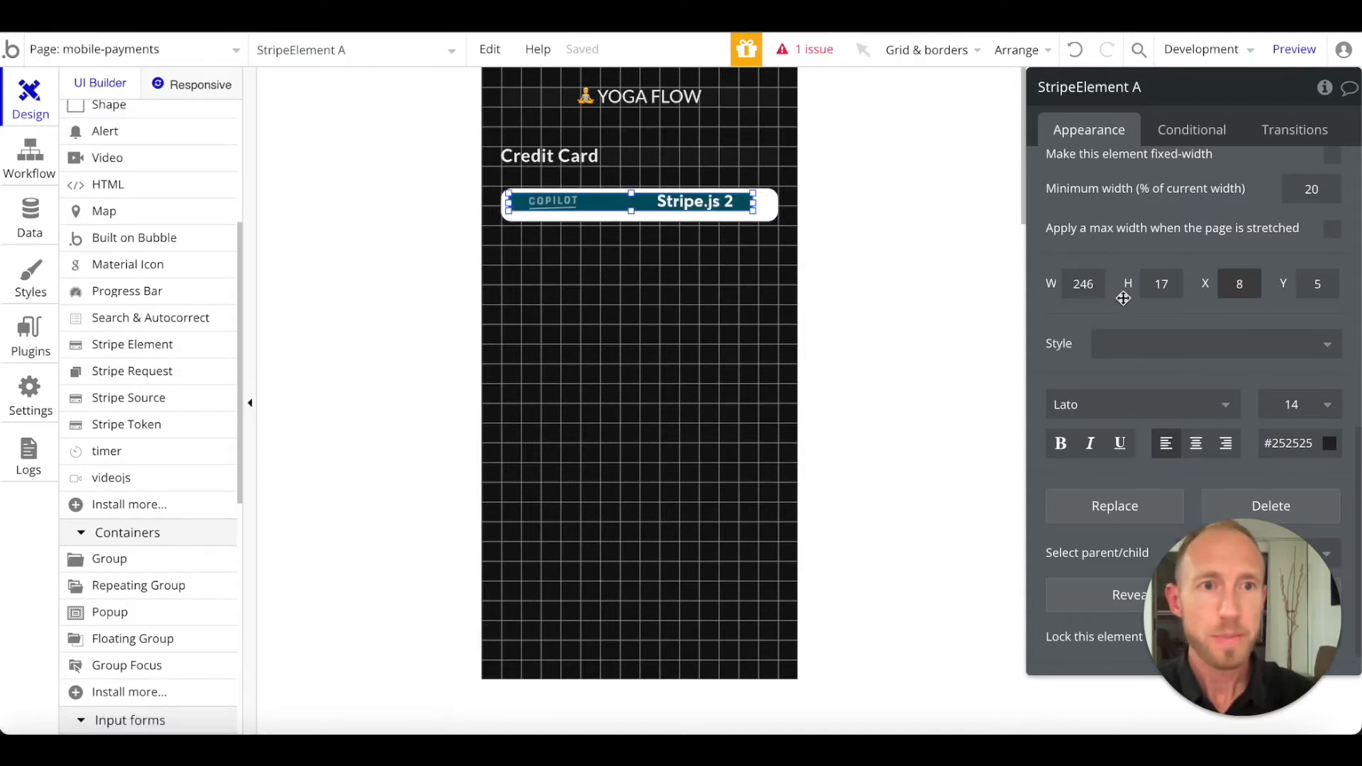
type("2")
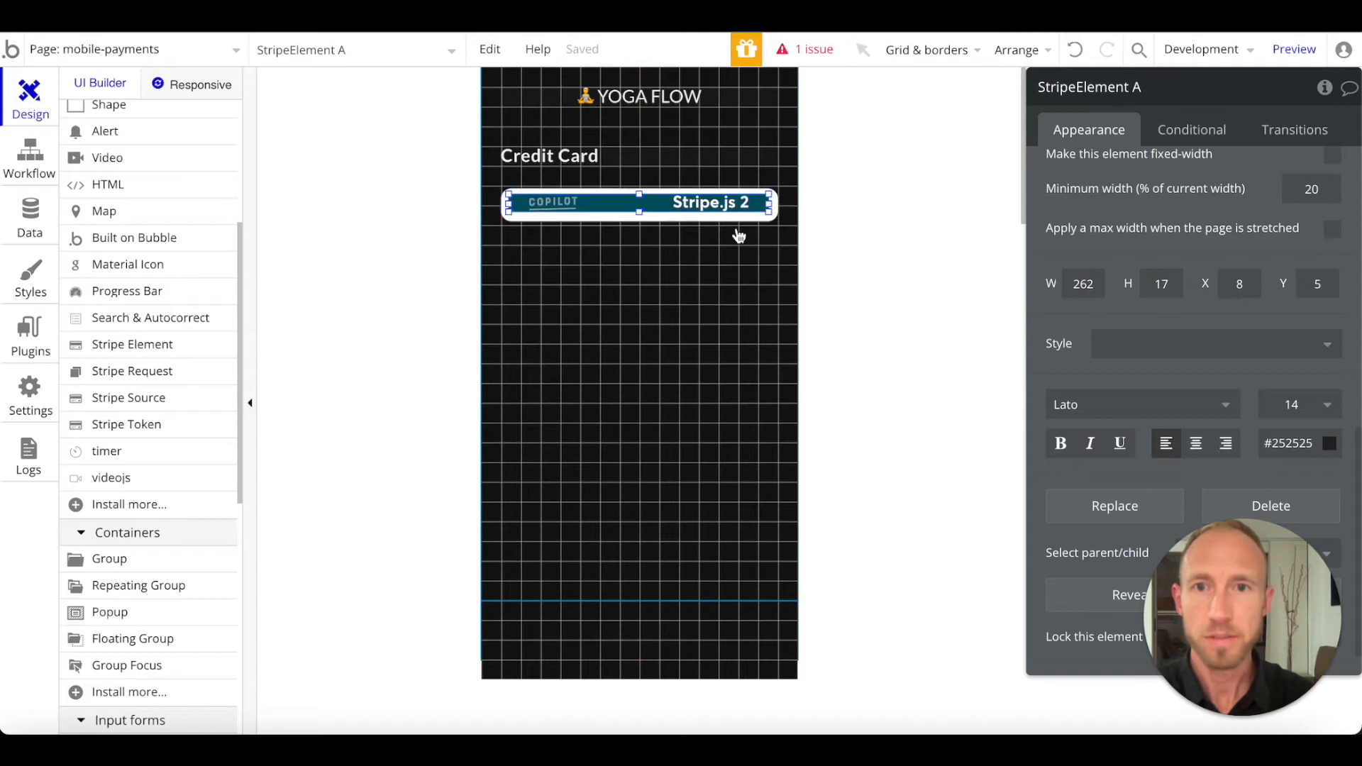
left_click_drag(638, 203, 638, 207)
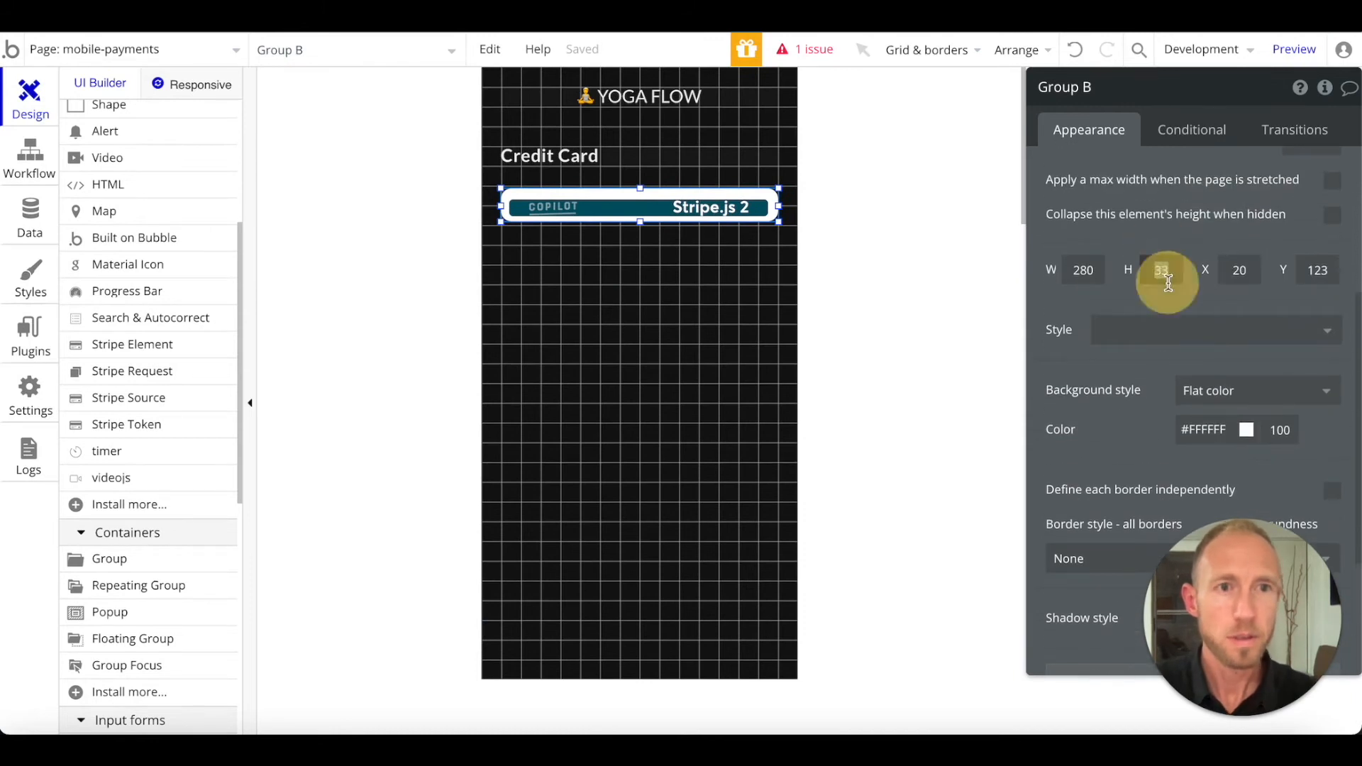
- Adjust Group B's height so the card field fits neatly inside
left_click(712, 208)
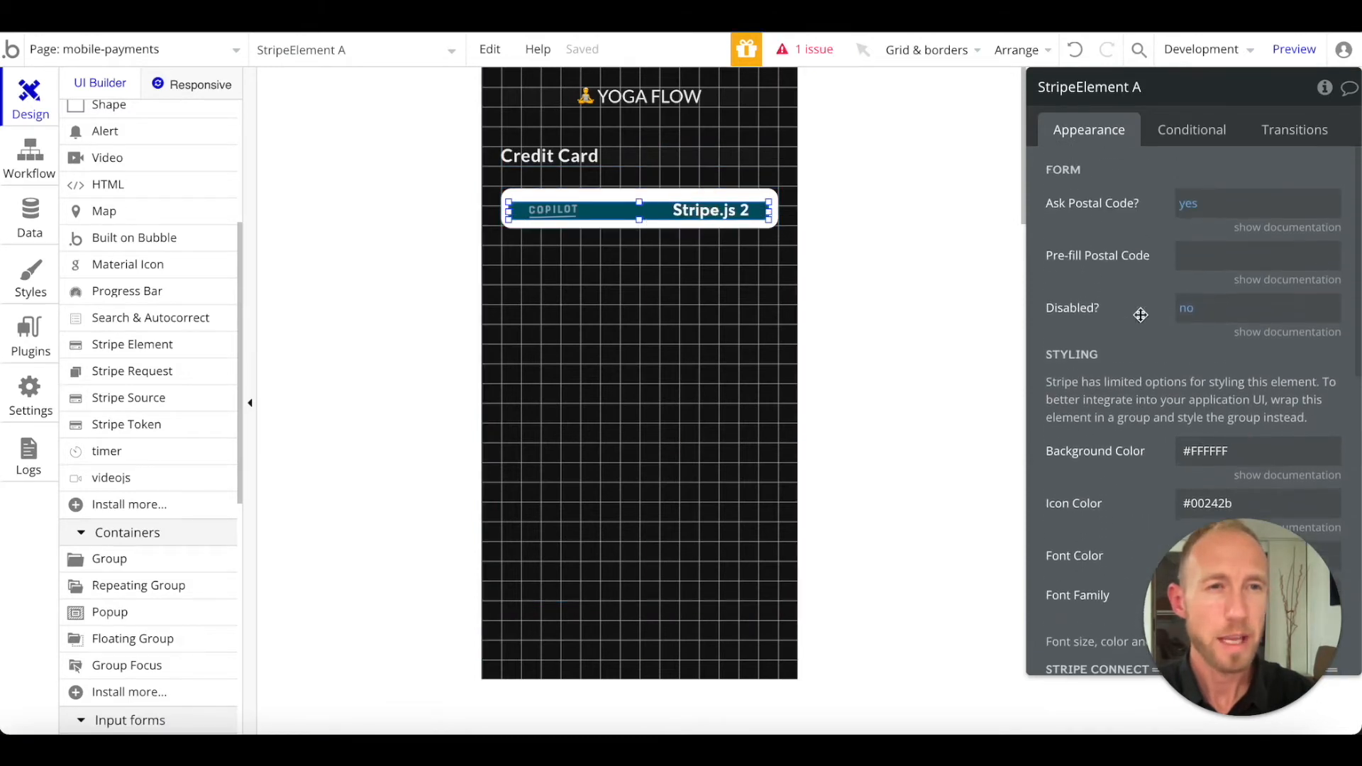
type("no")
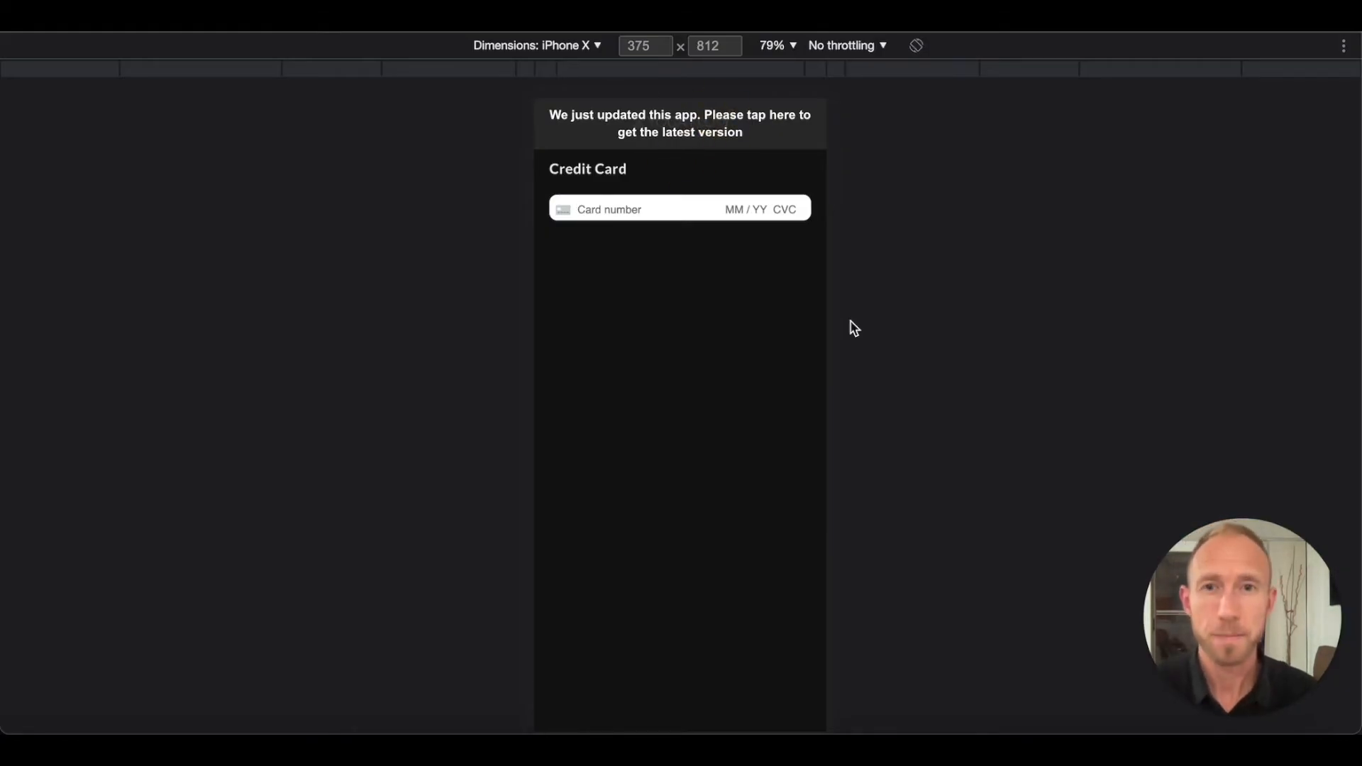
left_click(679, 122)
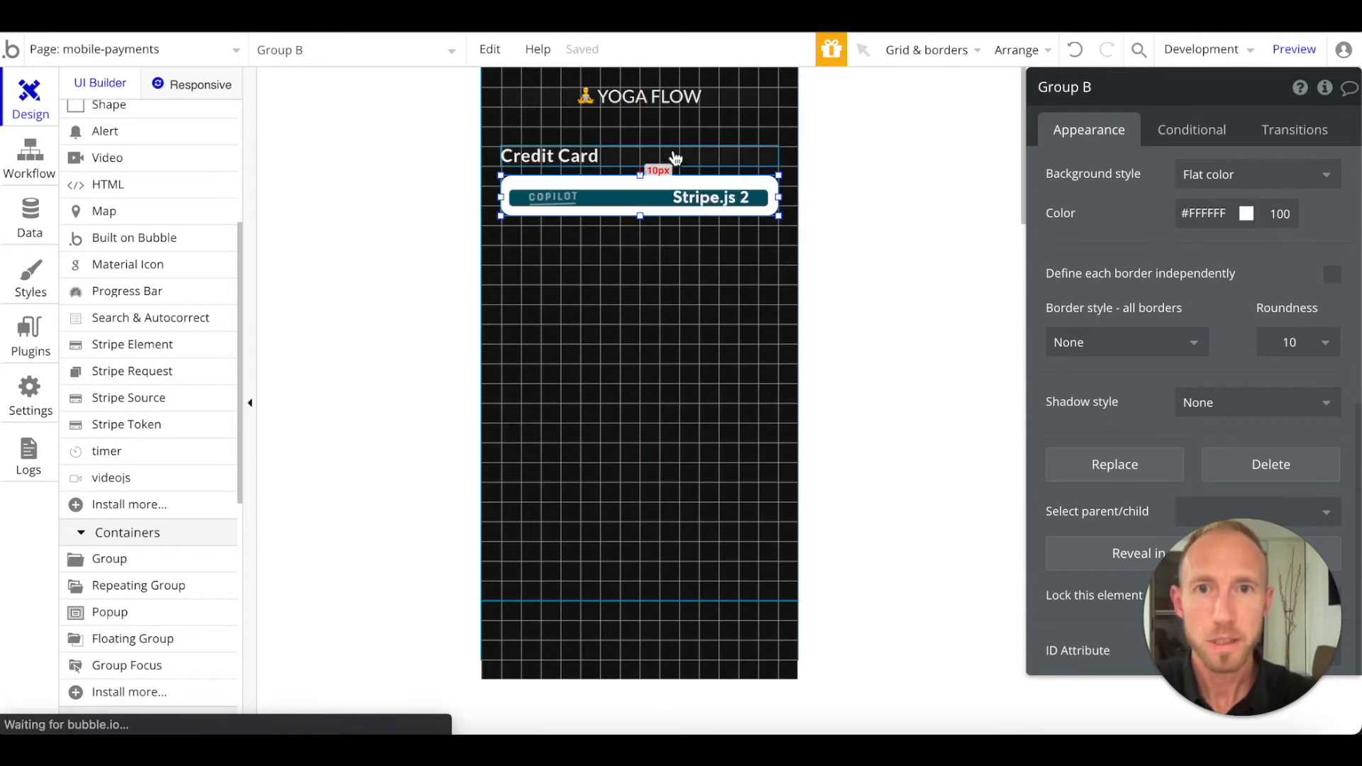
- Rename the heading to Card Information and add a Card Holder Name heading below the card field
left_click(549, 156)
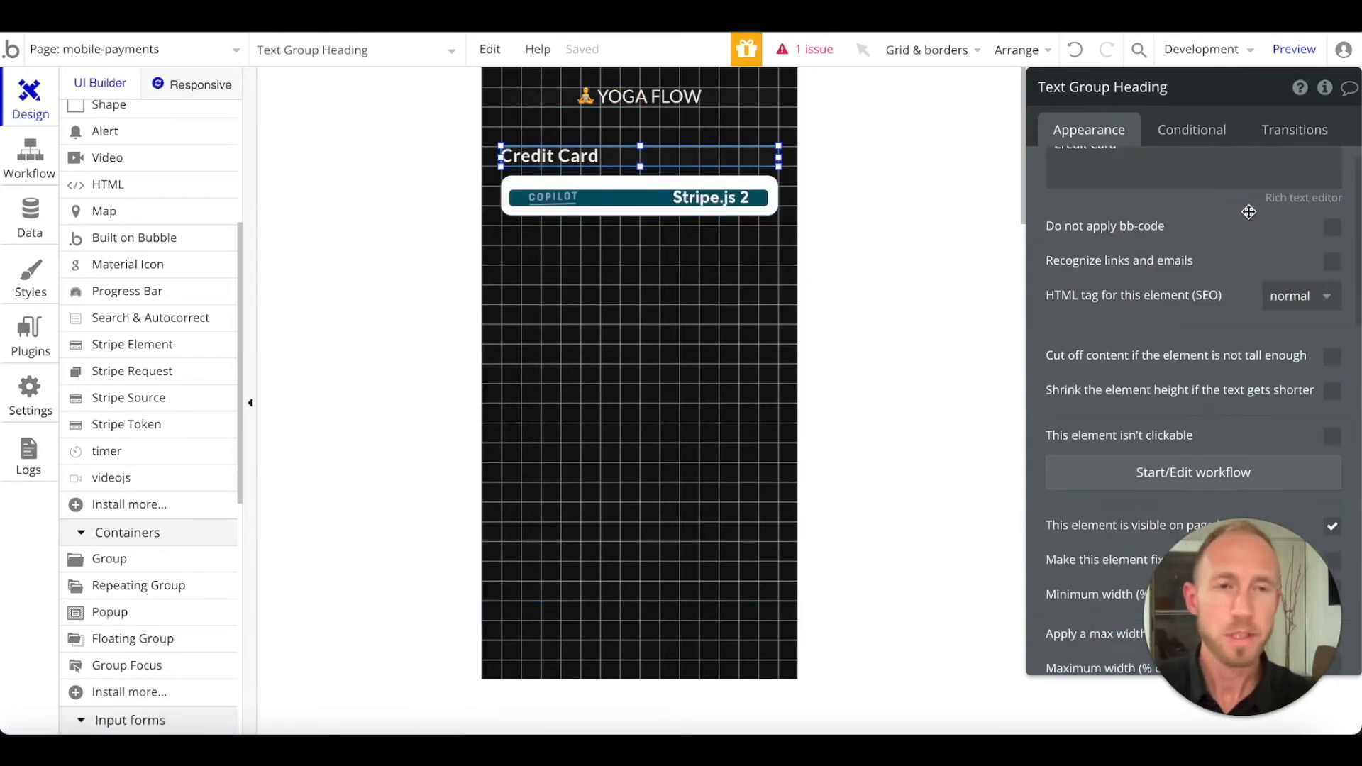
left_click(1190, 175)
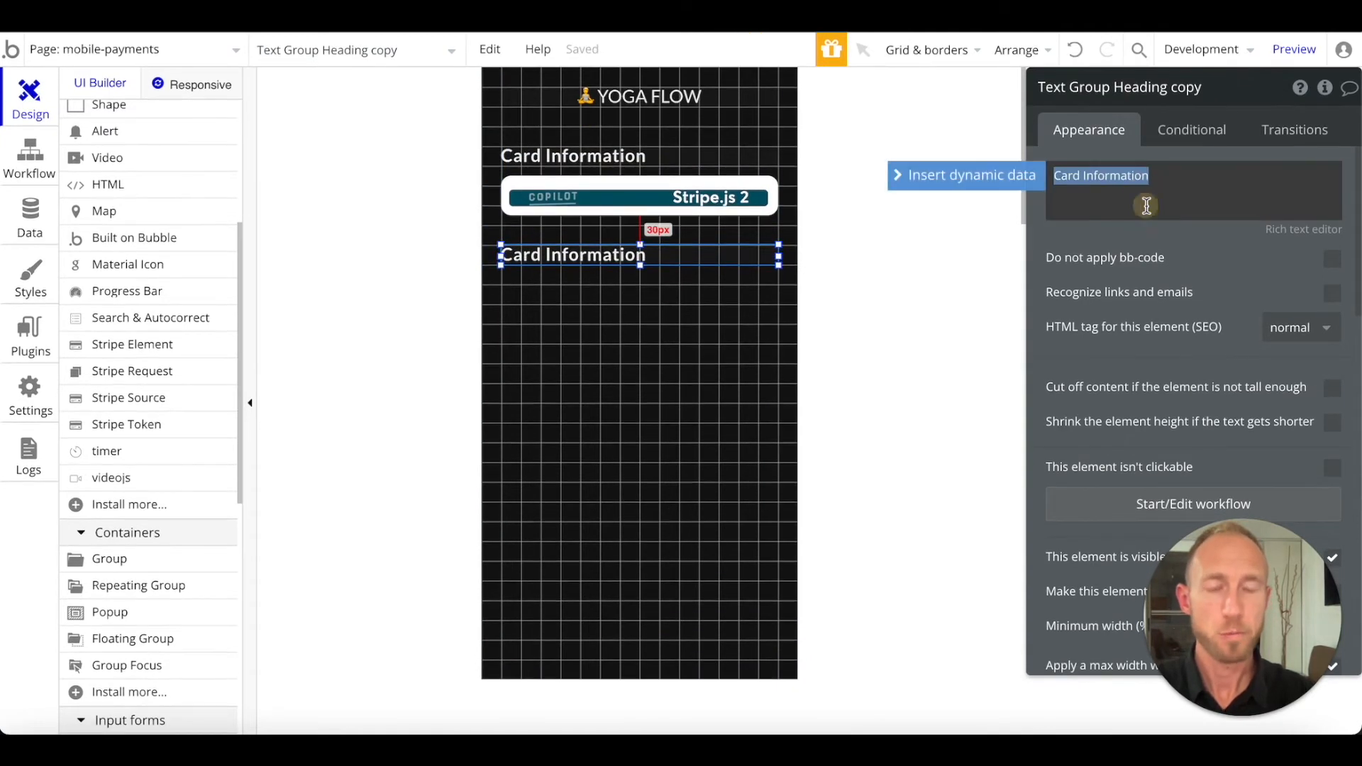
type("Card Holder Name")
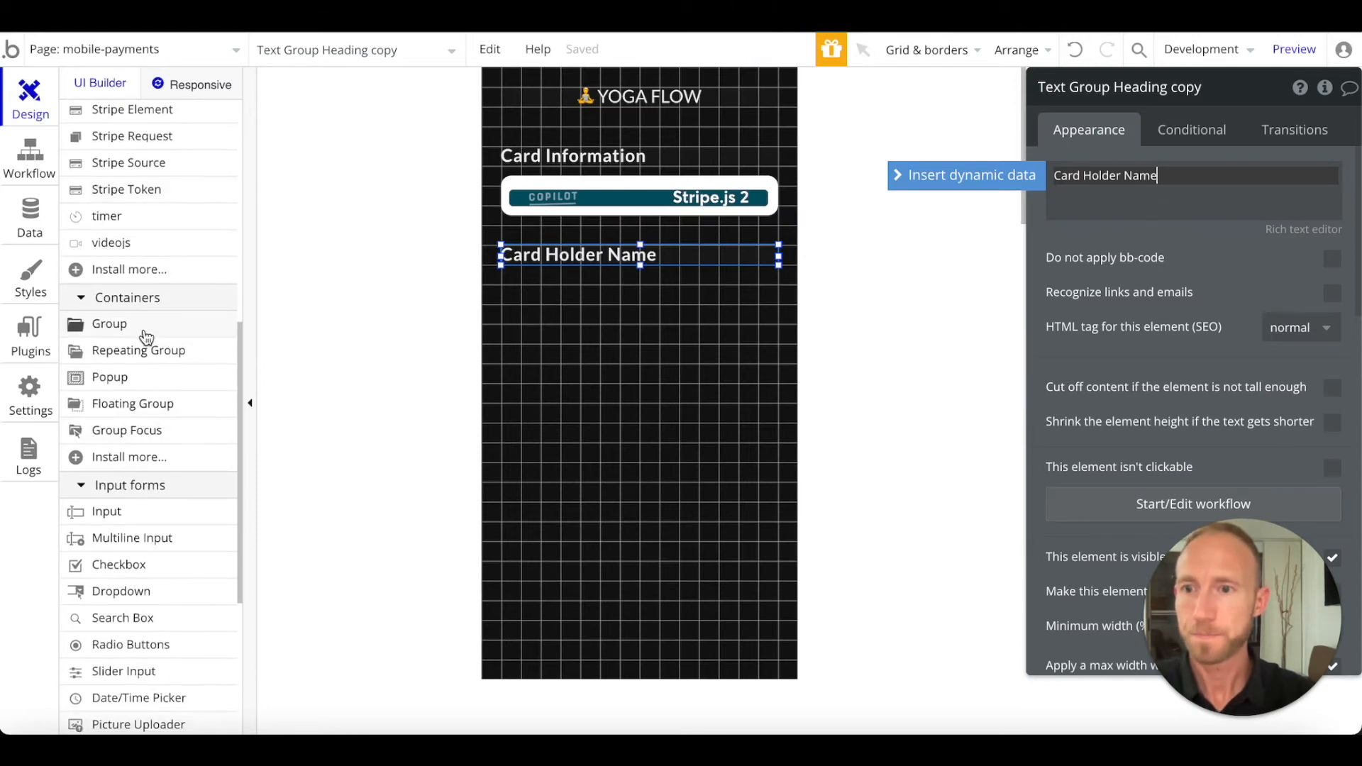
scroll("down", 3)
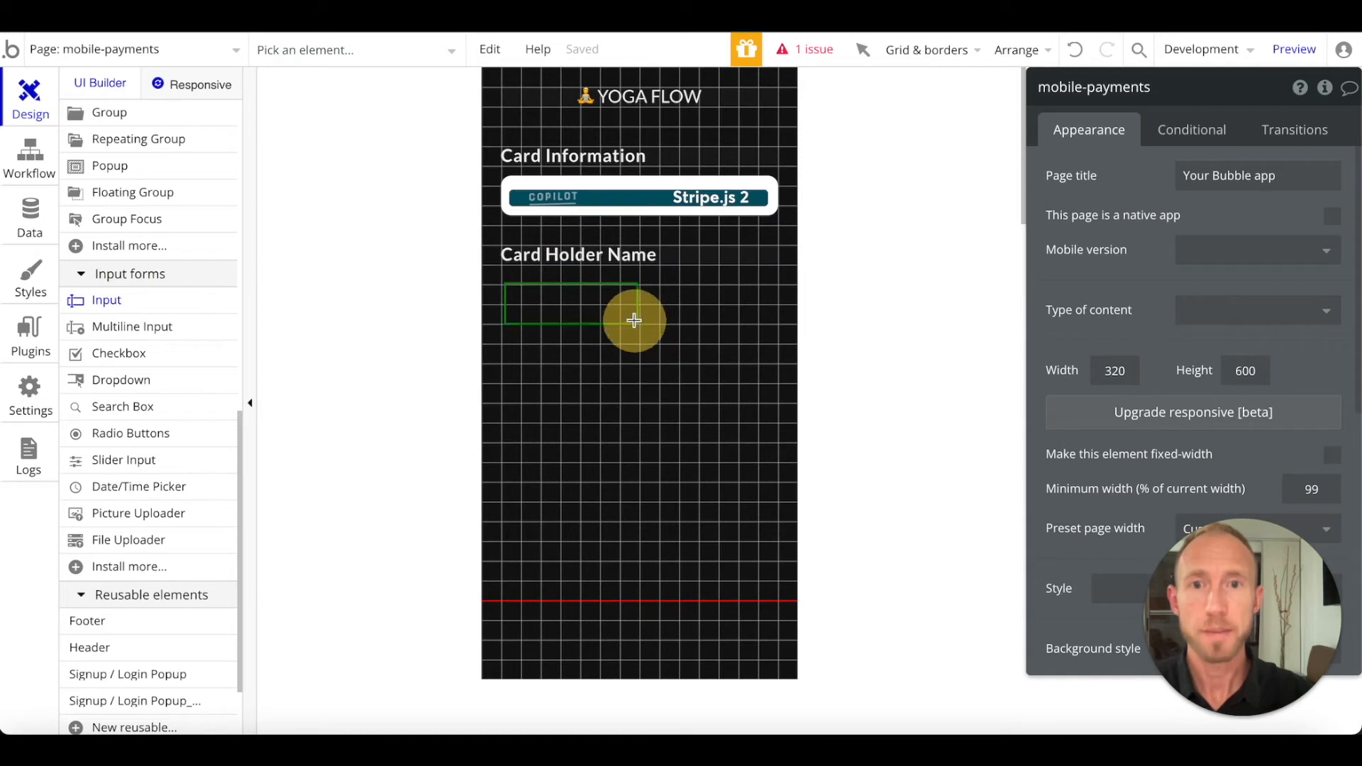
- Draw an input under Card Holder Name with no border, Lato 14 dark text matching the card field
left_click(569, 302)
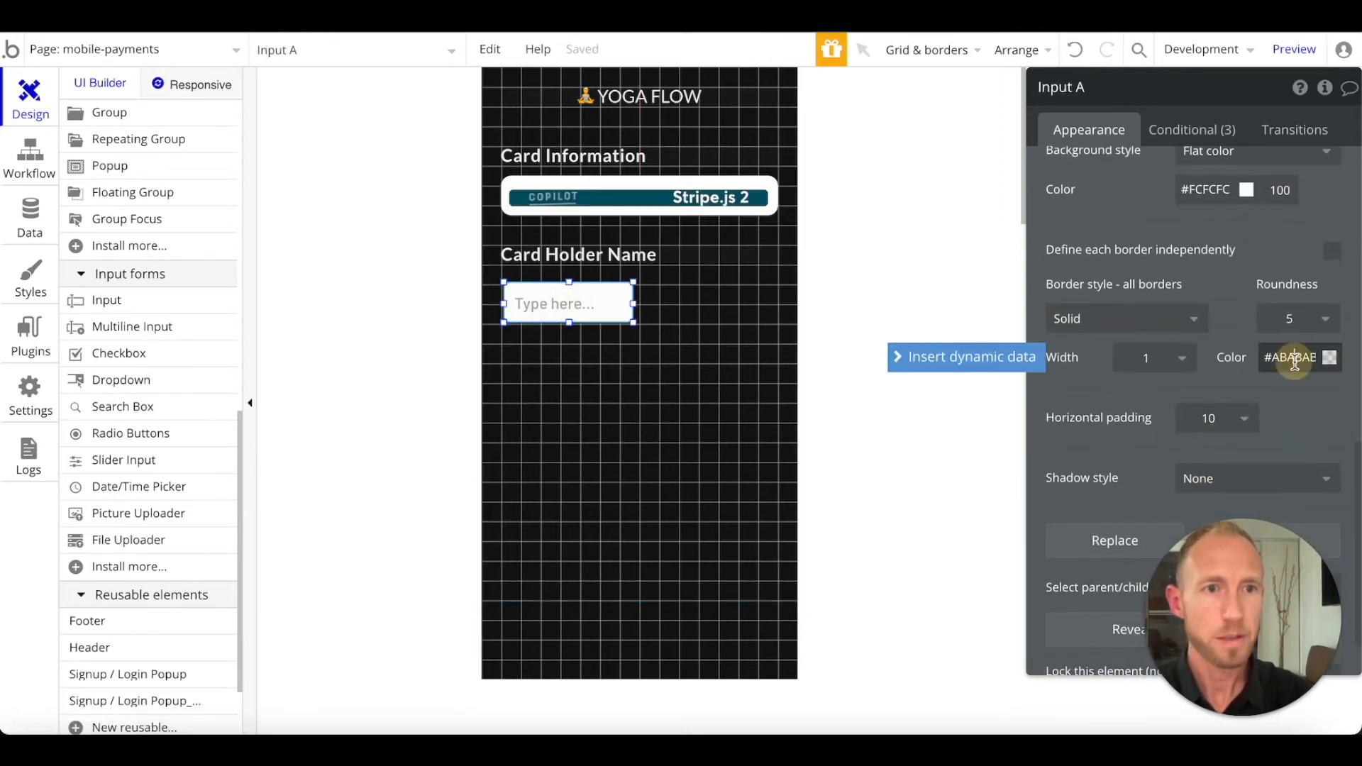
left_click(1121, 318)
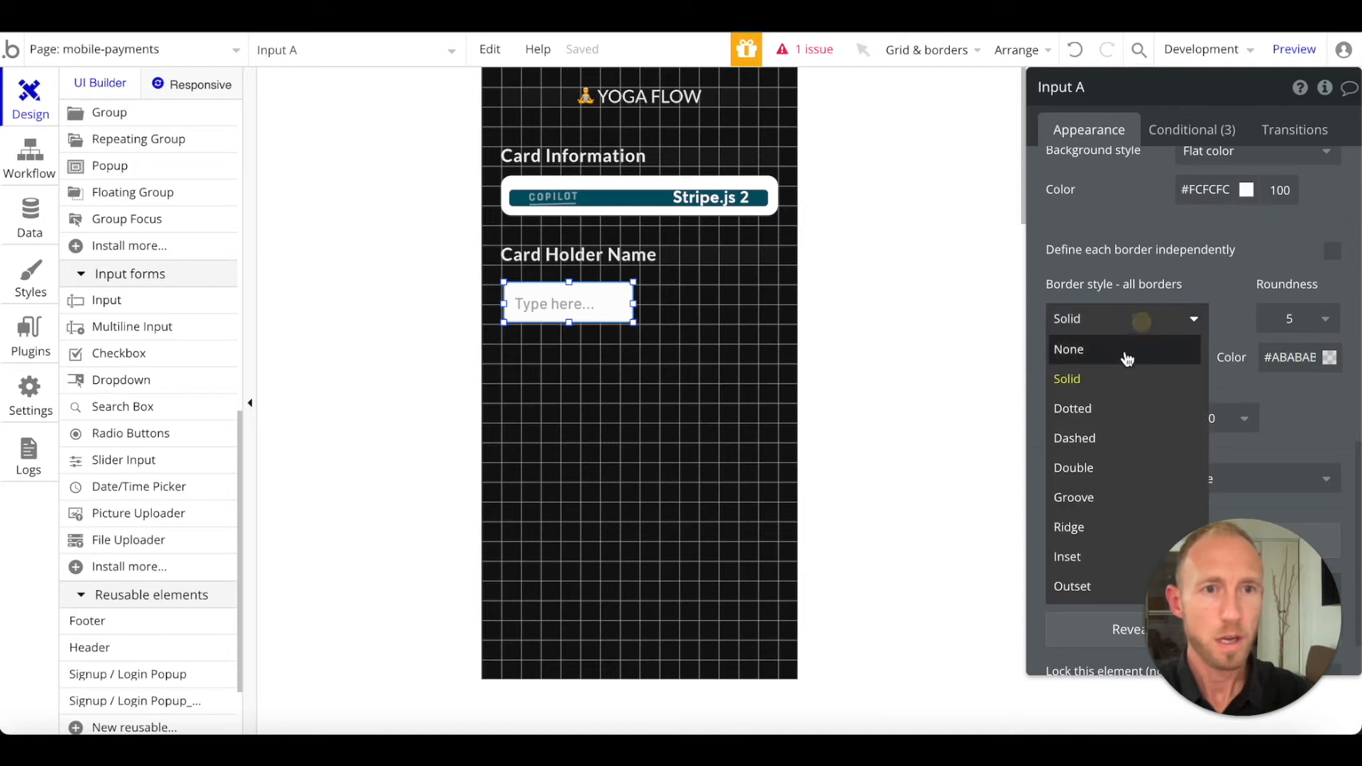
left_click(1068, 349)
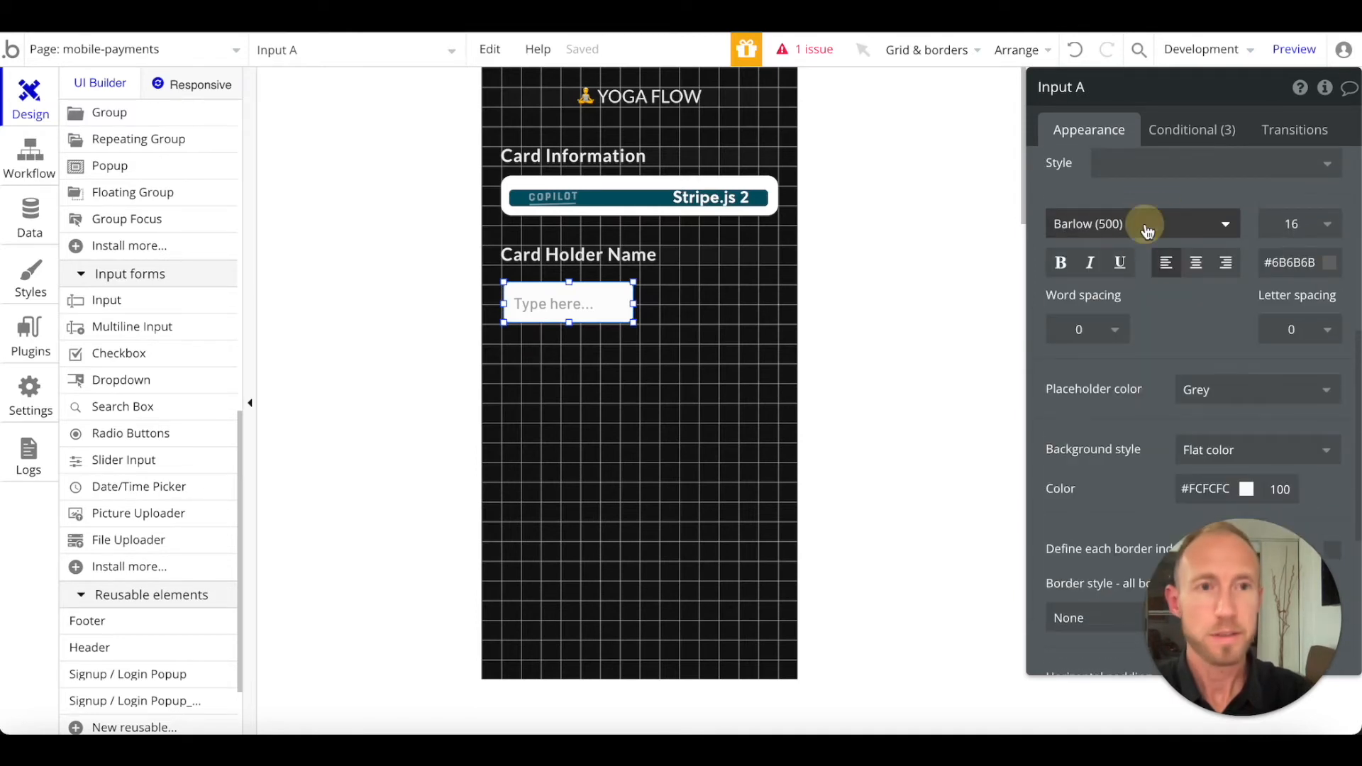
left_click(1138, 223)
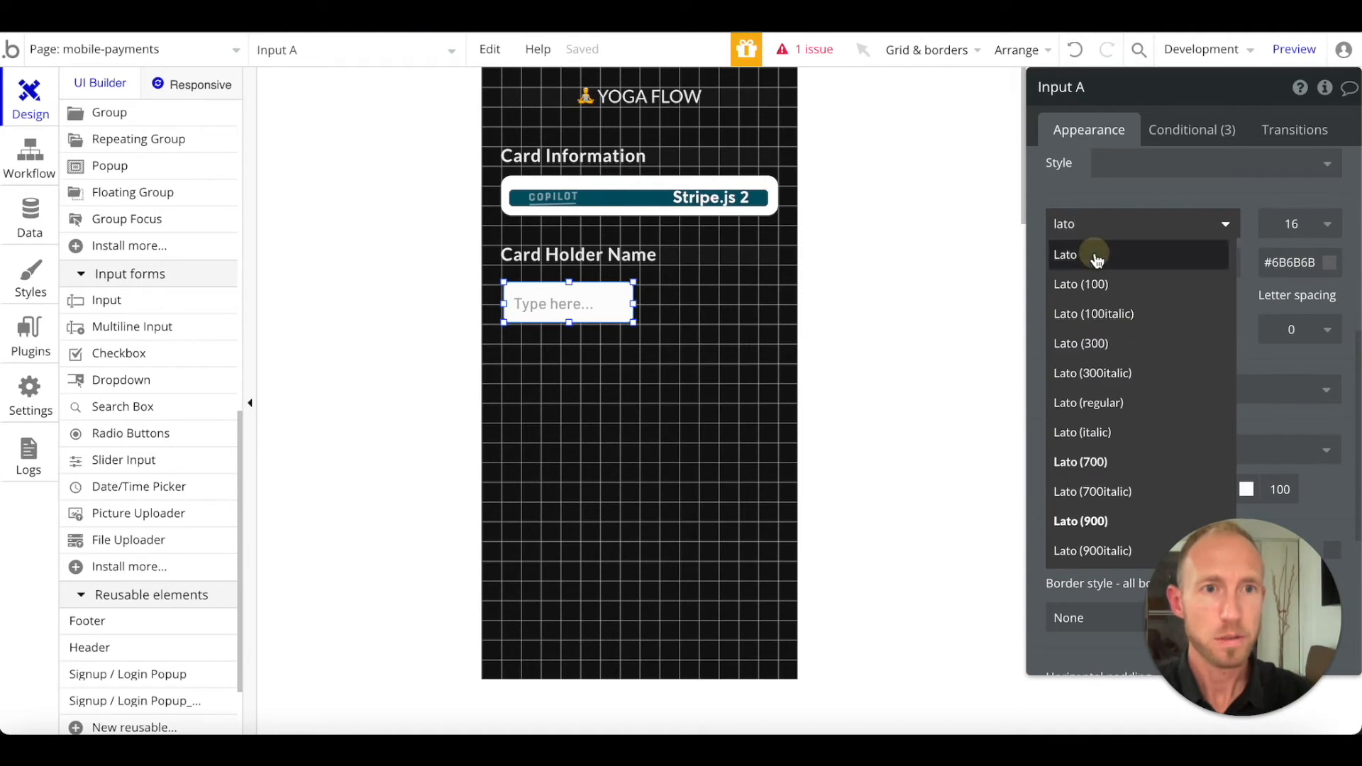
left_click(1066, 254)
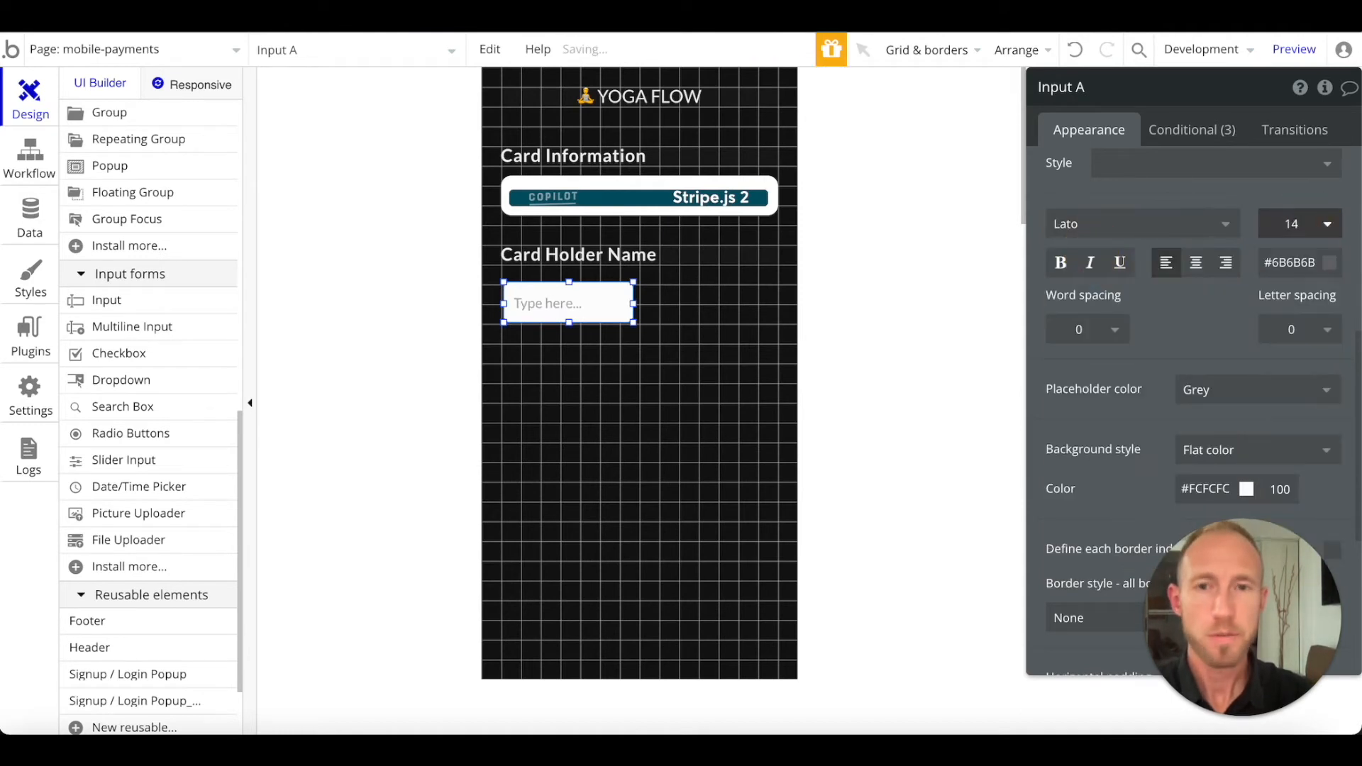
left_click(1291, 261)
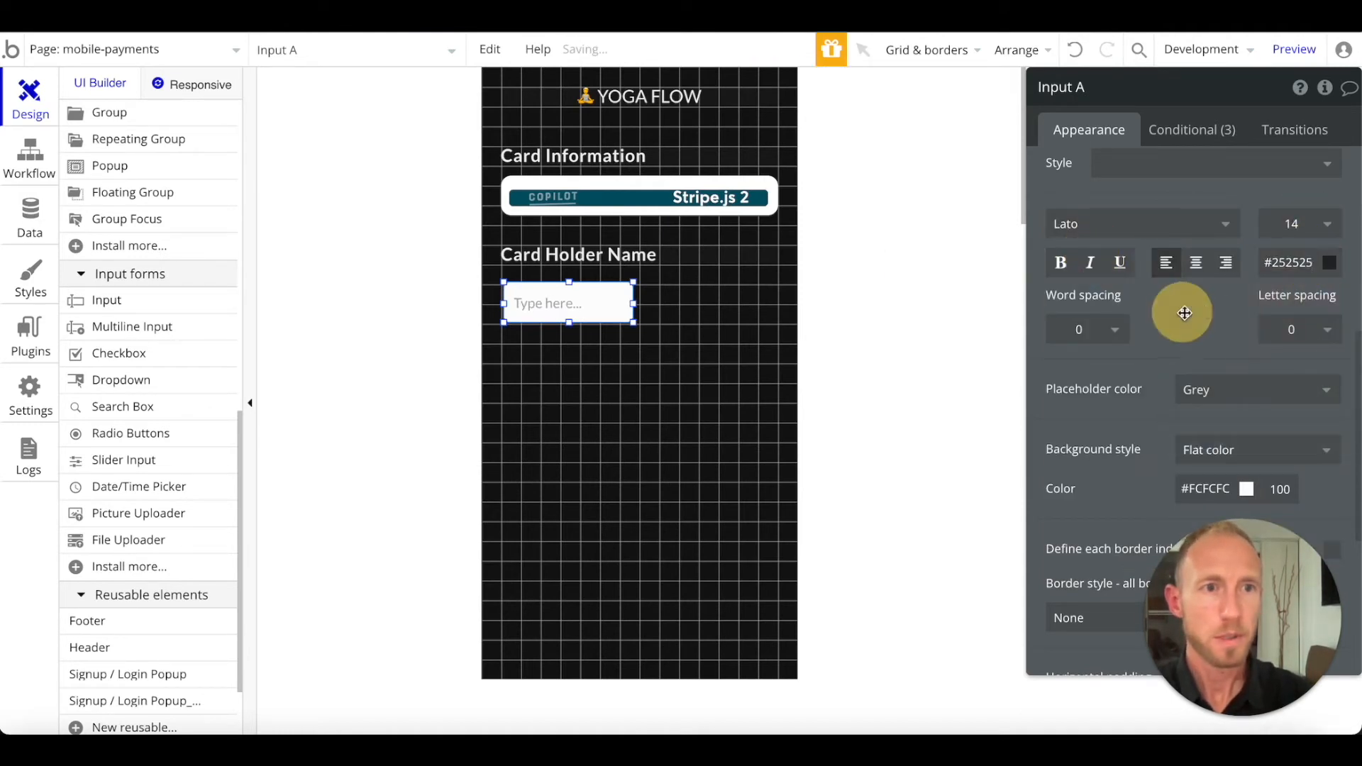
left_click(637, 197)
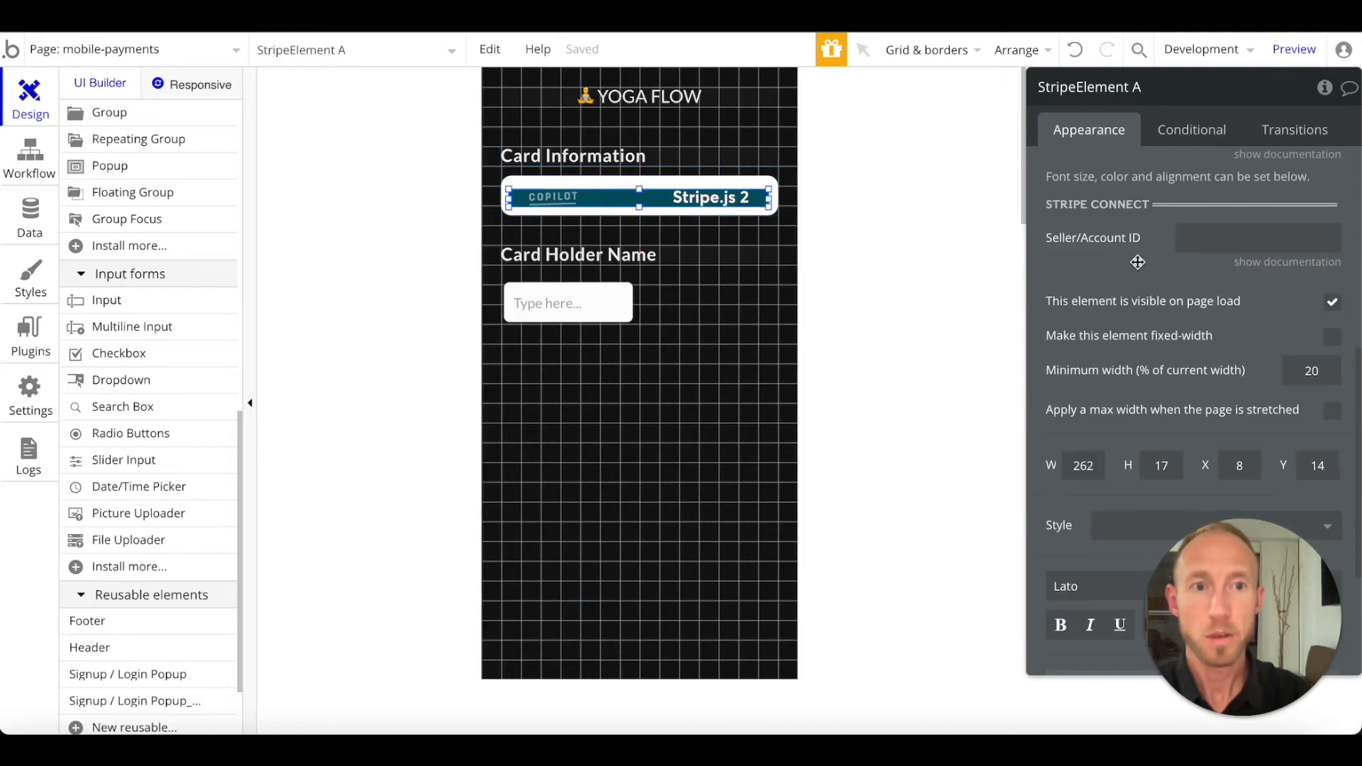
scroll("down", 3)
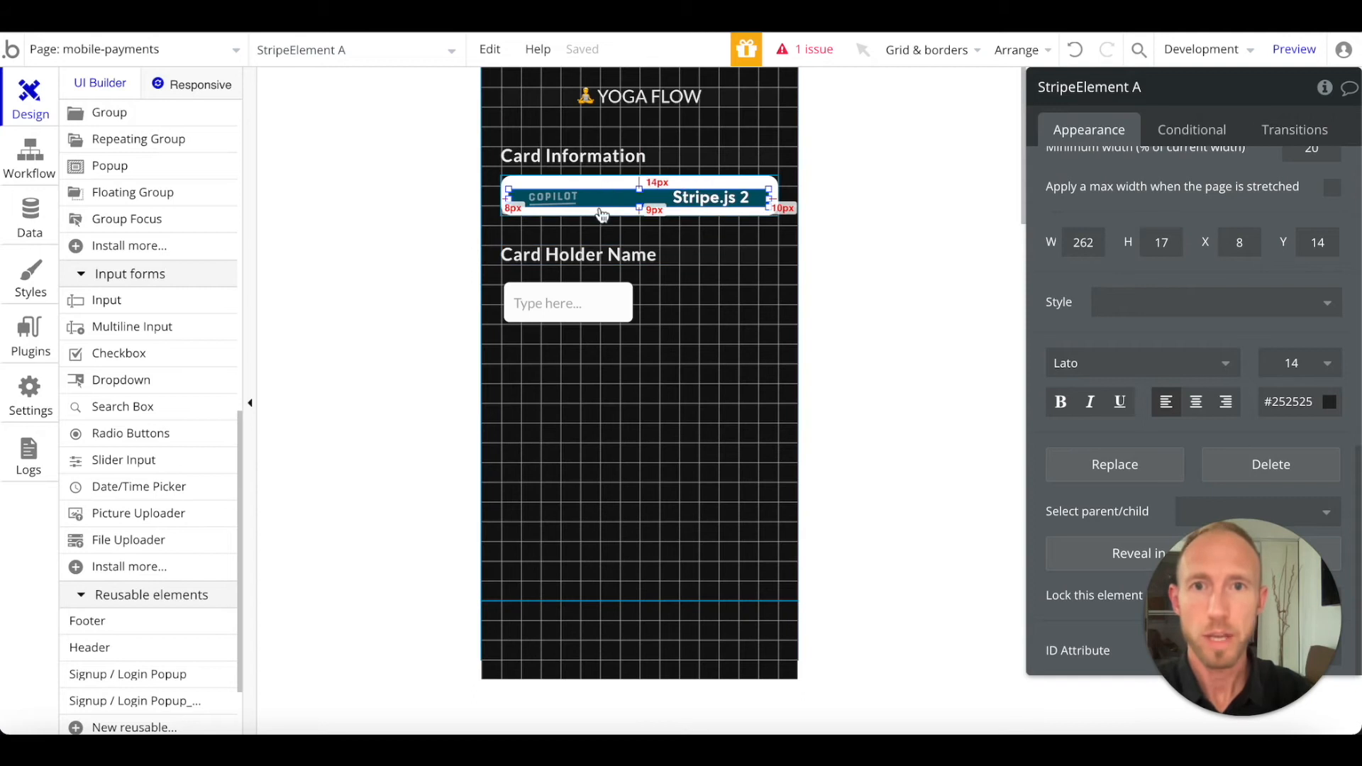
- Give the input the placeholder First Name and make it not fixed-width
left_click(567, 304)
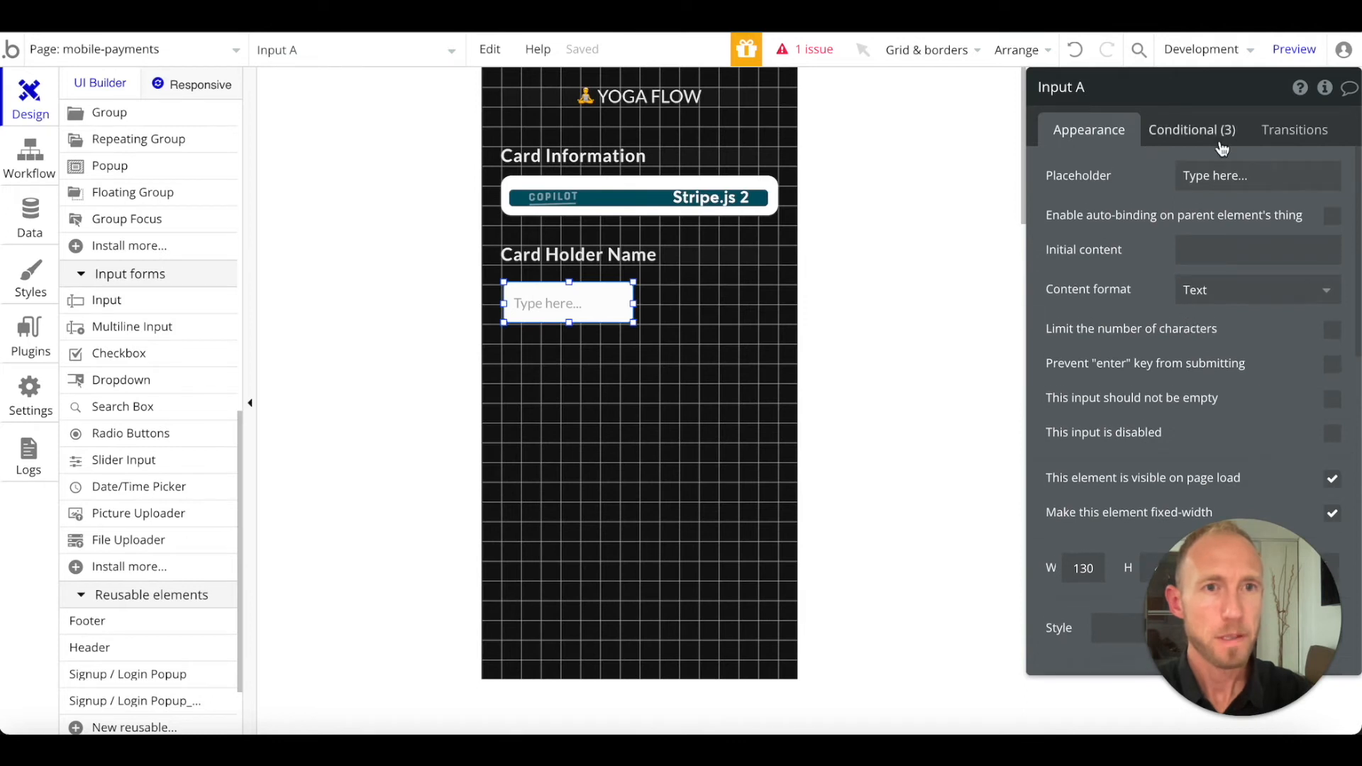
type("First N")
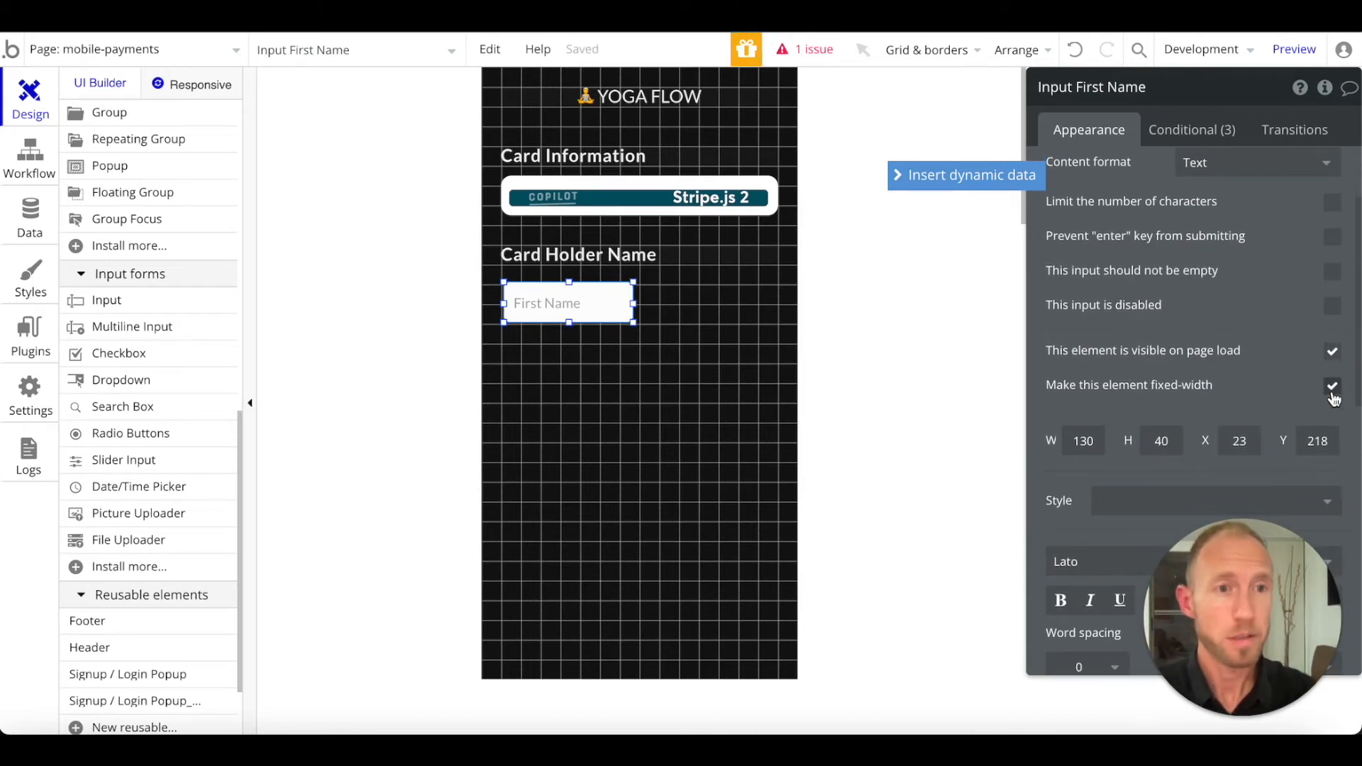
left_click(1332, 385)
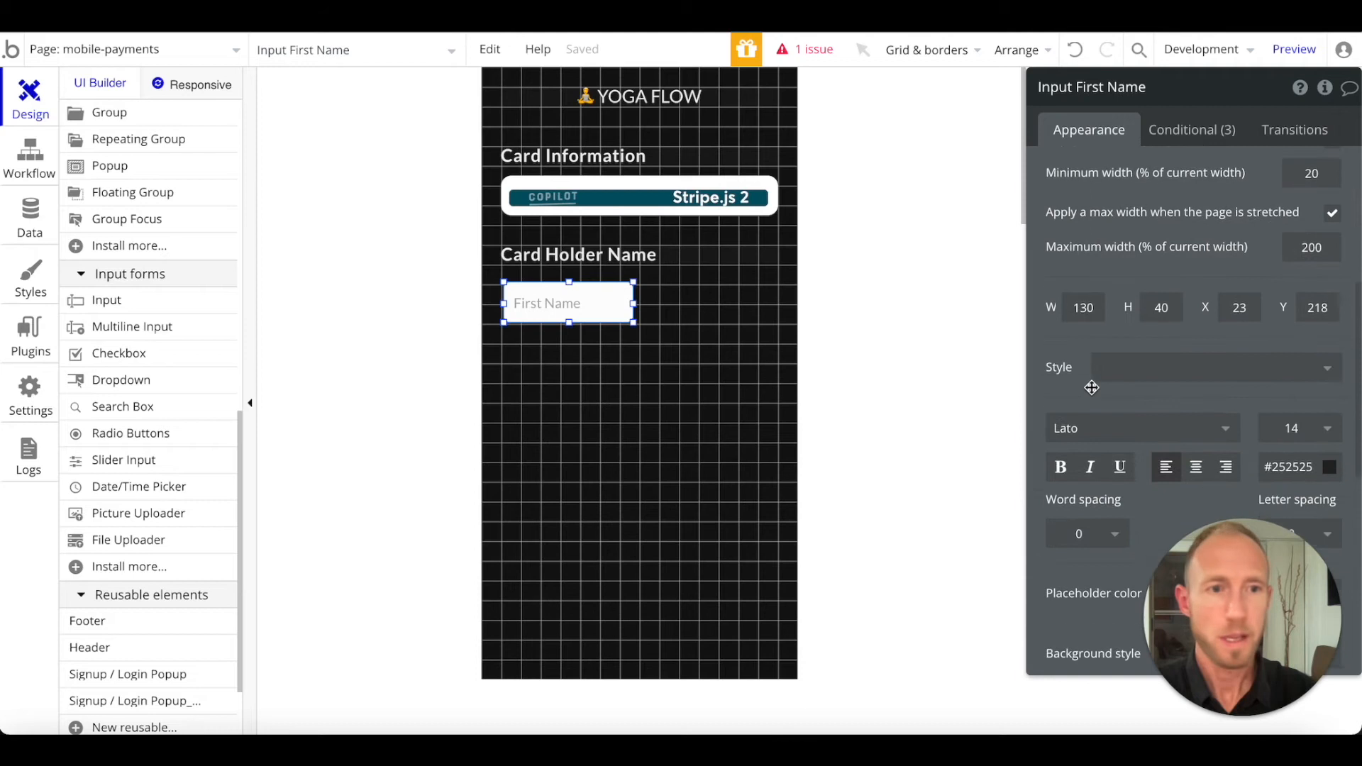
scroll("down", 3)
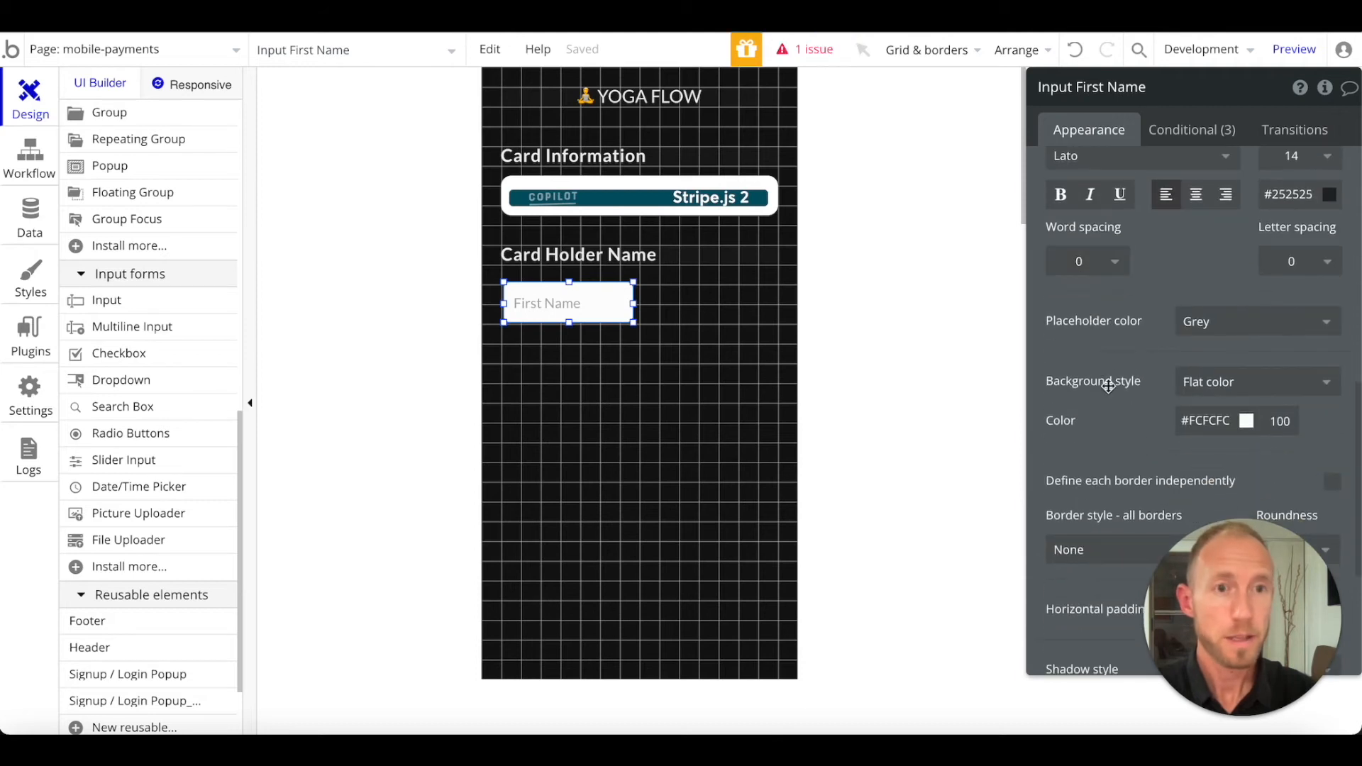
left_click(1252, 322)
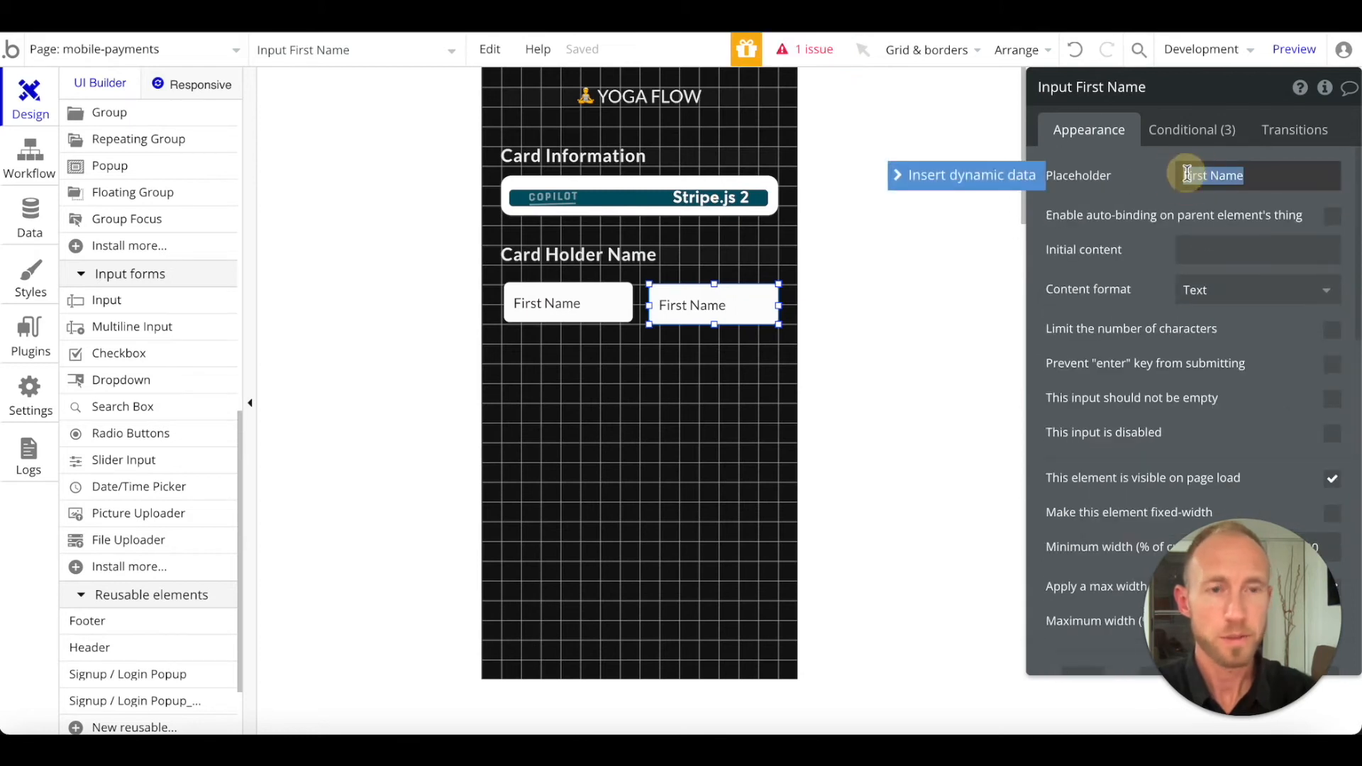
- Set the copied input's placeholder to Last Name and line both name inputs up side by side
type("Last Name")
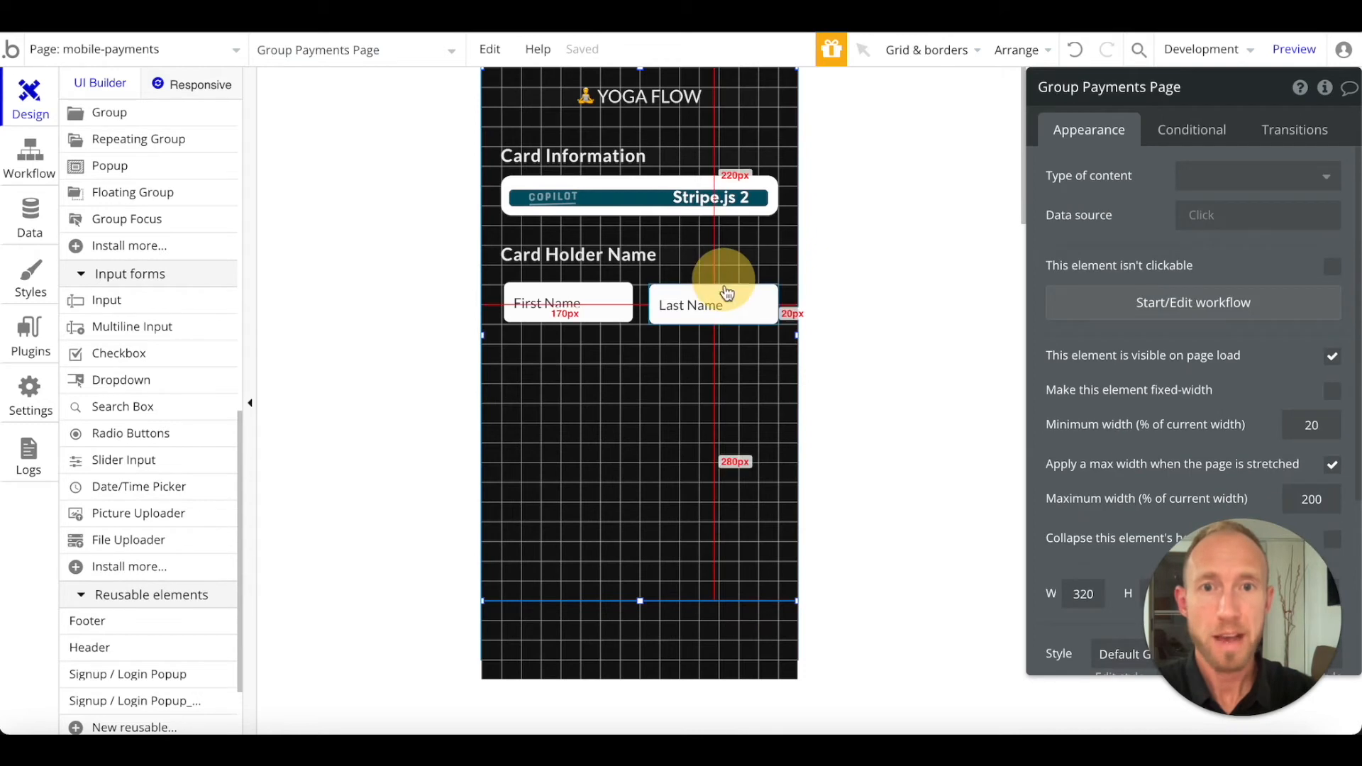
left_click(711, 304)
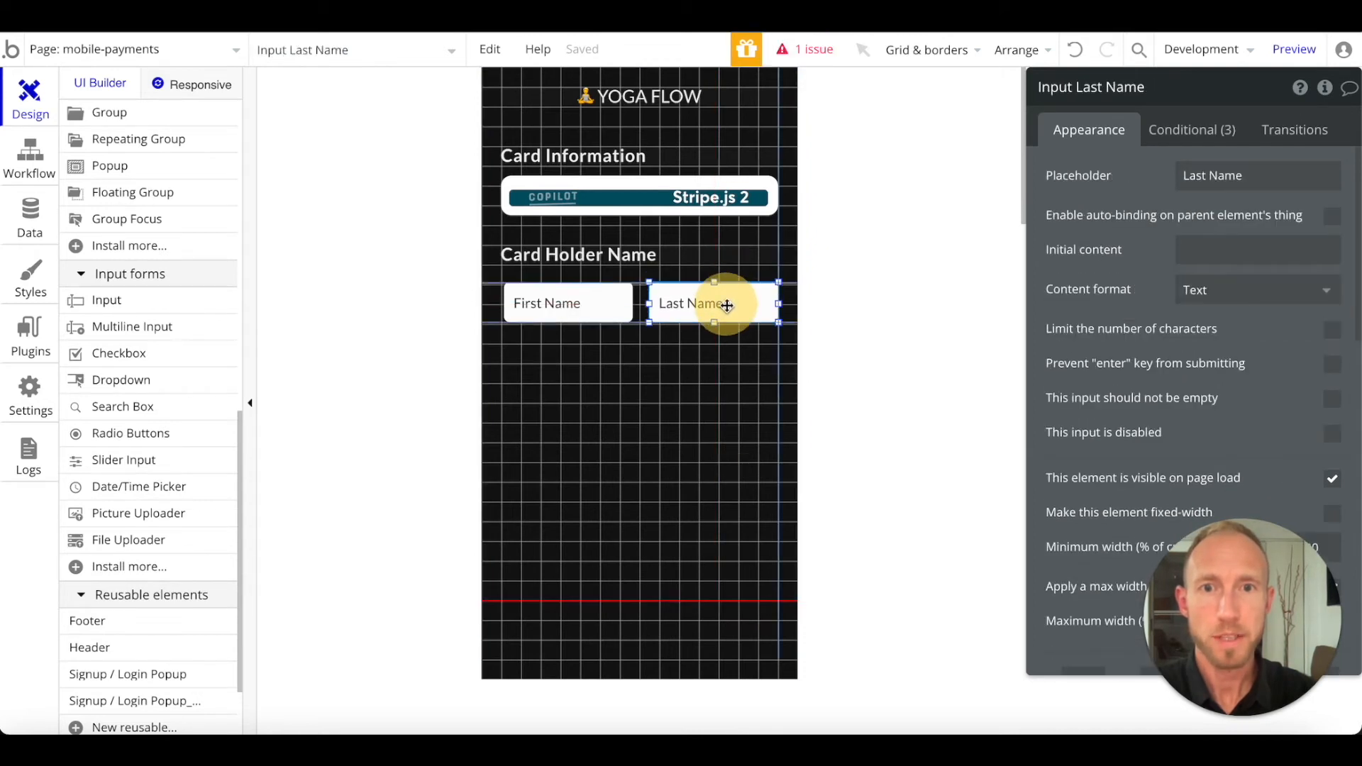
left_click(568, 303)
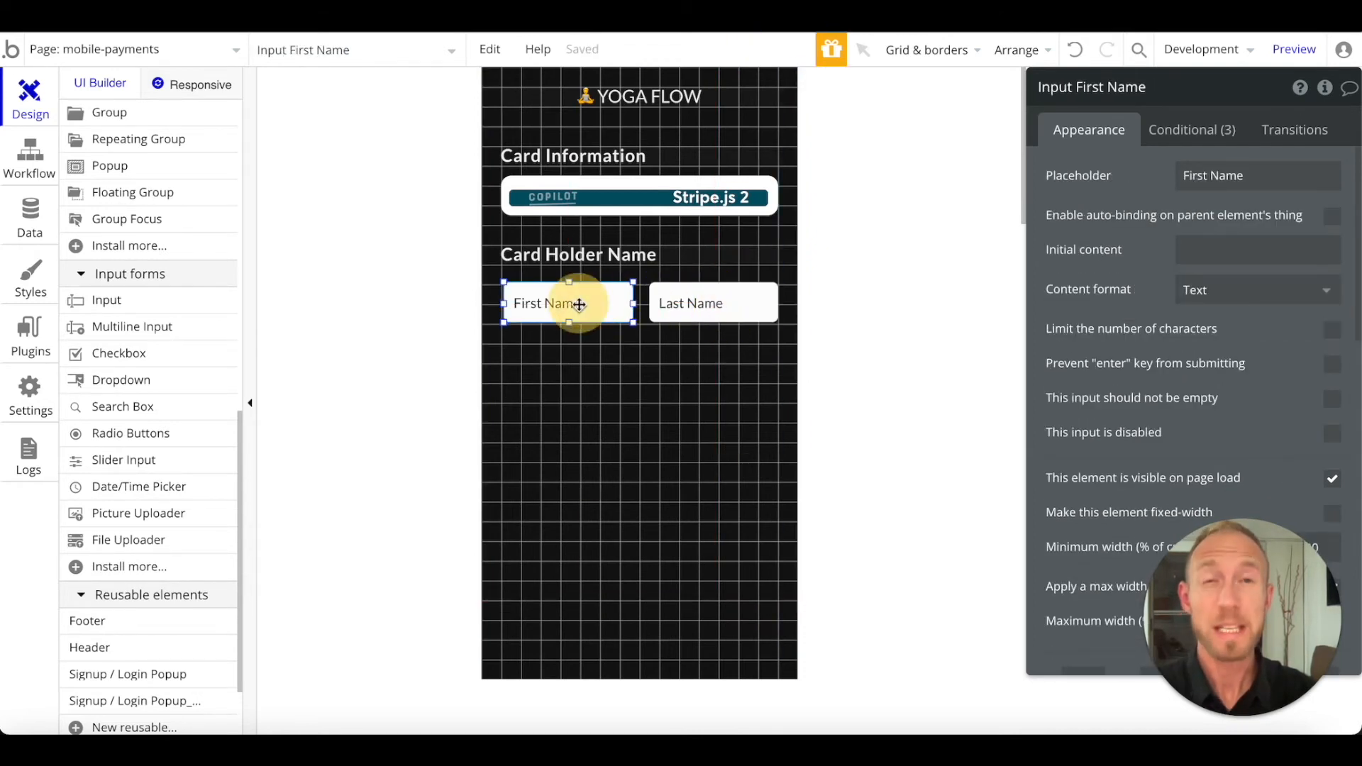
left_click(569, 304)
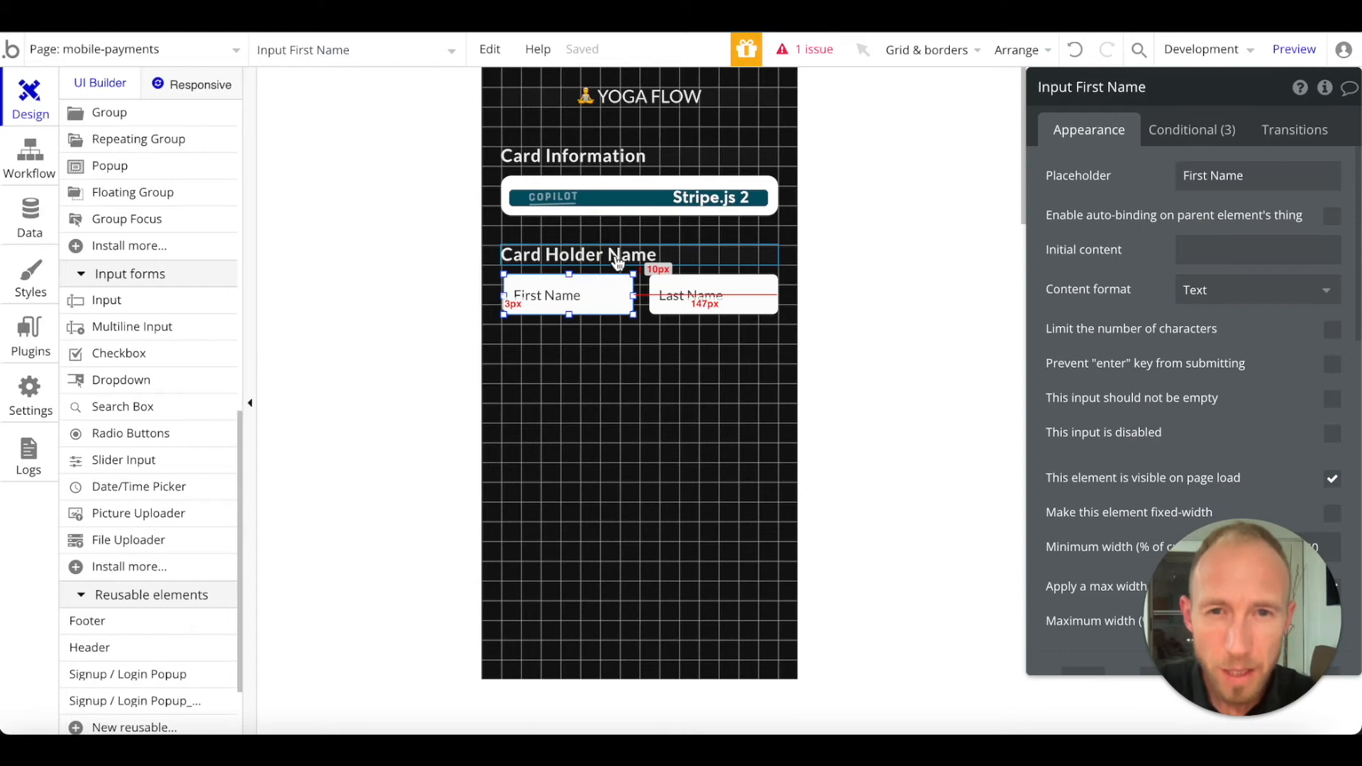
- Preview the payments page at iPhone X size and reload the latest version
left_click(1294, 48)
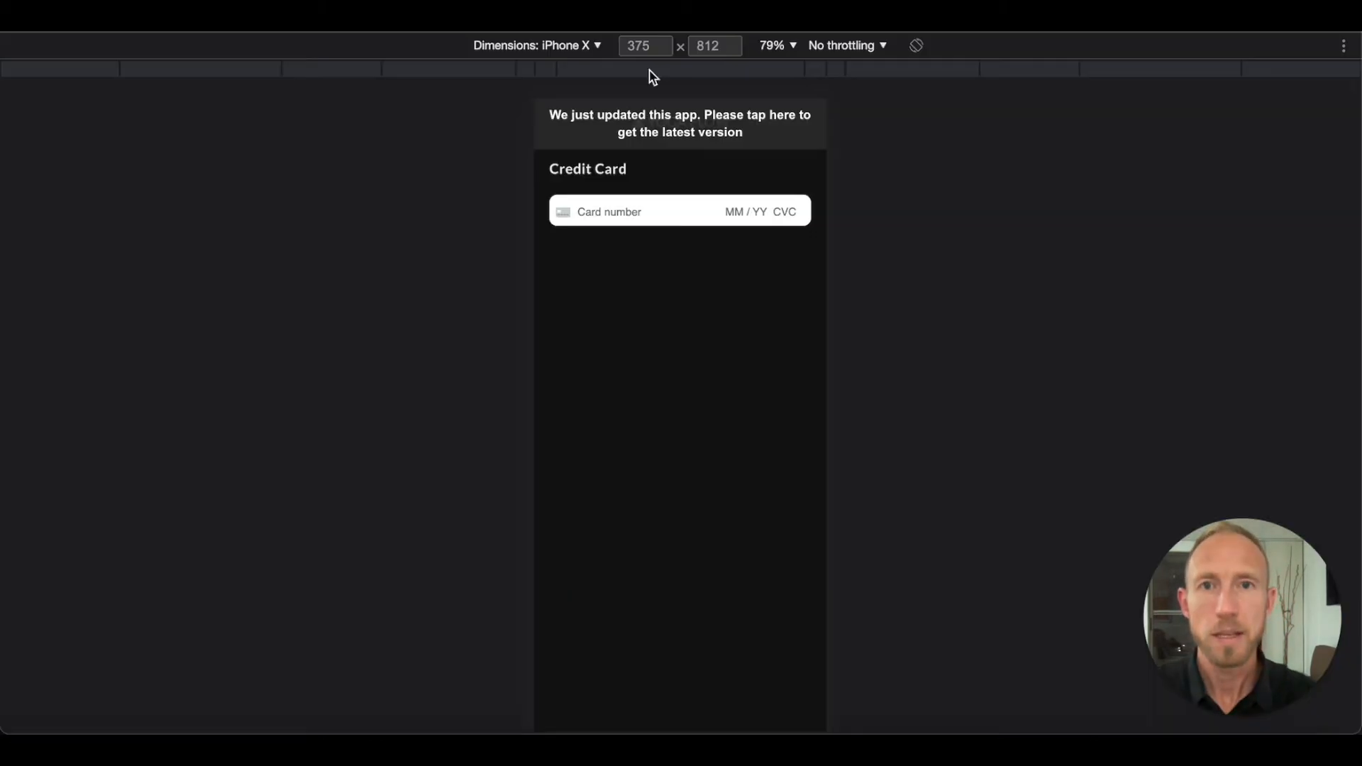
left_click(679, 122)
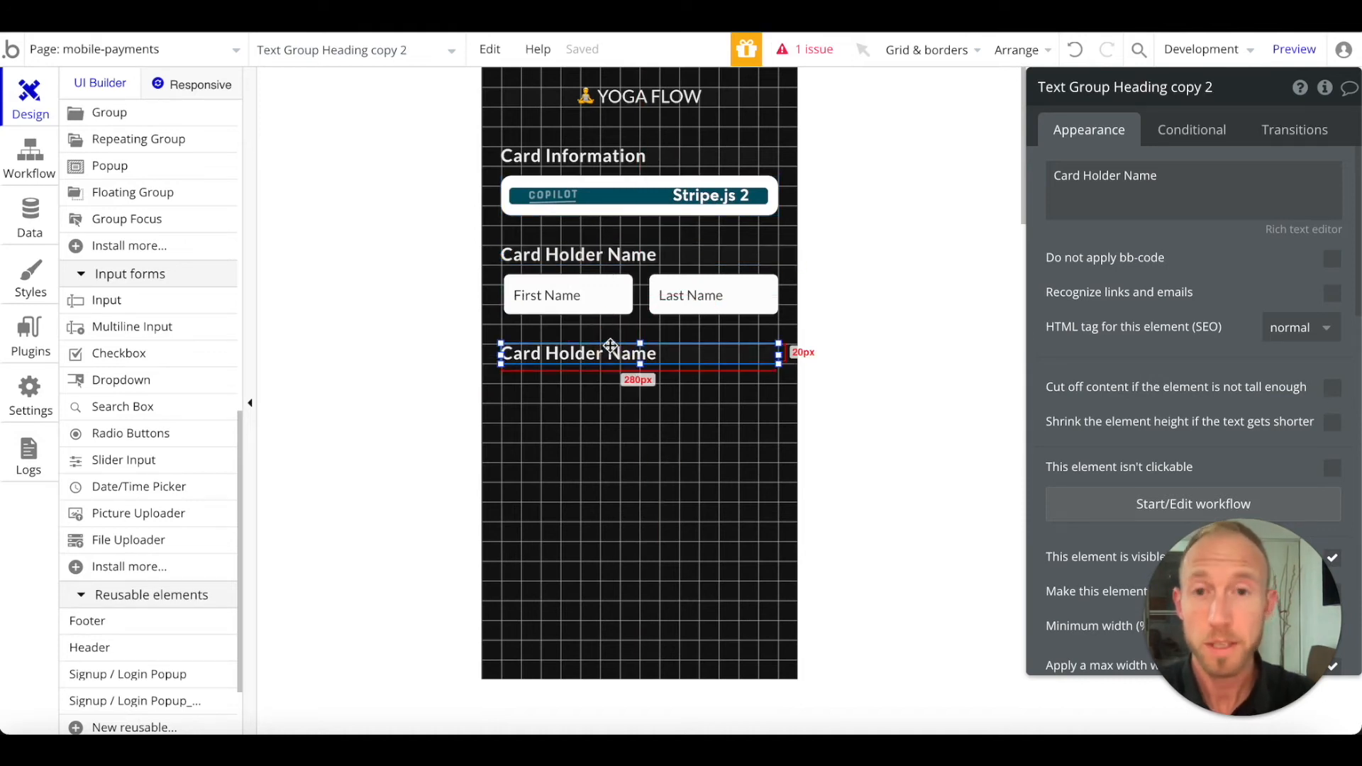
- Retitle the copied heading below the name inputs to Subscription Details
type("Subscription Details")
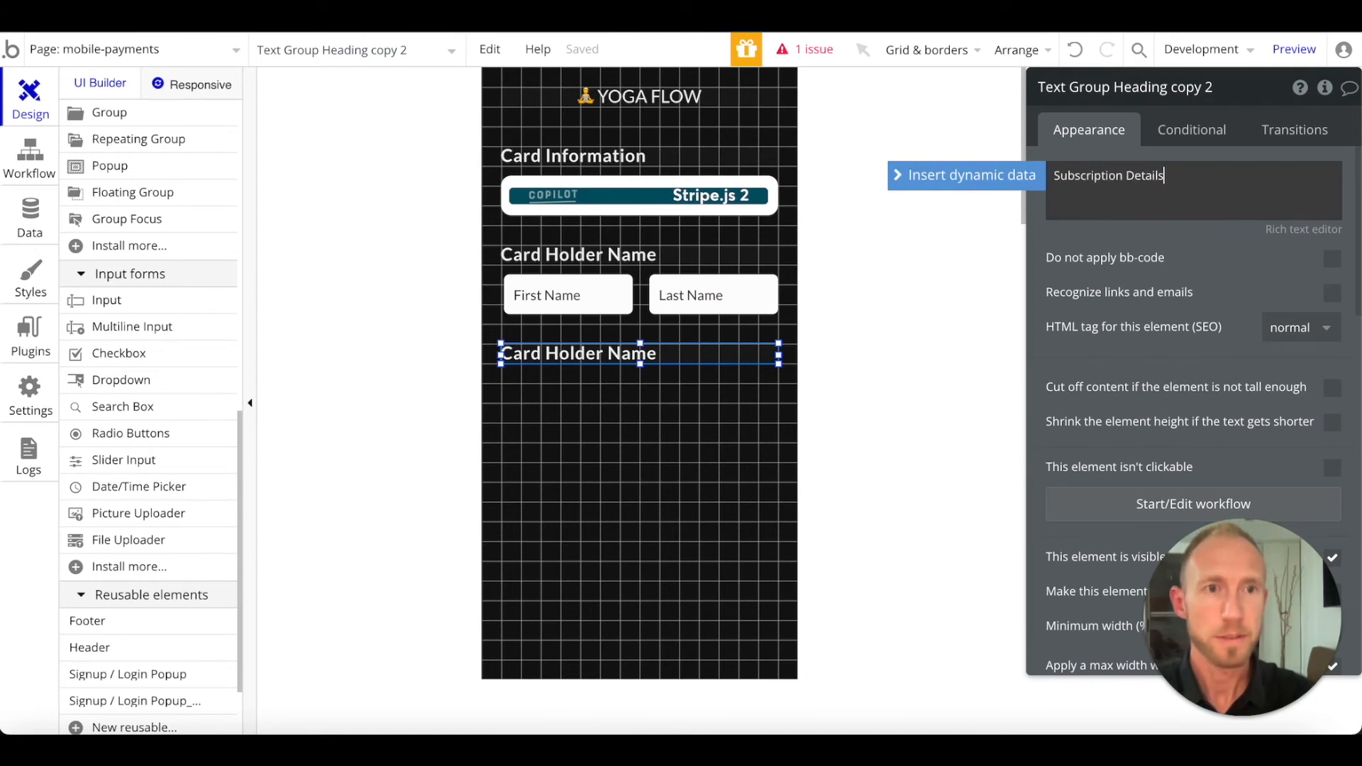
type("yogatest@test.com")
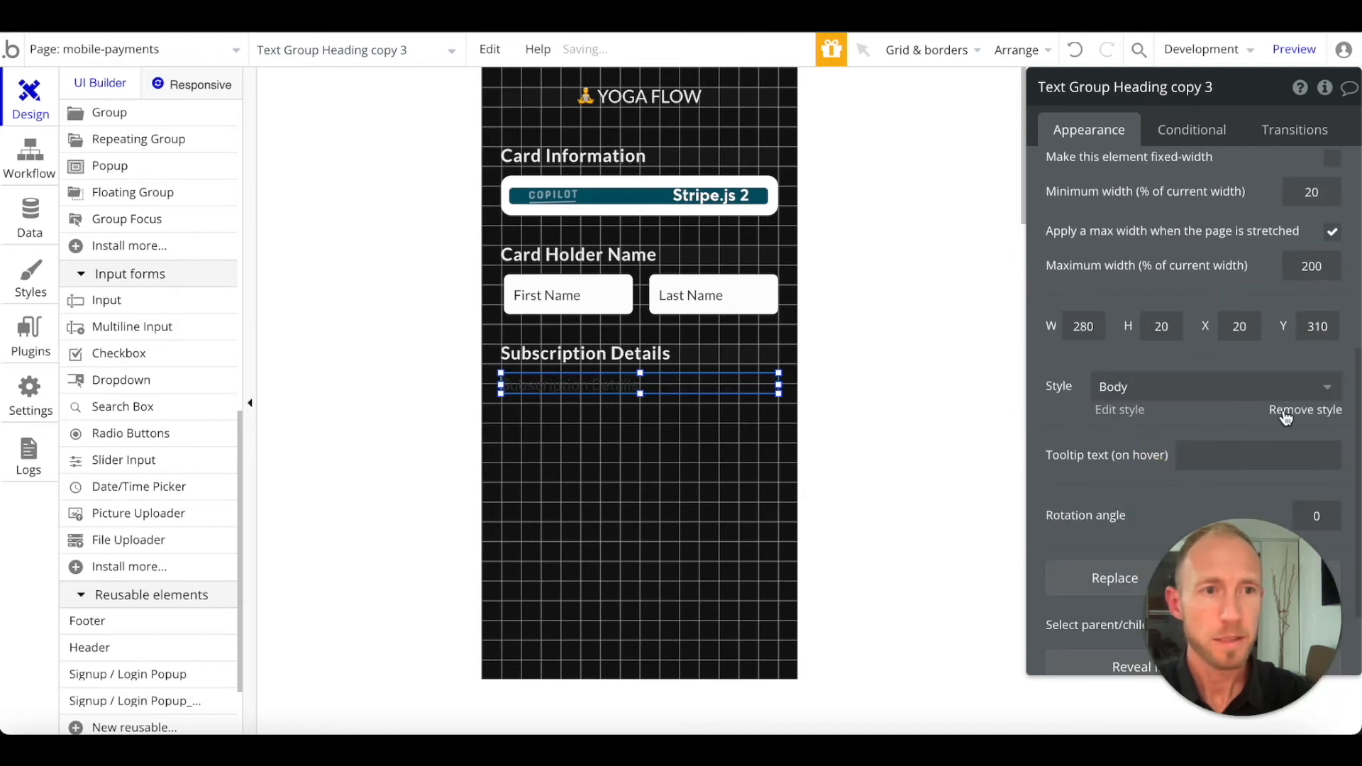
- Restyle the new text as Lato 13 light grey #C2C2C2 reading Yoga Class Subscription
left_click(1306, 408)
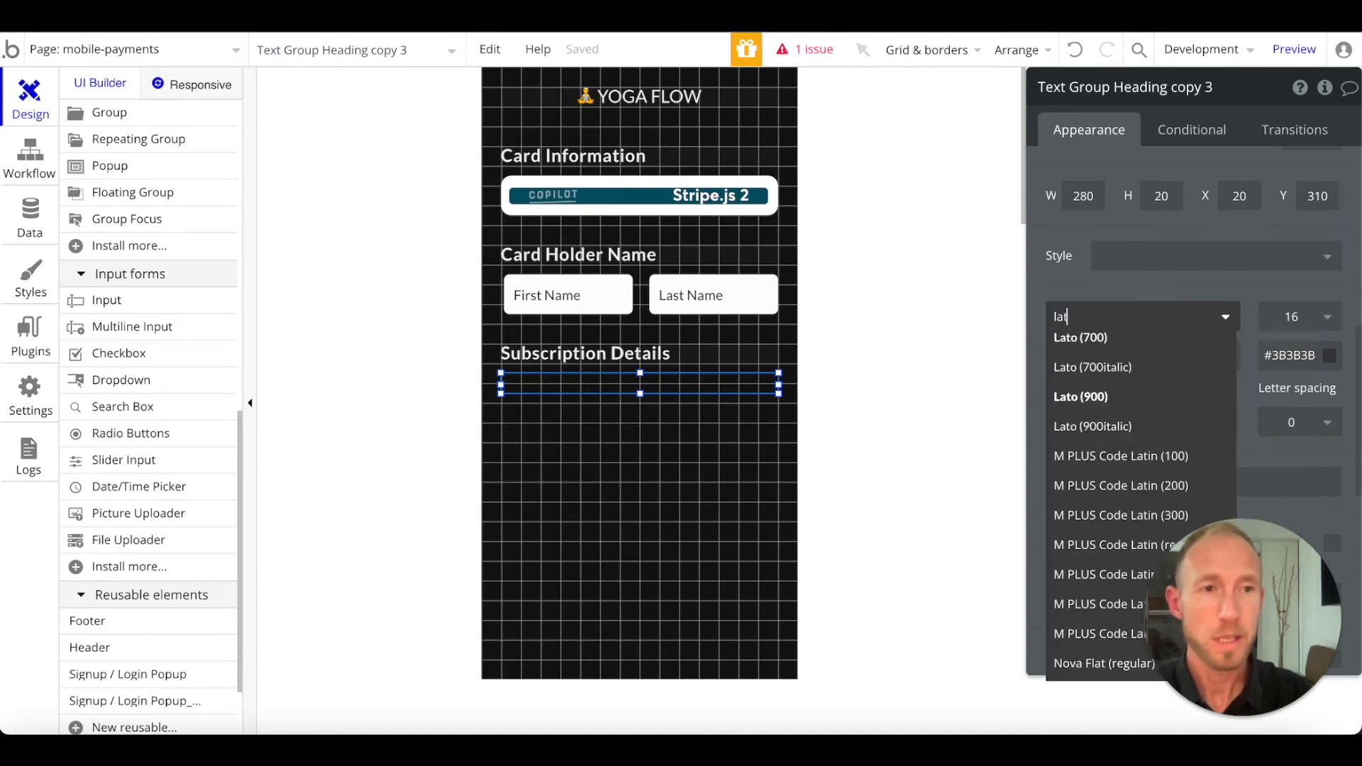
left_click(1080, 338)
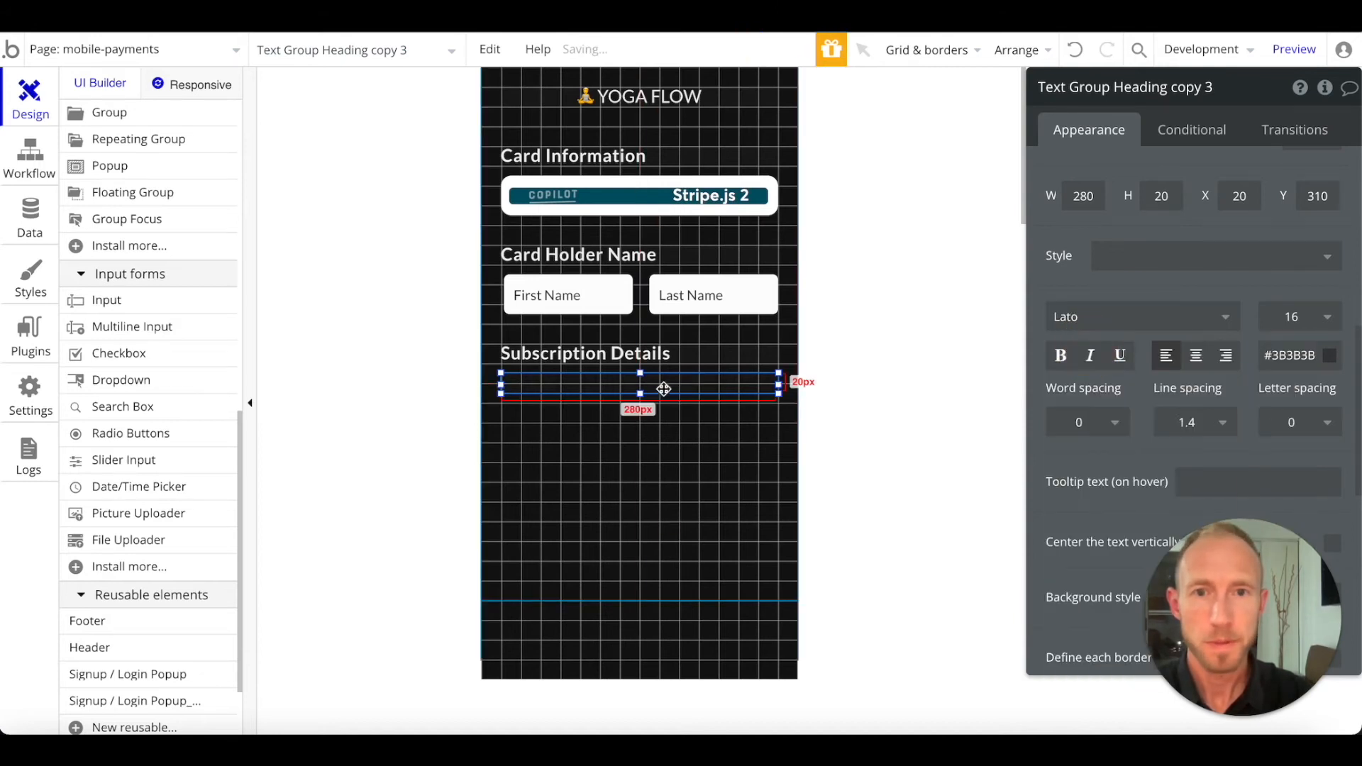
left_click(1301, 316)
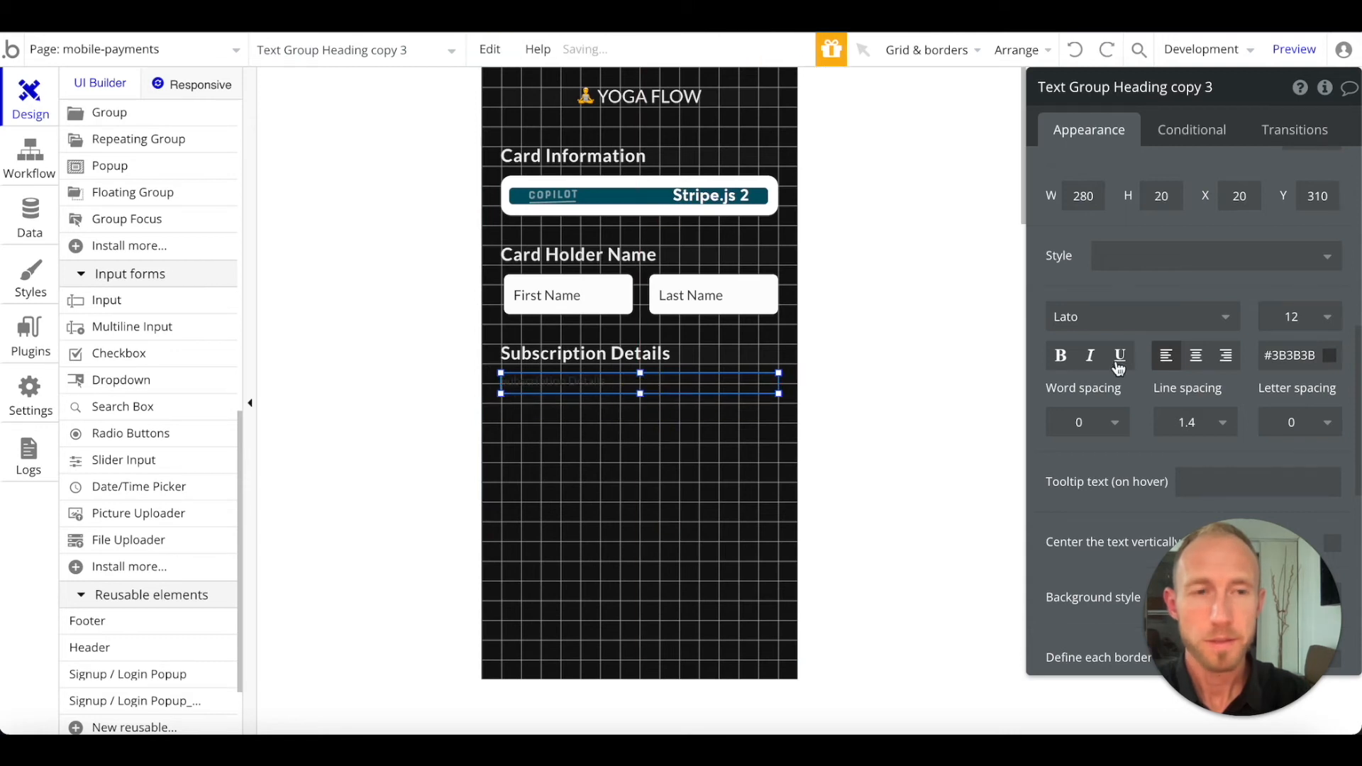
left_click(1328, 355)
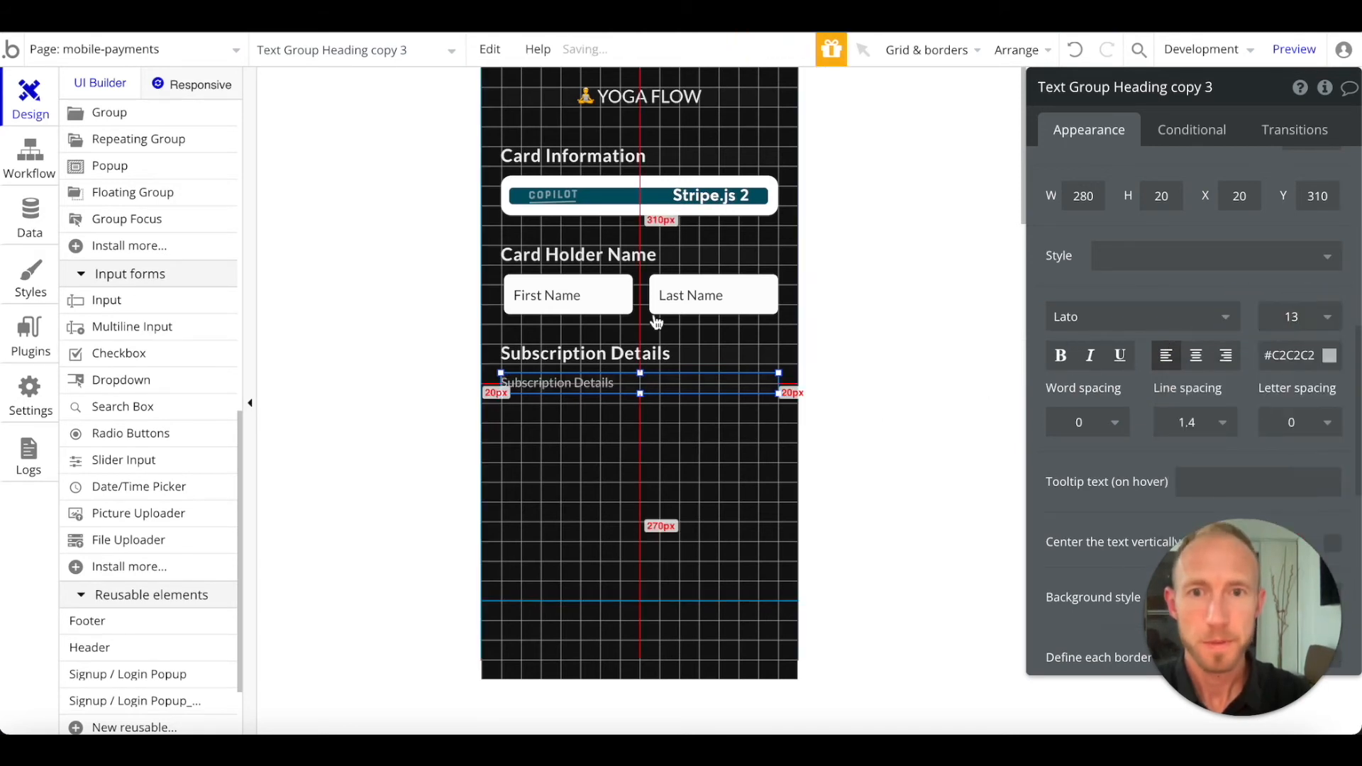
left_click(1190, 191)
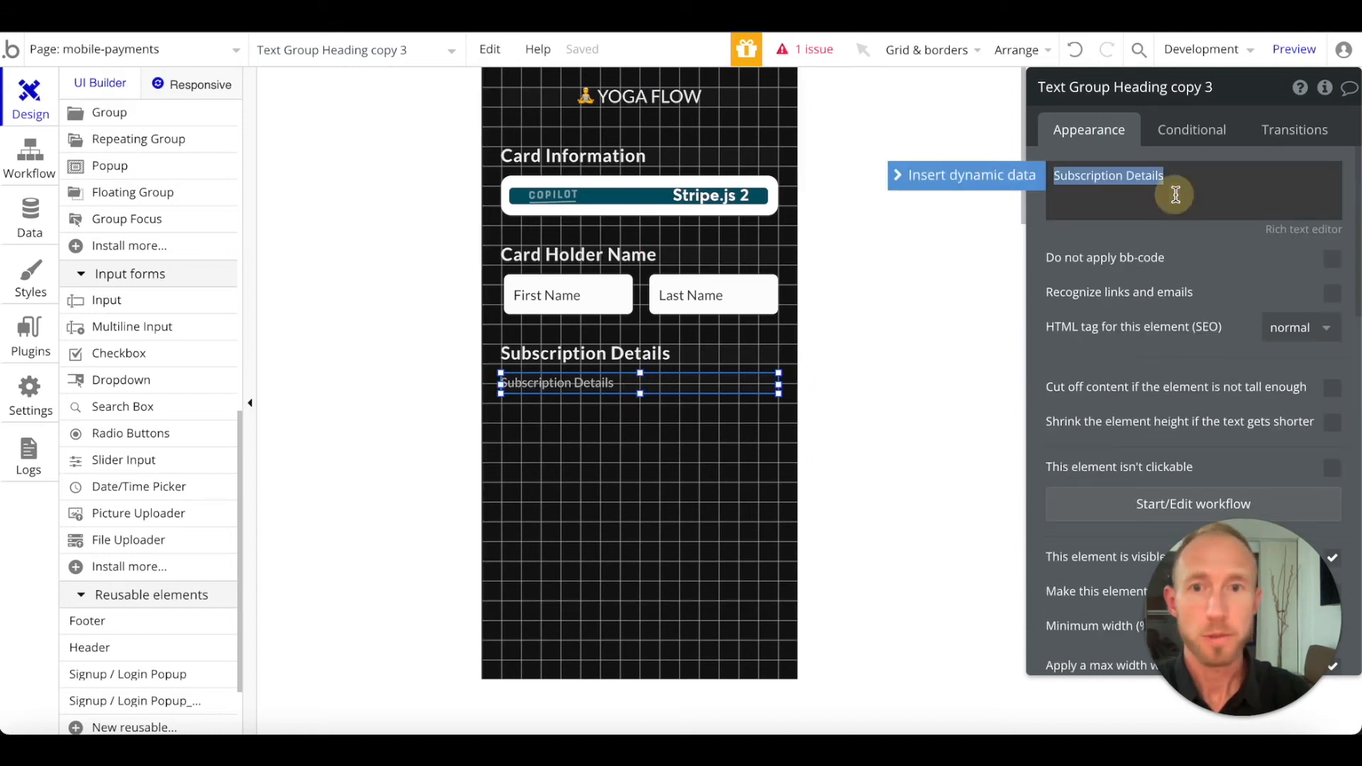
type("Yoga Class")
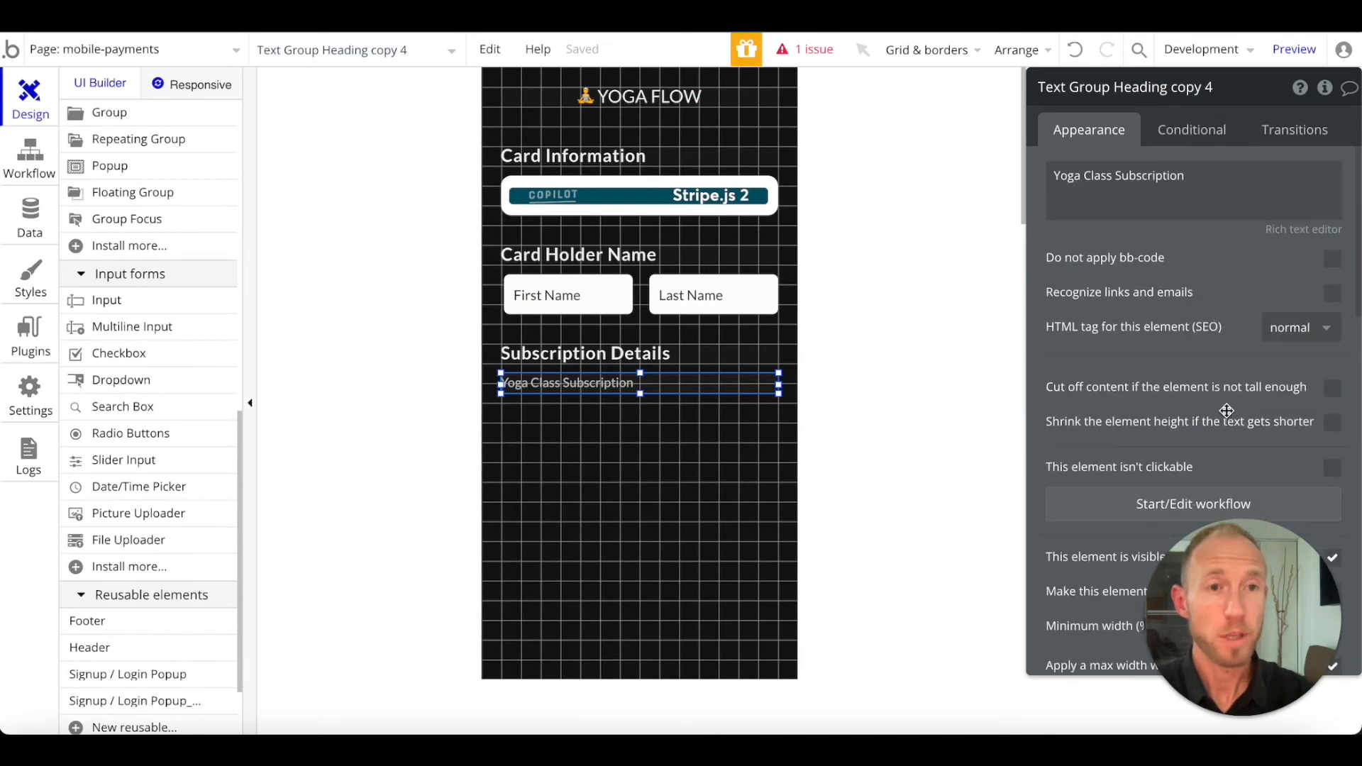
- Add a right-aligned copy of the line reading $19.99/mo
scroll("down", 3)
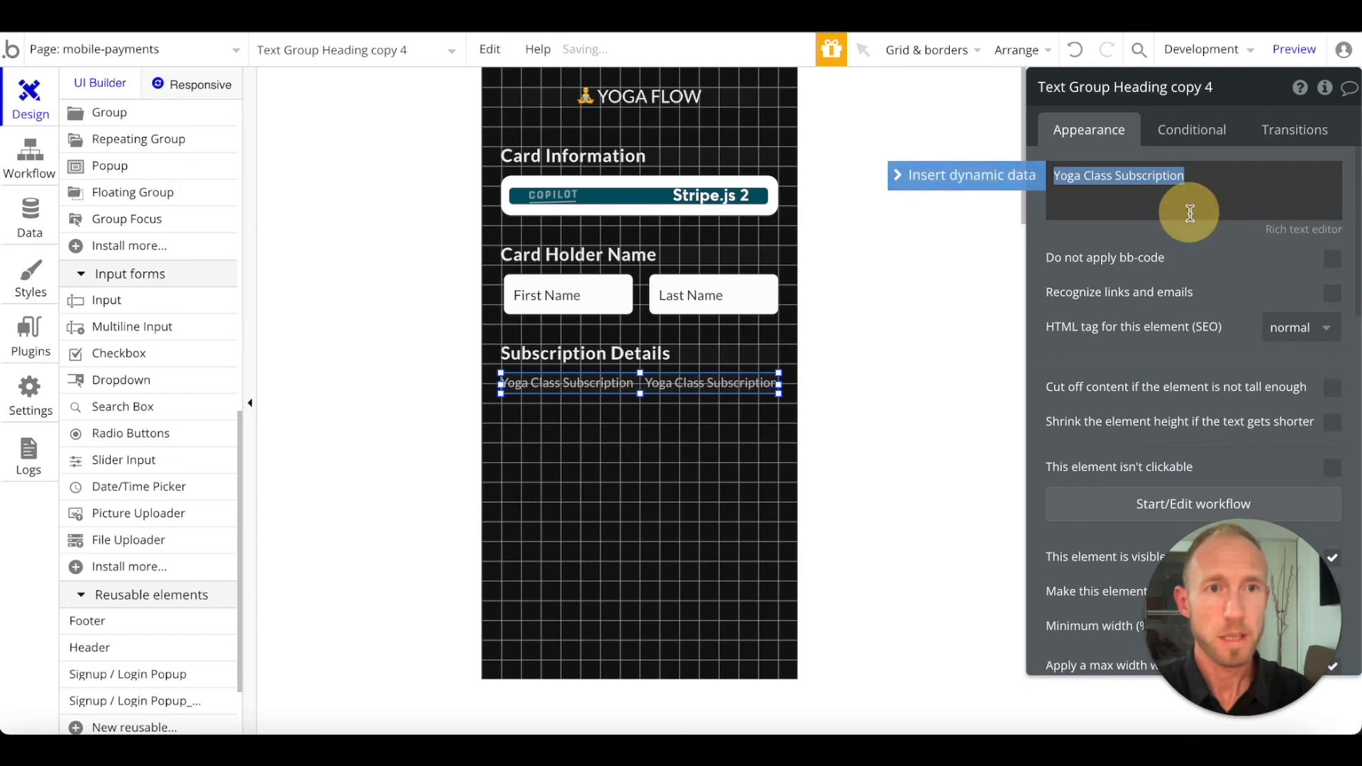
type("$19.99/mo")
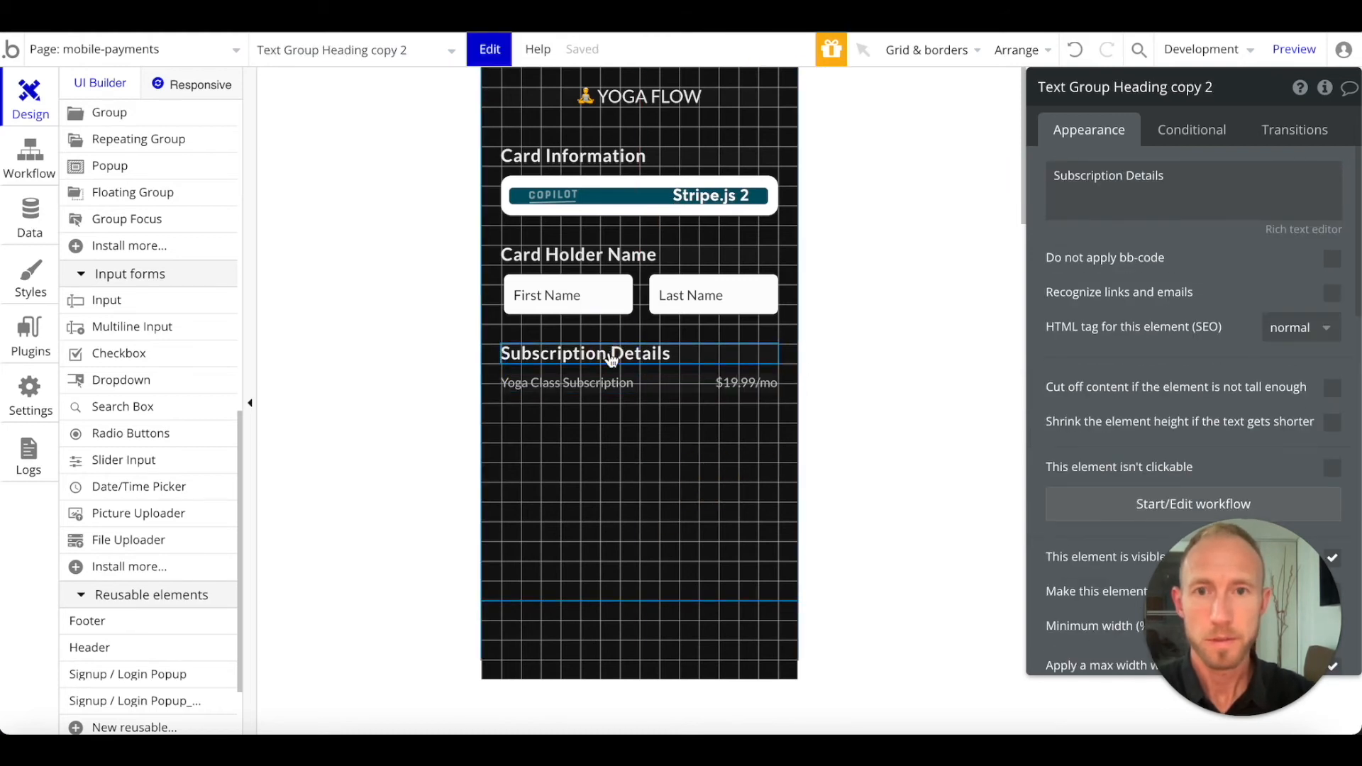
- Duplicate the Subscription Details heading below the price line and check the name input widths
left_click_drag(584, 354, 593, 431)
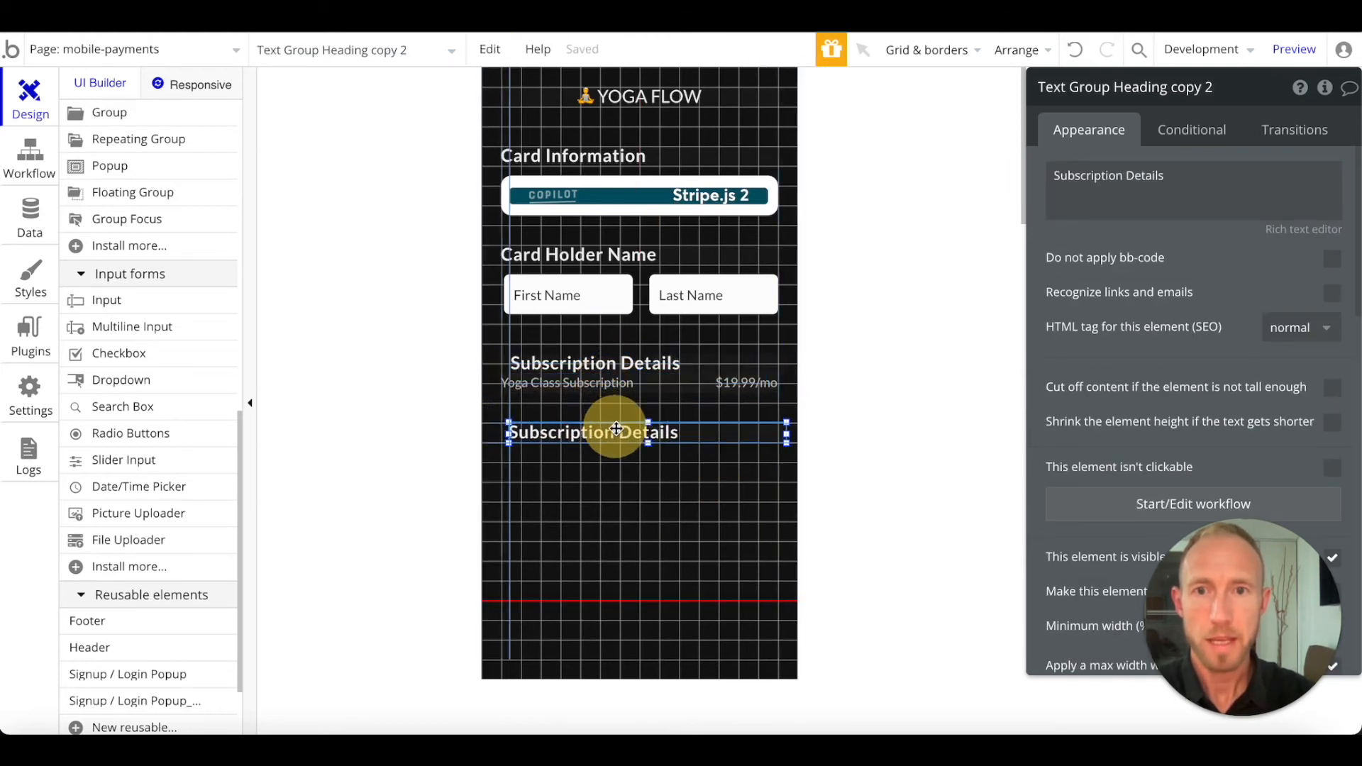
left_click_drag(617, 431, 594, 386)
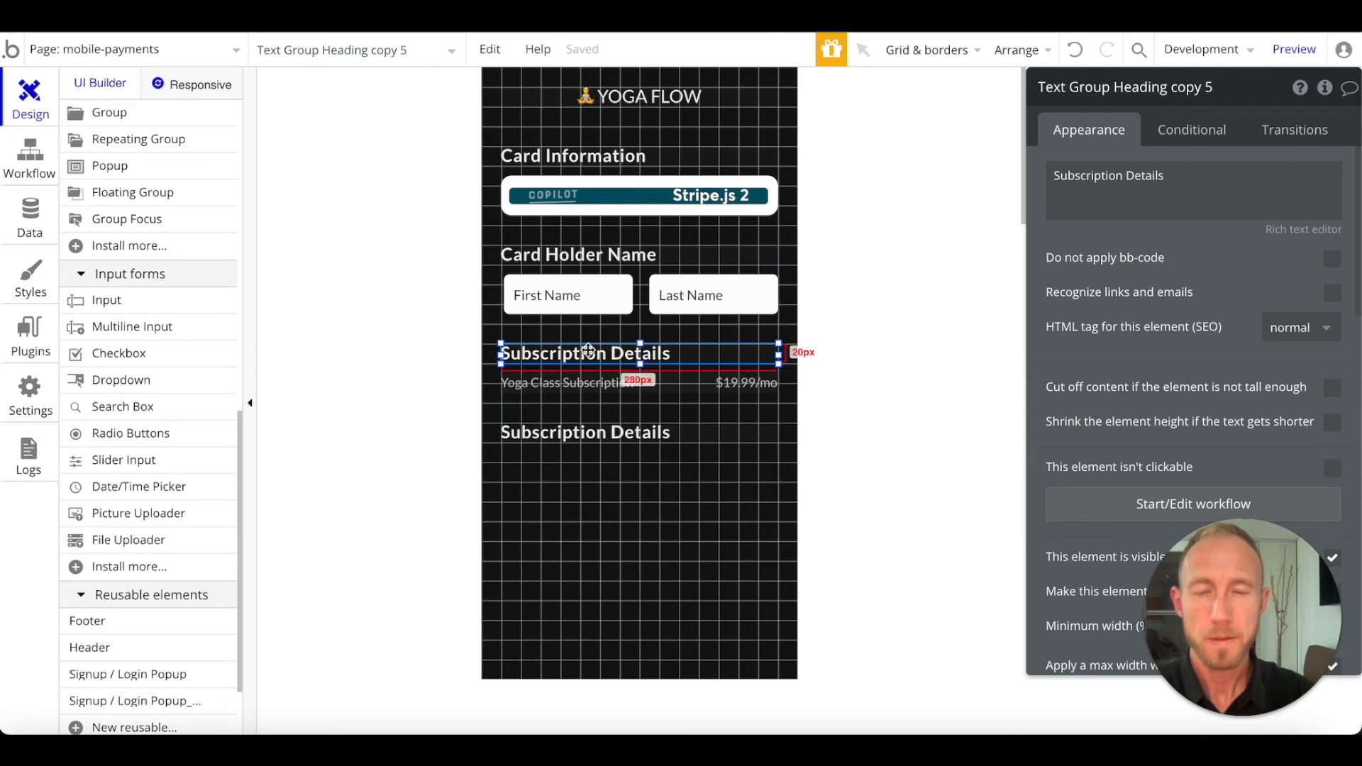
left_click(584, 431)
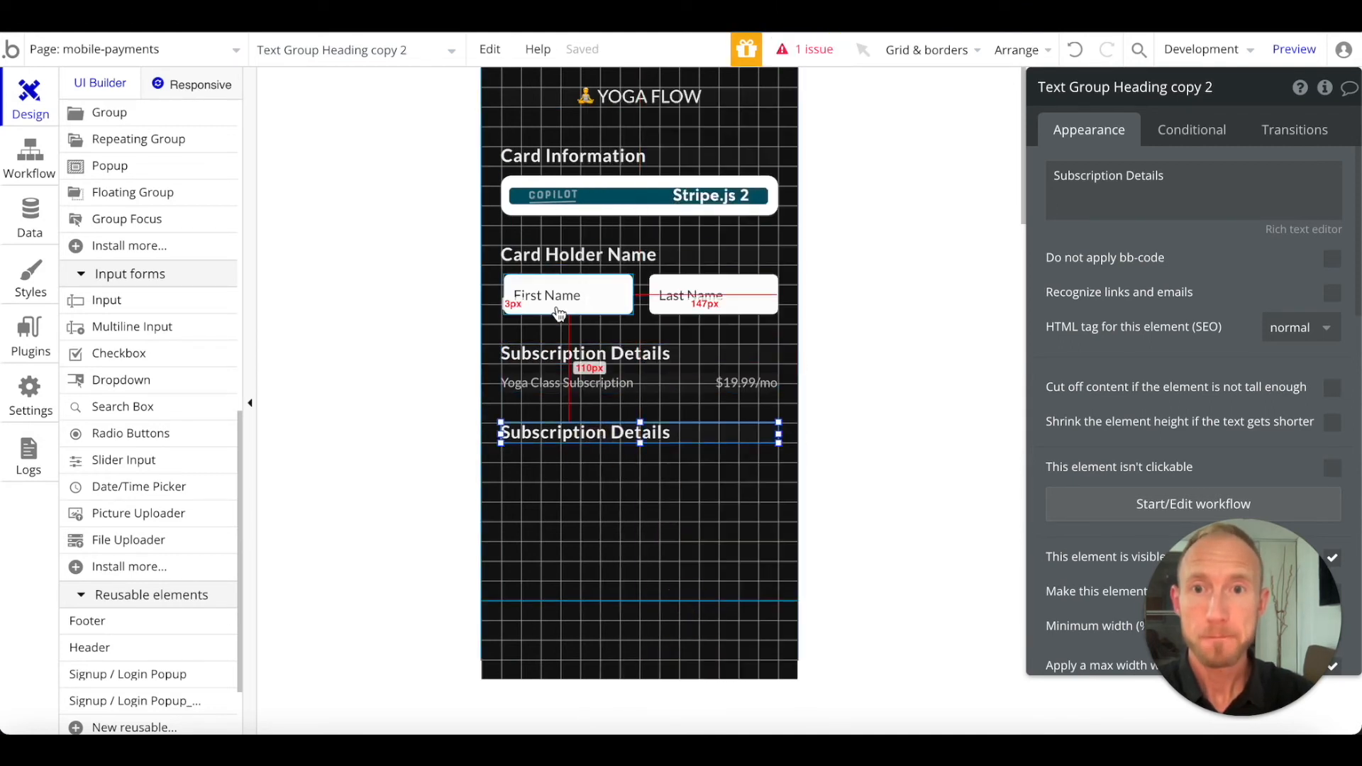
left_click(566, 295)
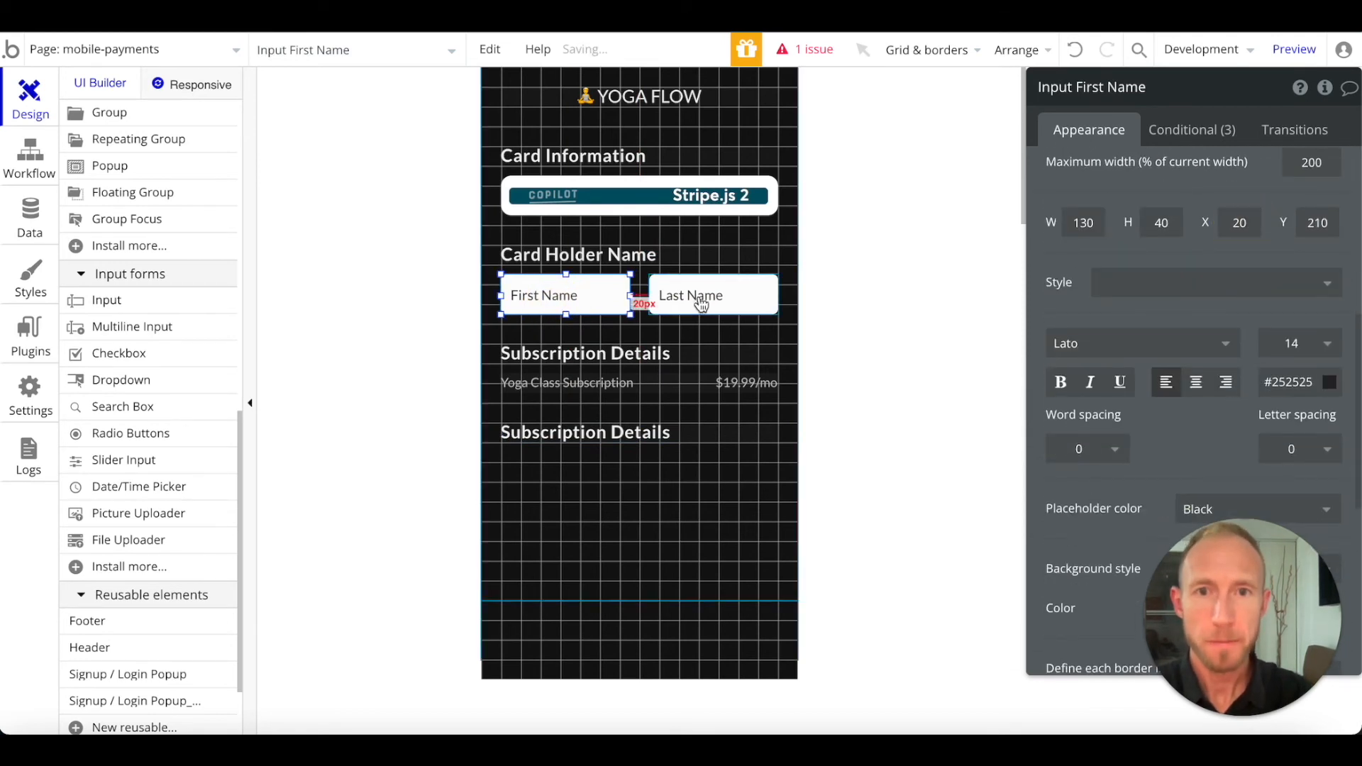
left_click(690, 295)
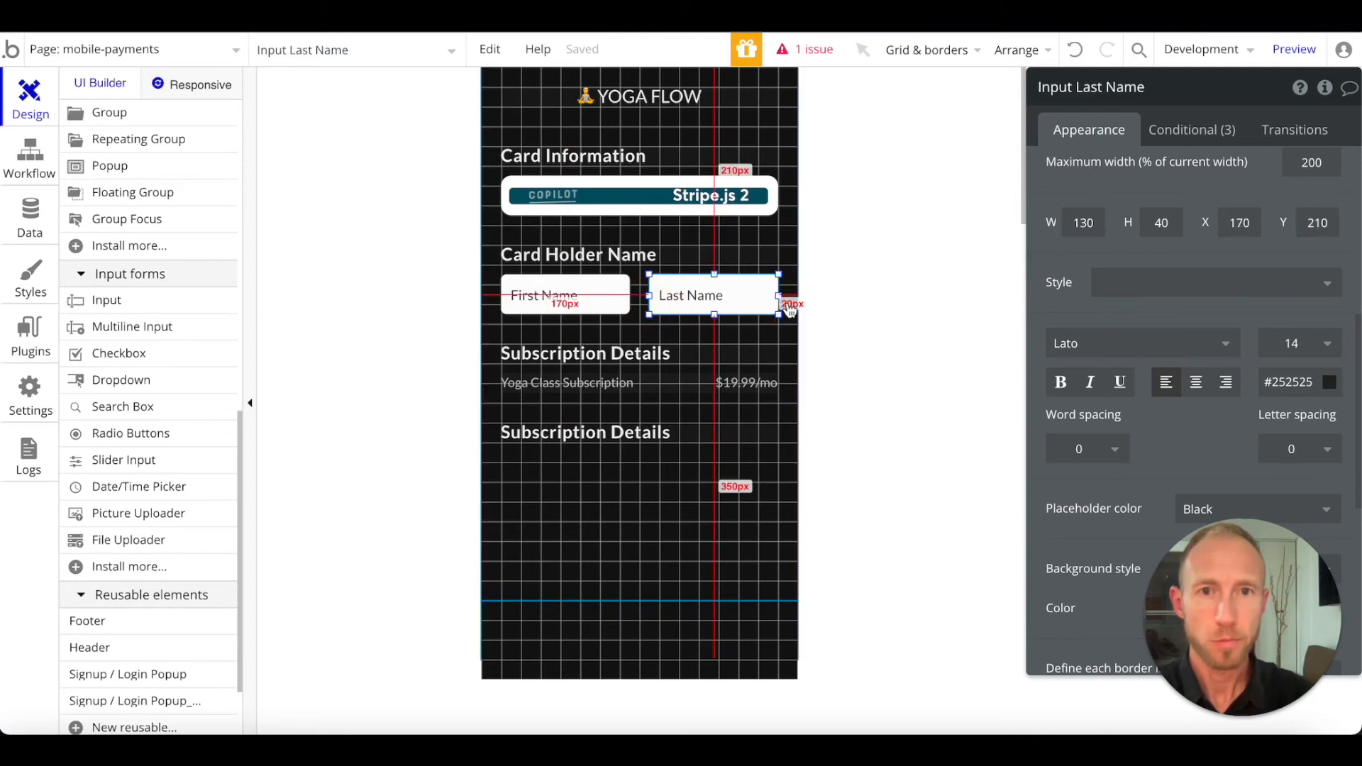
- Change the copied heading's text to Receipt Email
left_click(1294, 48)
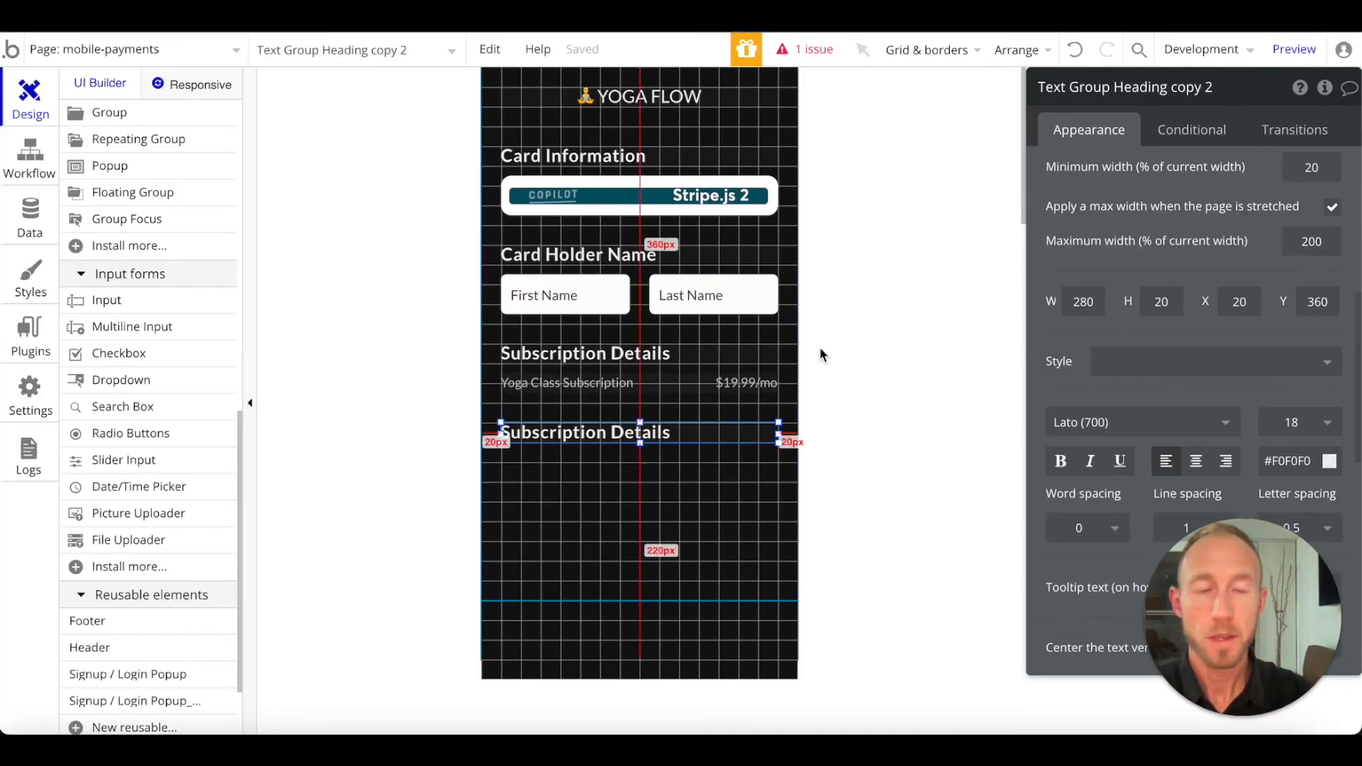
left_click(583, 432)
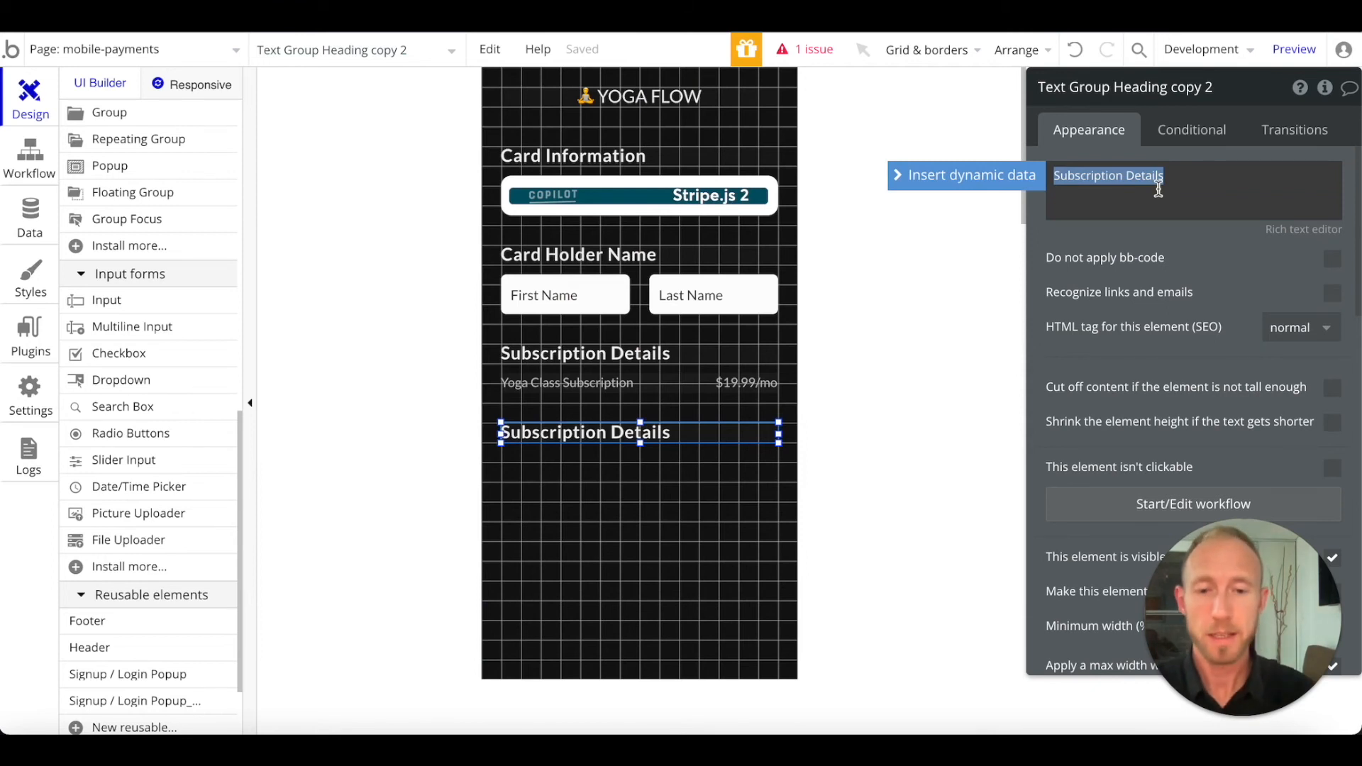
type("Rec")
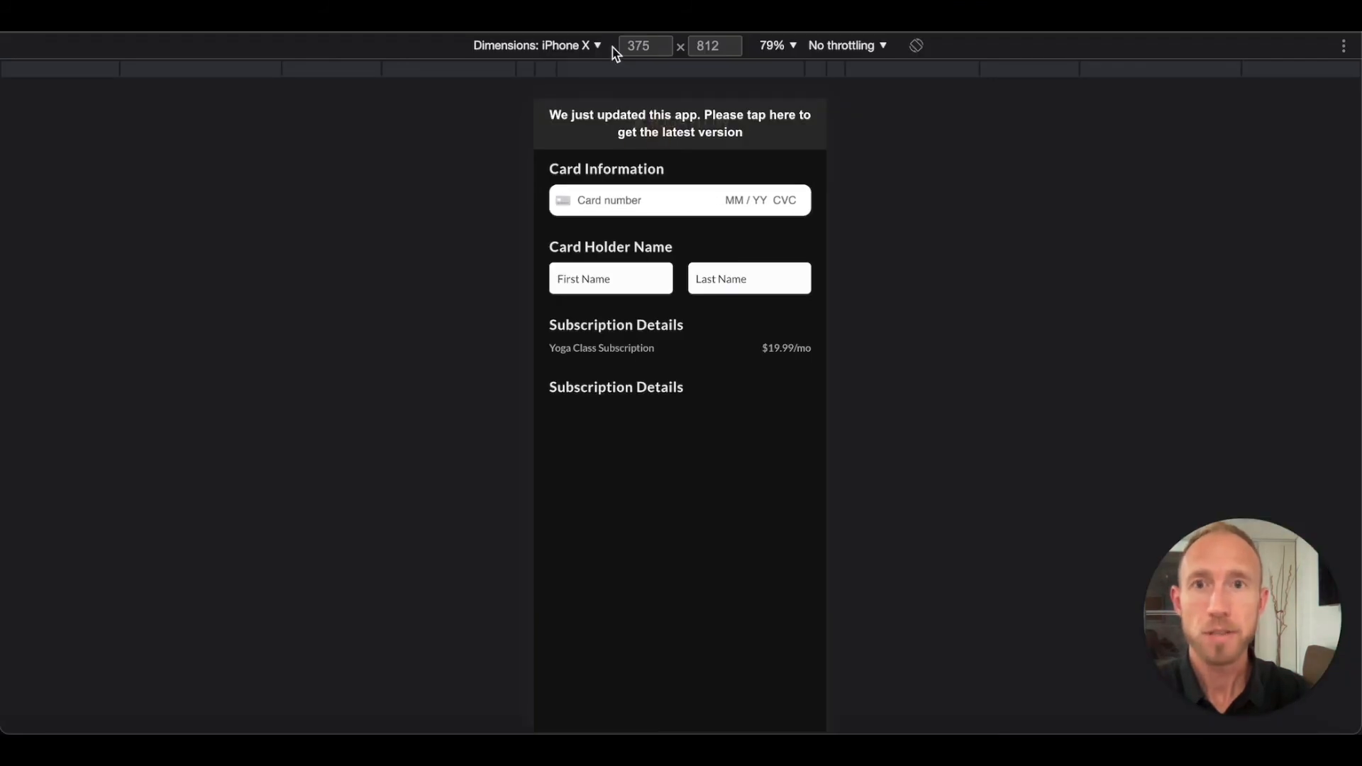
- Review the phone-sized preview with card, name and subscription sections, then return to the editor
left_click(680, 122)
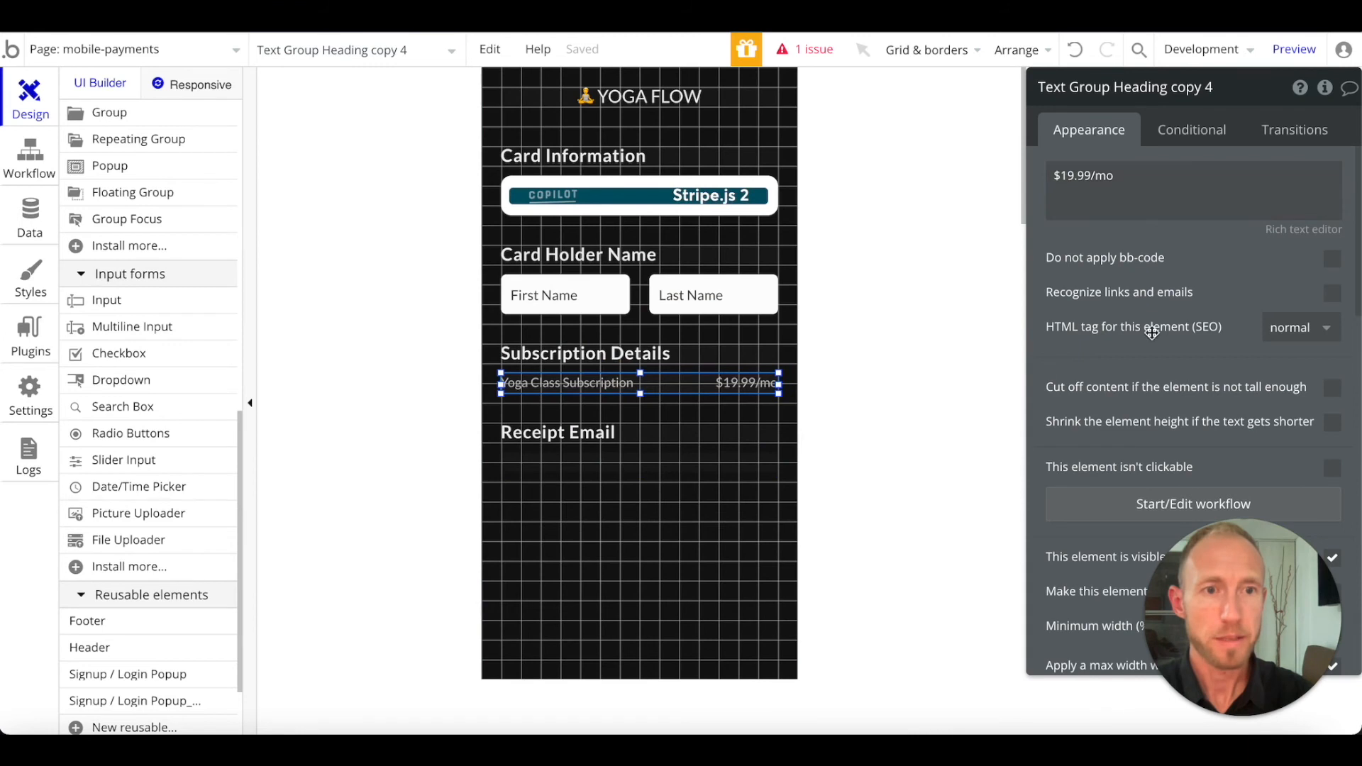
- Add a text line under Receipt Email filled by a Do a search for expression, then go to the workflows
left_click(1329, 264)
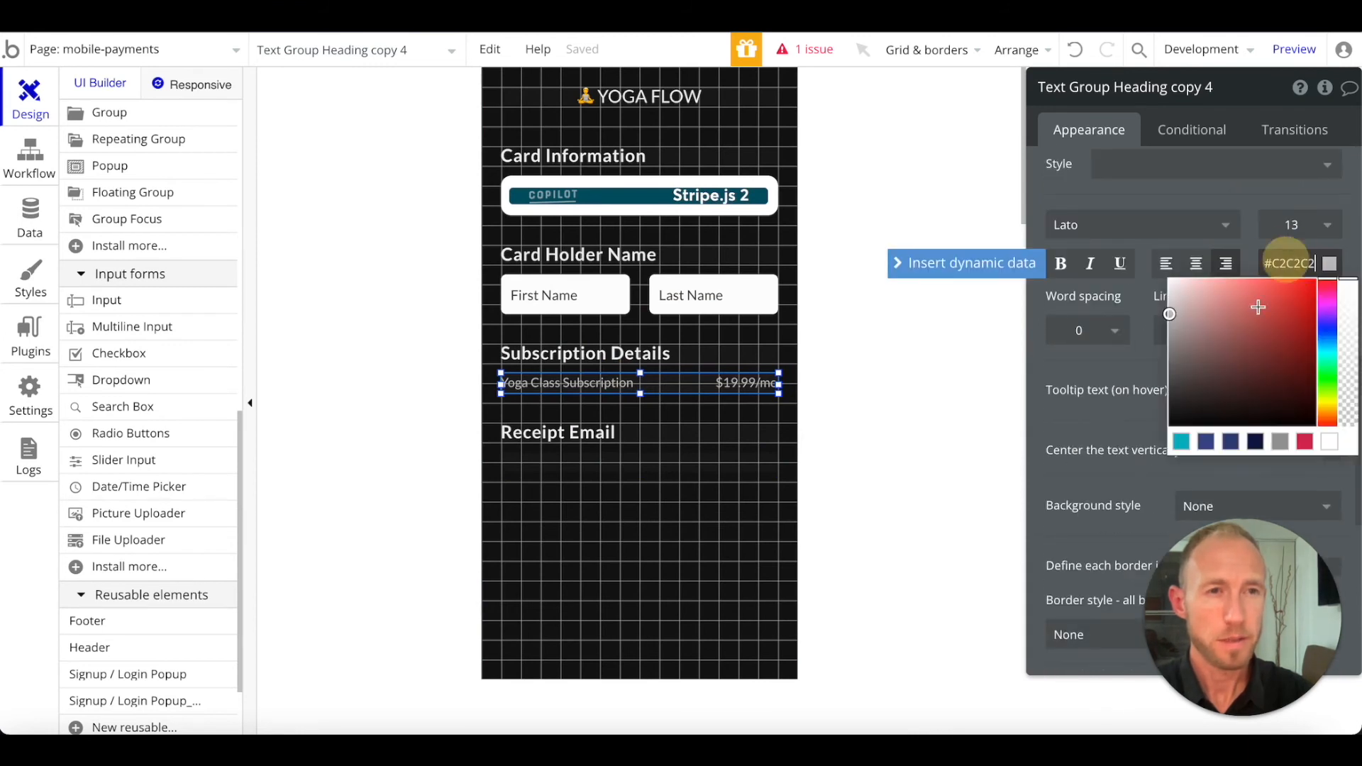
left_click(1276, 280)
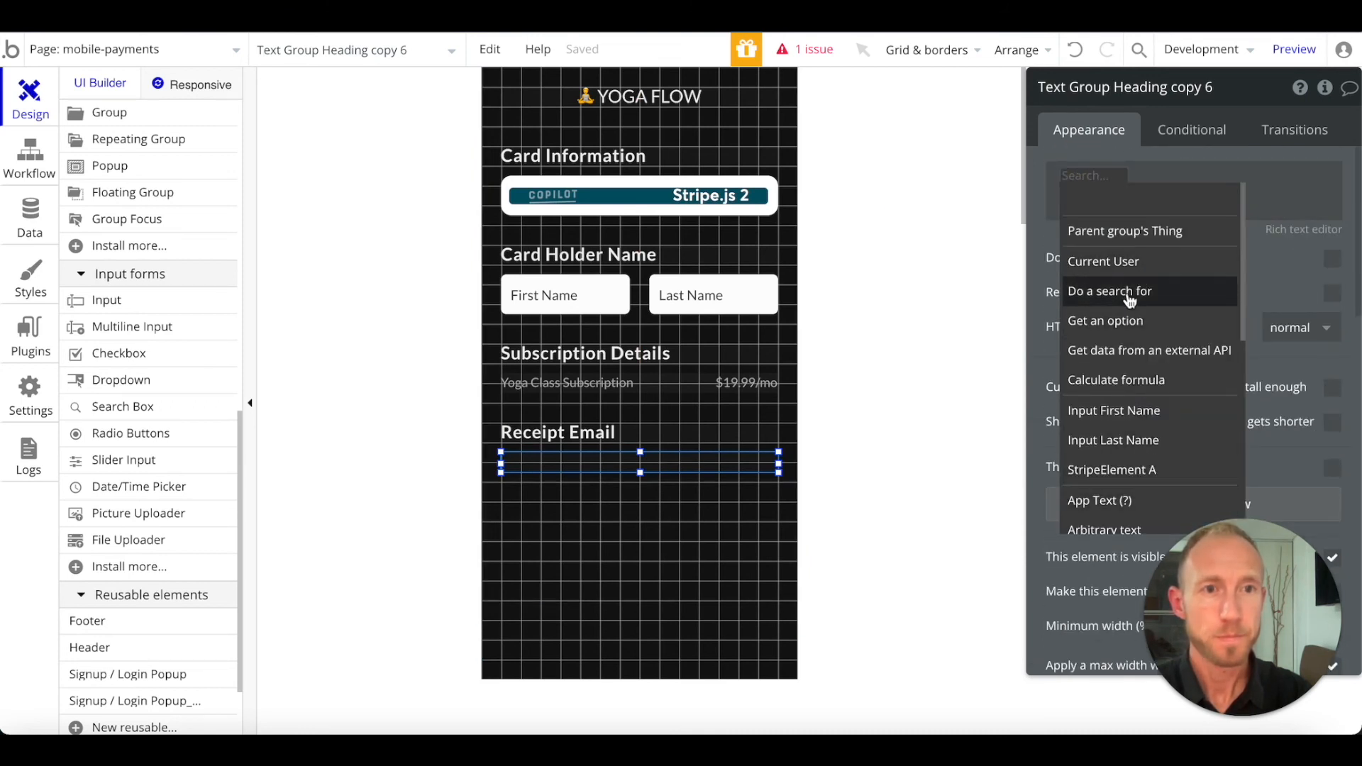
left_click(1110, 290)
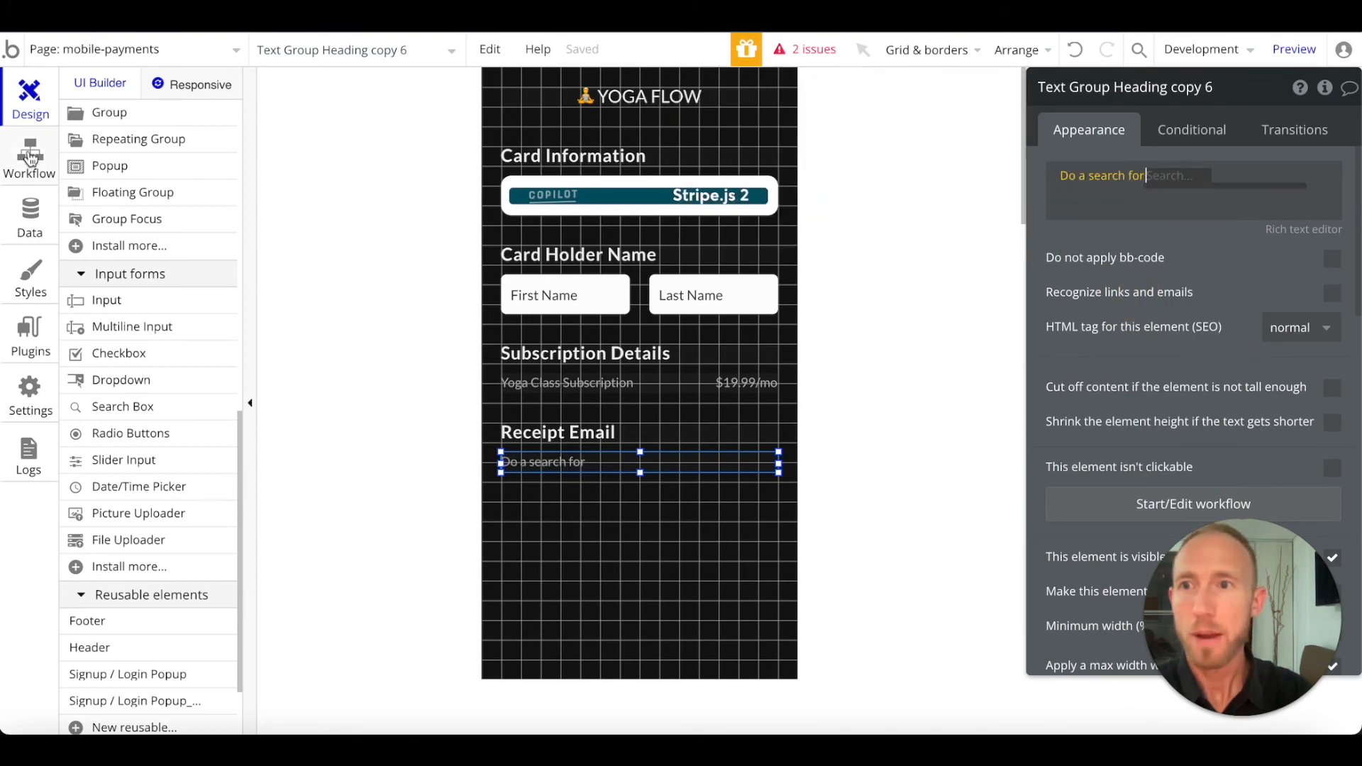
left_click(30, 158)
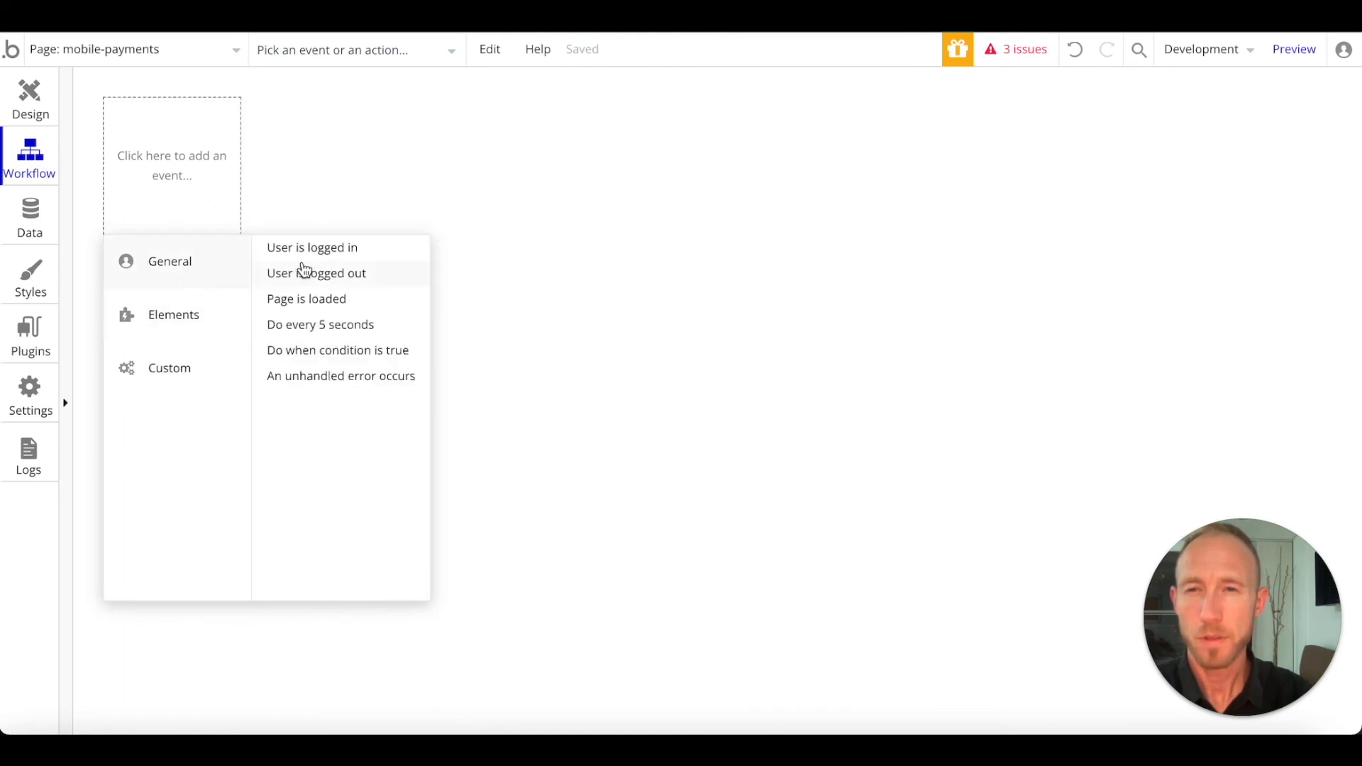
- Create a Page is loaded workflow with a Set state action and open its settings
left_click(306, 299)
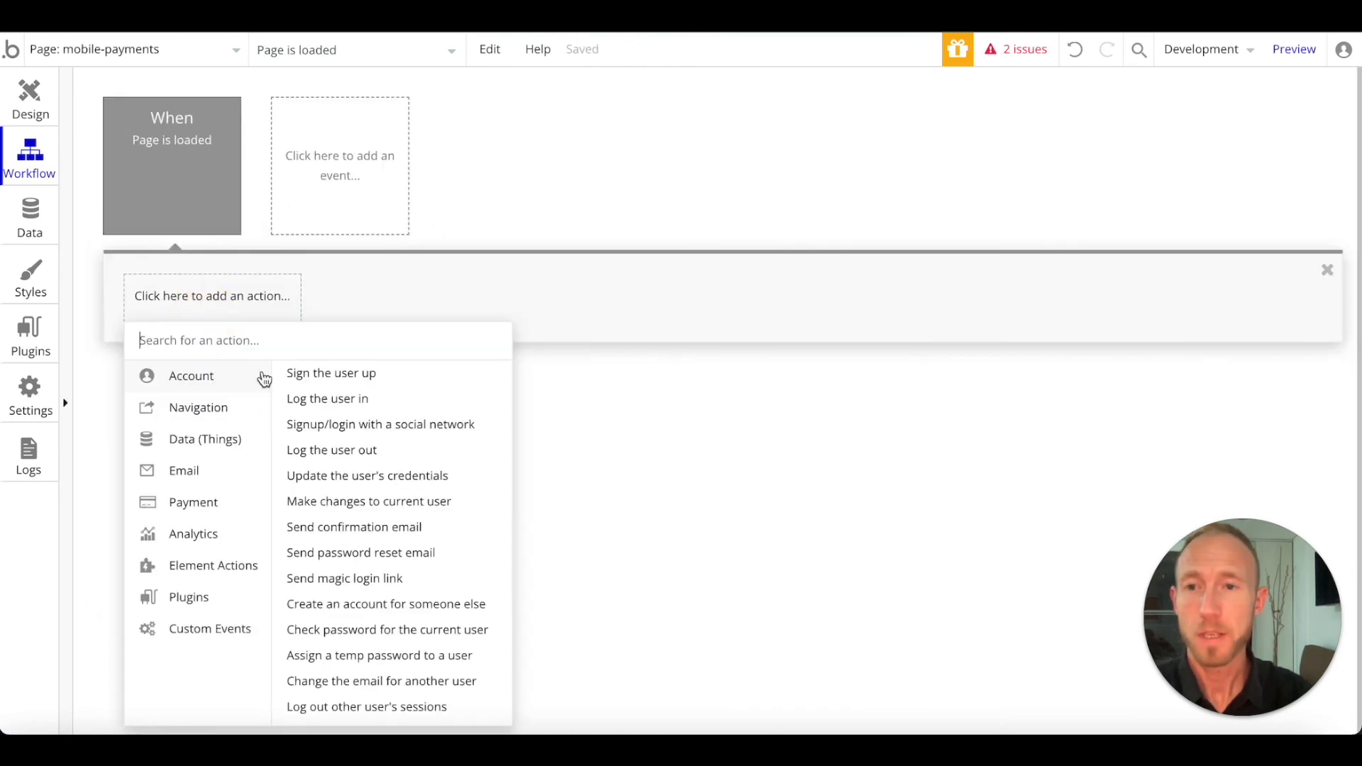
left_click(204, 438)
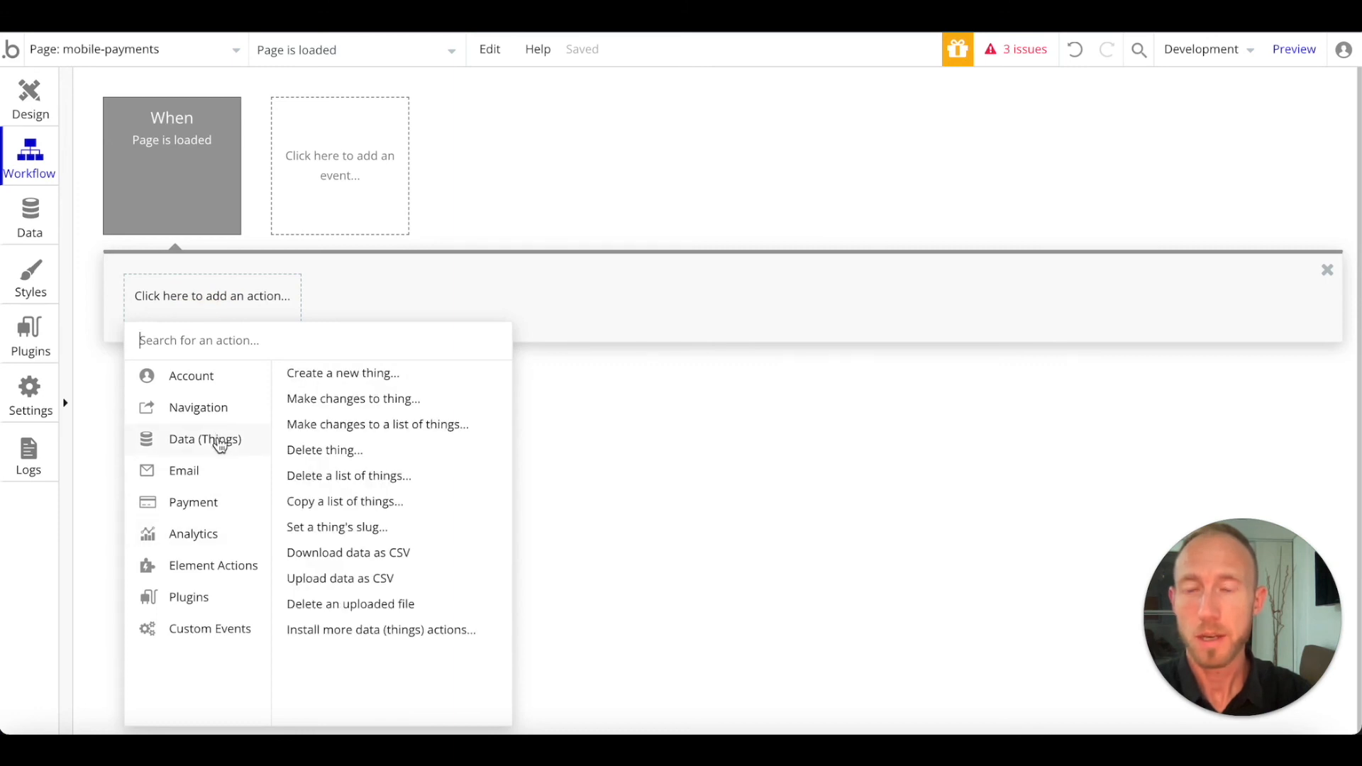
left_click(213, 565)
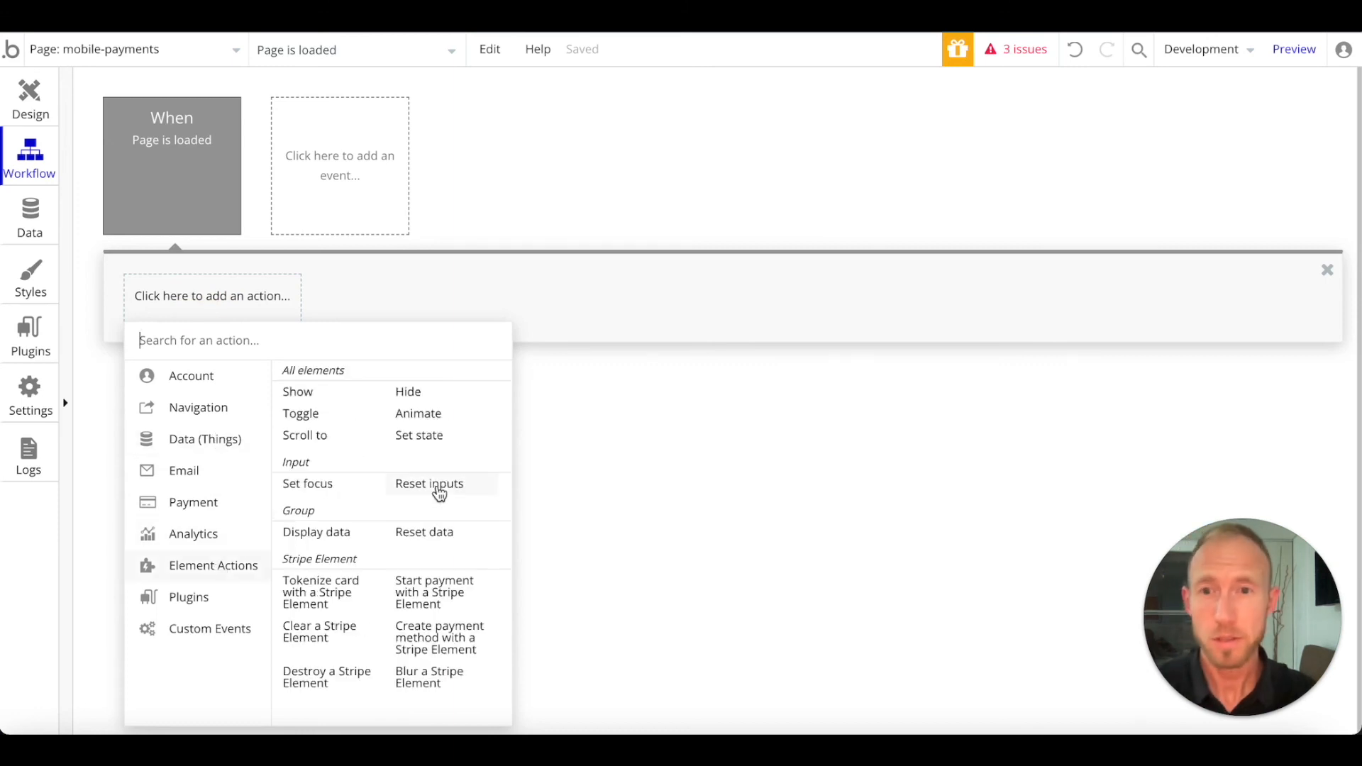
left_click(418, 436)
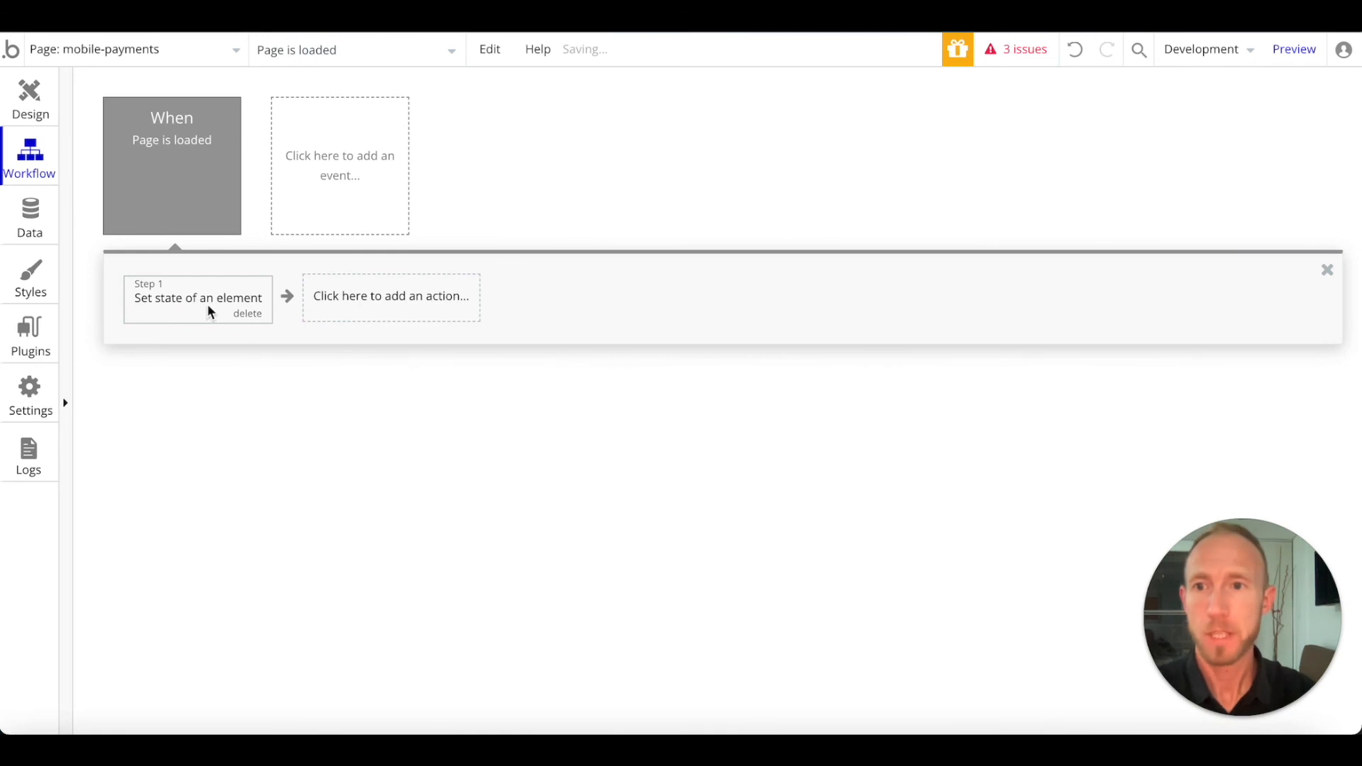
left_click(198, 297)
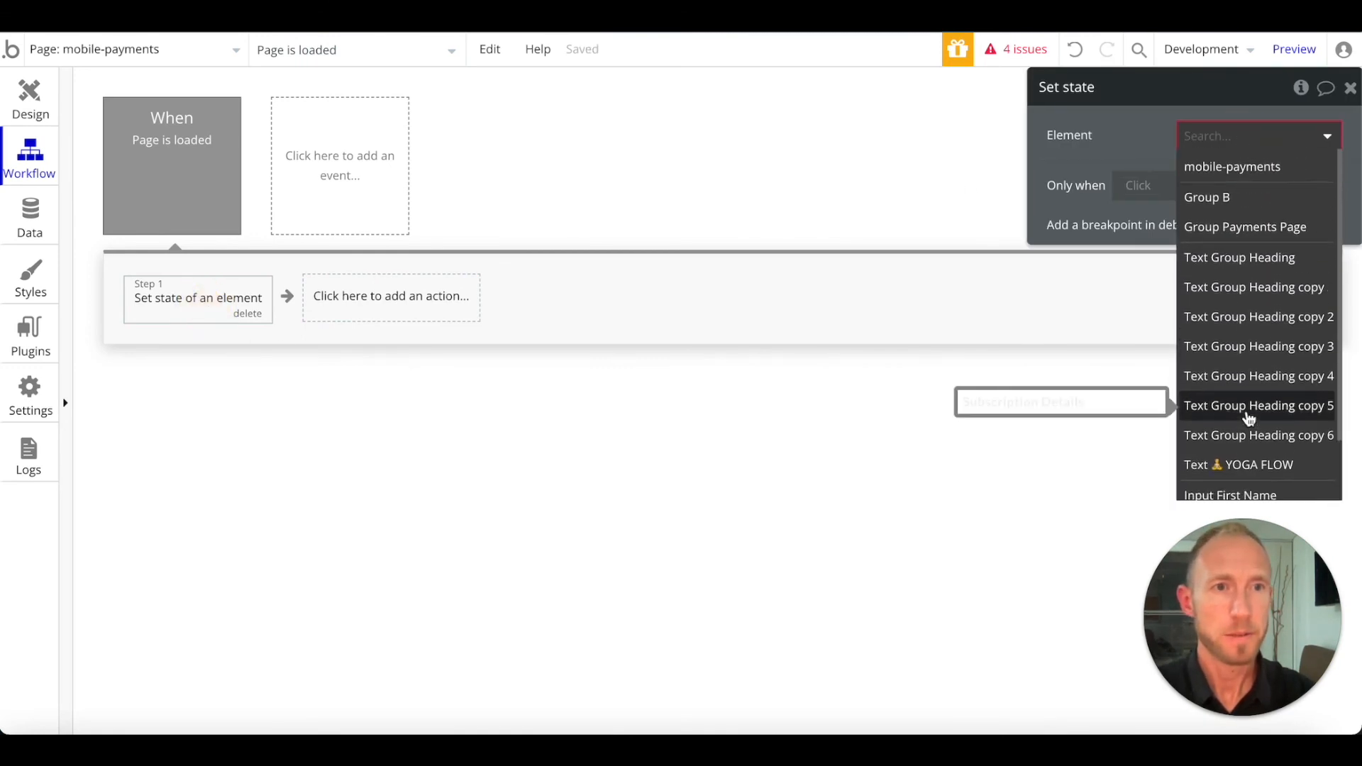
- Target Group Payments Page and start a new custom state named UserEmail
left_click(1244, 227)
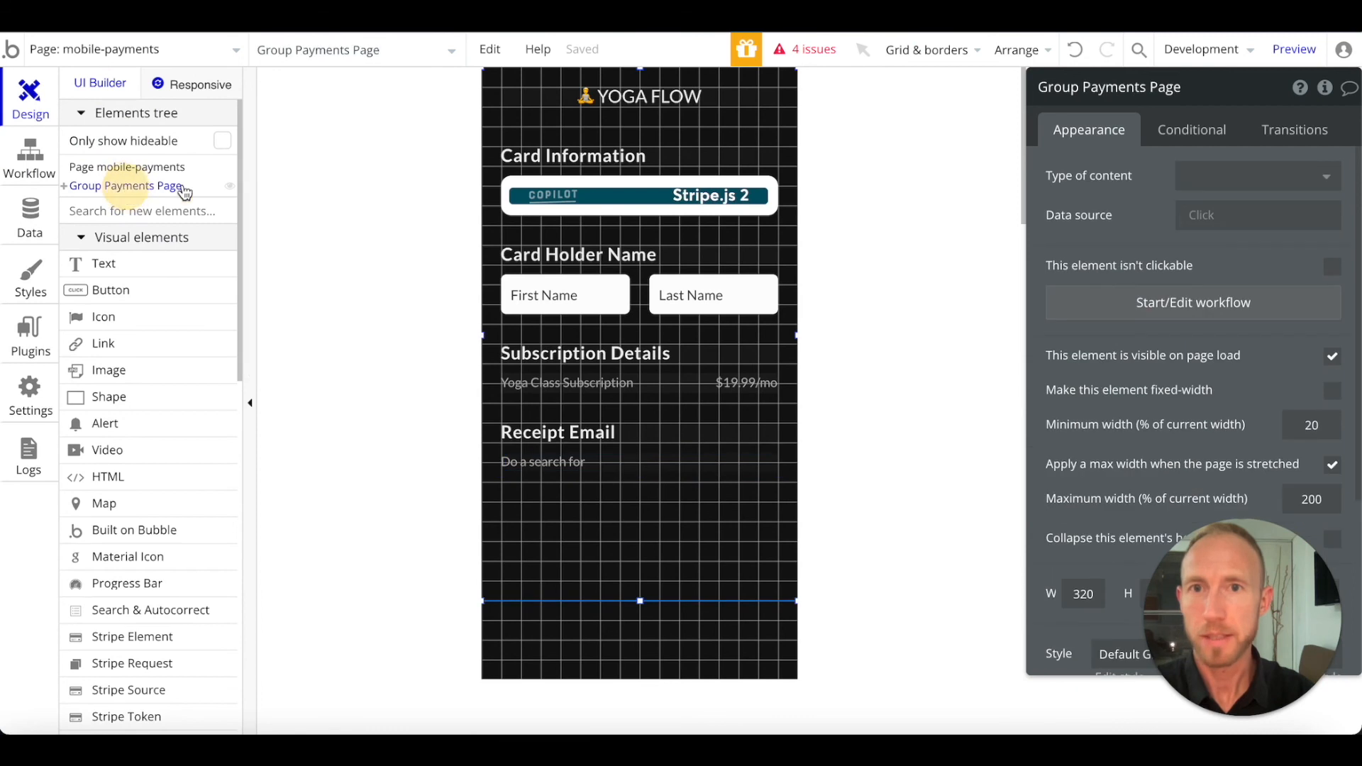
left_click(28, 161)
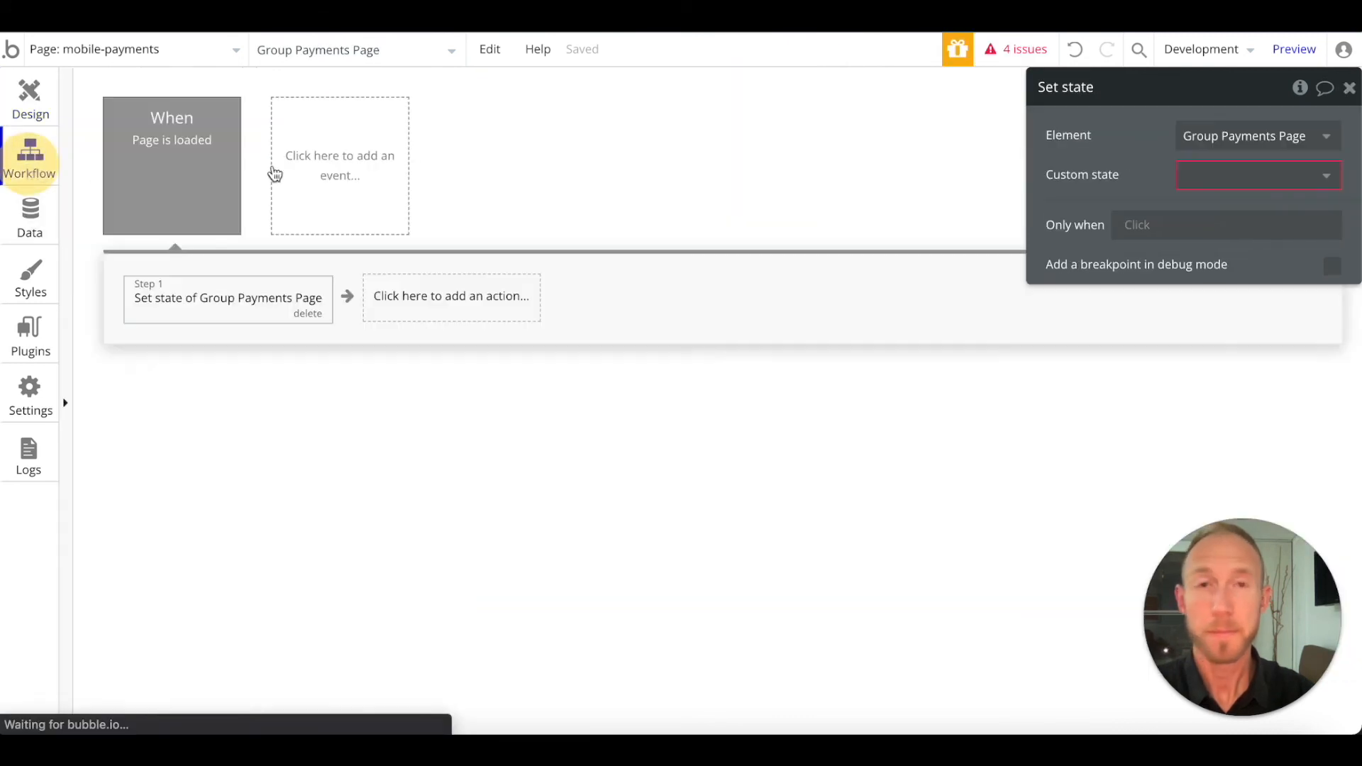
left_click(1257, 175)
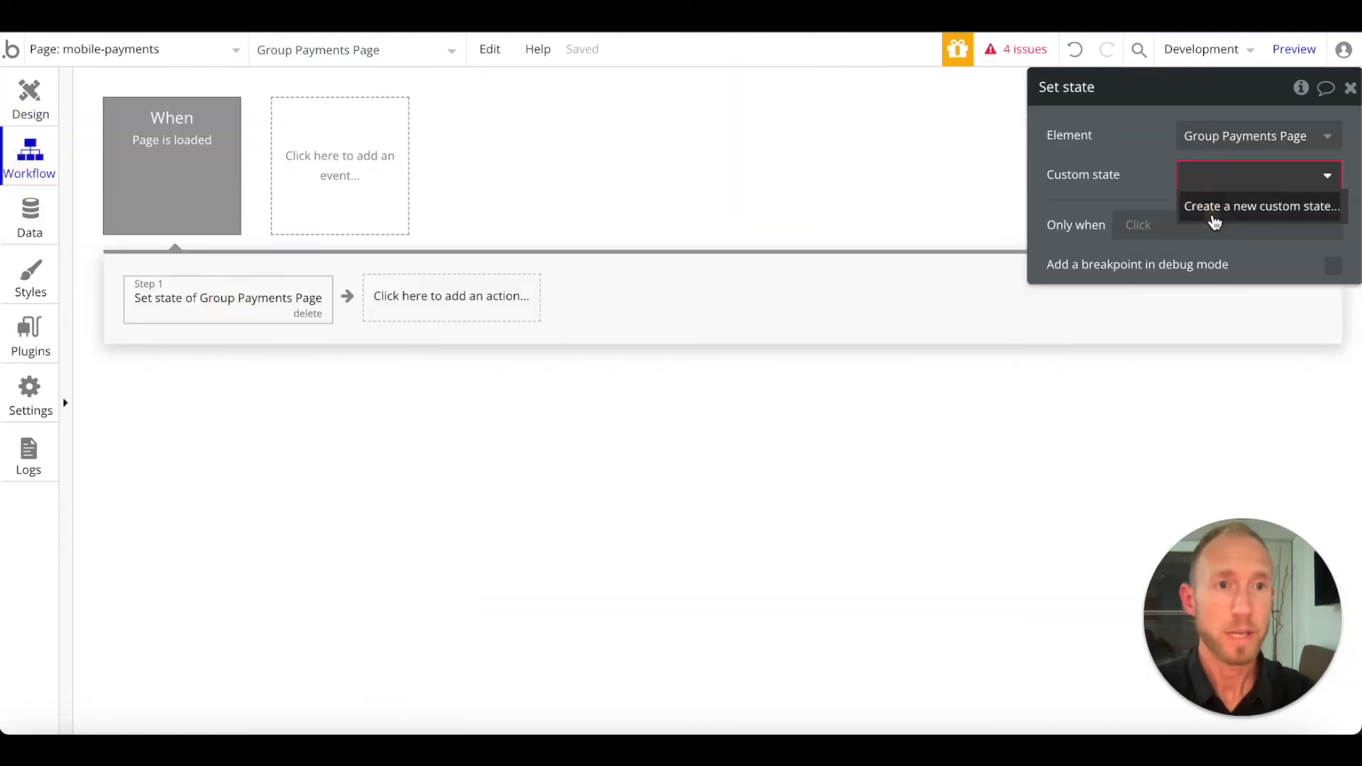
left_click(1261, 206)
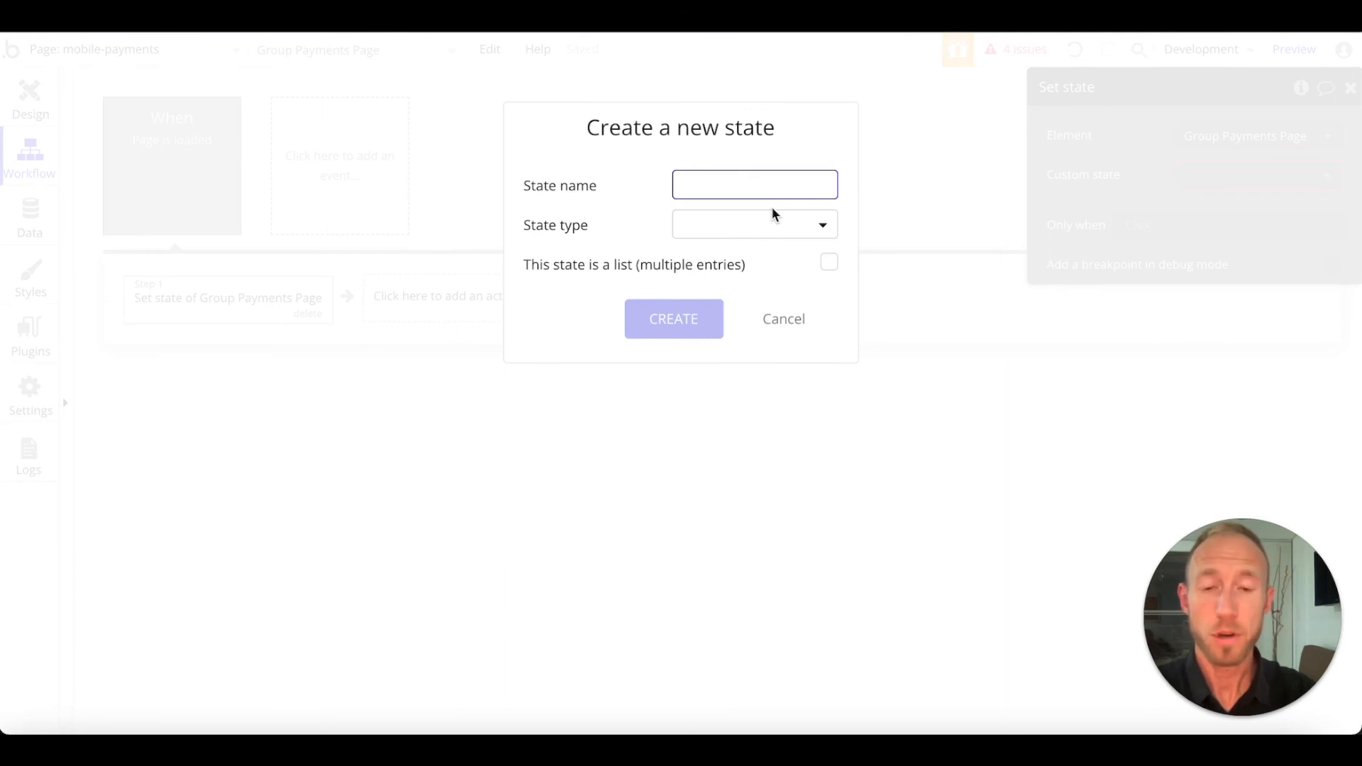
type("User")
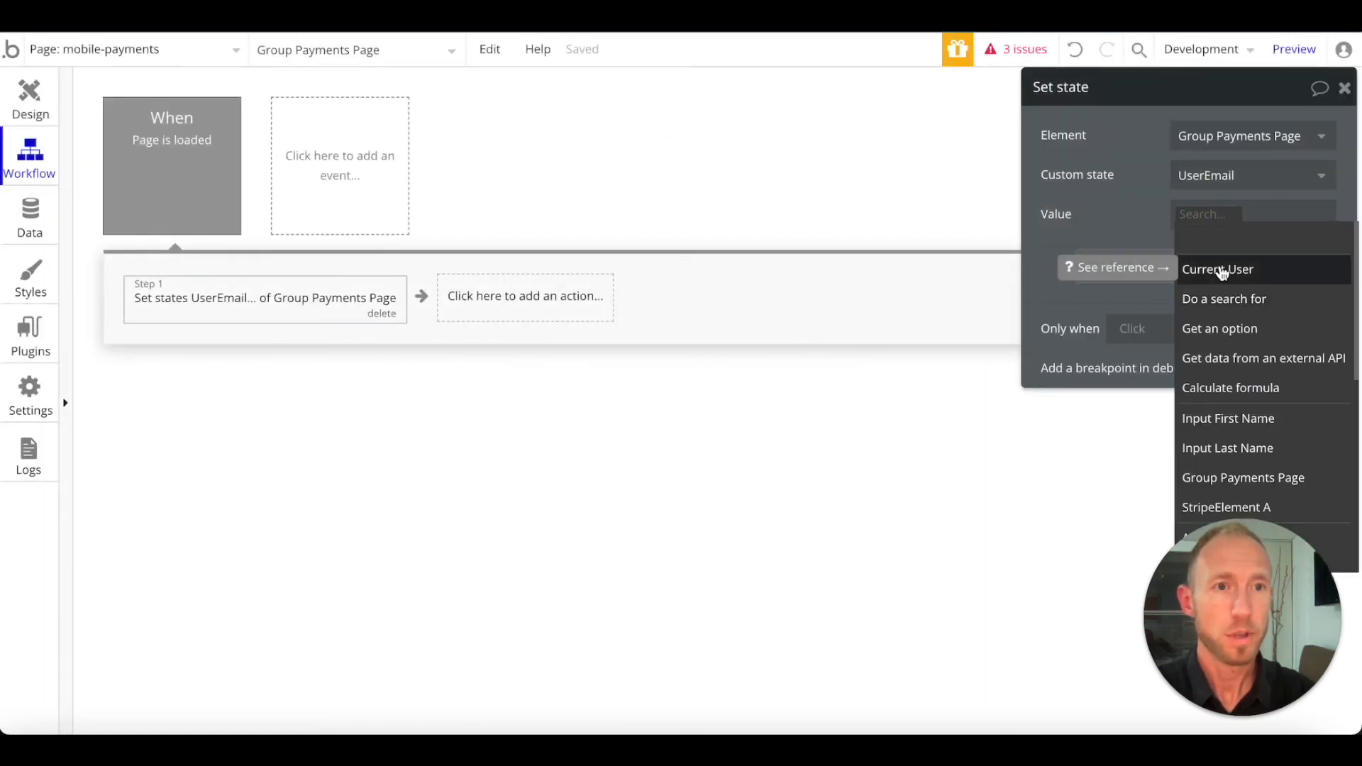
- Make the value a search for Users whose unique id equals the 'uid' parameter from the page URL
left_click(1223, 298)
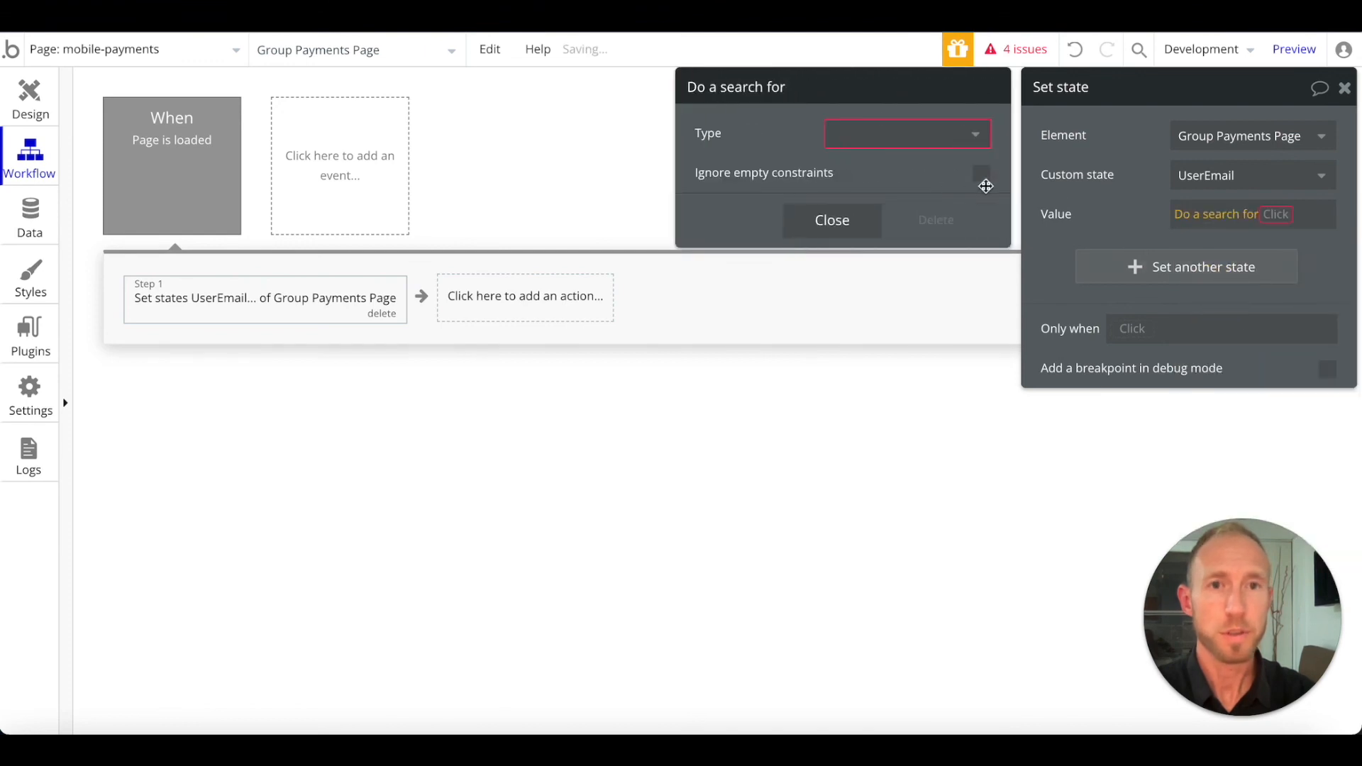
left_click(906, 133)
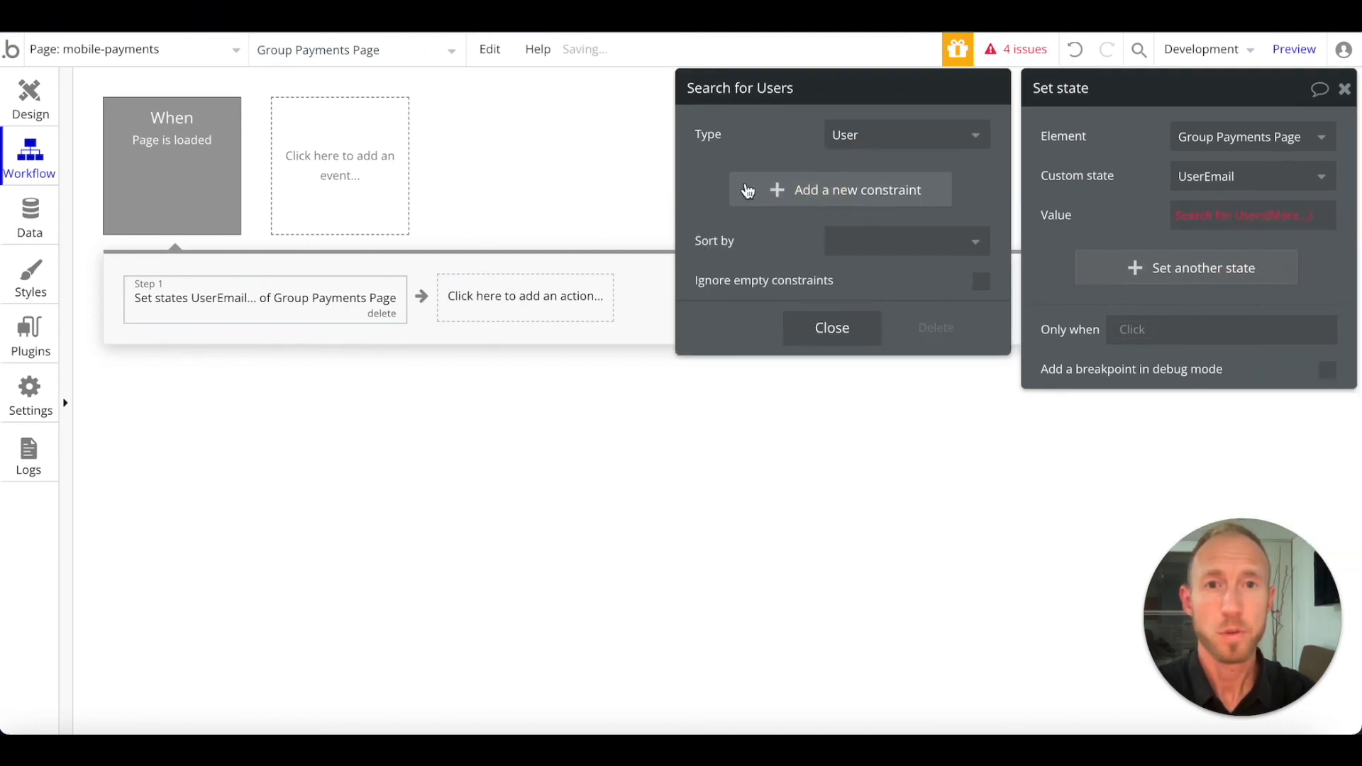
left_click(773, 183)
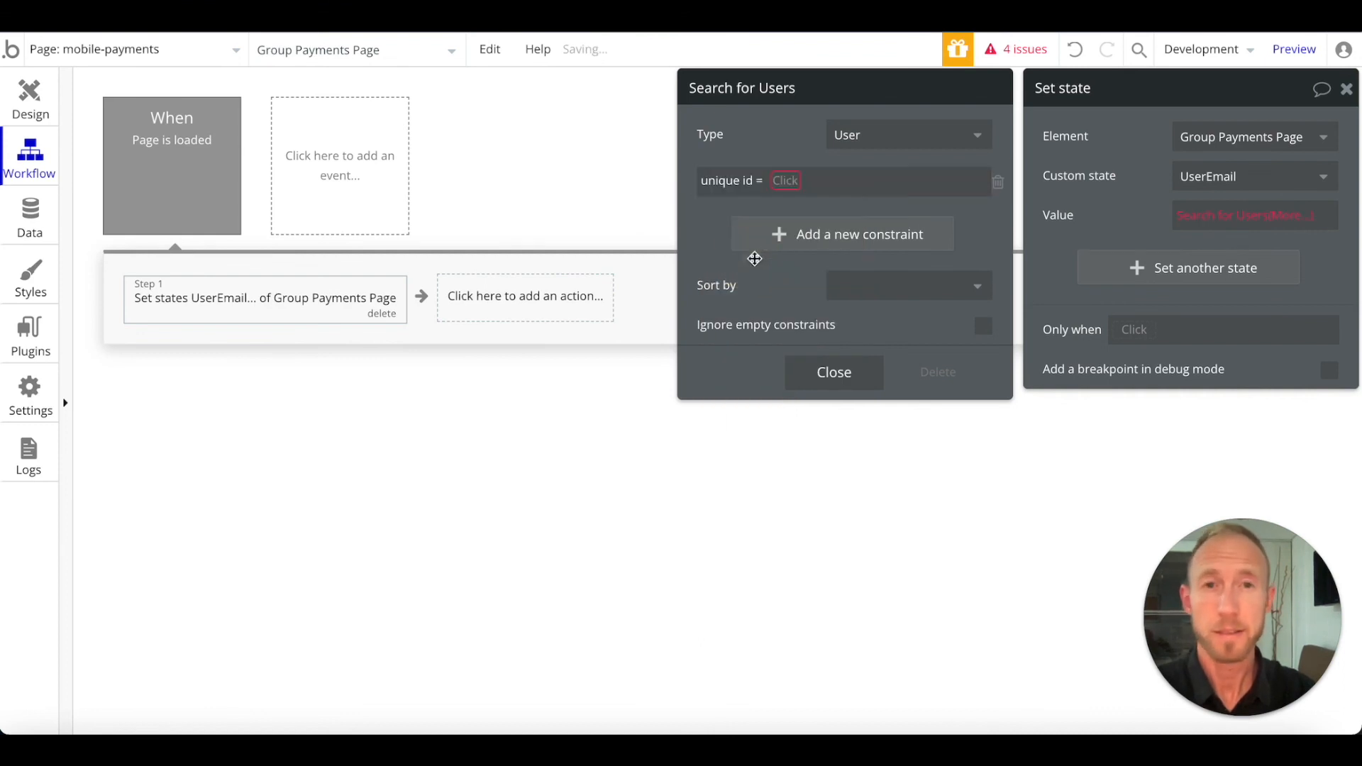
type("get")
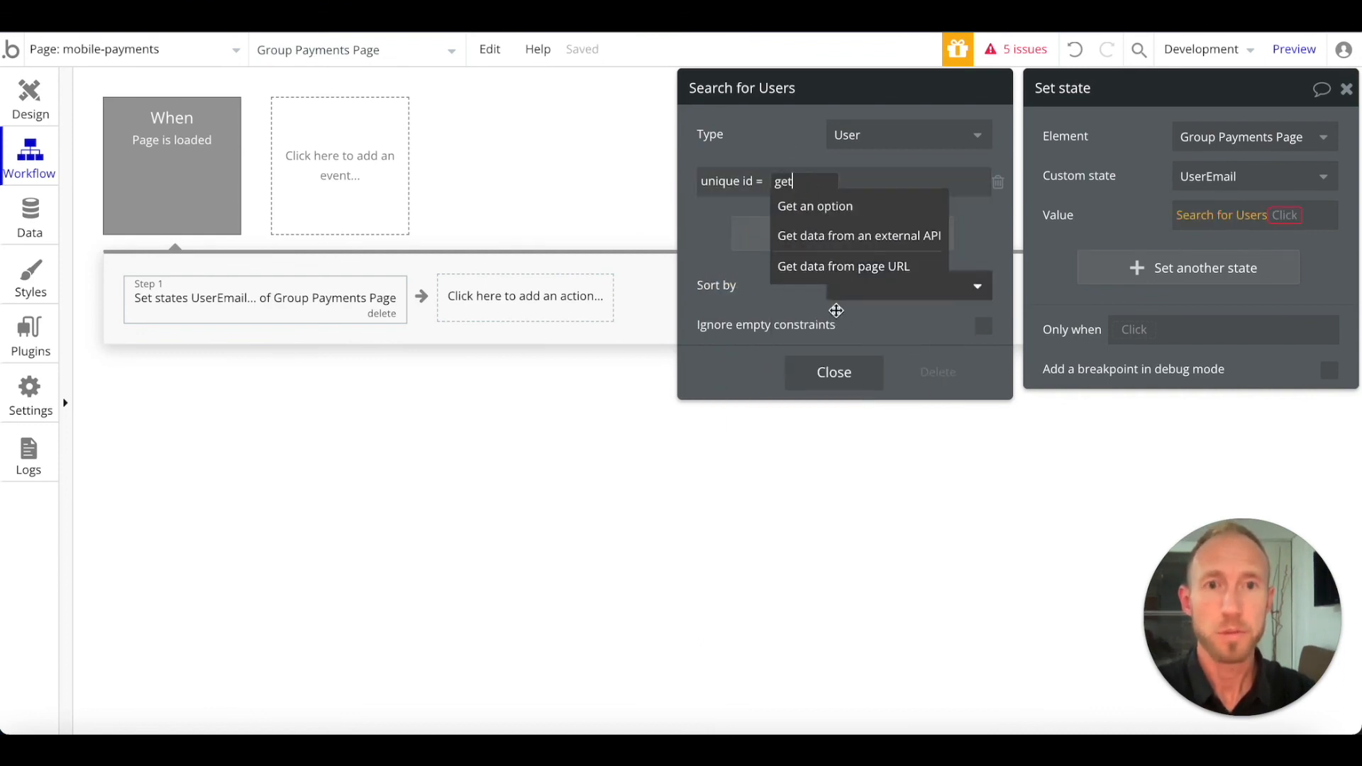
left_click(842, 266)
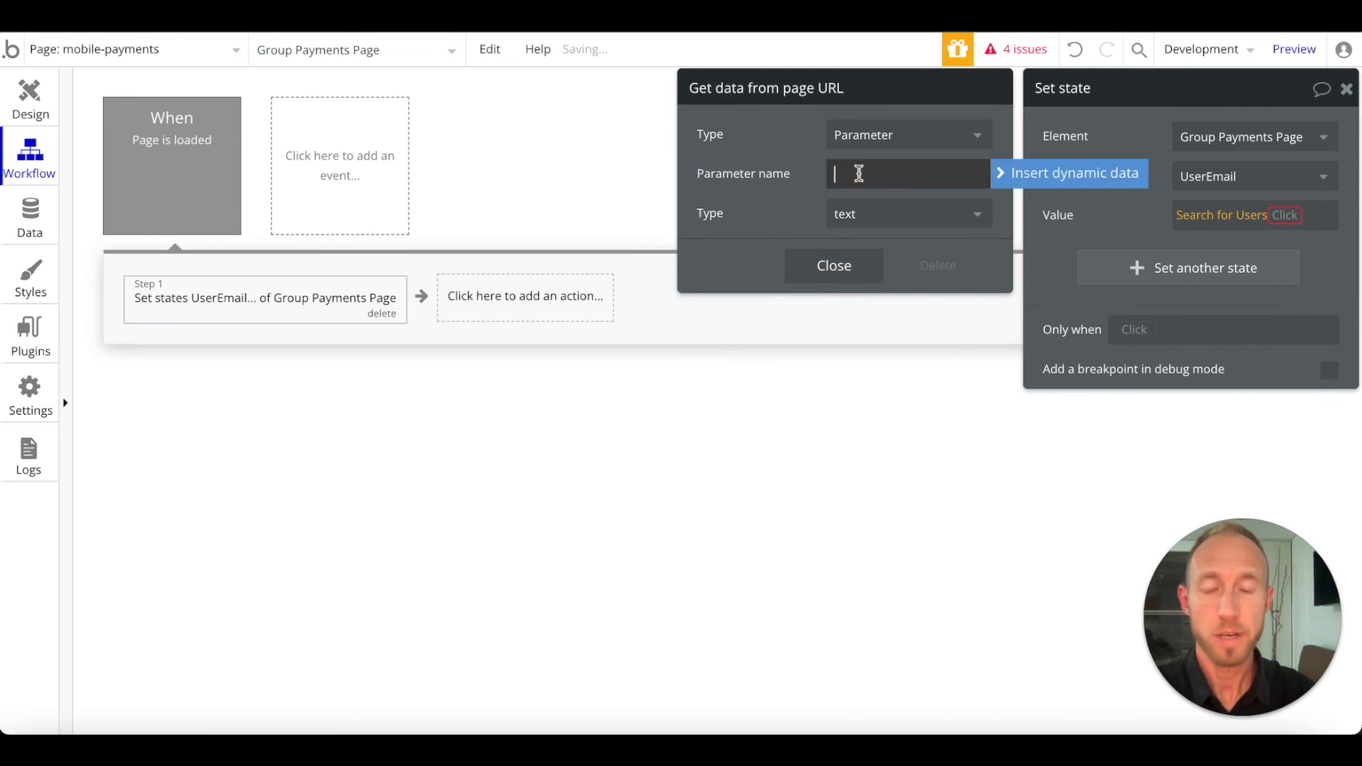
type("uid")
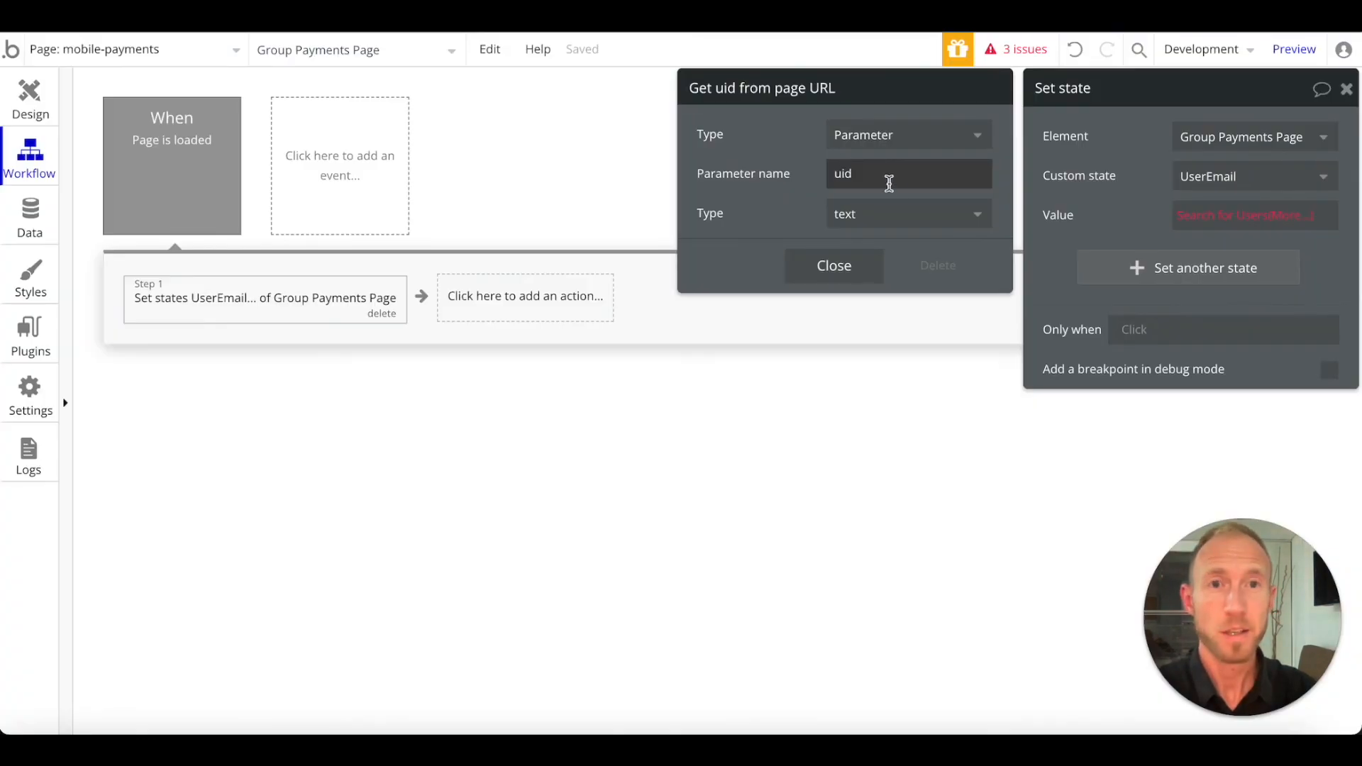
left_click(1222, 215)
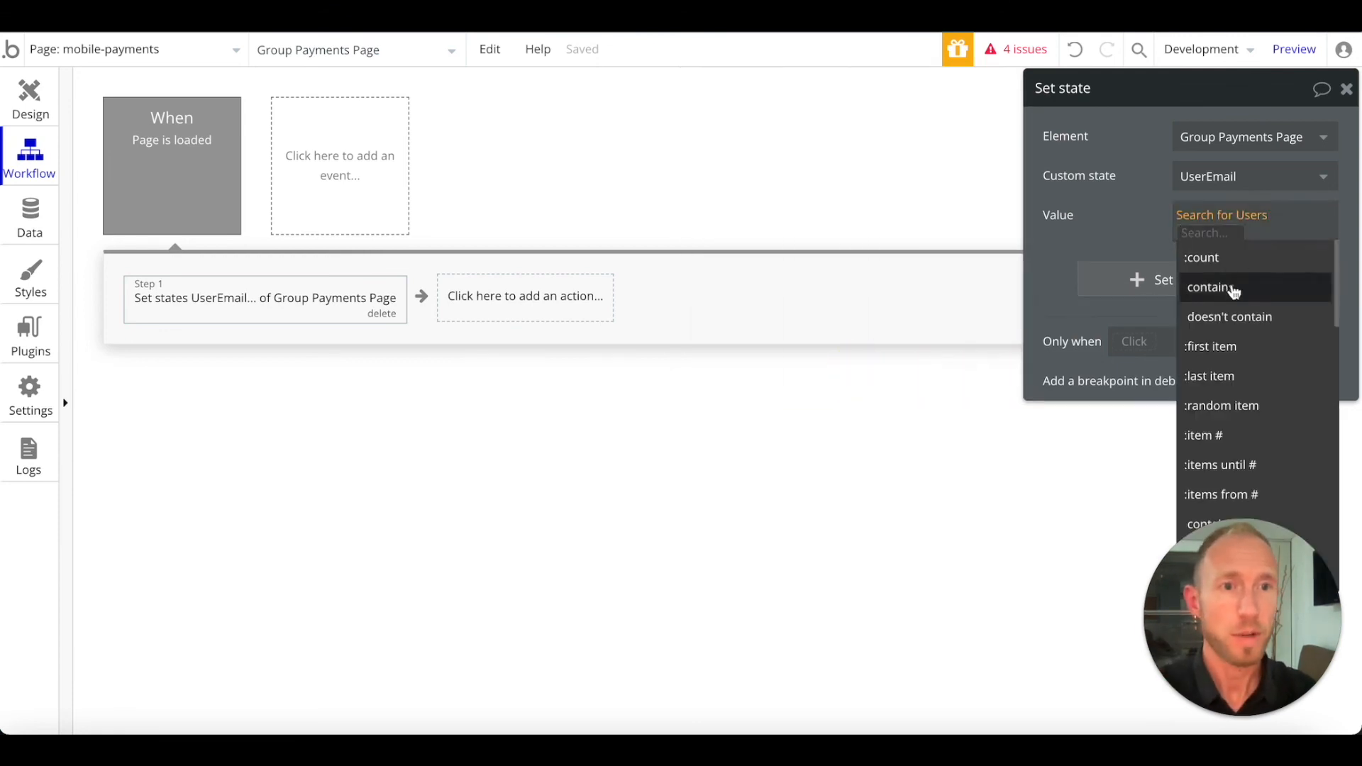
- Take the first matching user's email as the UserEmail state value
left_click(1210, 346)
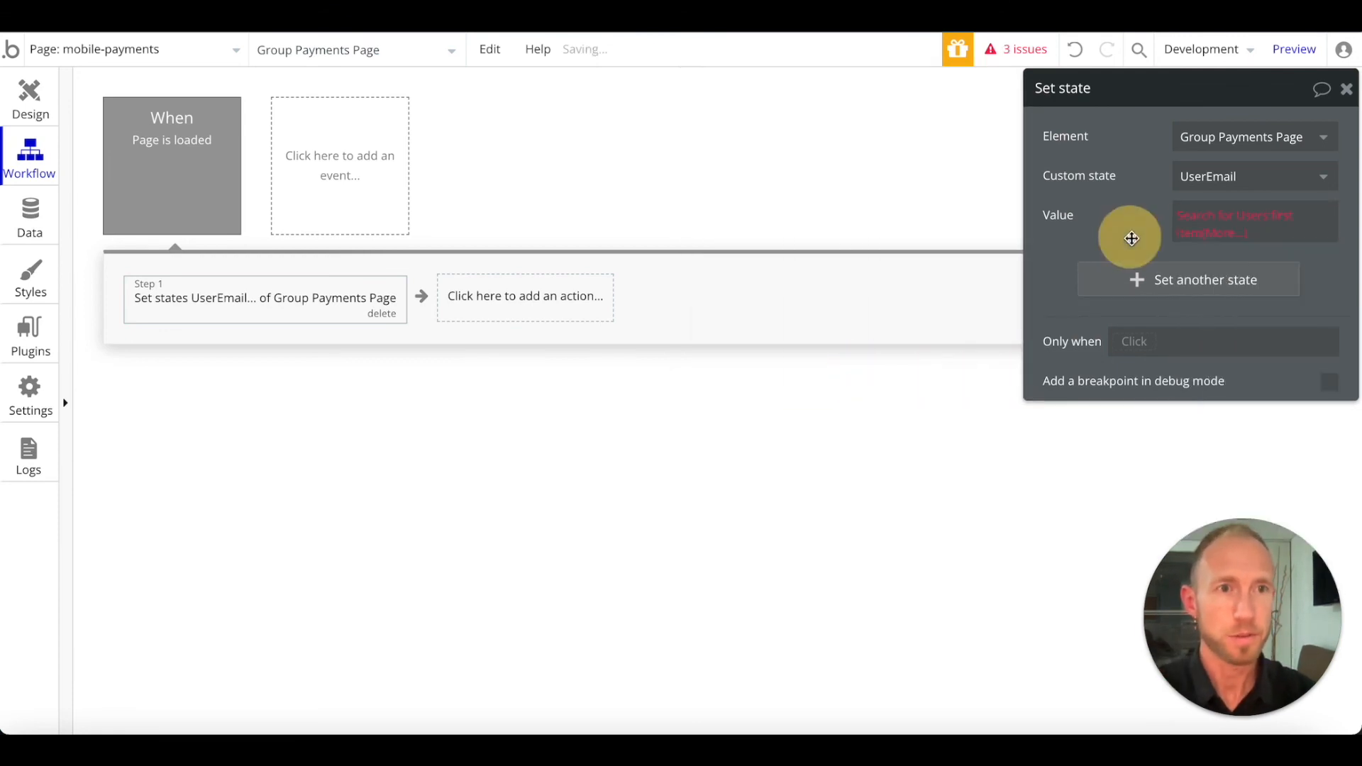
left_click(1251, 222)
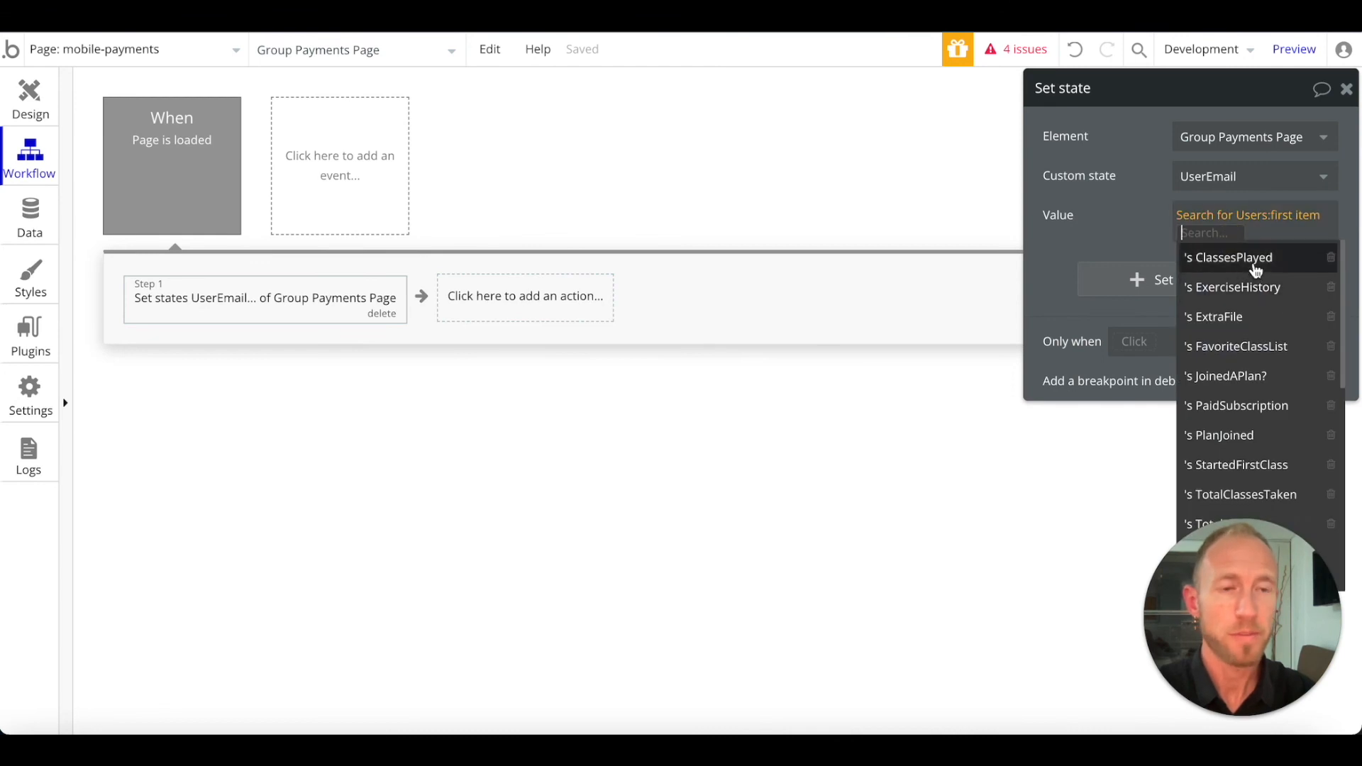
scroll("down", 3)
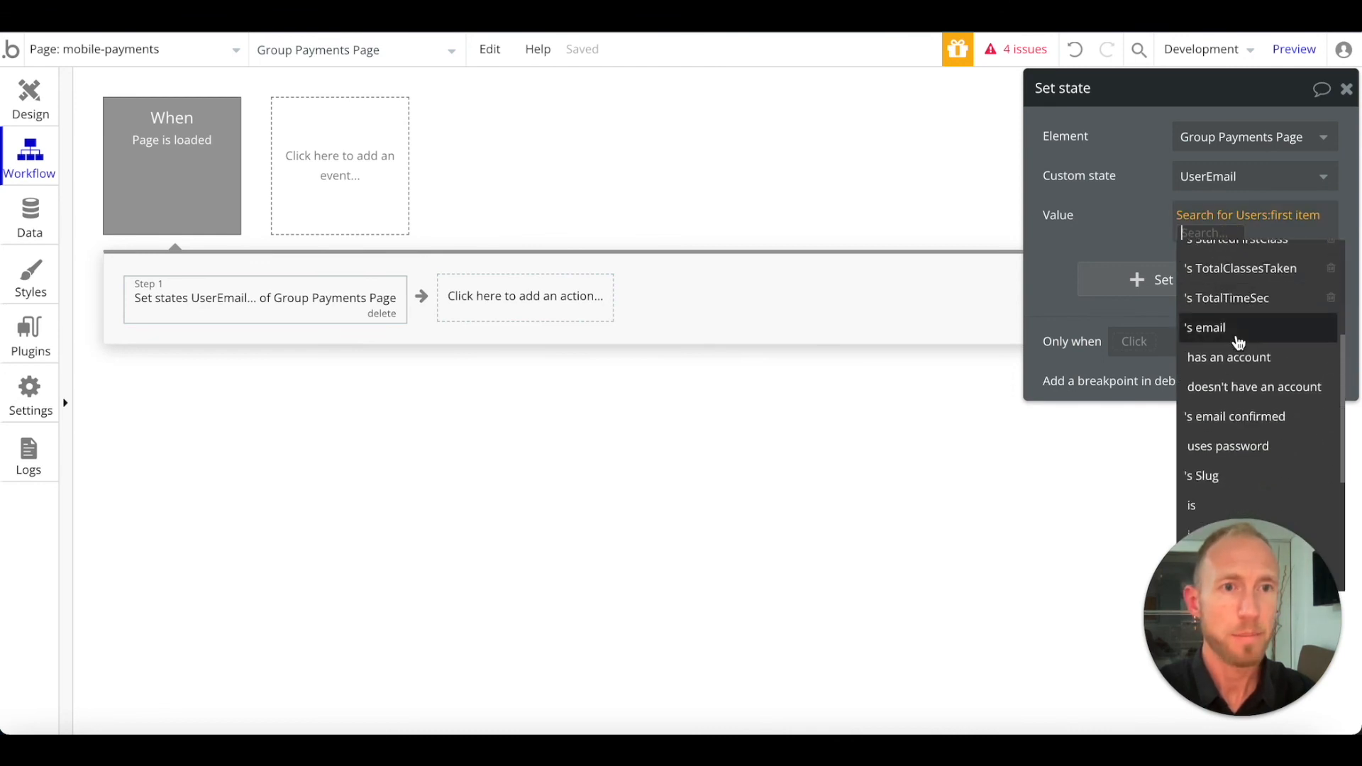
left_click(1206, 326)
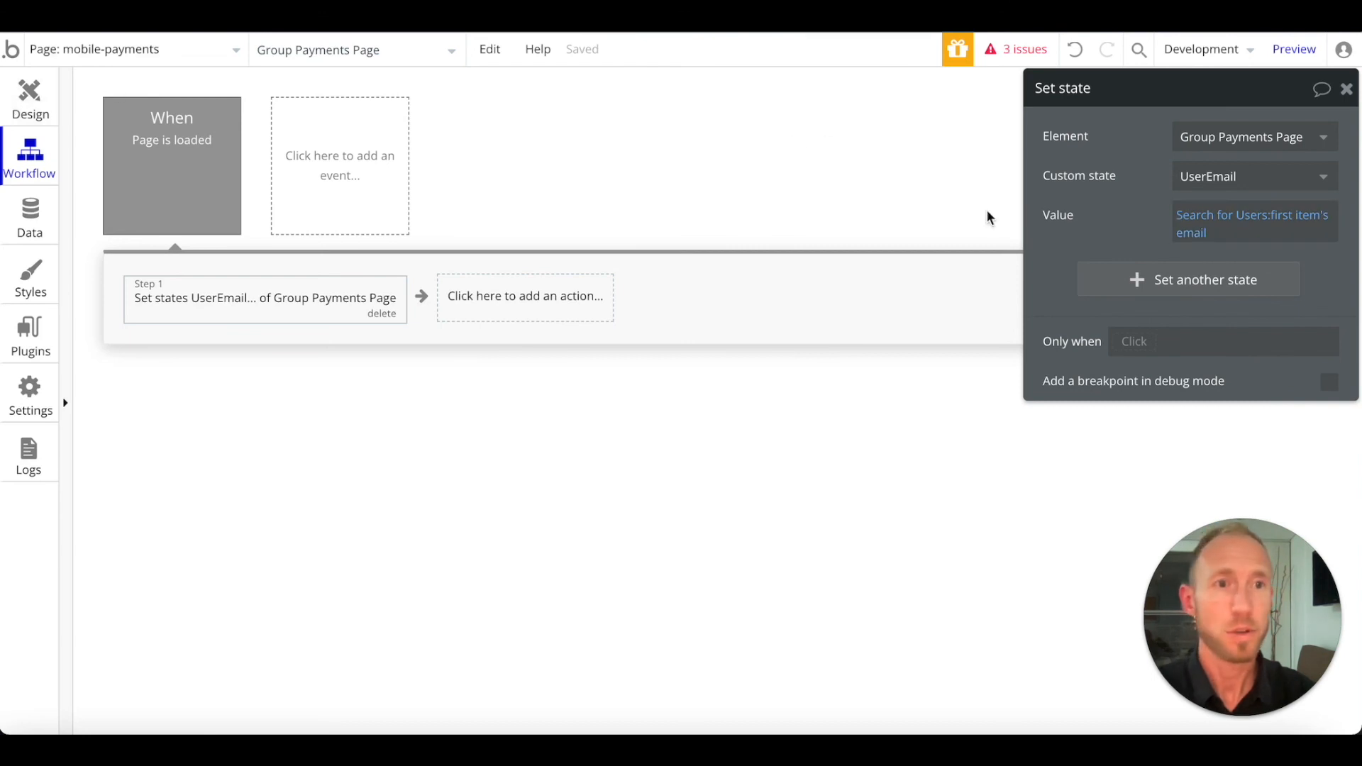
mouse_move(45, 118)
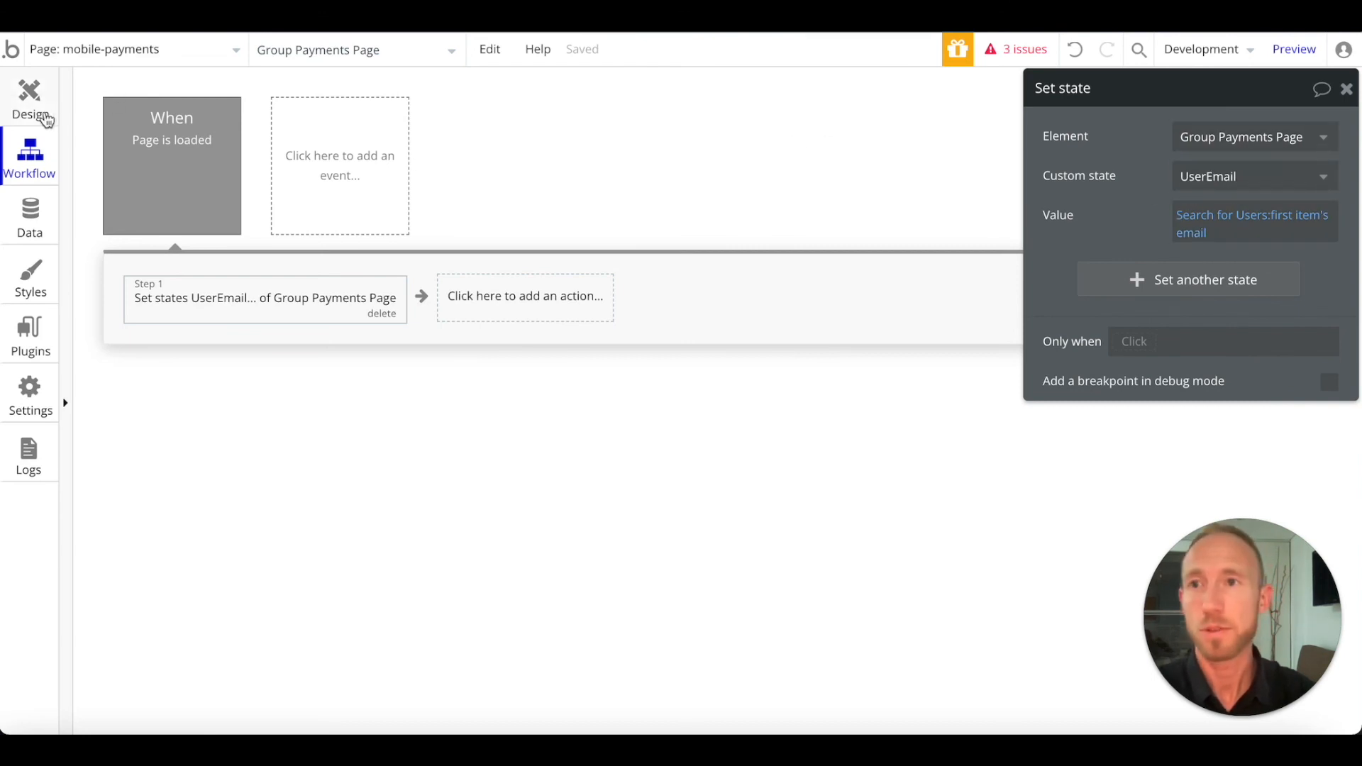
- Return to the Design layout and start editing the Receipt Email text's content
left_click(29, 99)
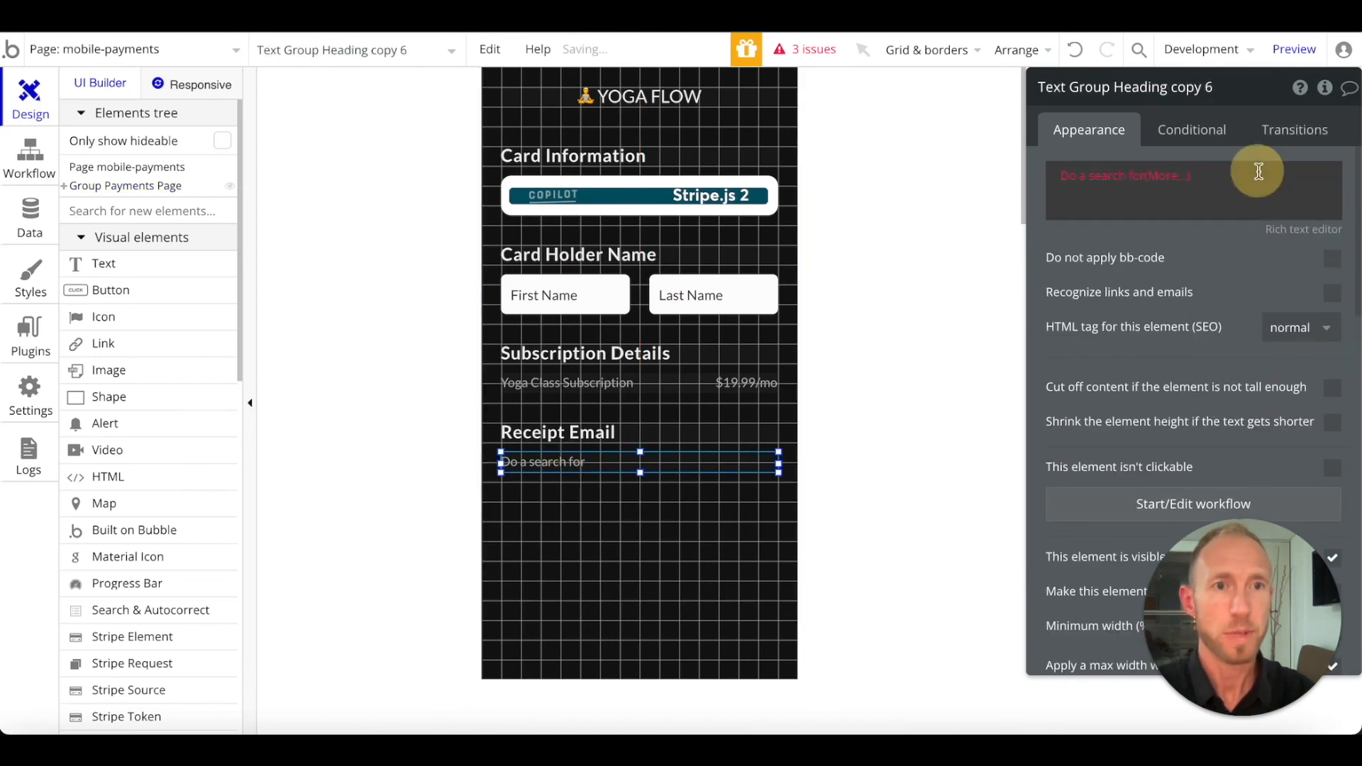
left_click(1130, 176)
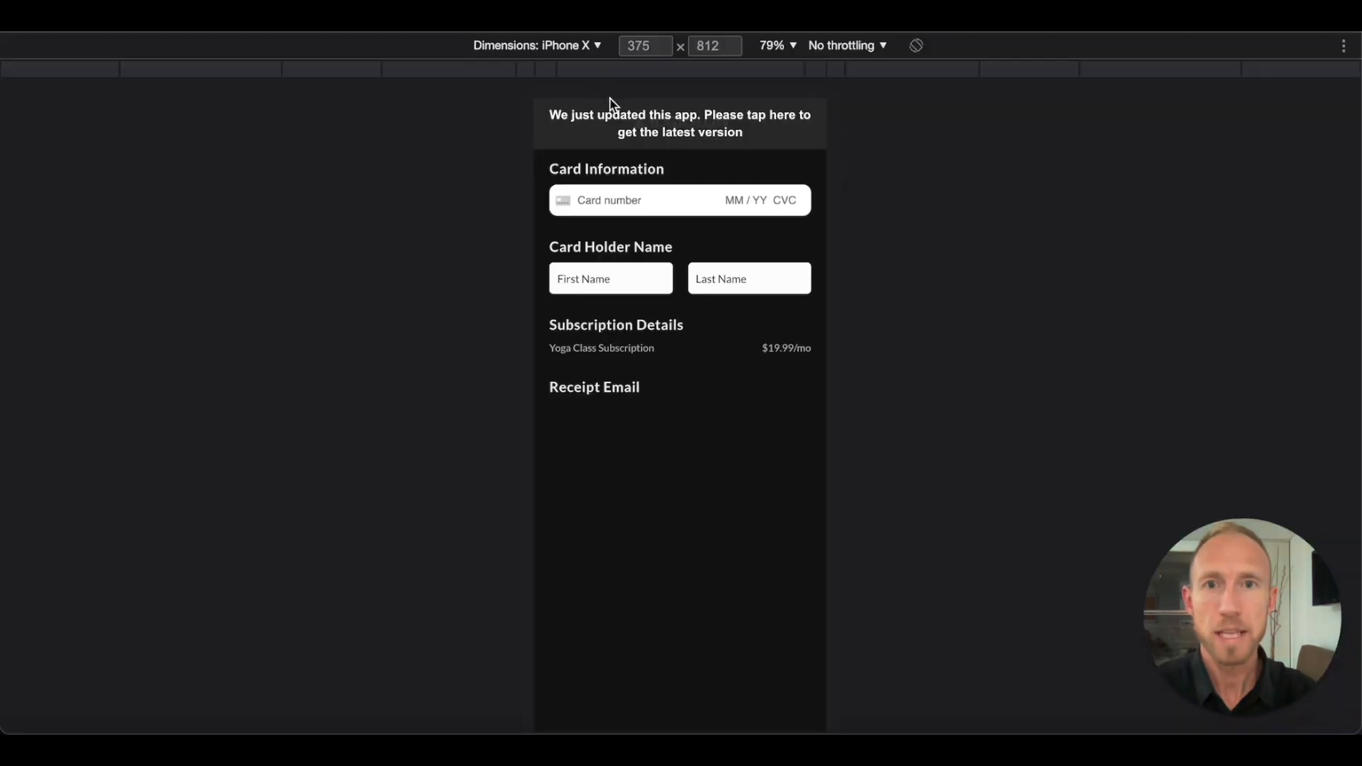
- Dismiss the update notice, enter test card 4242 and cardholder first name 'test'
left_click(627, 130)
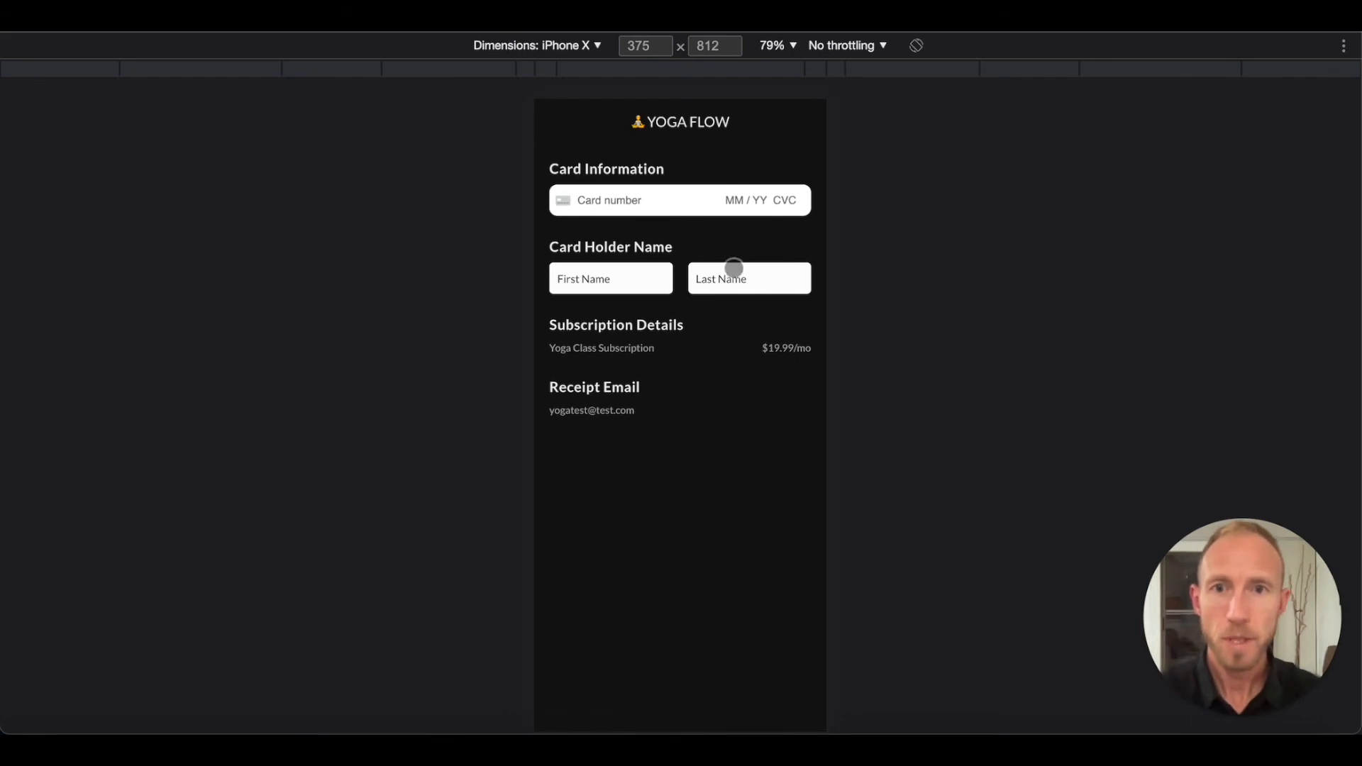
type("4242 4242 4242 4242")
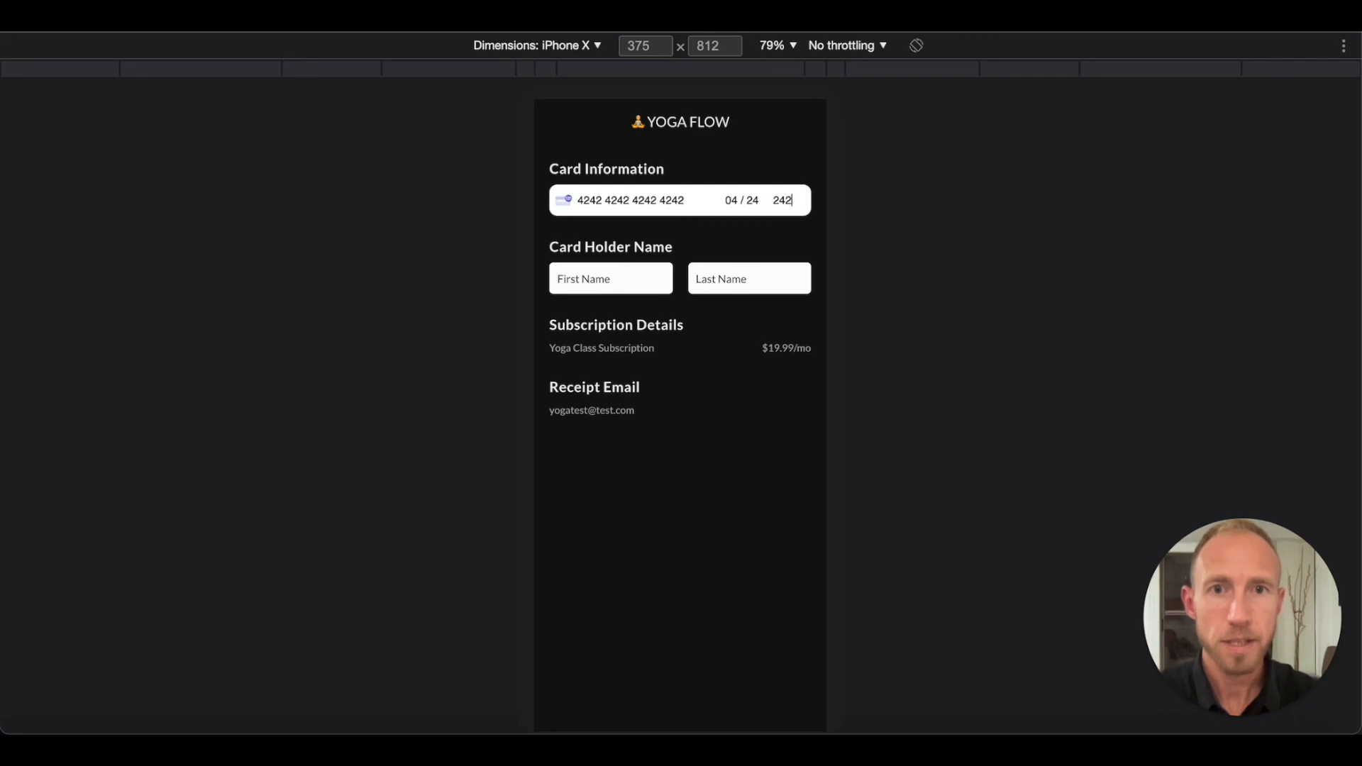
left_click(610, 278)
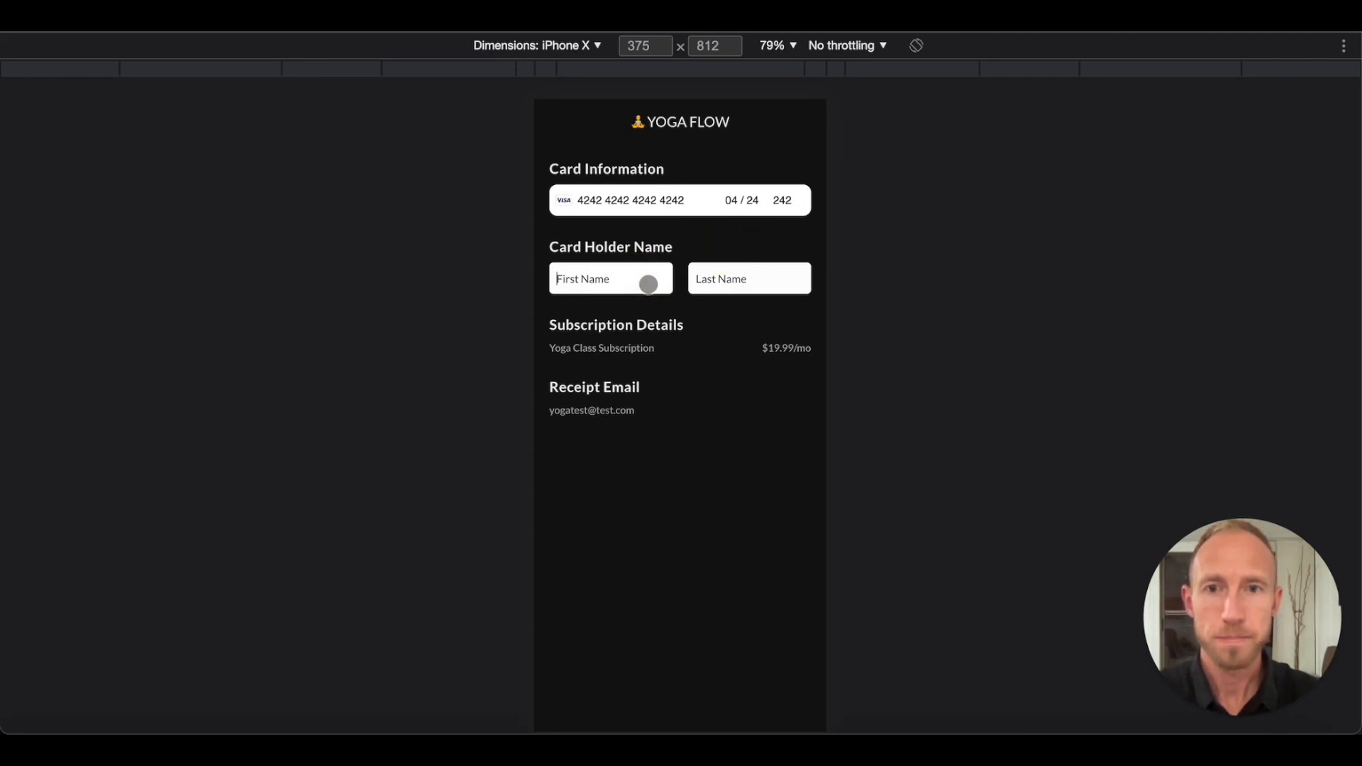
type("test")
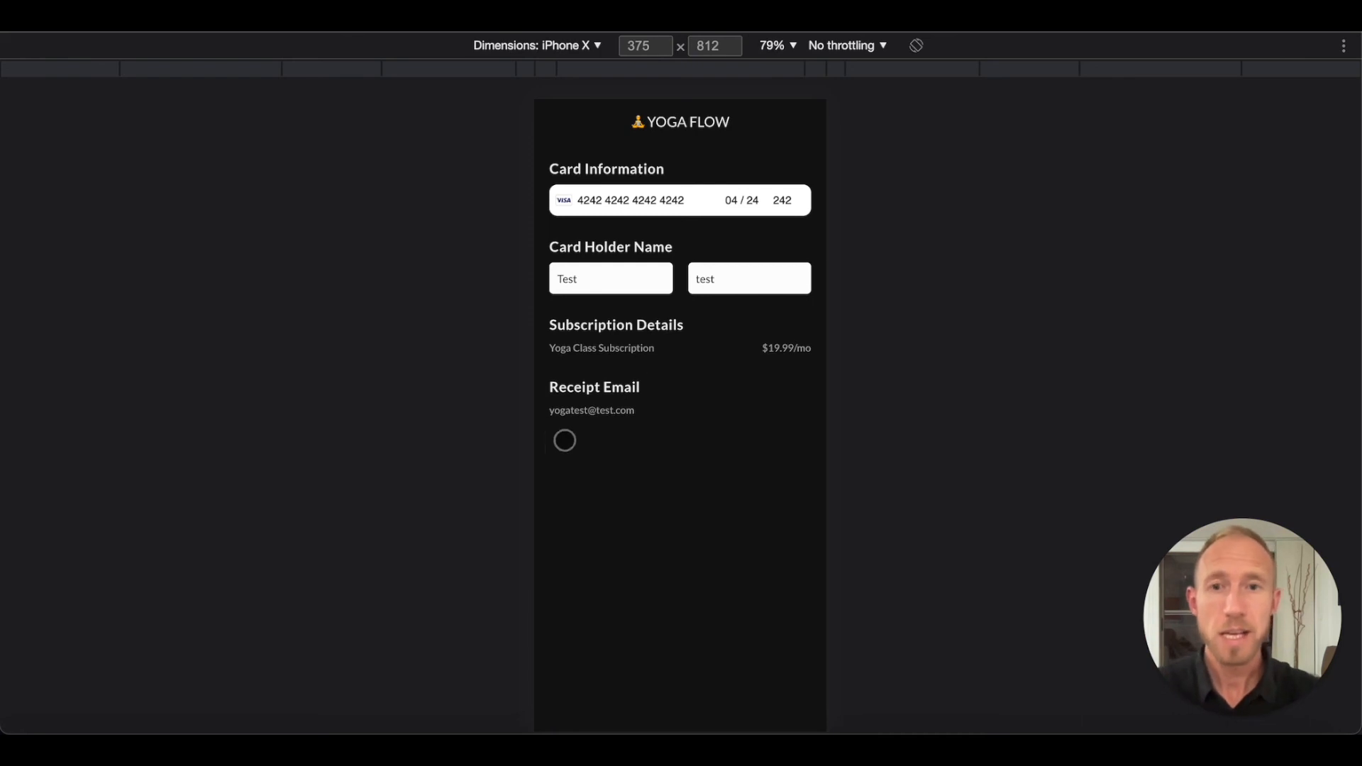
mouse_move(831, 464)
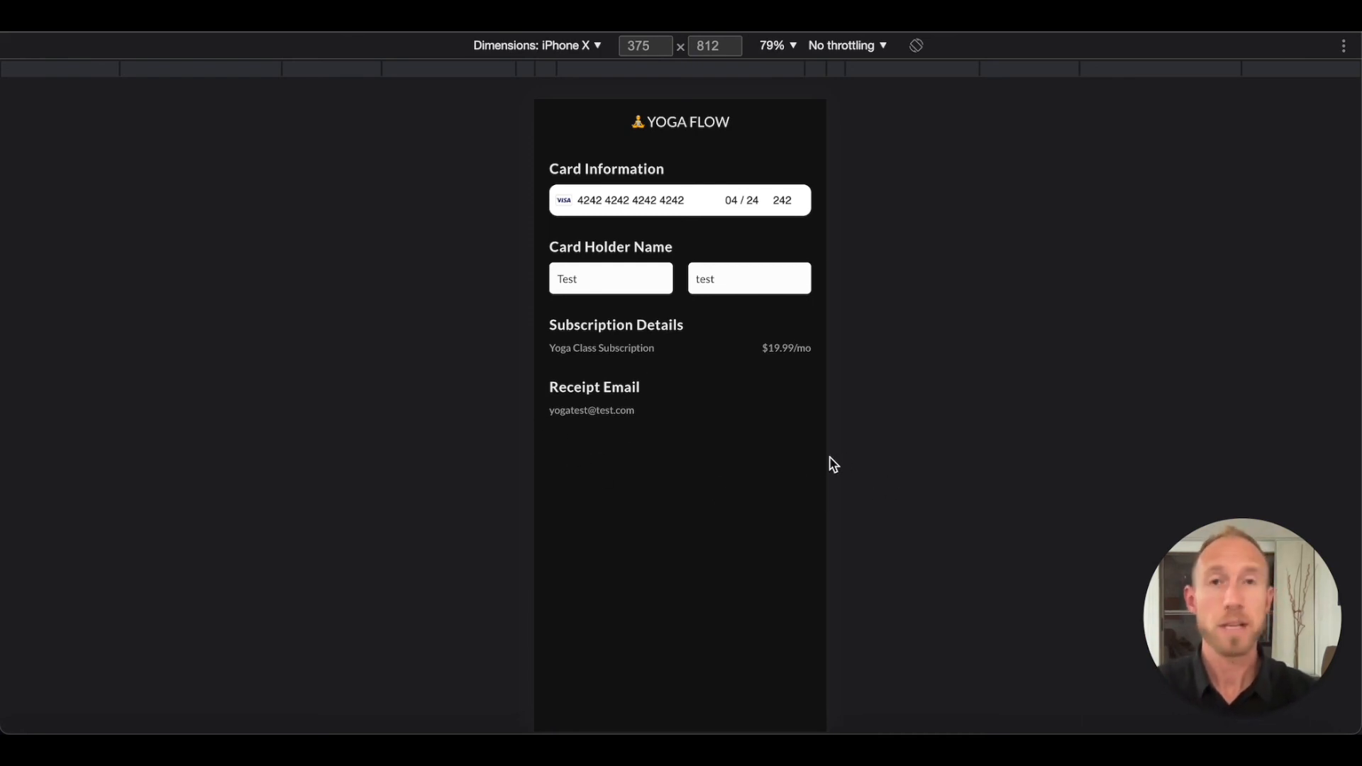